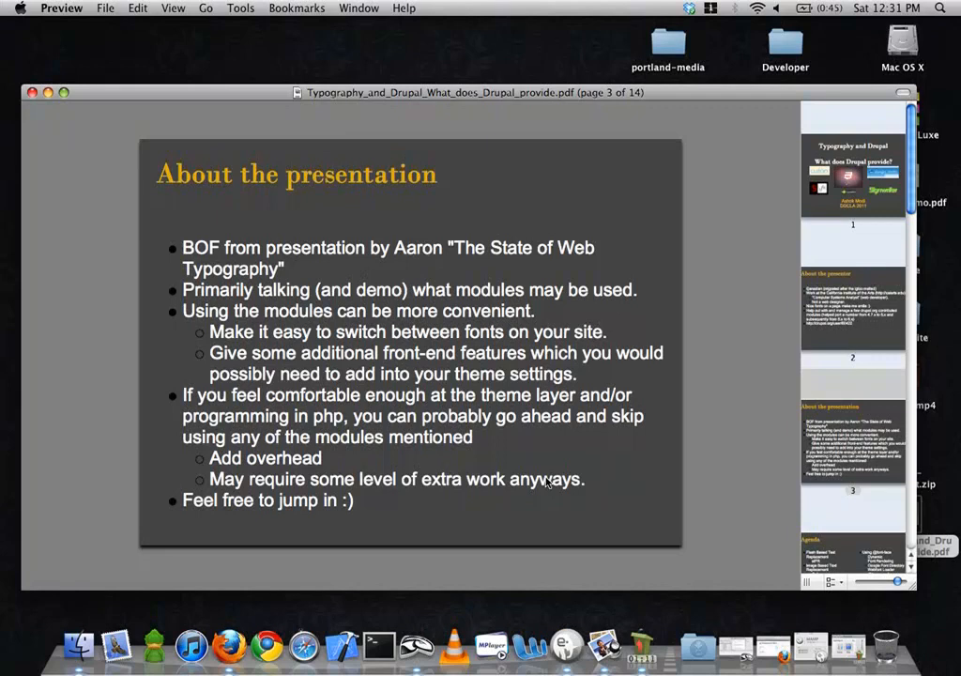
Advance the slide deck from page 3 to page 5, Flash Based Text Replacement
scroll(down, 3)
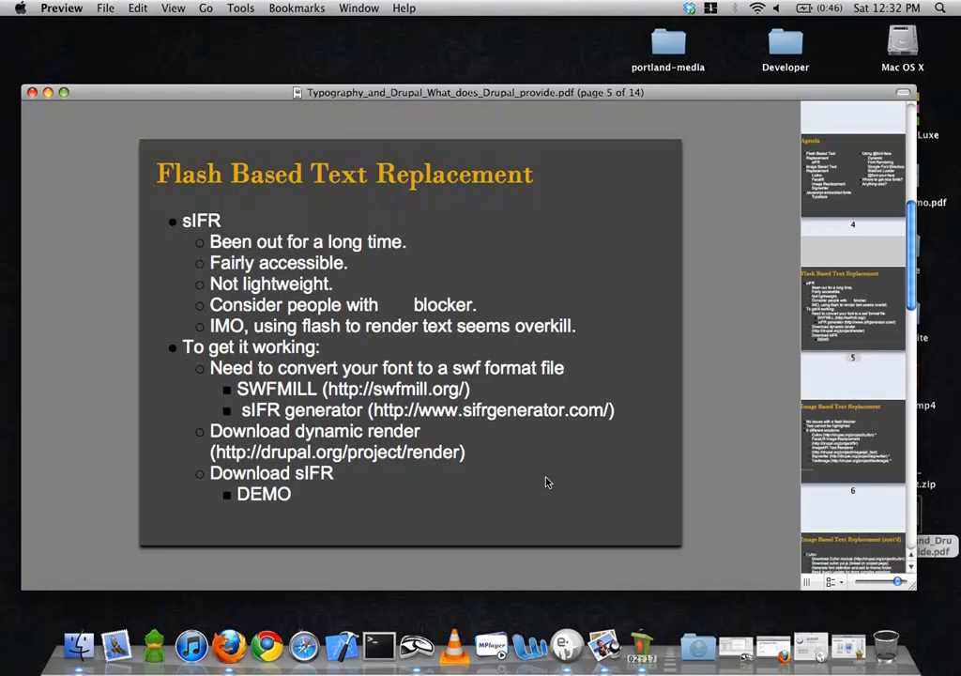
mouse_move(628, 437)
text(sifrgenerator.com)
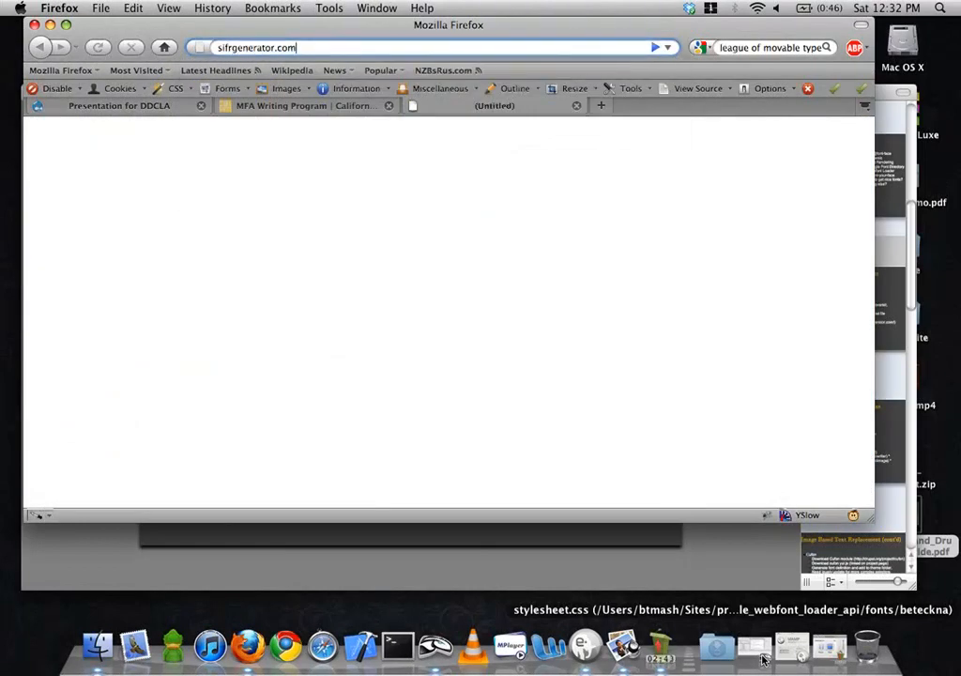
Load sifrgenerator.com and start its wizard at Step 1: Upload your font
key(Return)
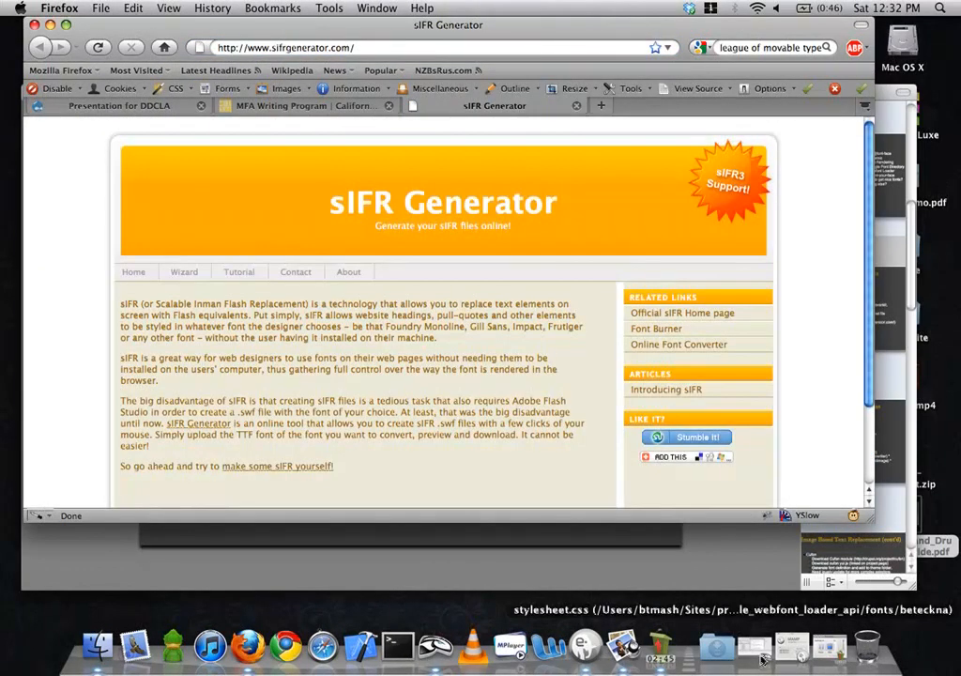
click(184, 271)
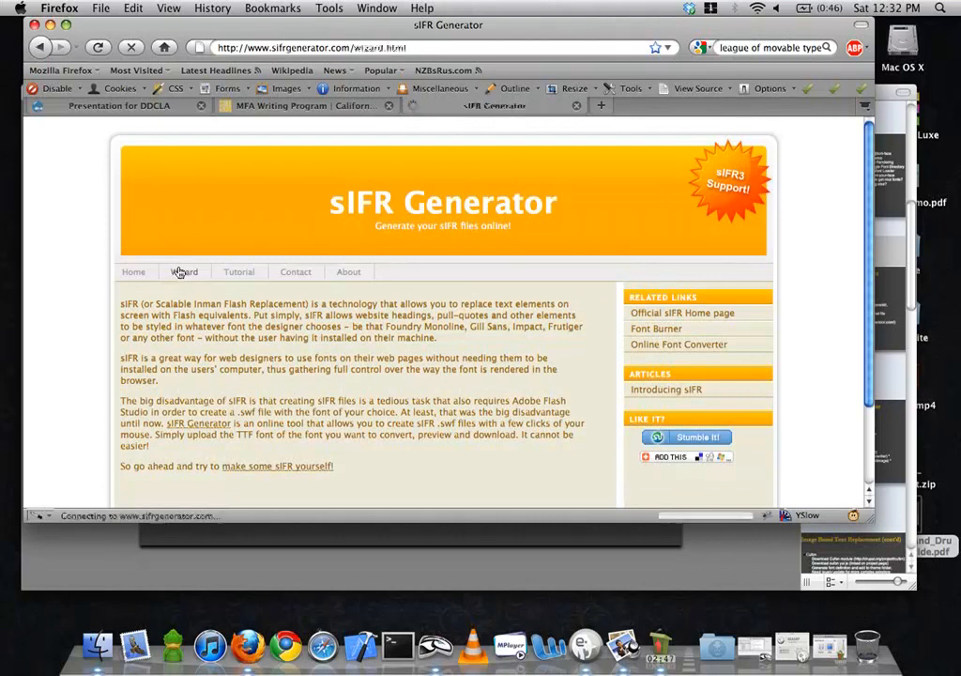
click(184, 271)
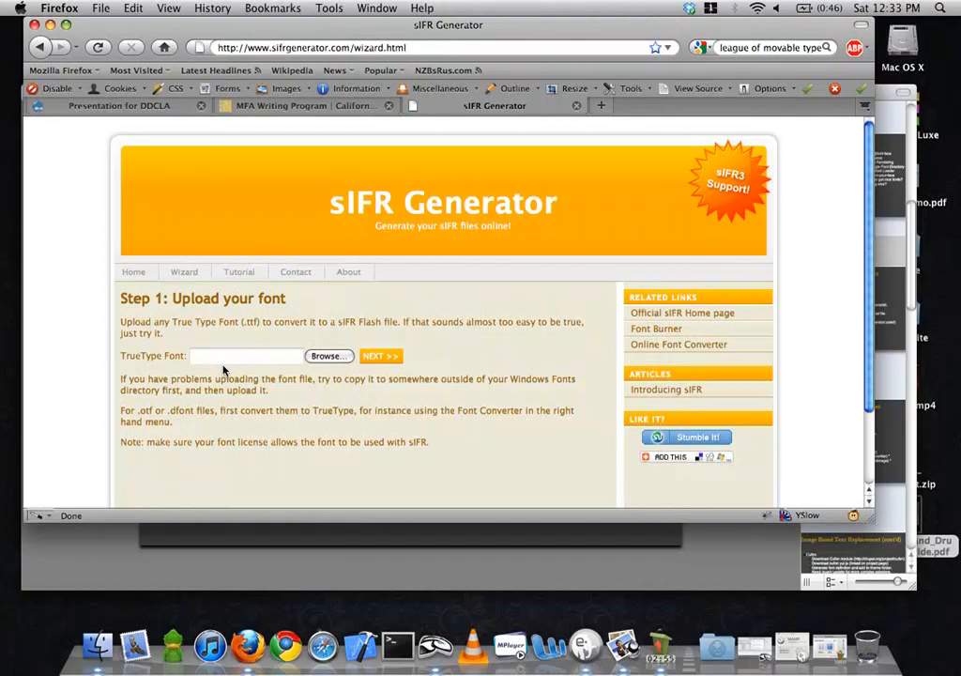
mouse_move(104, 561)
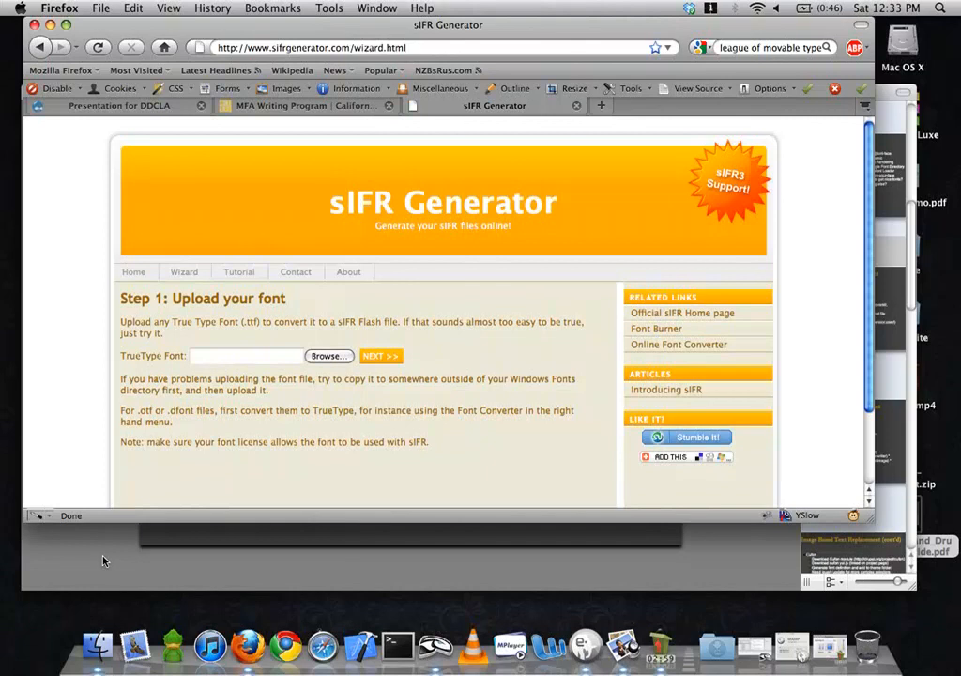
mouse_move(3, 353)
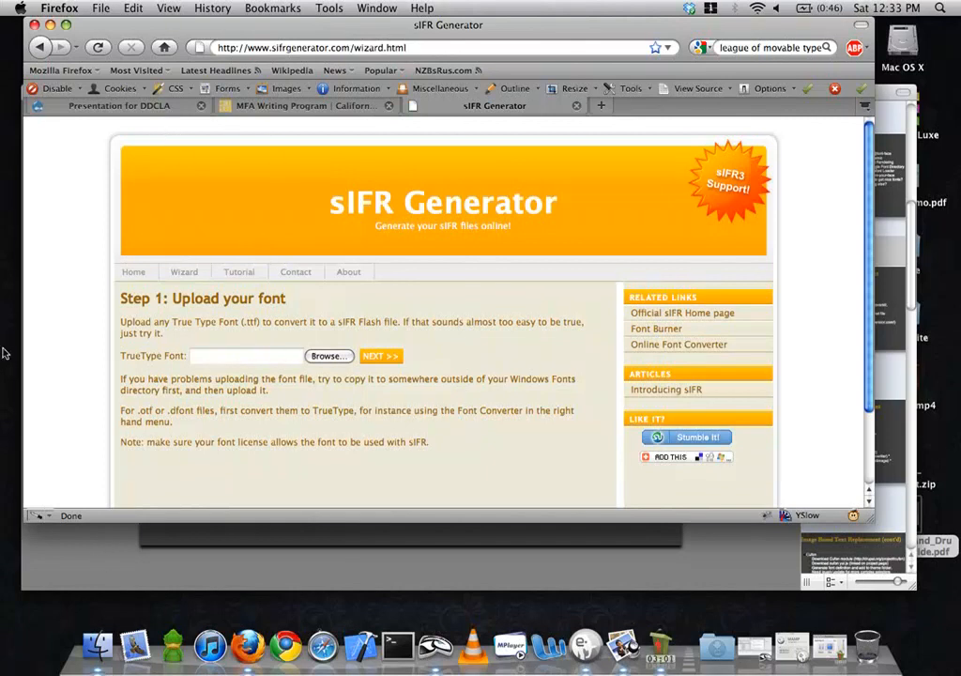
mouse_move(62, 342)
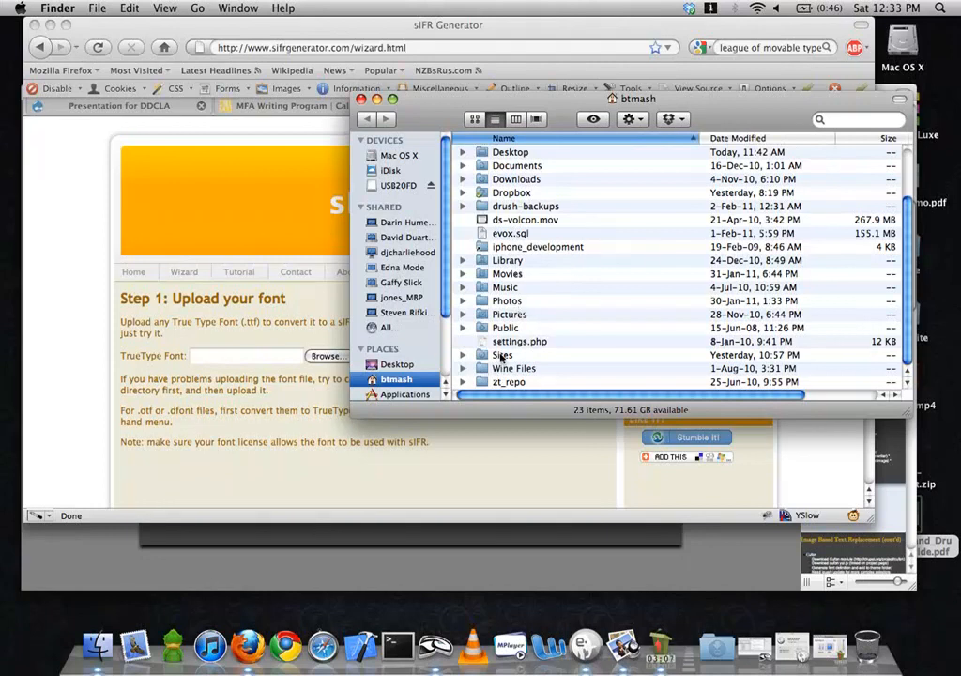
Browse Sites > presentation_sandbox > font-walkway to look over the Walkway font files
double_click(503, 354)
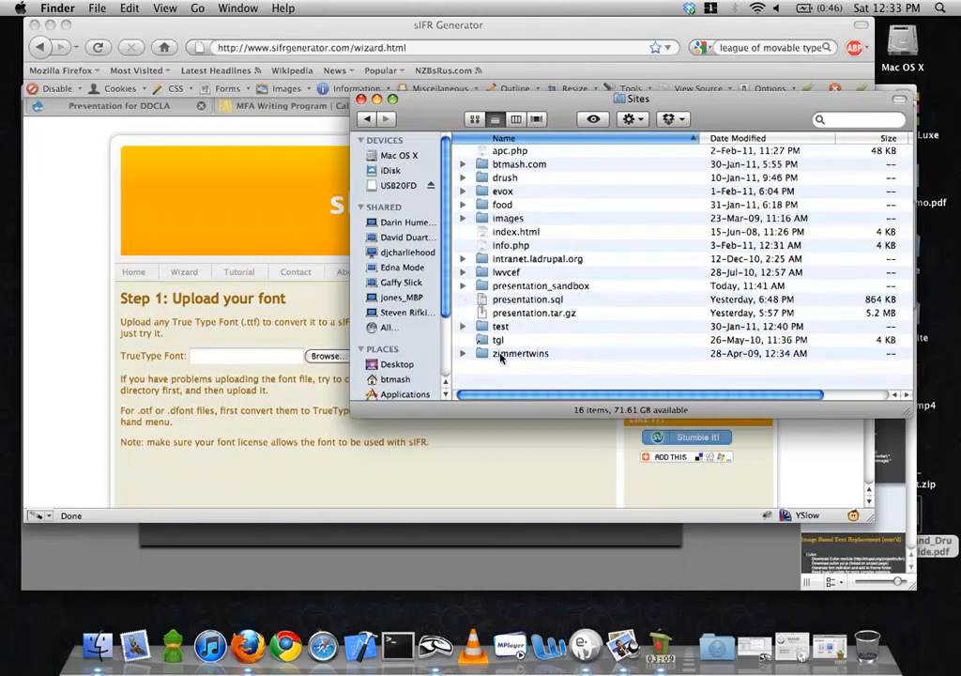
double_click(541, 286)
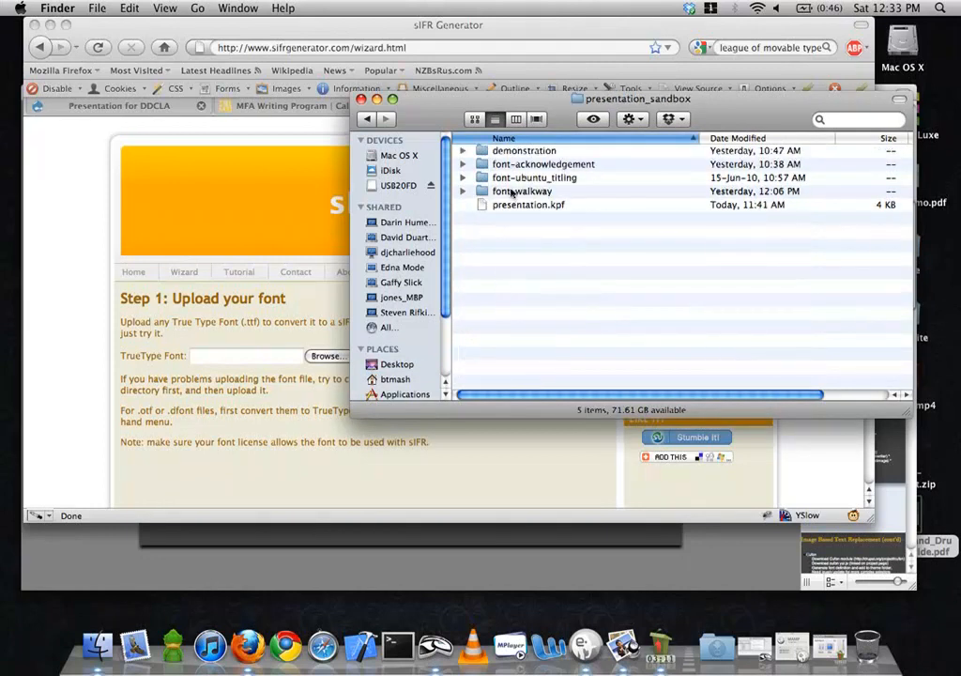
double_click(523, 190)
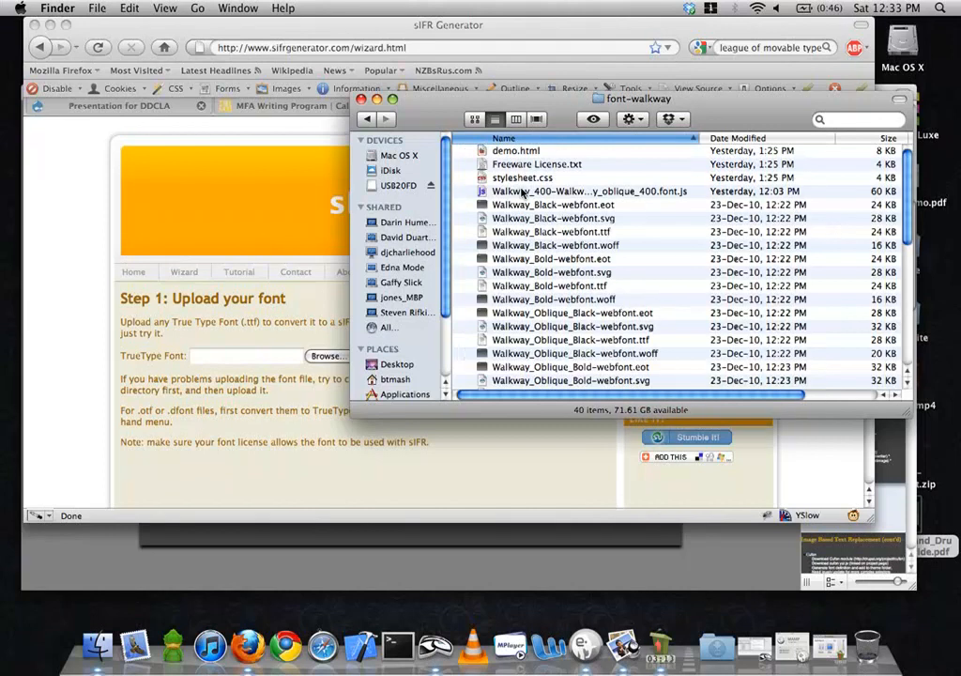
scroll(down, 3)
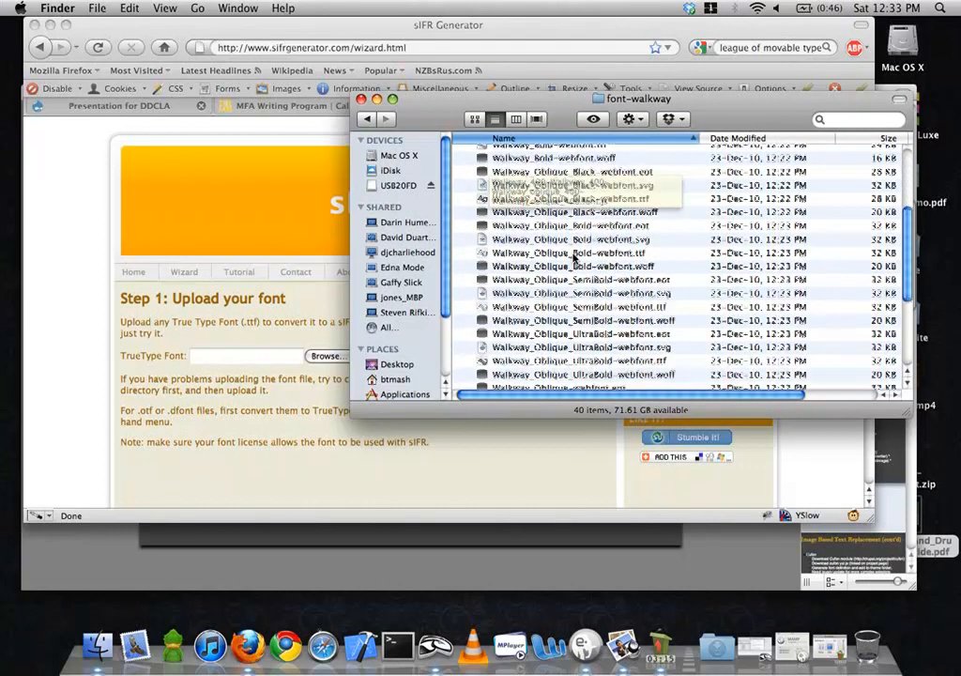
scroll(up, 3)
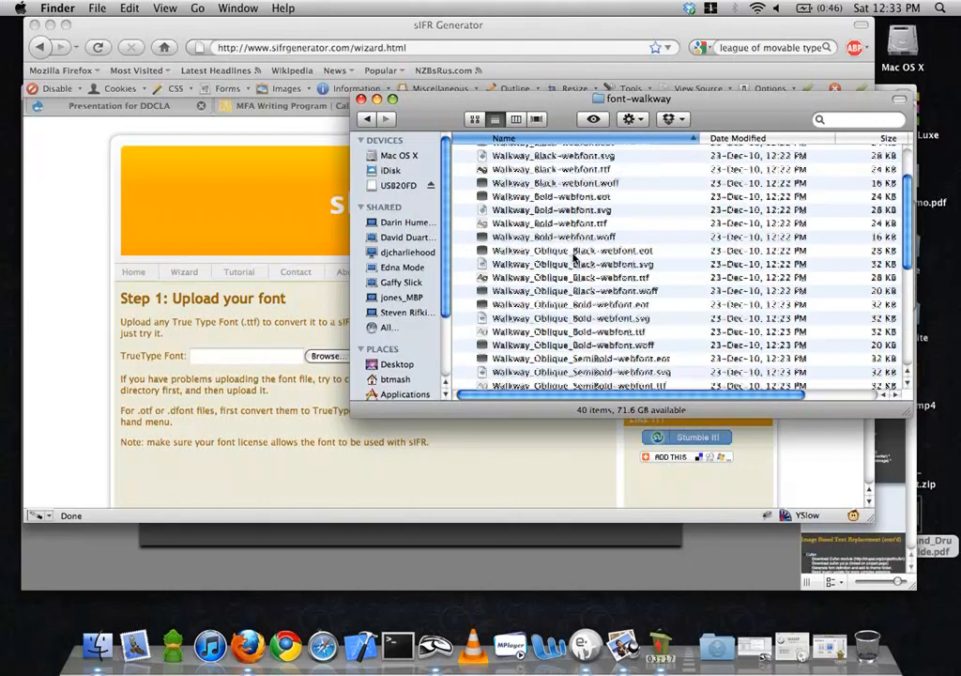
Go back, open the demonstration site and expand sites, themes and garland
click(367, 120)
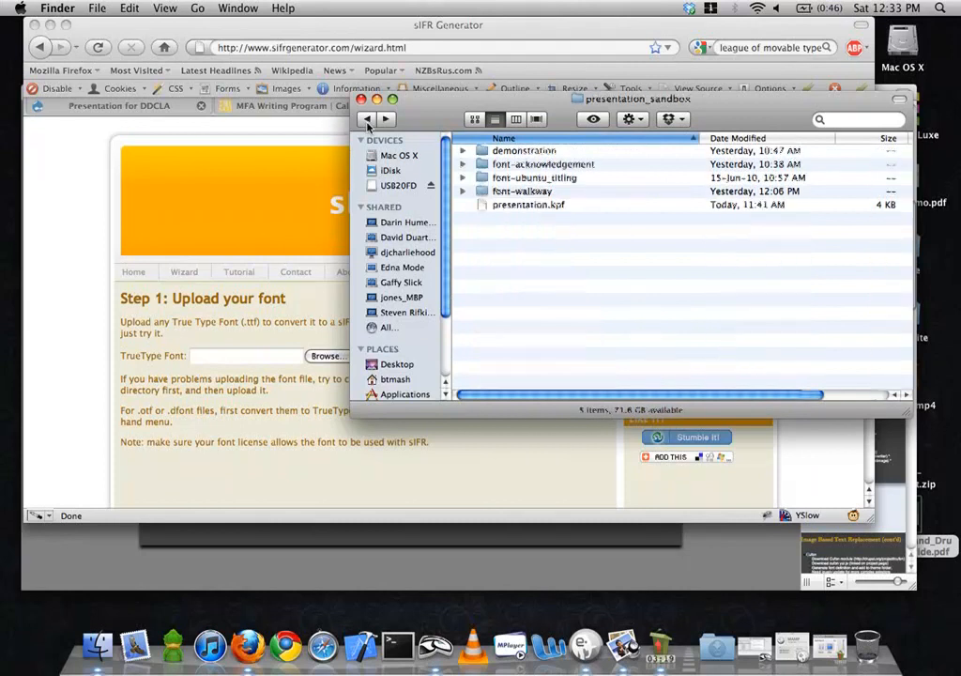
double_click(525, 150)
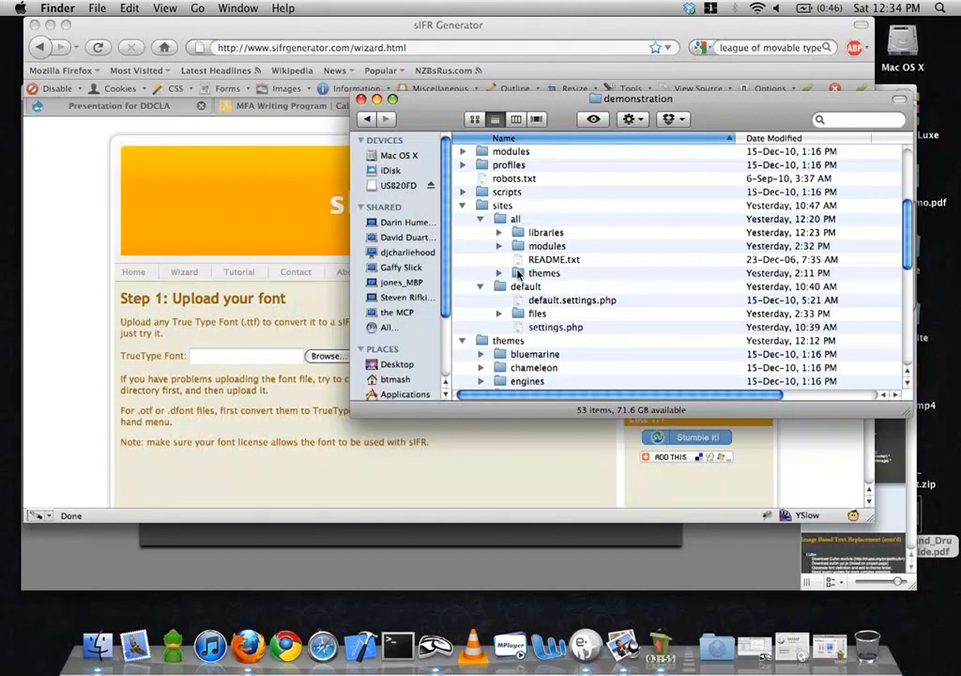
mouse_move(543, 214)
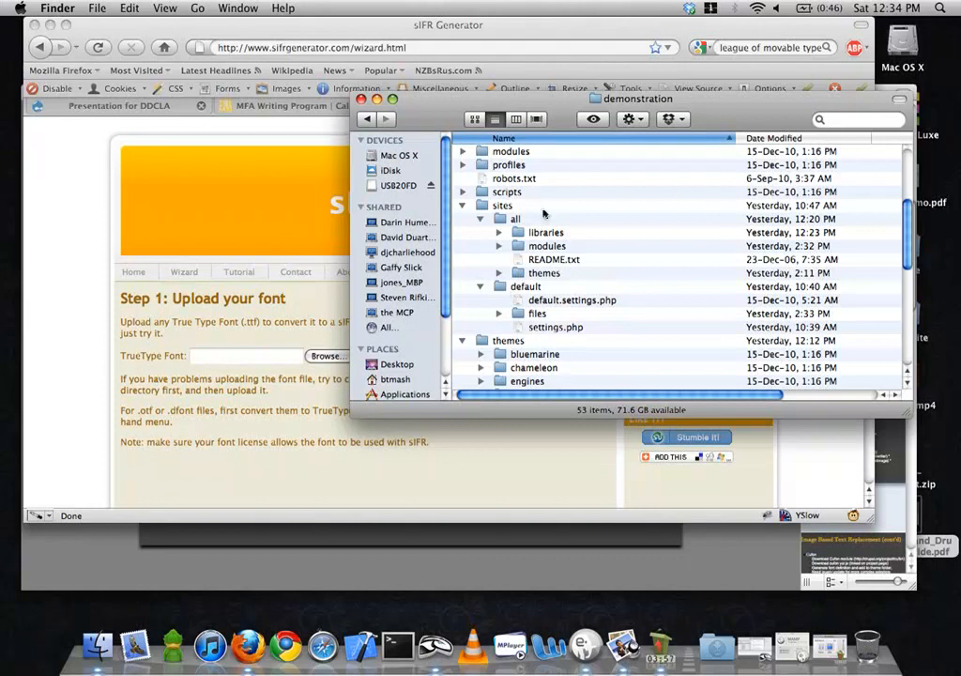
click(547, 245)
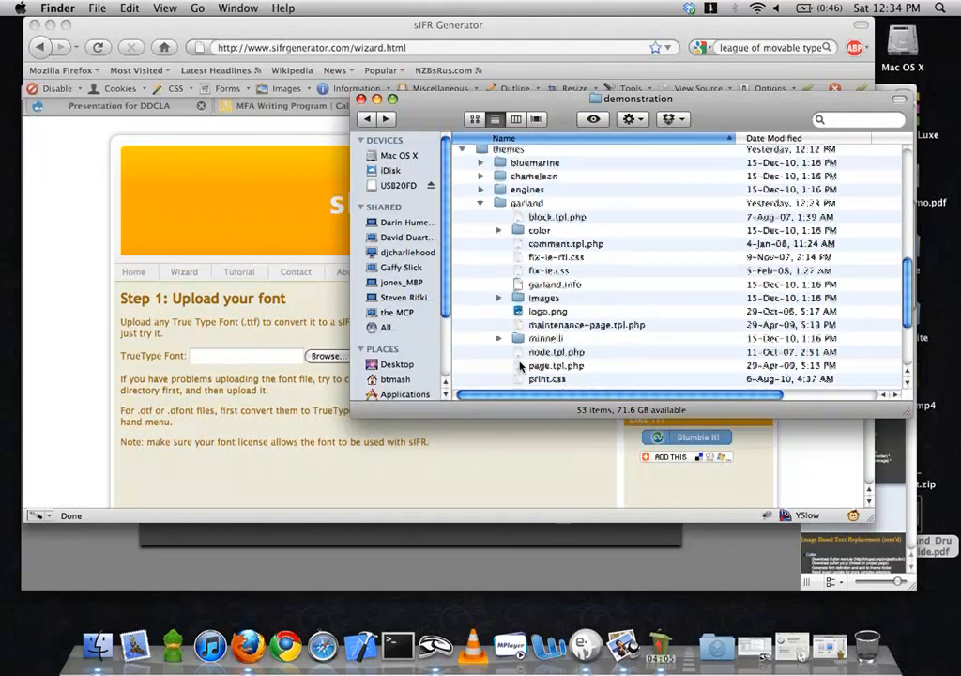
Choose UbuntuTitling-Bold-webfont.ttf from presentation_sandbox > font-ubuntu_titling as the TrueType font
click(328, 356)
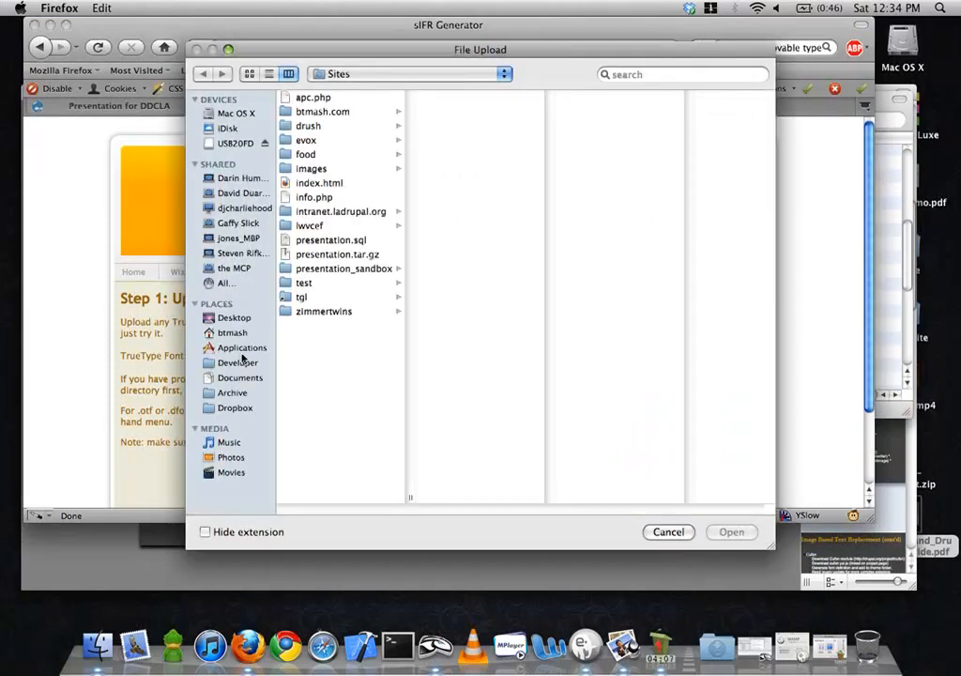
mouse_move(329, 155)
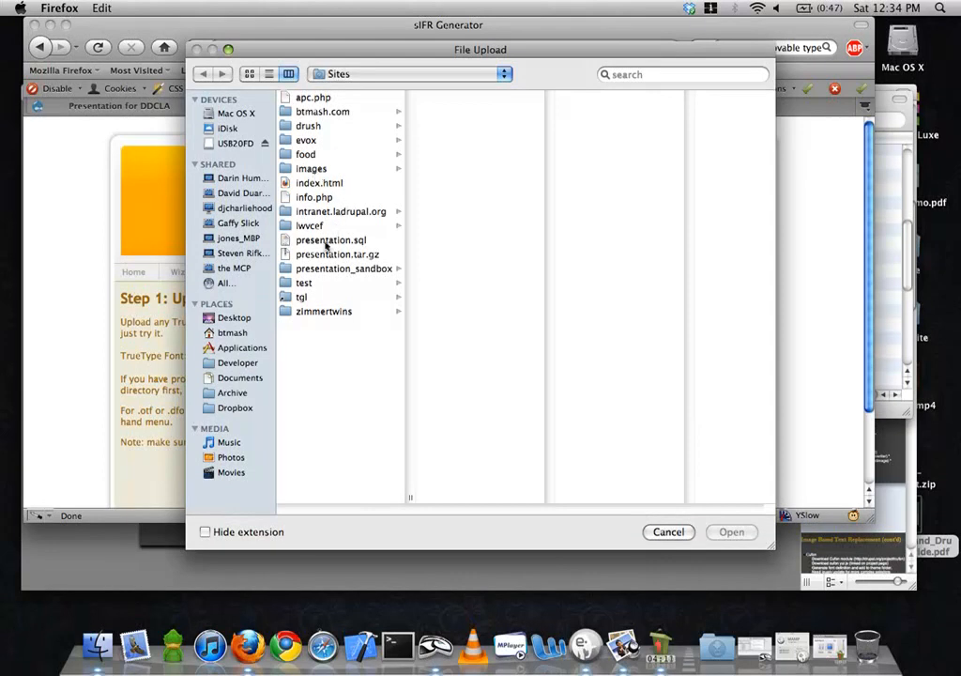
click(342, 269)
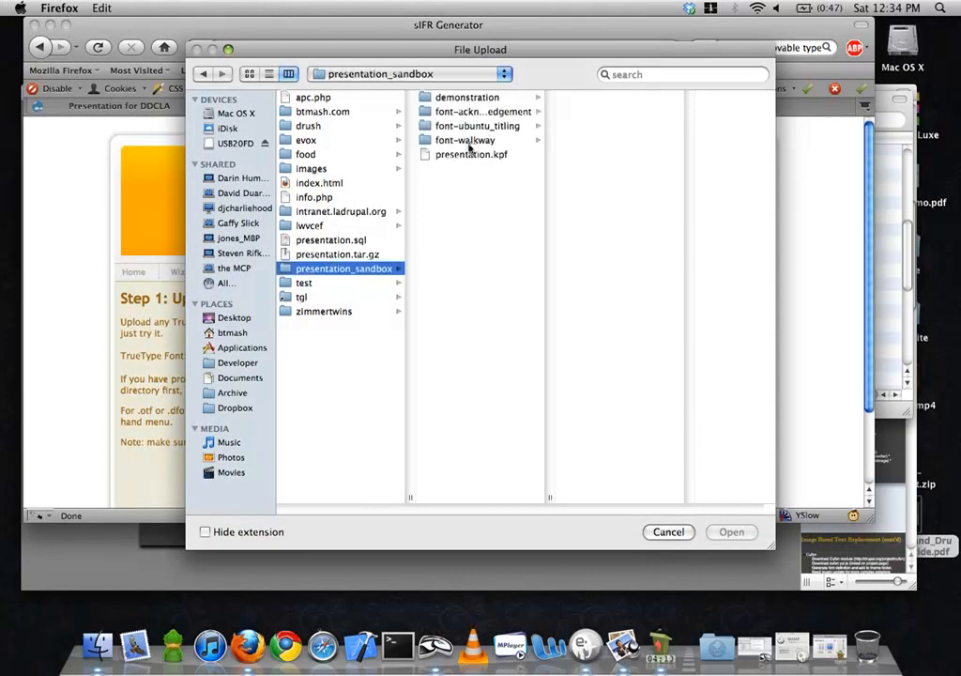
mouse_move(479, 125)
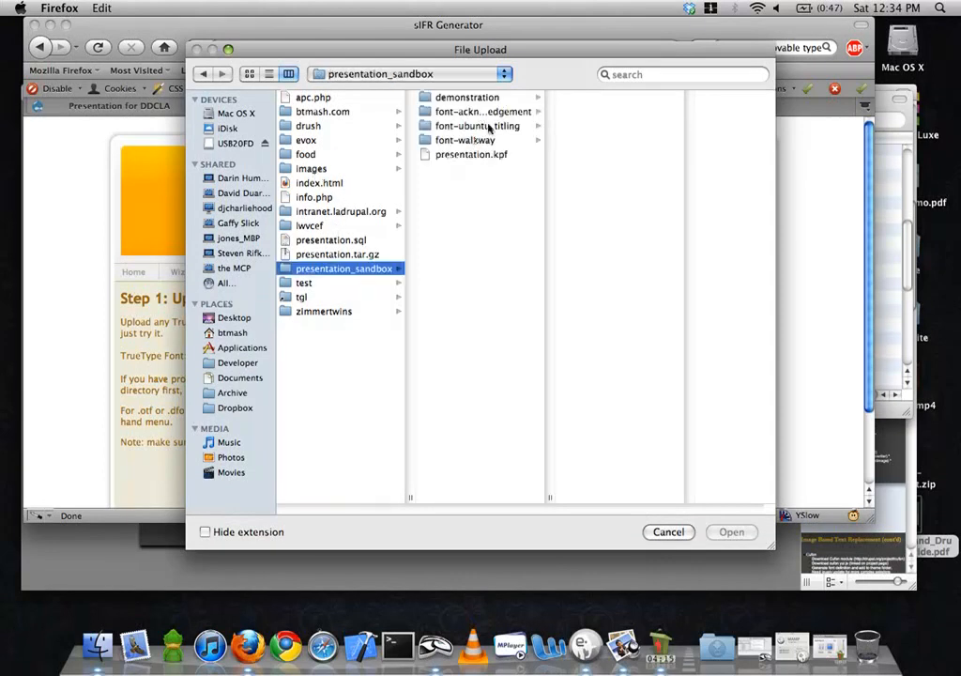
click(477, 125)
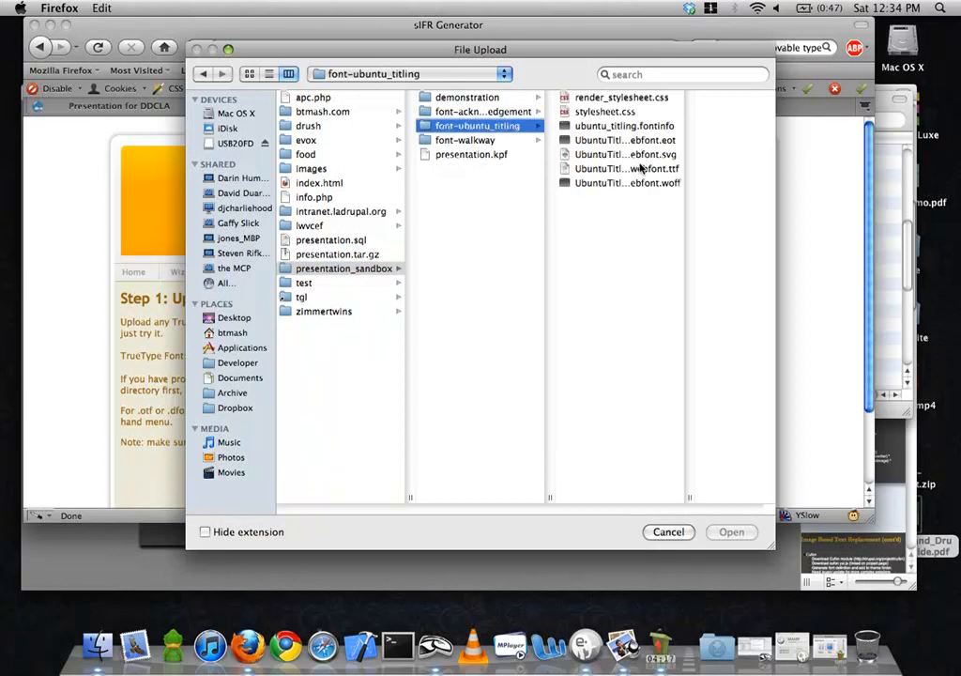
click(569, 168)
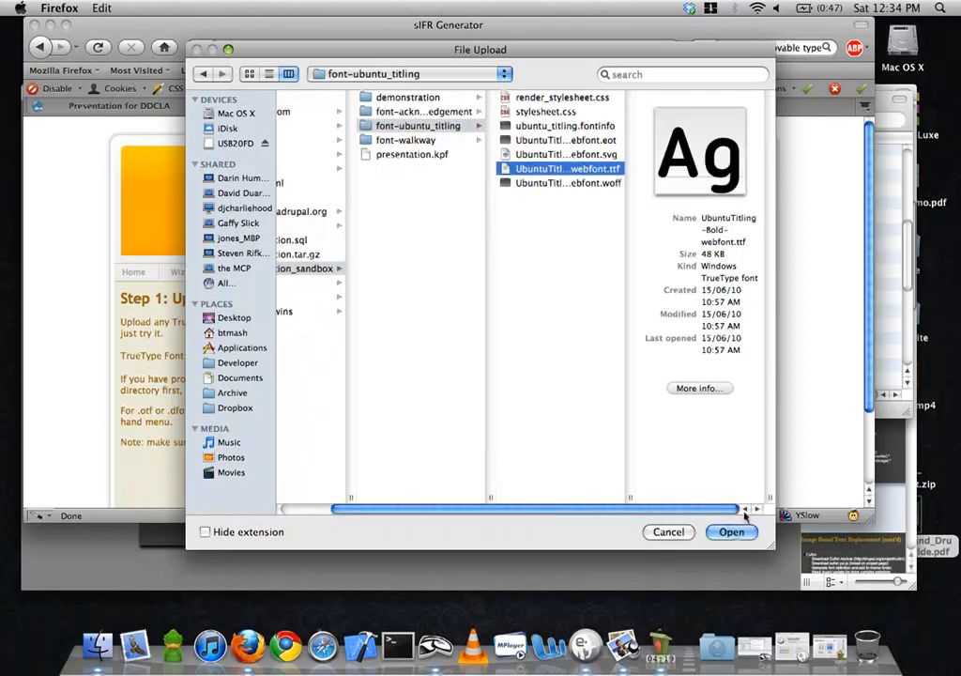
click(731, 532)
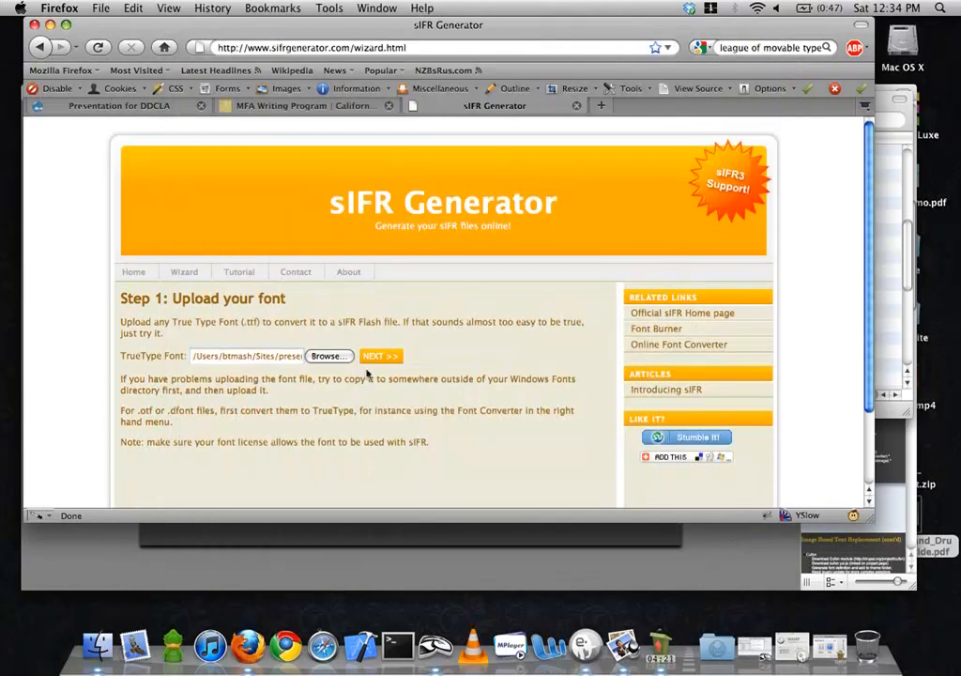
Advance through the sIFR version step and select the full character set of the font
click(380, 355)
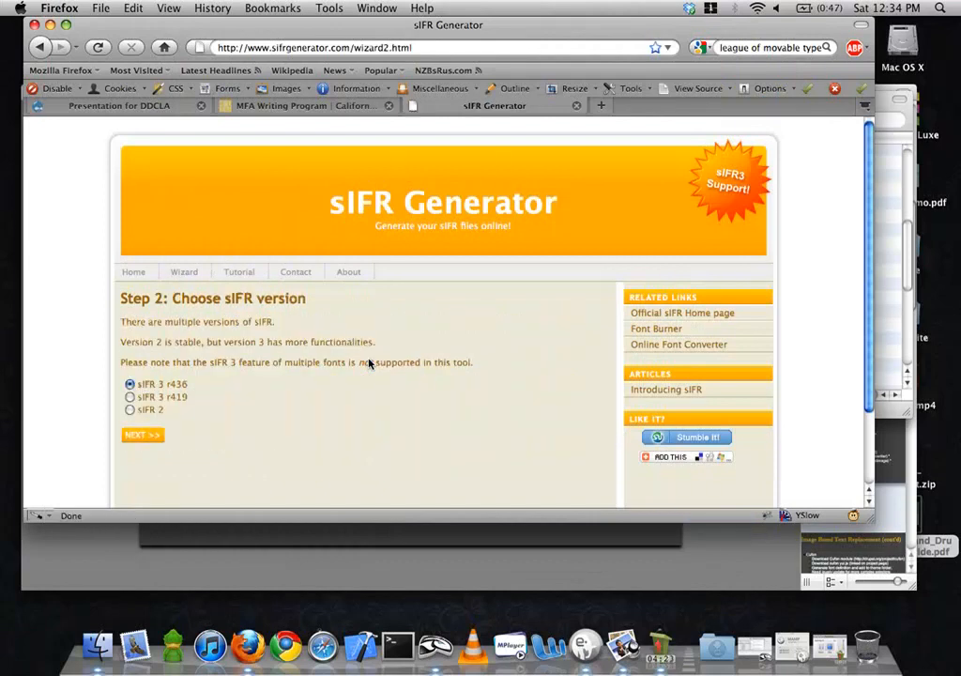
mouse_move(367, 377)
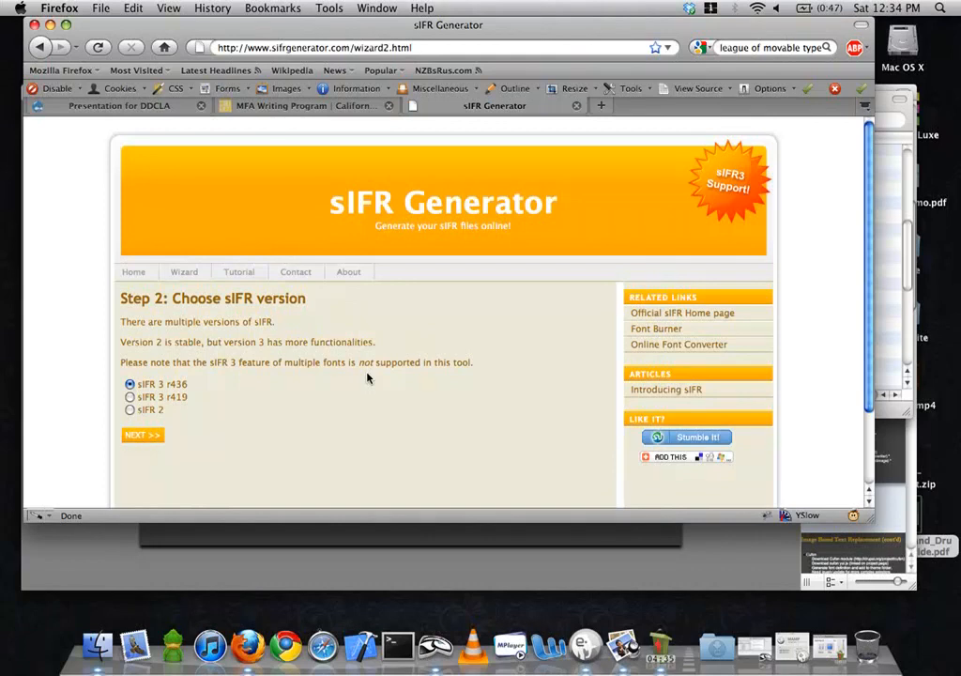
mouse_move(103, 413)
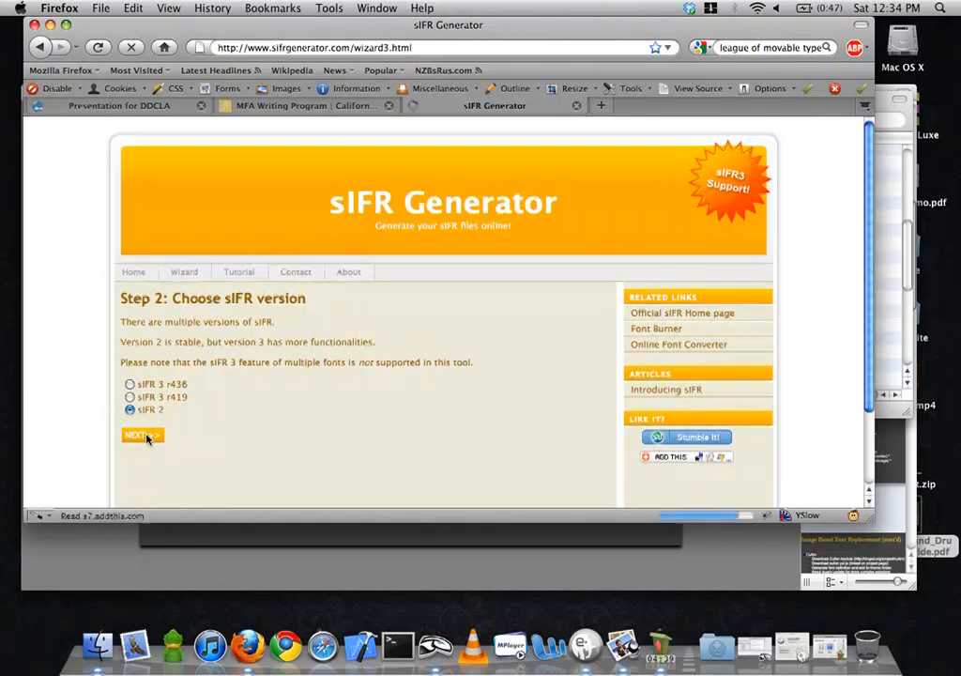
click(142, 434)
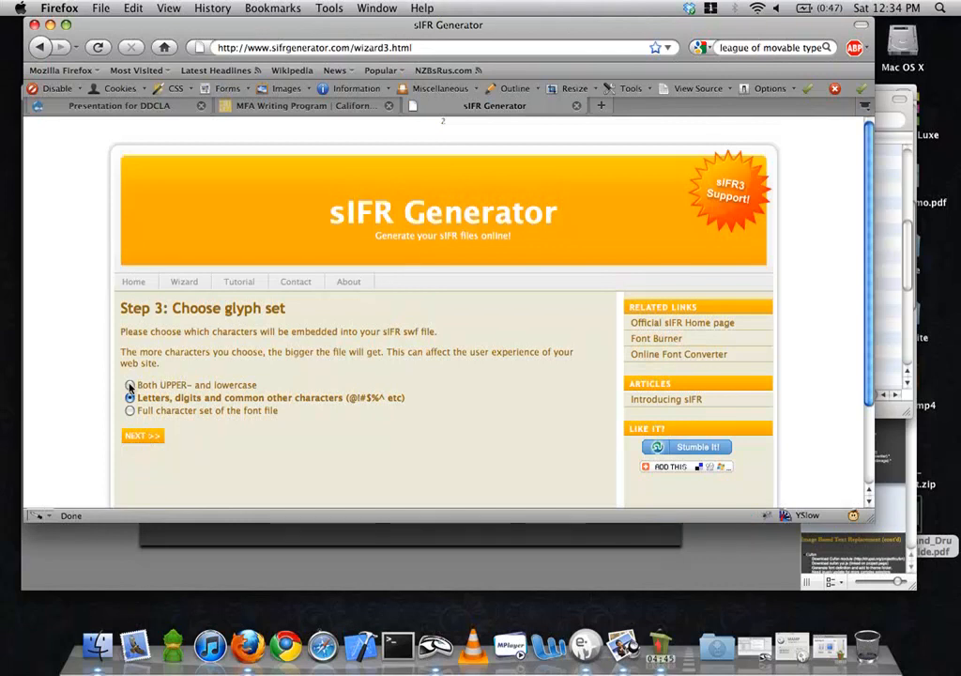
click(130, 397)
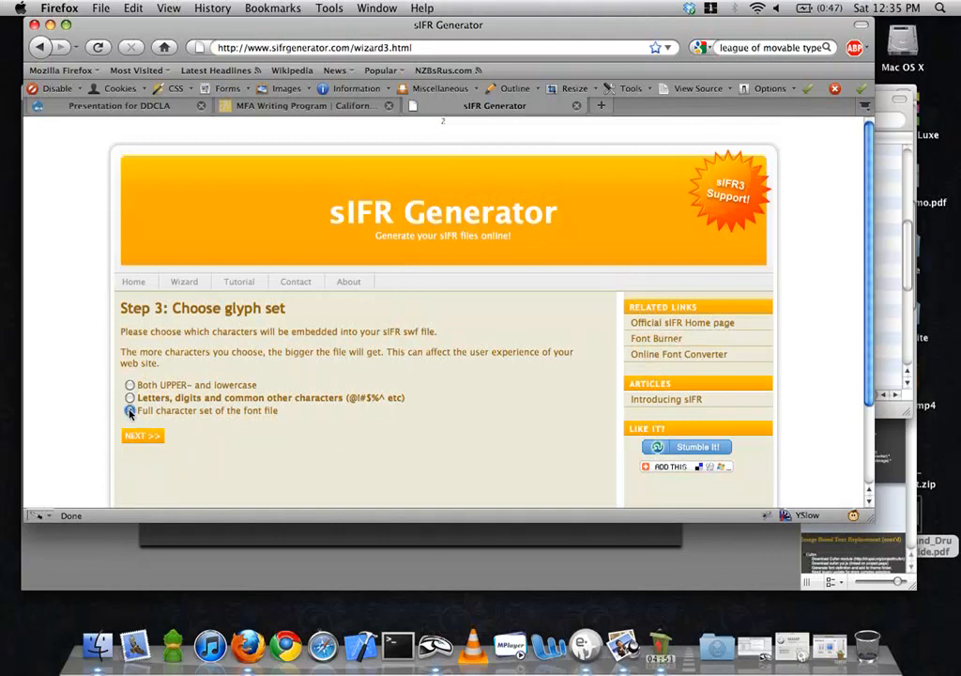
click(142, 436)
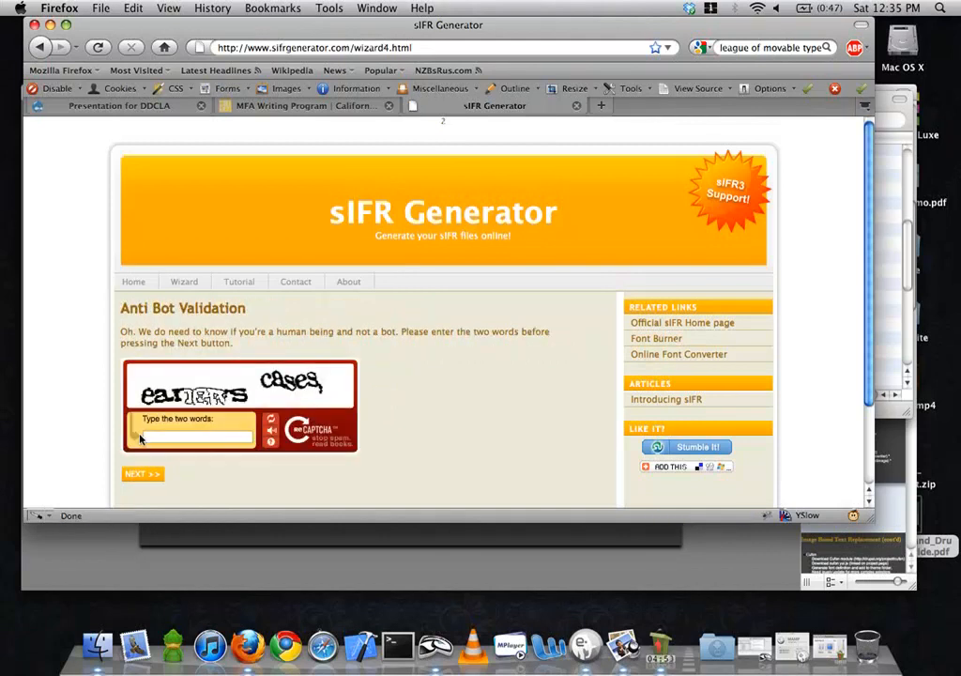
Enter the reCAPTCHA verification words, review the preview, and proceed to the download step
click(187, 434)
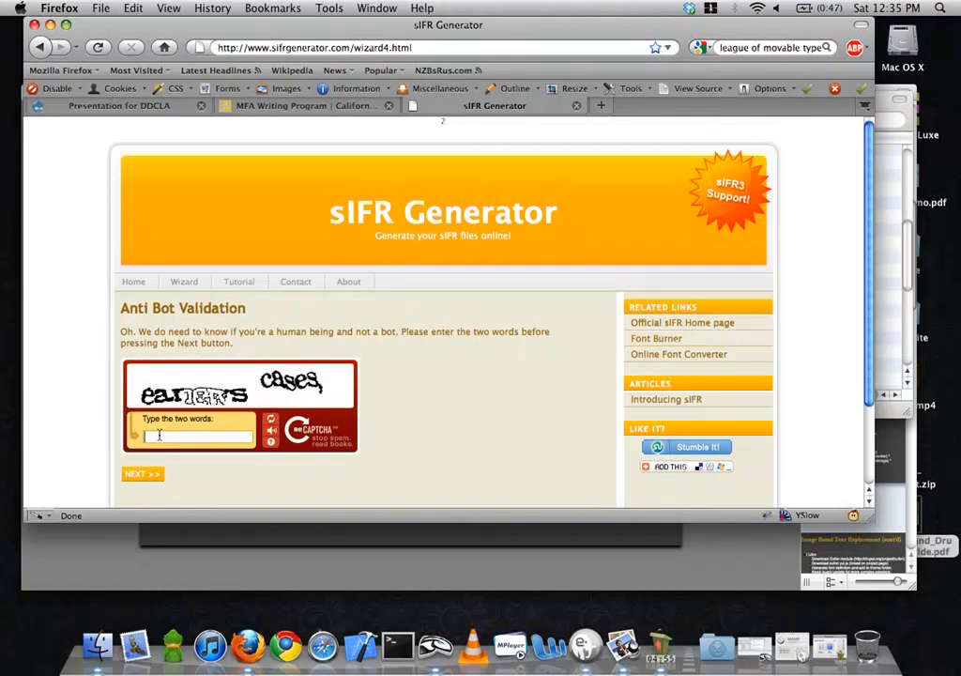
text(eanews cases)
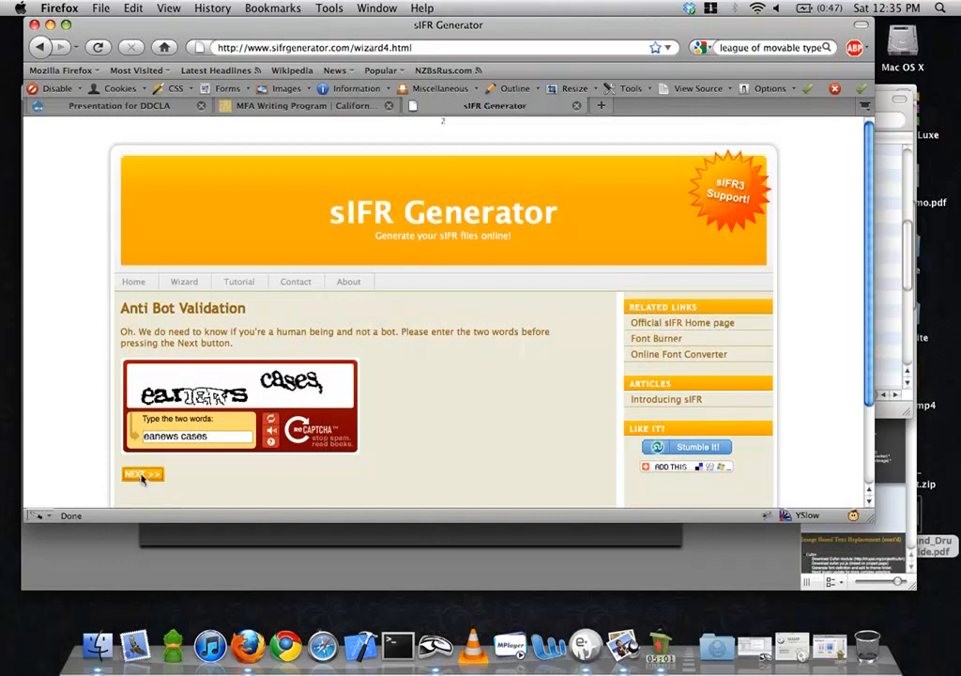
click(141, 474)
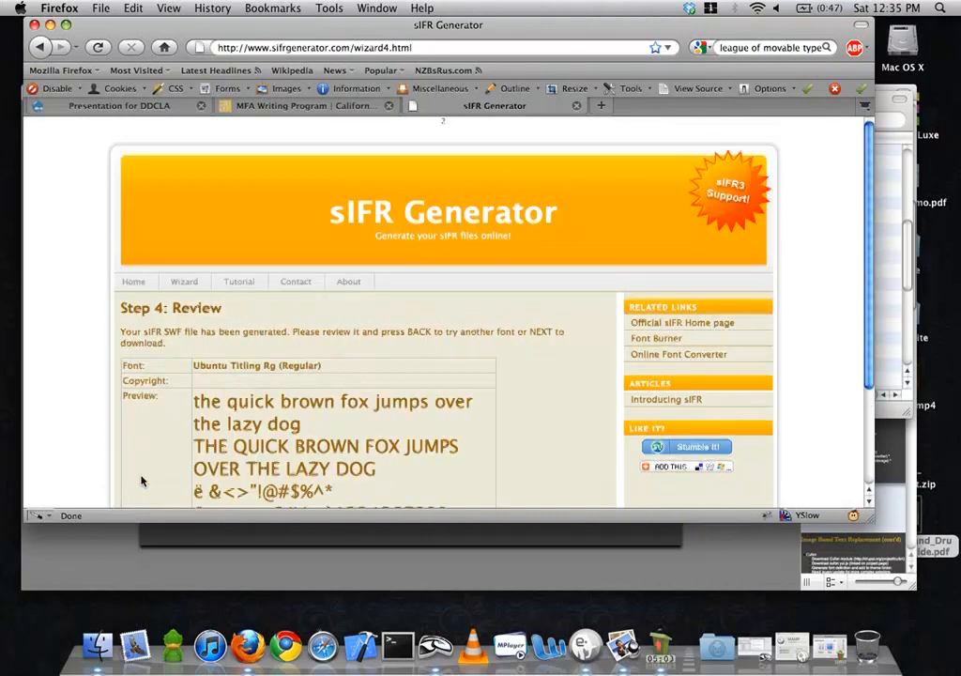
scroll(down, 3)
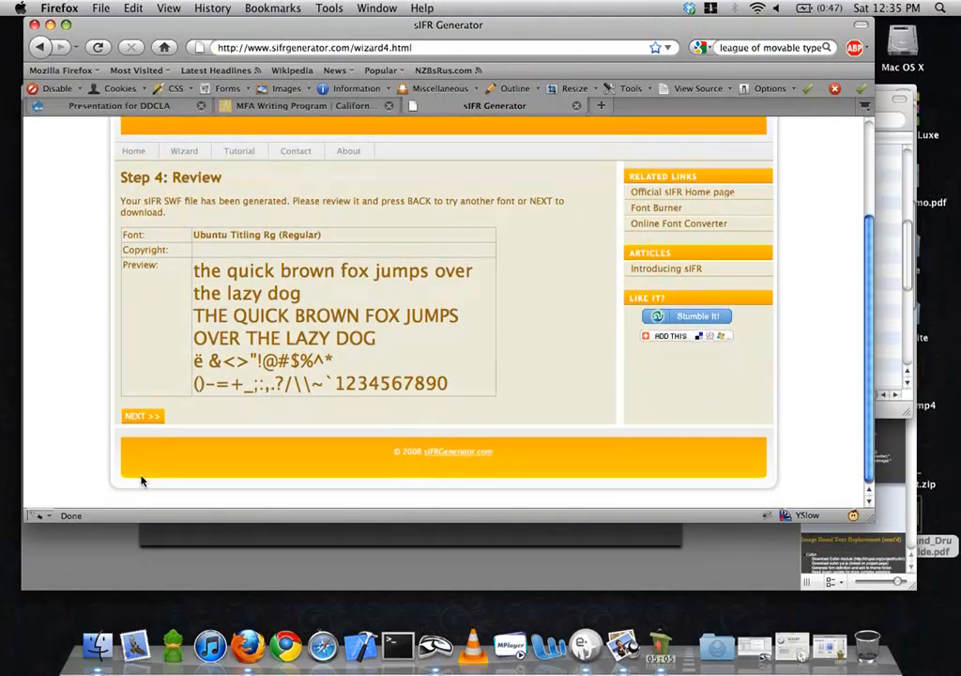
click(141, 416)
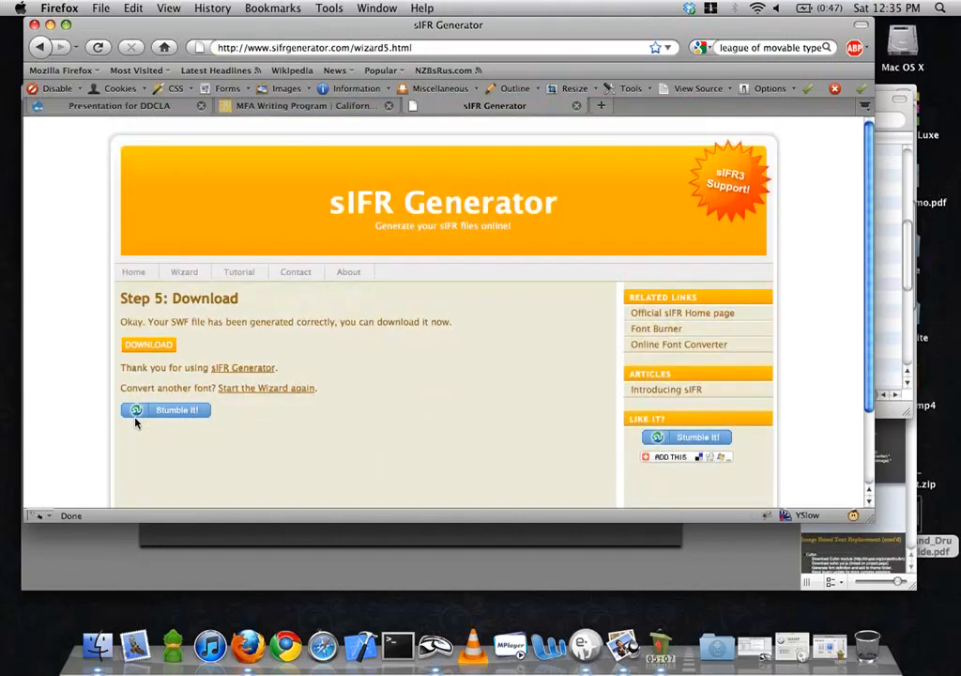
Save ubuntutitling-bold-webfont.swf to disk and open its options in the Downloads window
click(147, 344)
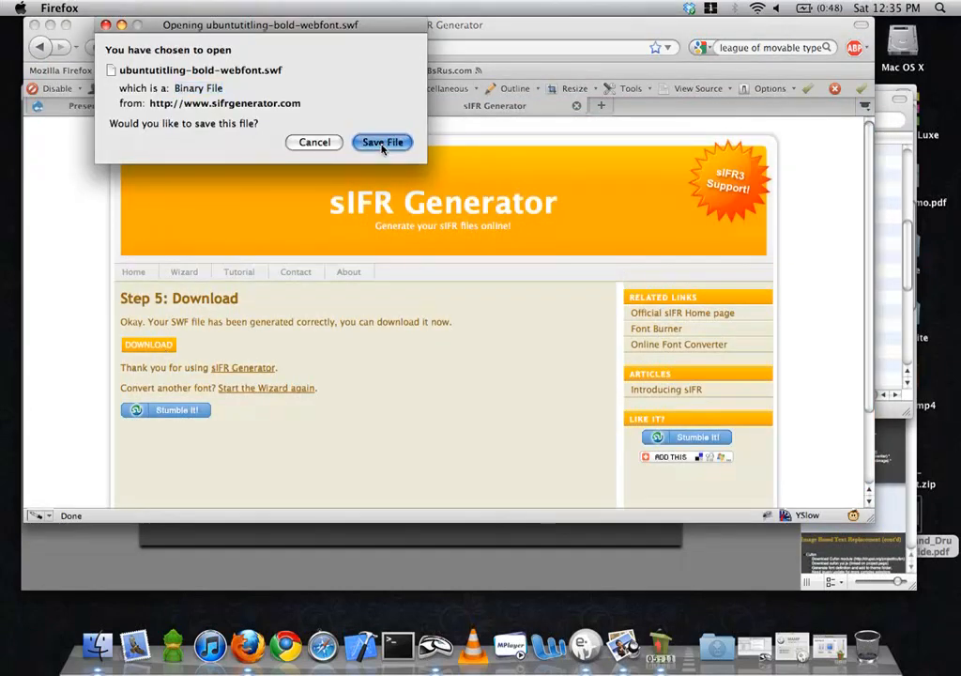
click(382, 142)
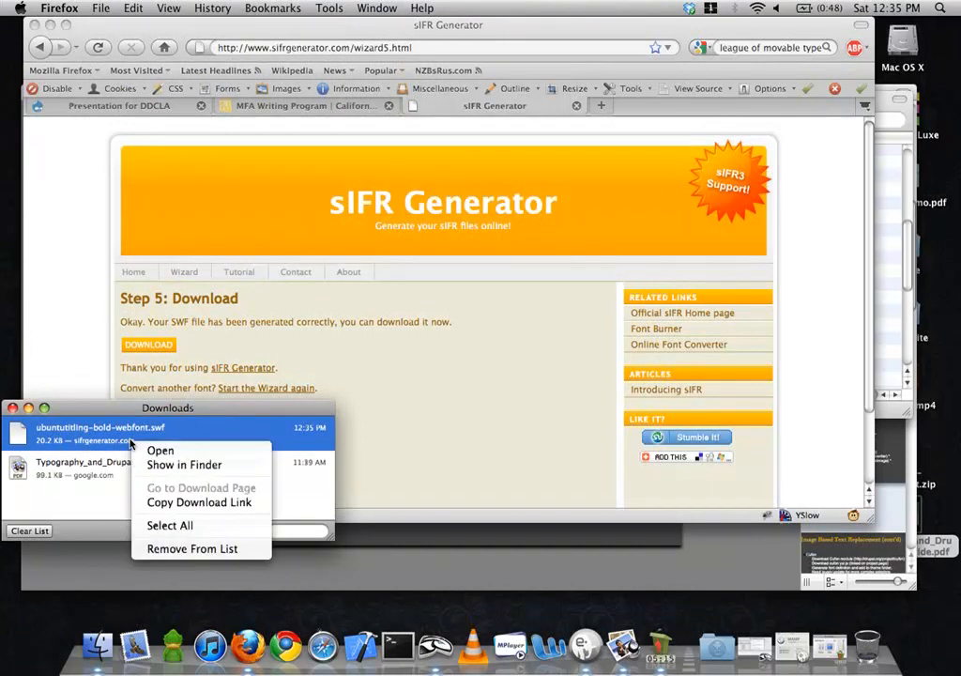
click(183, 465)
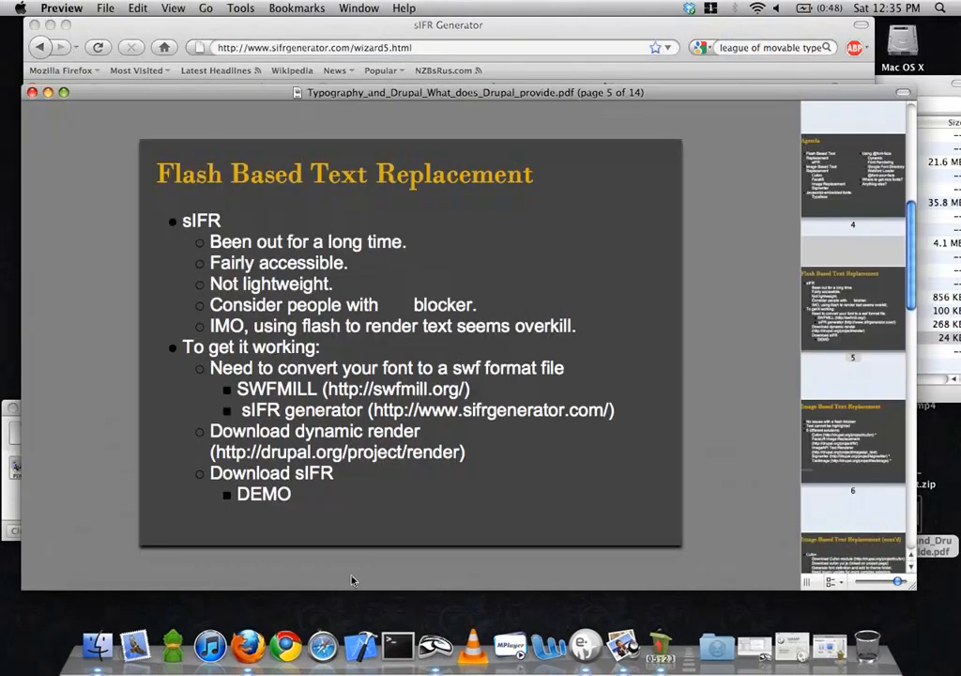
mouse_move(218, 524)
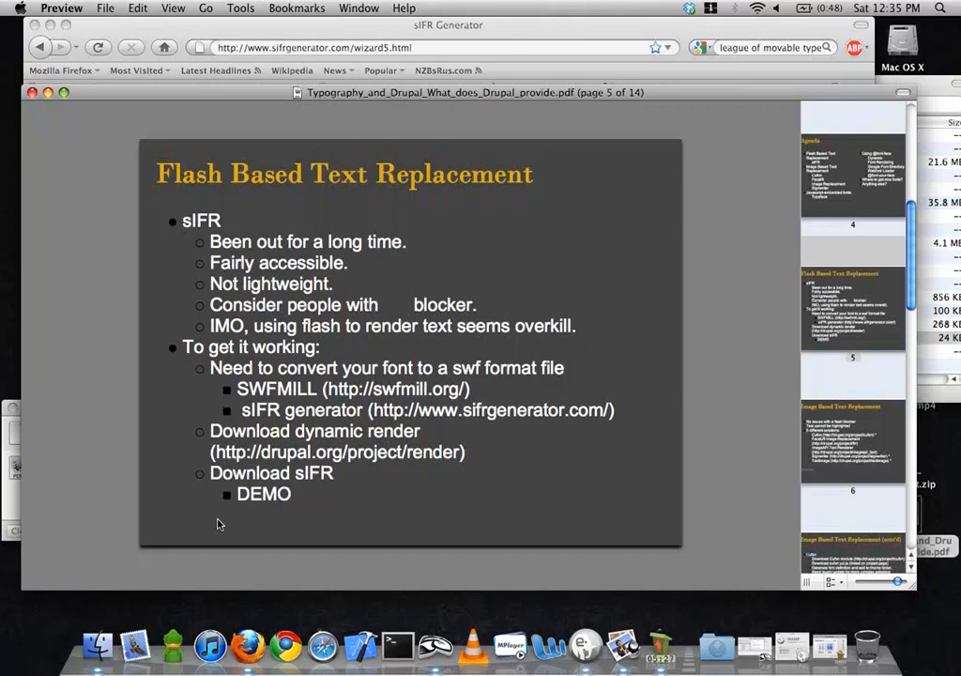
mouse_move(846, 524)
text(sifr)
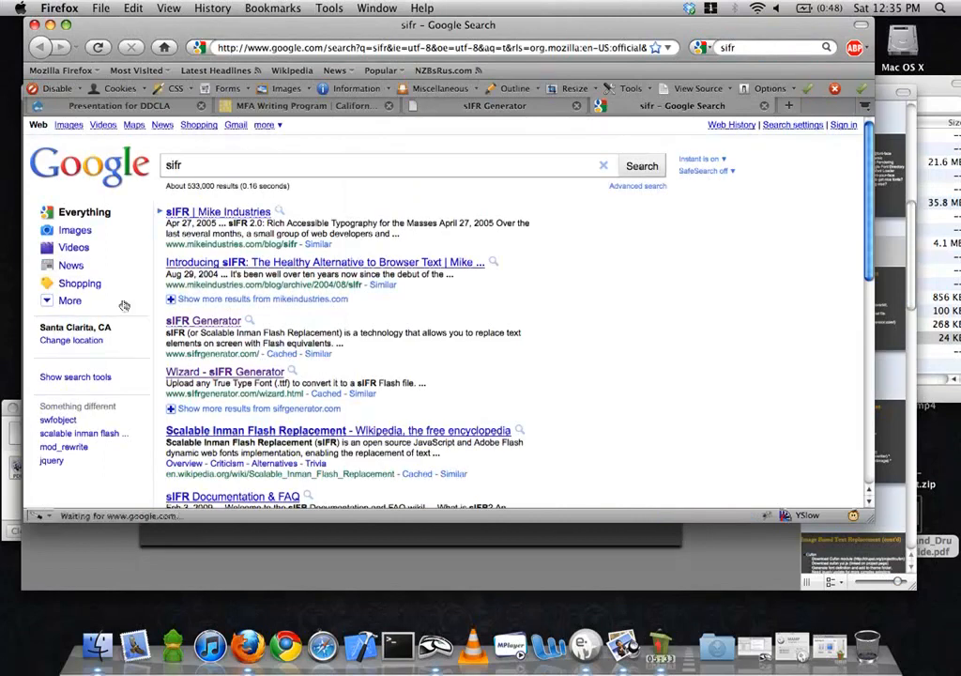
Open 'sIFR | Mike Industries' from the Google results and scroll to Next steps
click(218, 210)
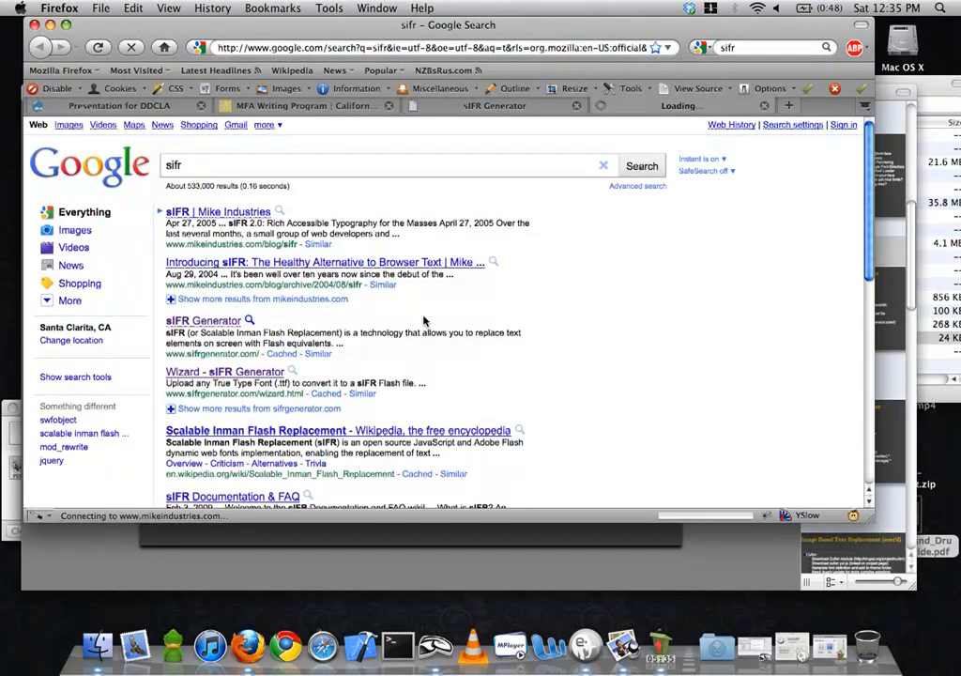
click(217, 211)
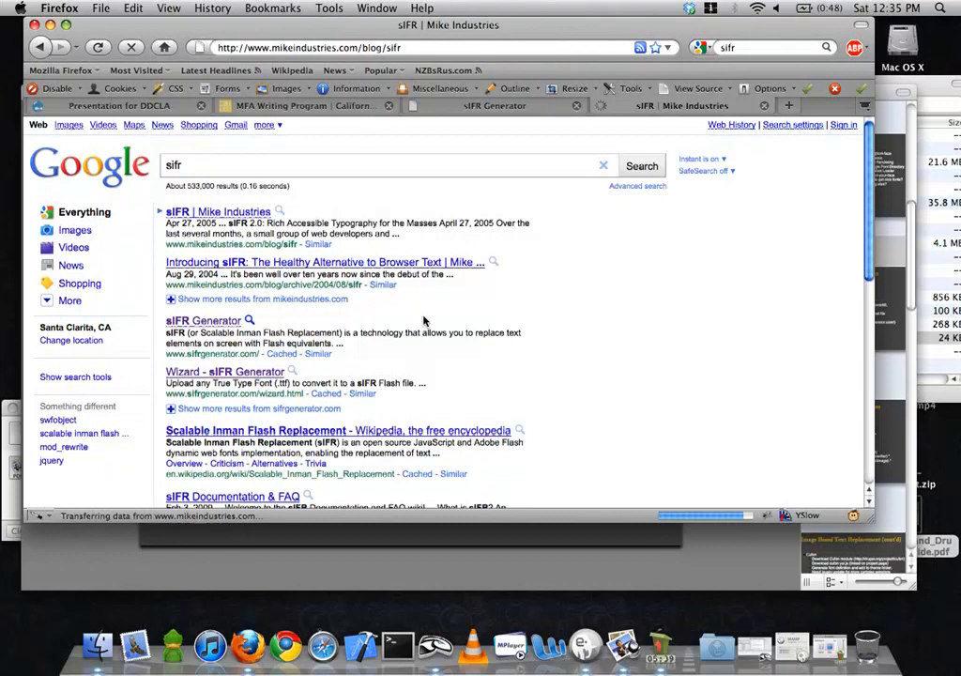
click(219, 211)
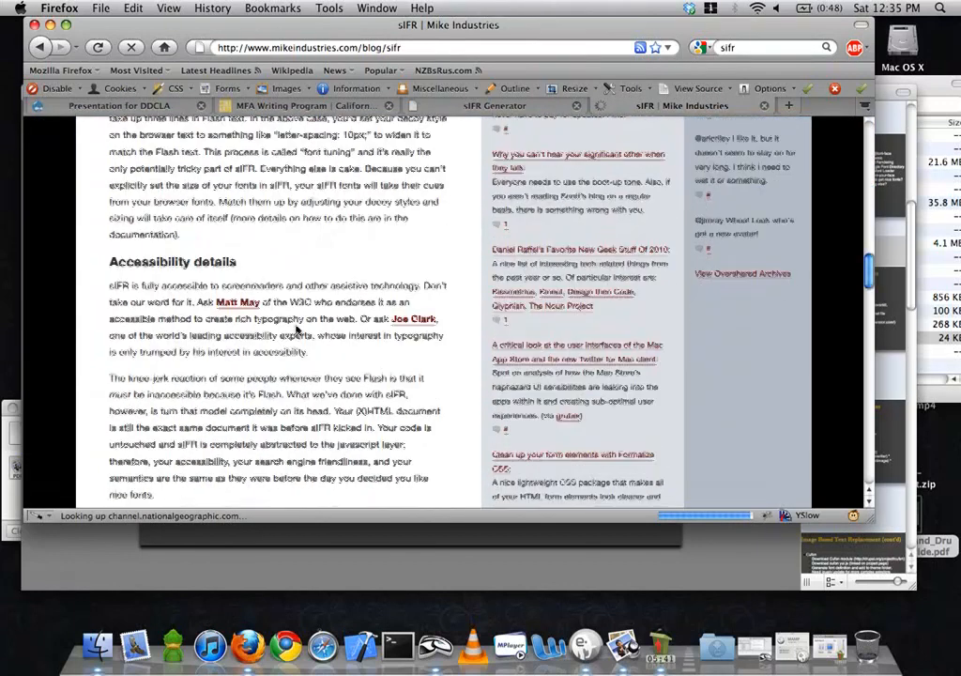
scroll(down, 3)
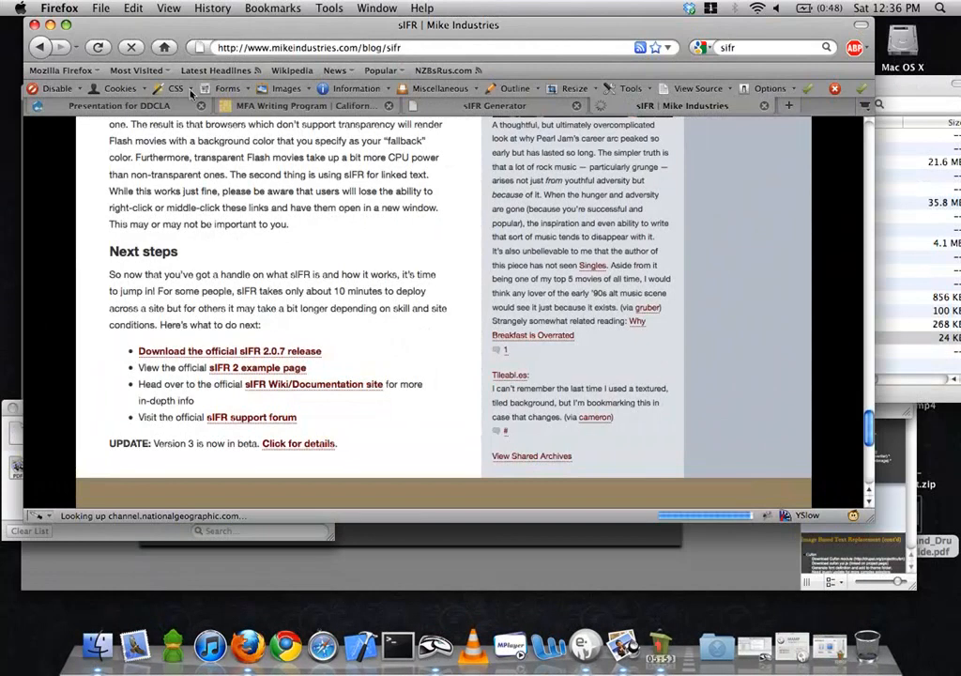
On the Presentation for DDCLA site, tick Dynamic Rendering in Modules and save configuration
click(119, 105)
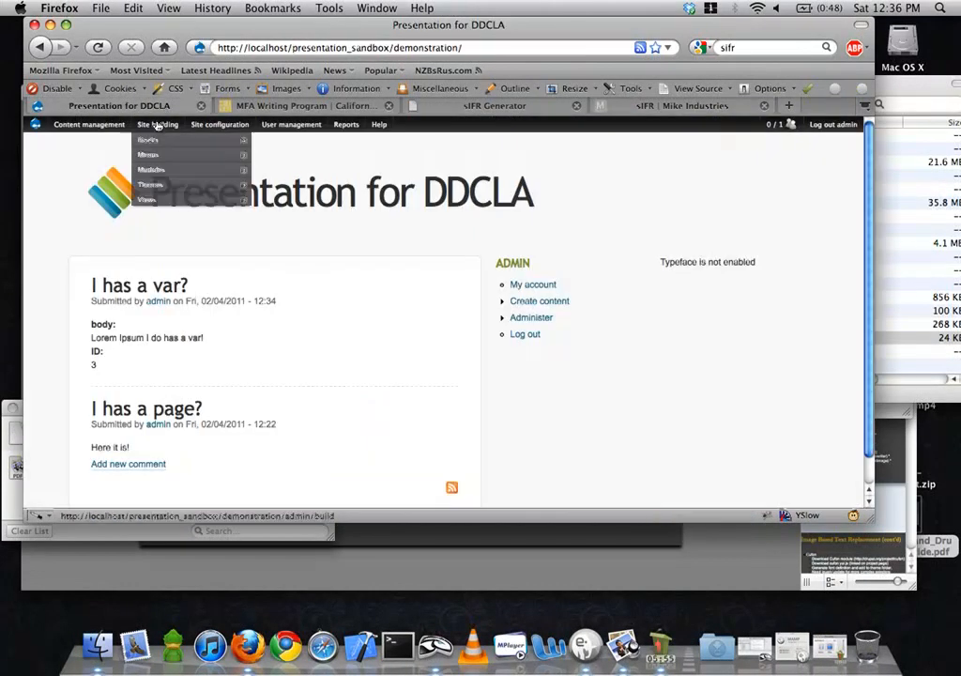
click(151, 169)
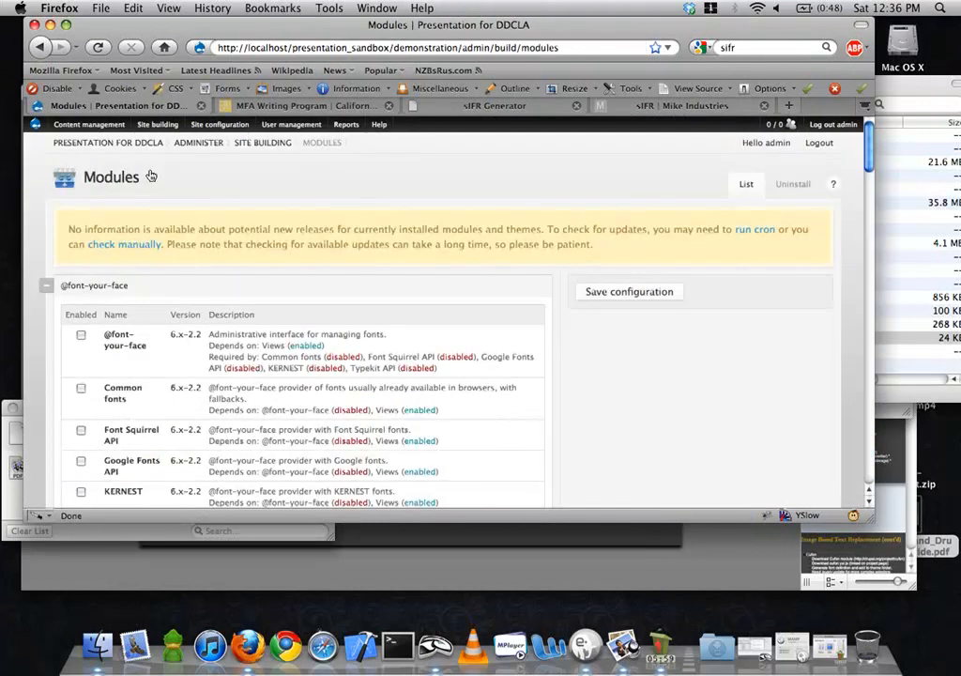
scroll(down, 3)
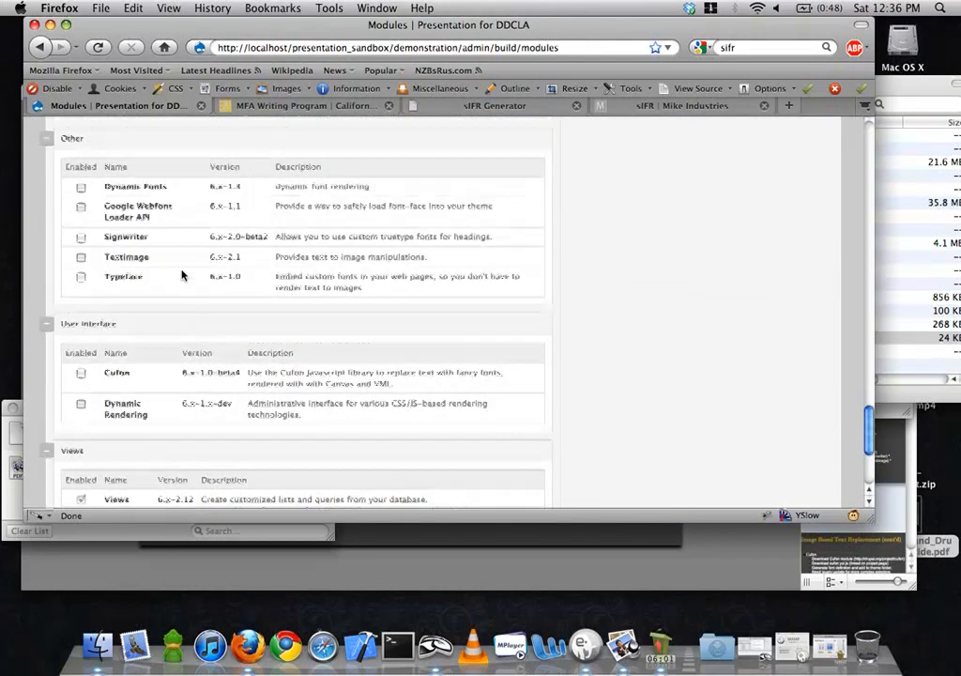
scroll(up, 3)
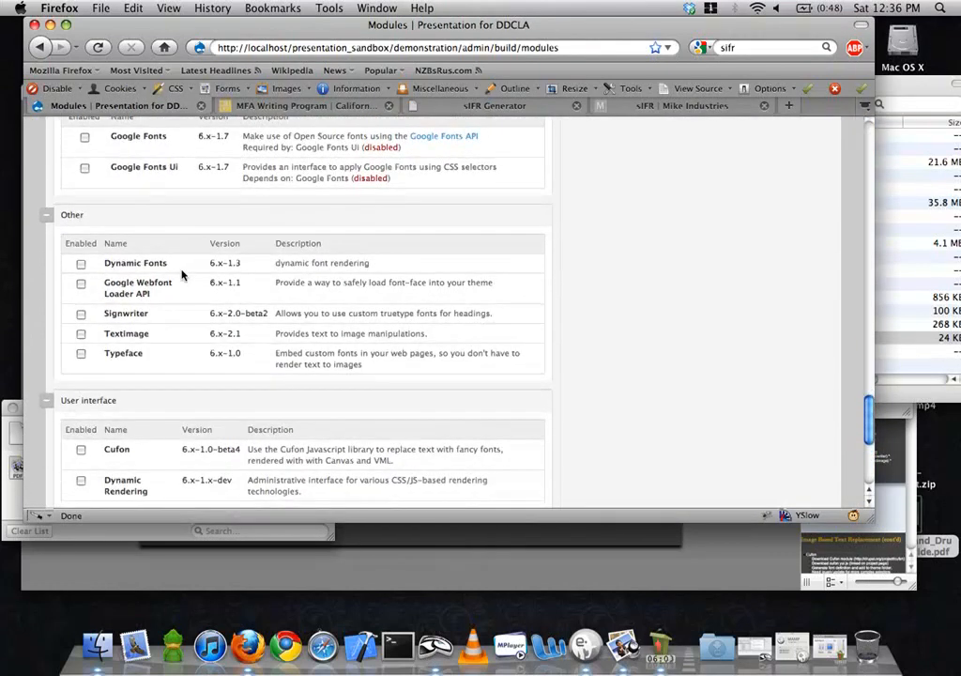
scroll(down, 3)
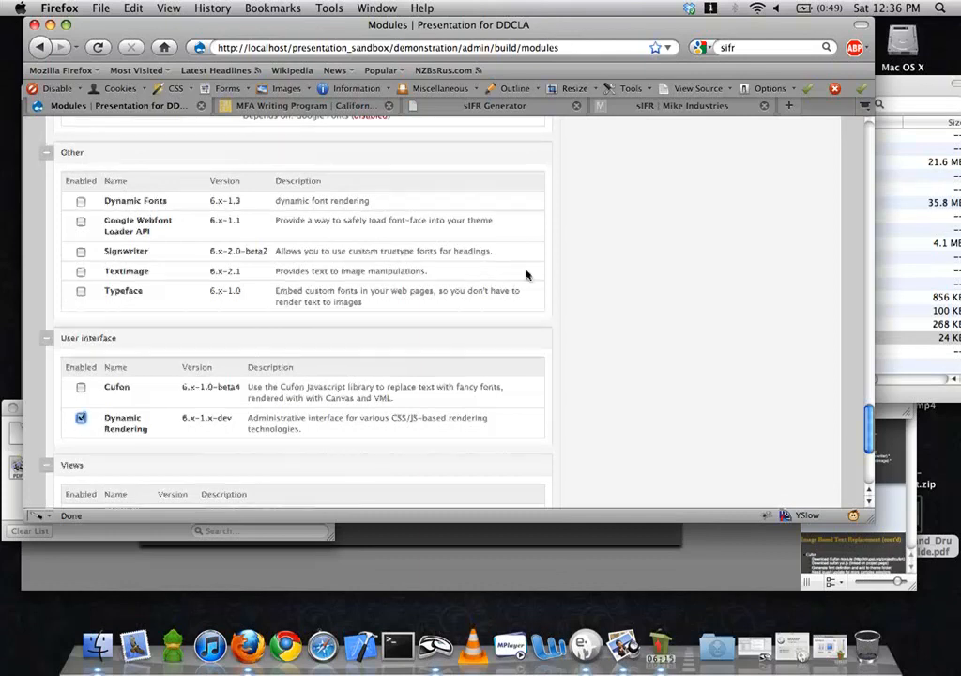
scroll(down, 3)
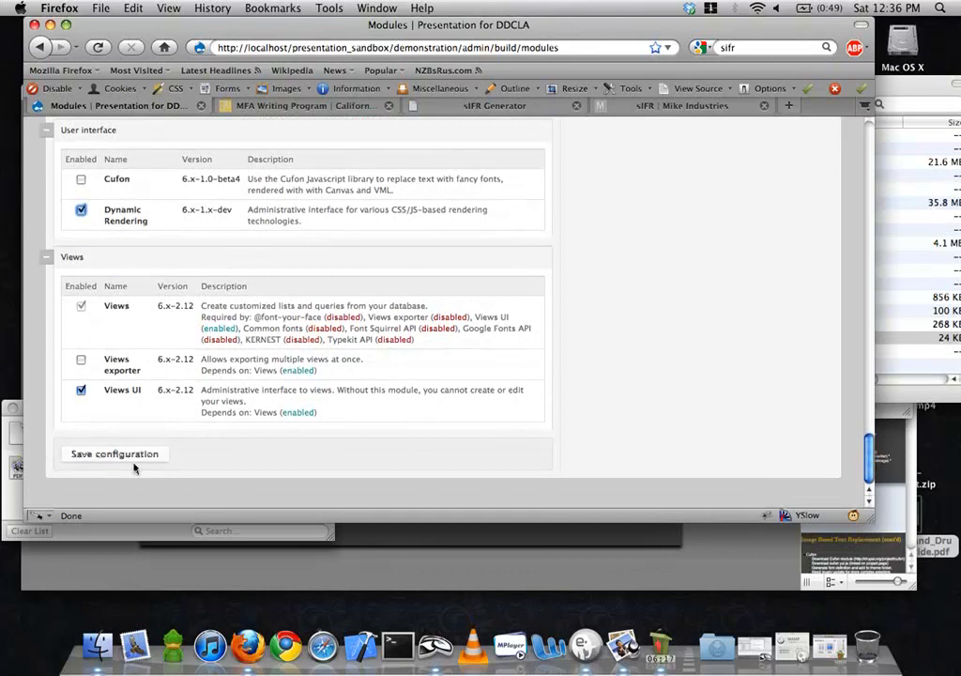
click(115, 454)
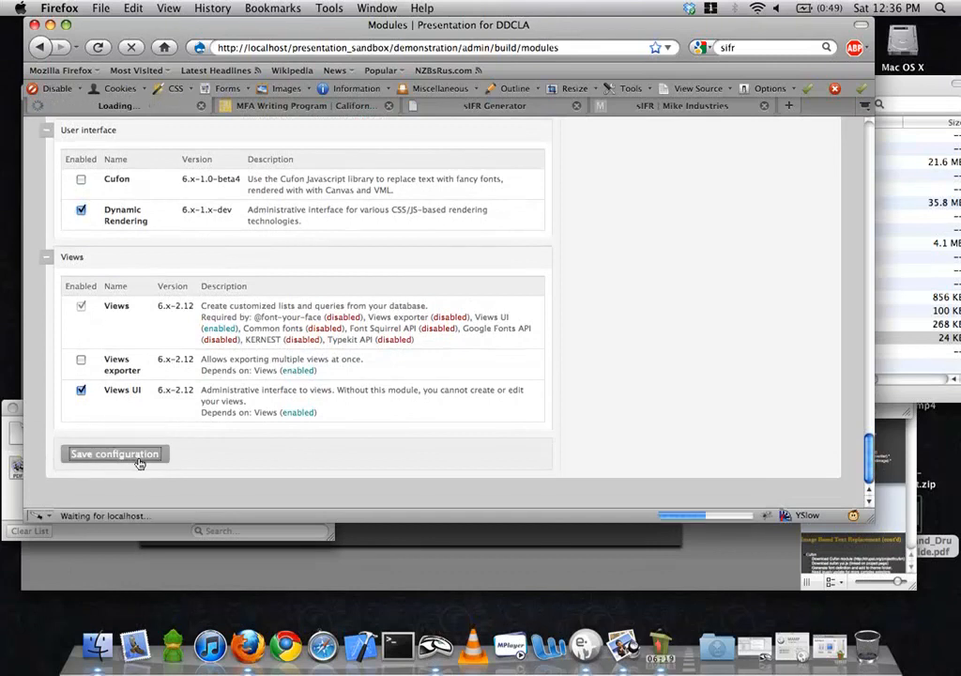
click(115, 453)
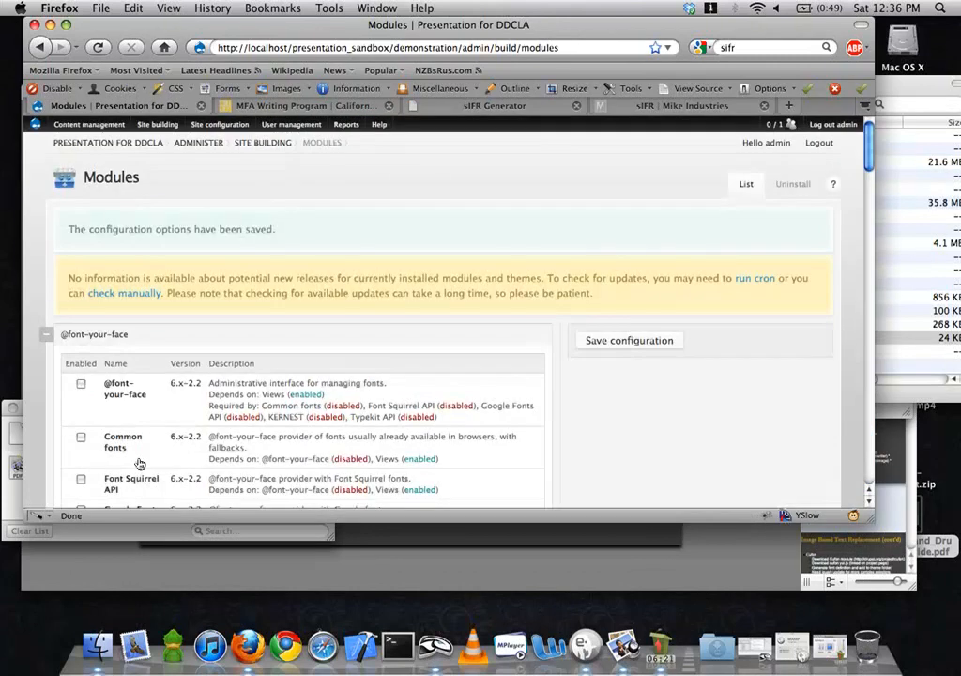
Go to Site configuration > Dynamic Rendering and open its Manage fonts tab
click(220, 124)
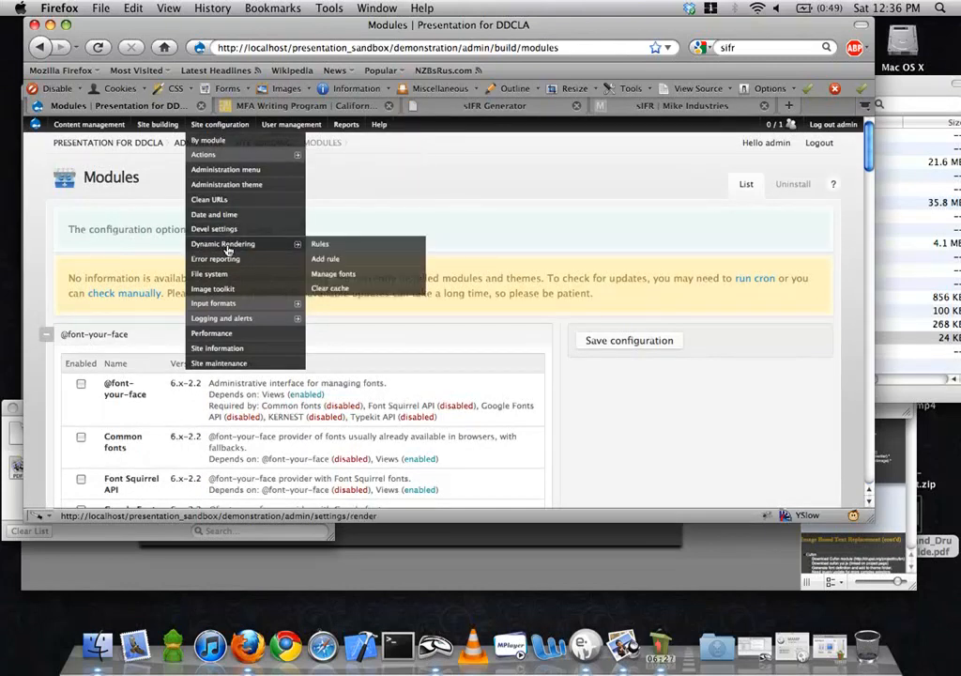
click(319, 244)
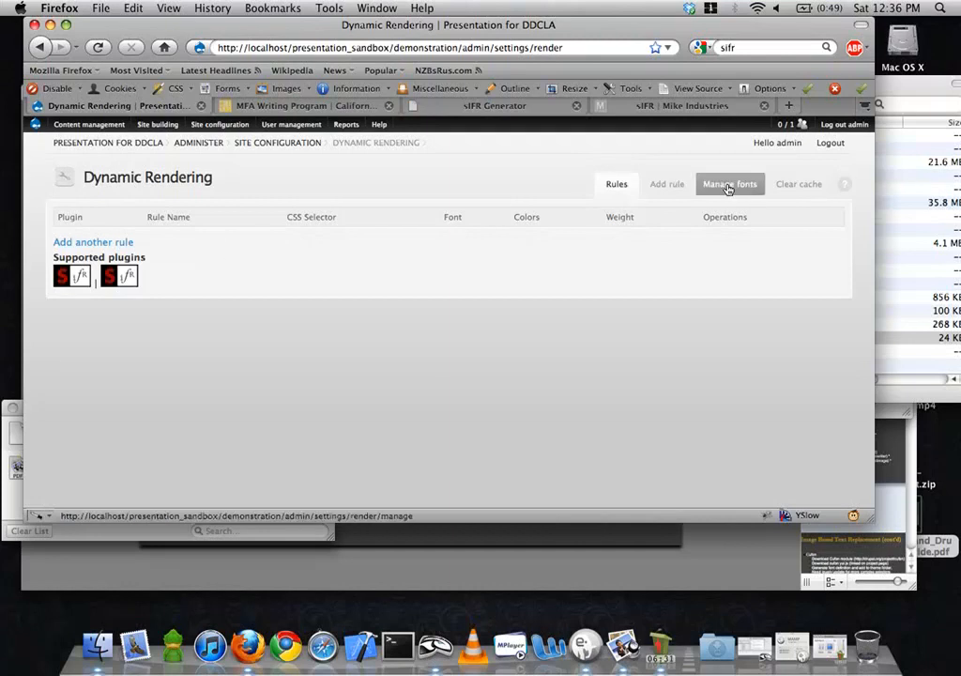
click(730, 184)
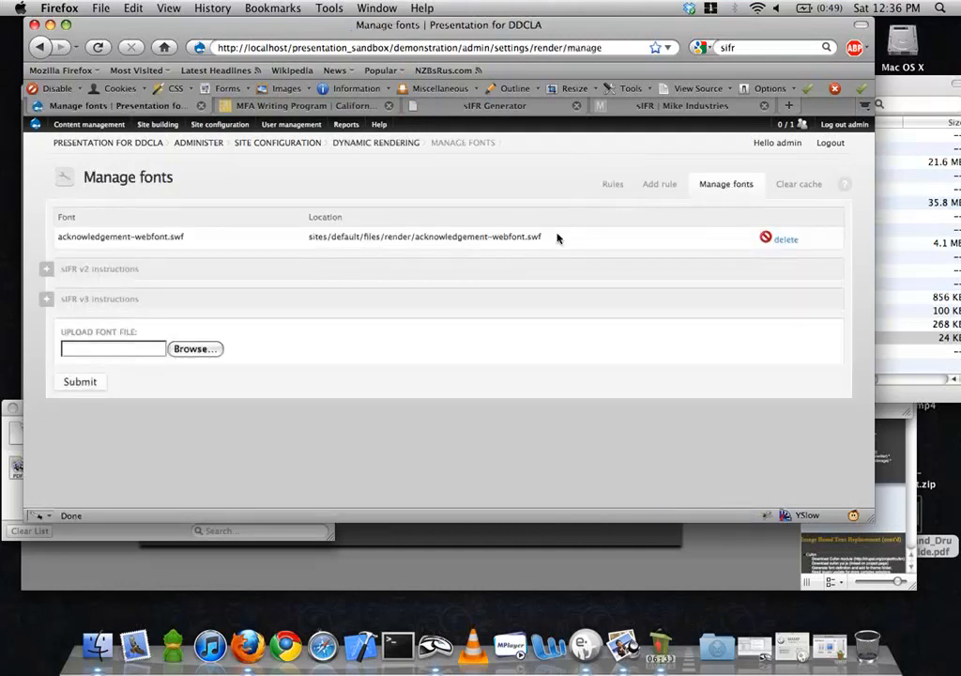
click(617, 184)
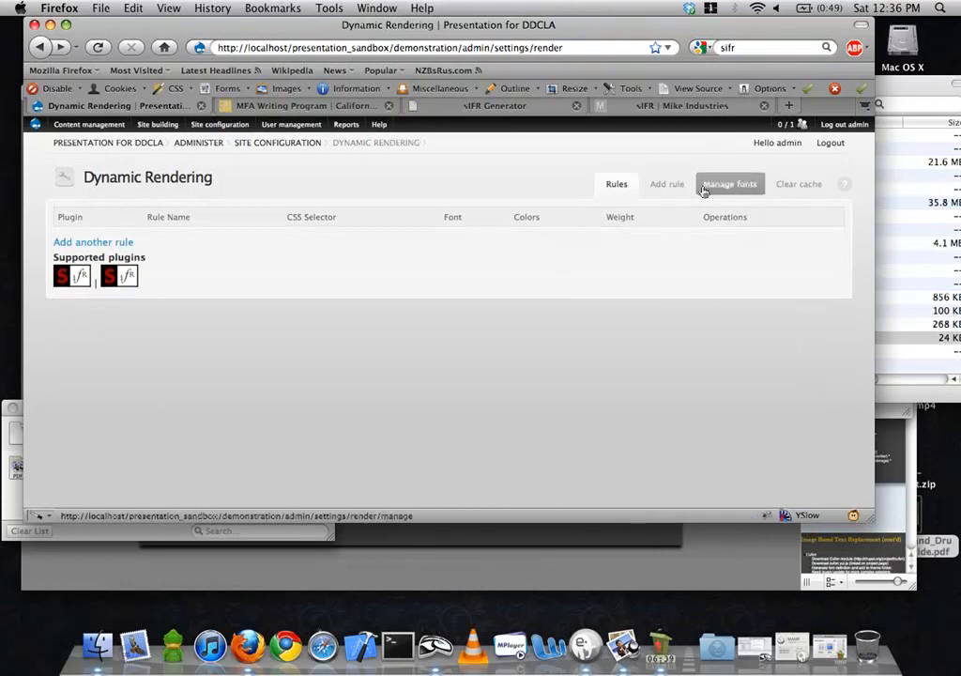
click(730, 184)
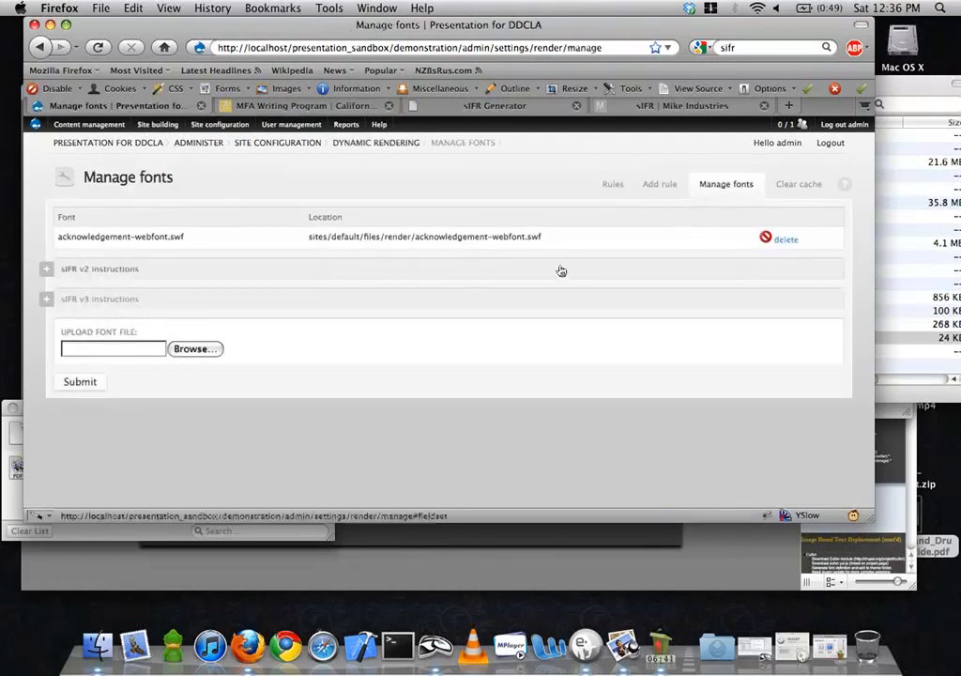
mouse_move(445, 275)
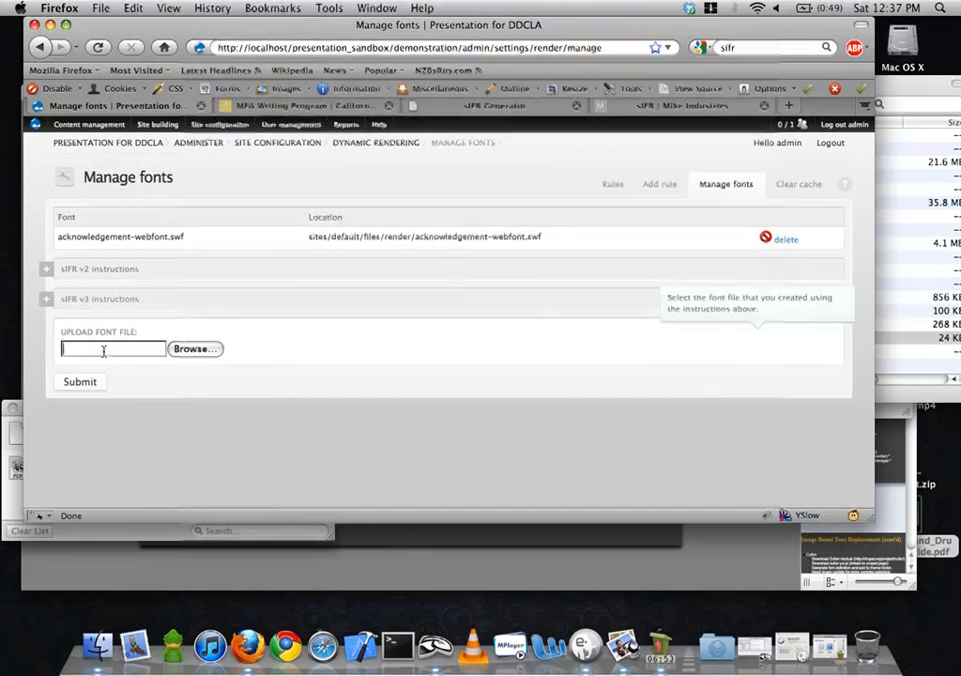
Upload ubuntutitling-bold-webfont.swf from the Desktop through the Manage fonts form
click(195, 348)
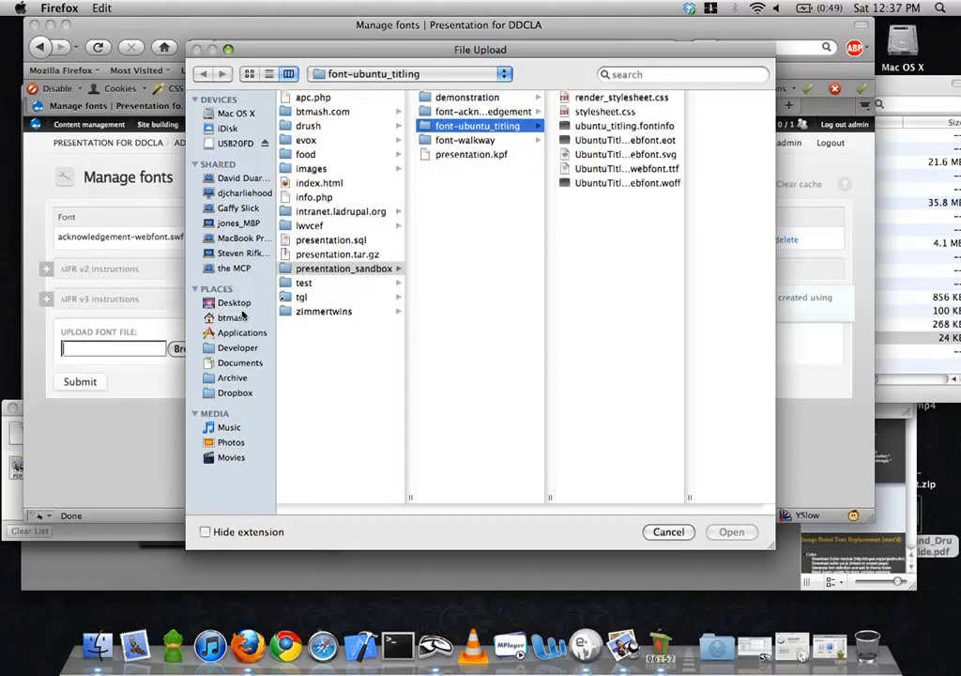
click(233, 318)
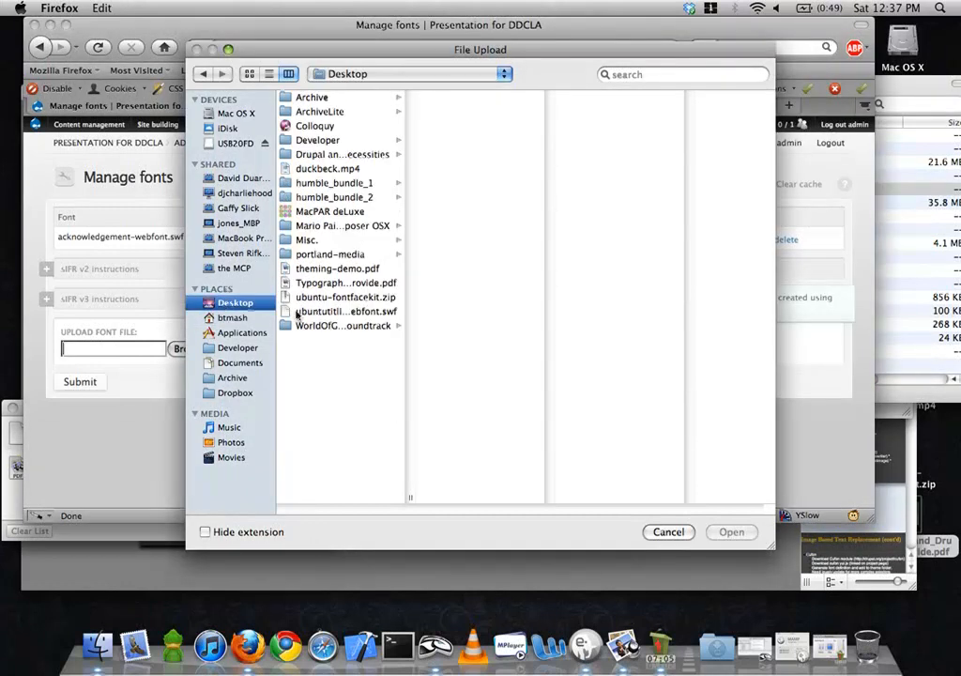
click(341, 310)
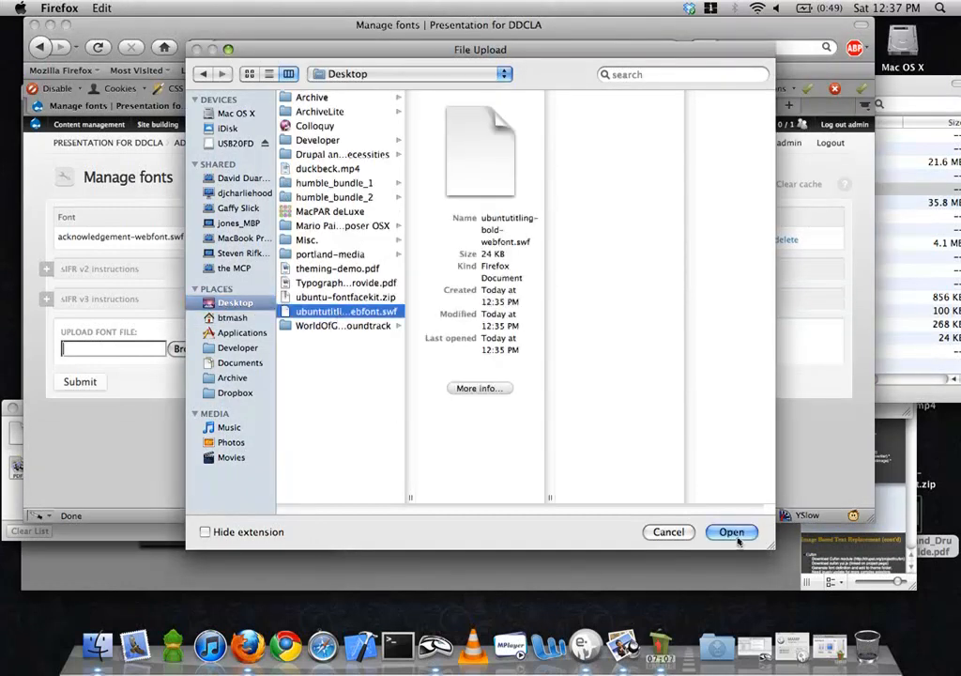
click(731, 532)
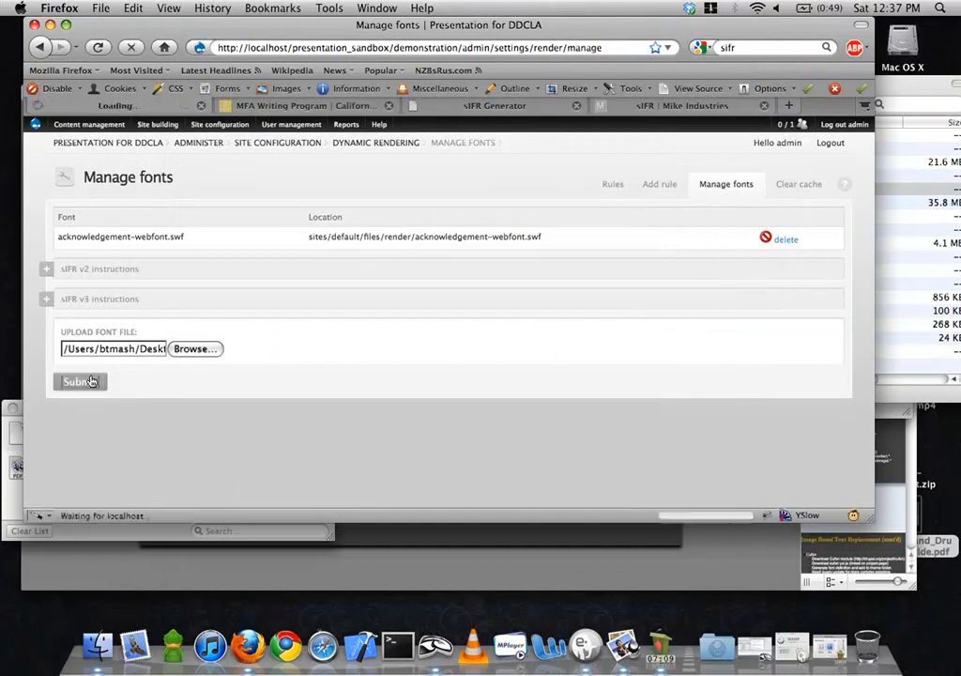
click(80, 382)
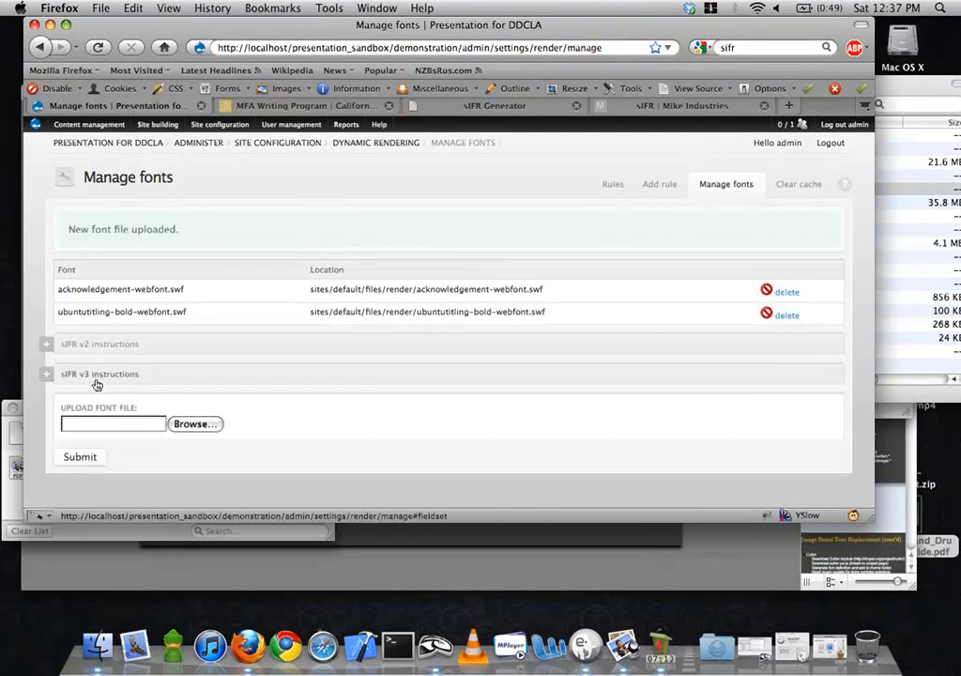
From the Rules list, add another rendering rule using the sIFR v2 plugin
click(617, 184)
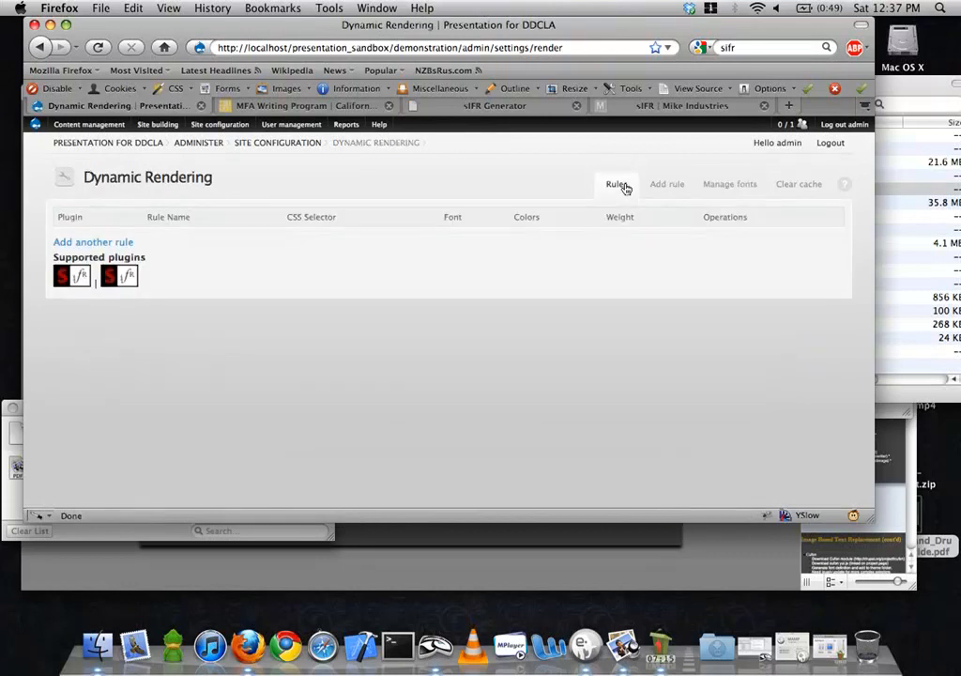
mouse_move(93, 243)
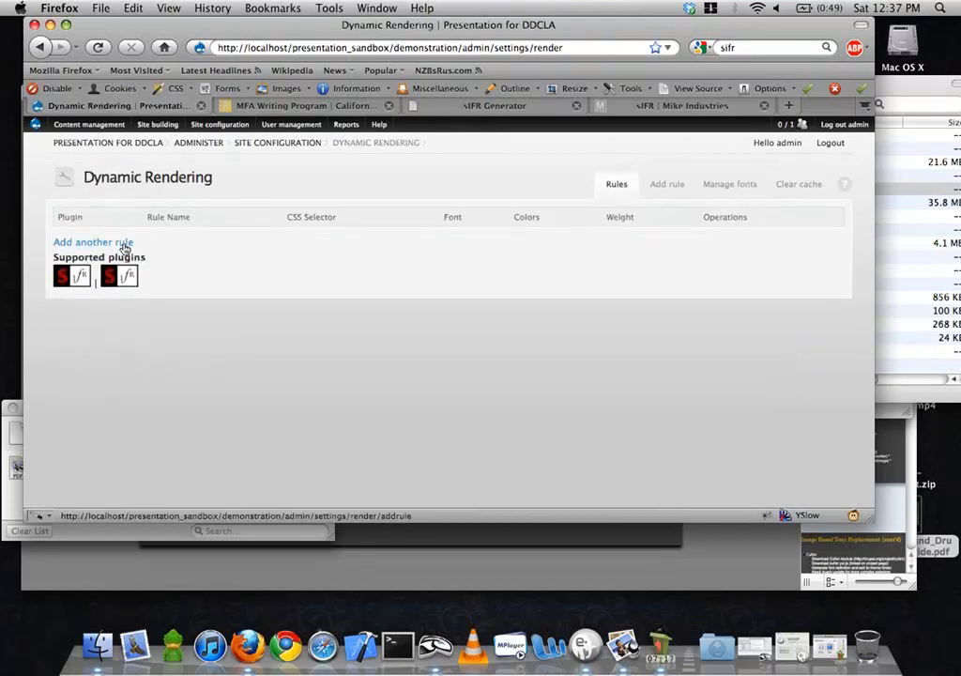
click(93, 242)
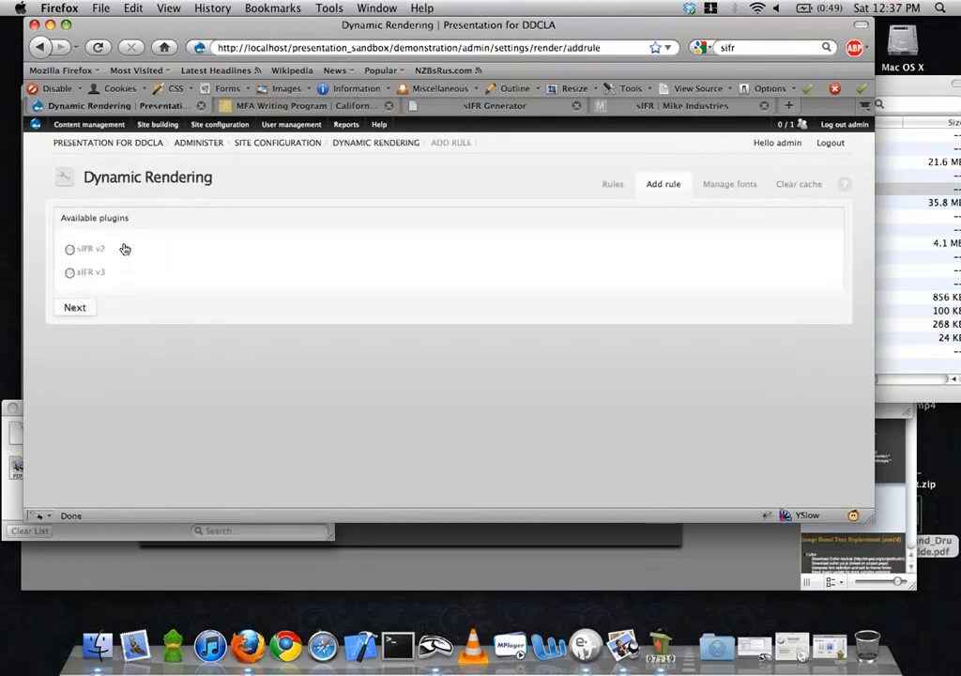
mouse_move(64, 288)
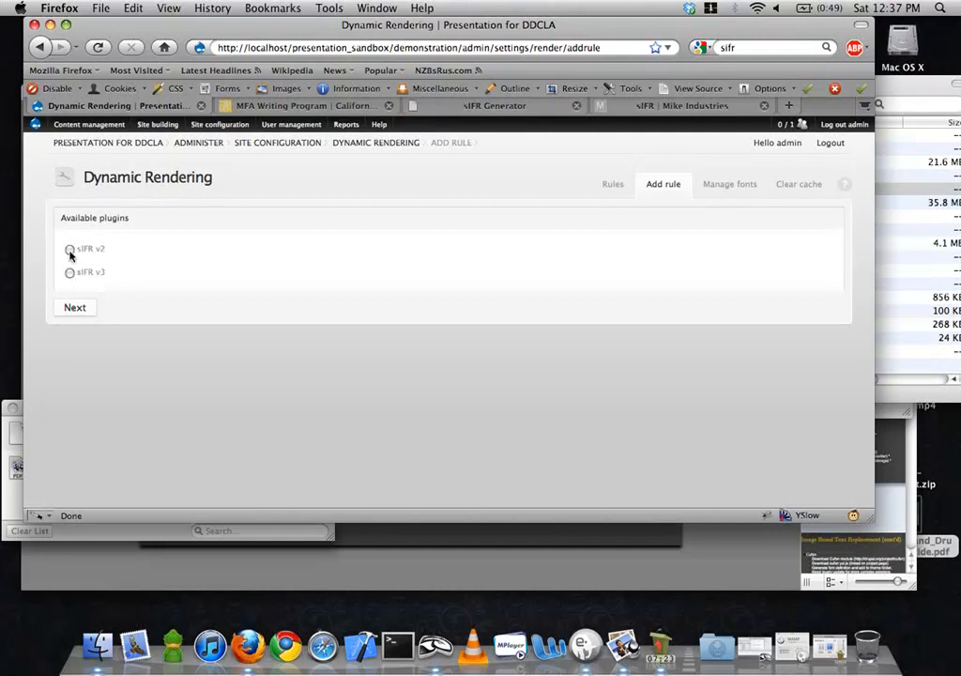
click(69, 249)
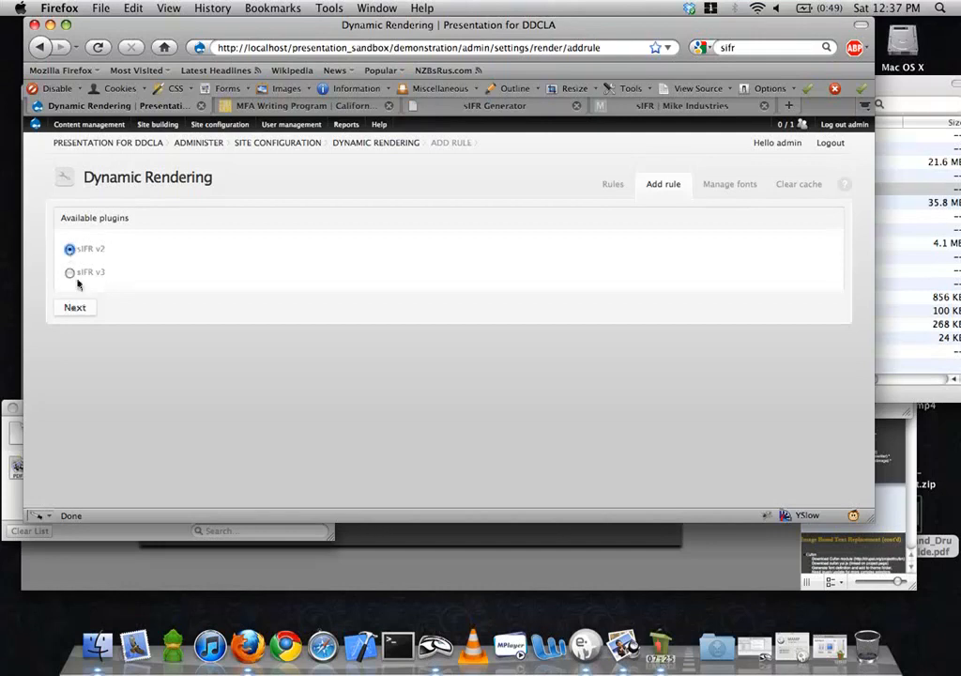
click(74, 307)
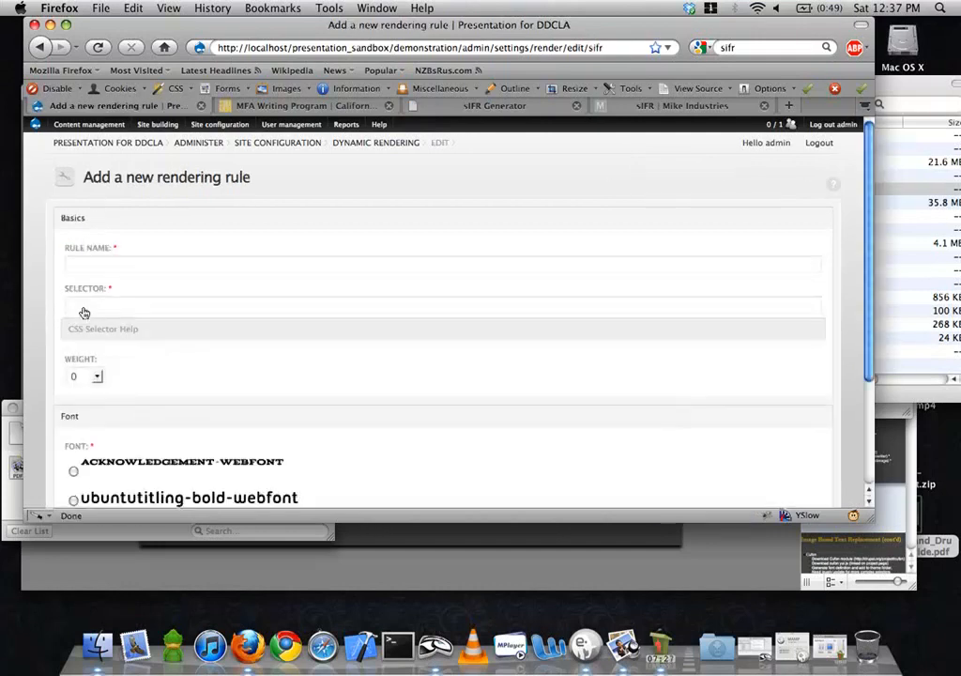
mouse_move(83, 248)
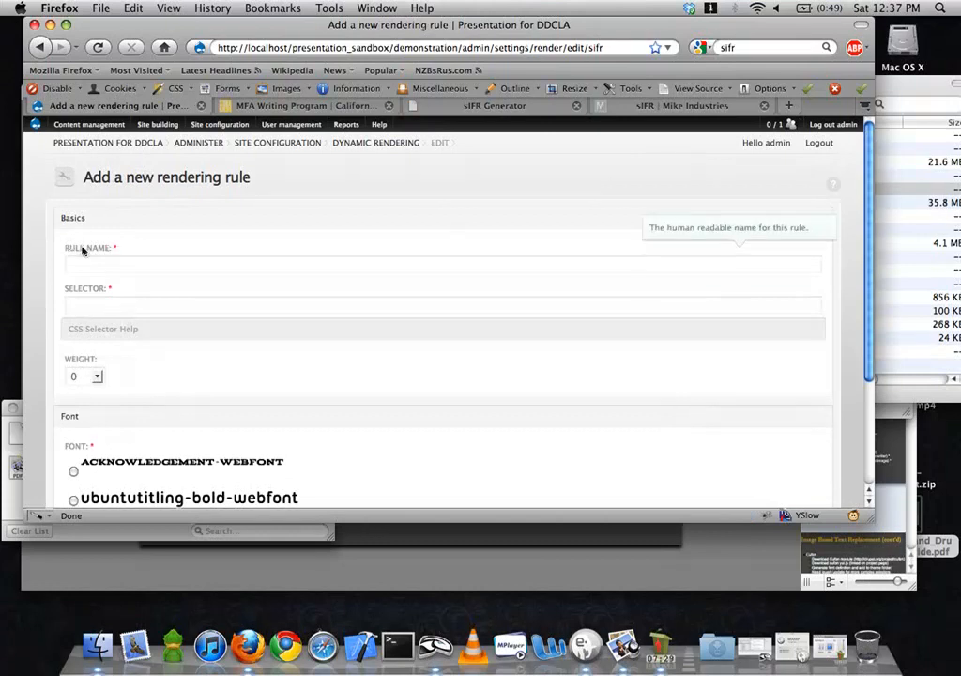
Name the rule 'Headers' and glance at the sIFR article and CalArts example tabs
click(441, 264)
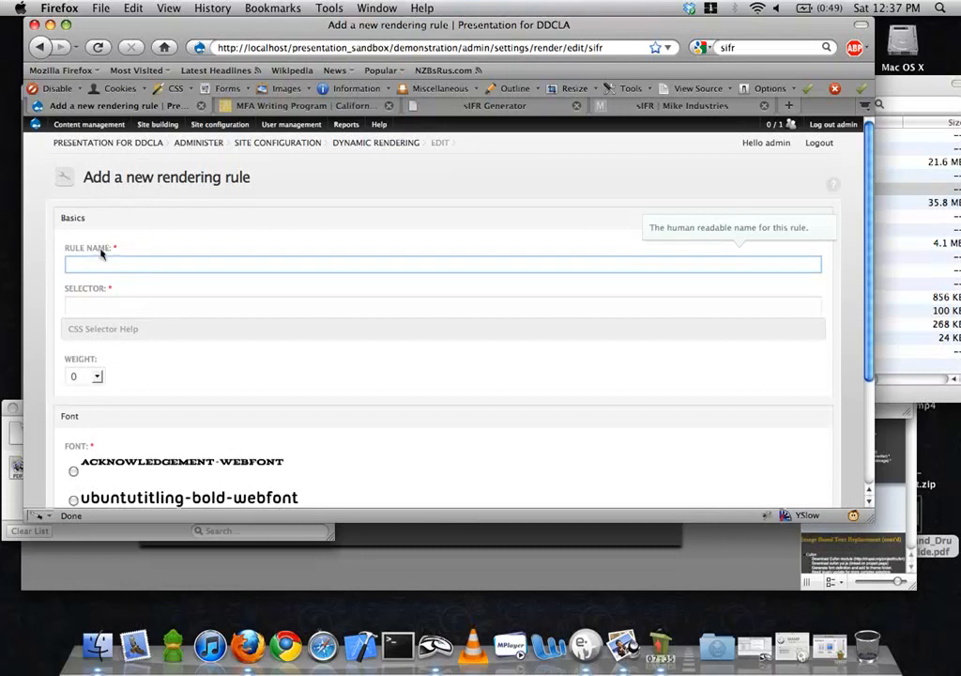
text(Hea)
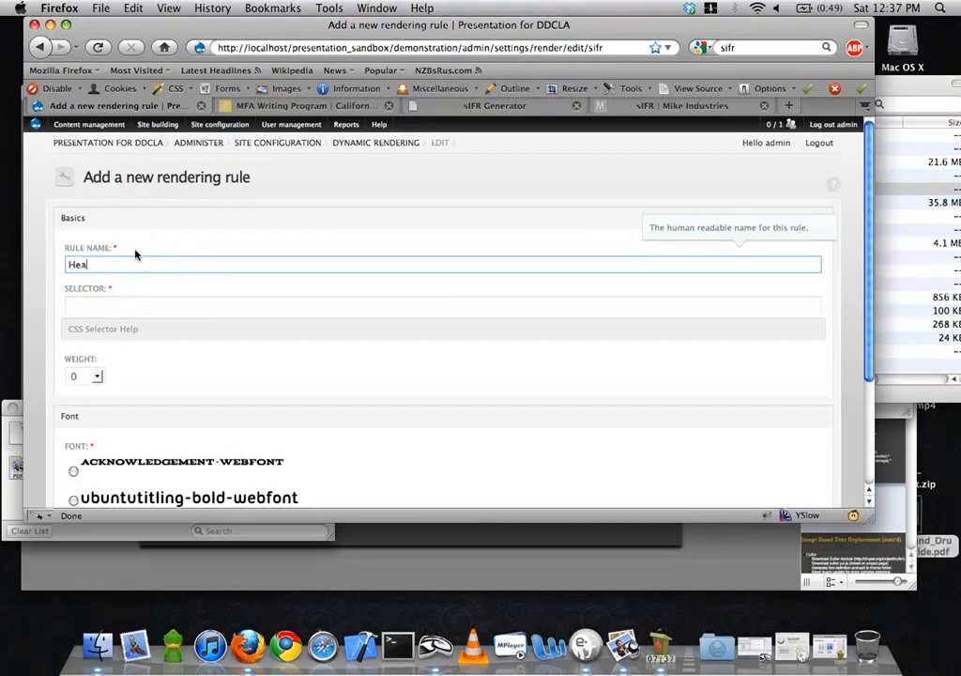
text(ders)
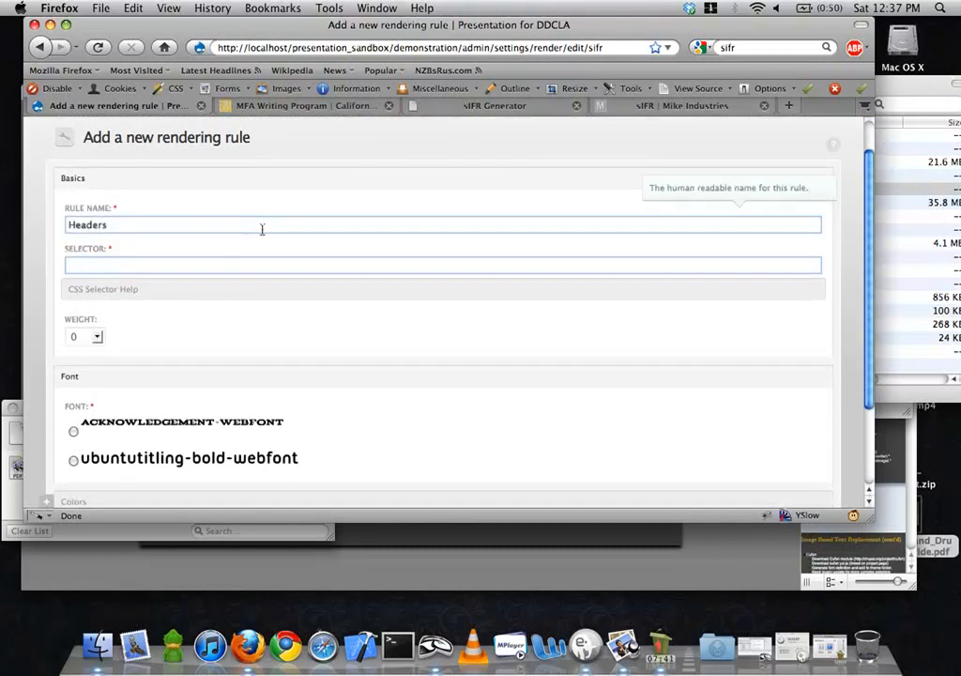
click(788, 105)
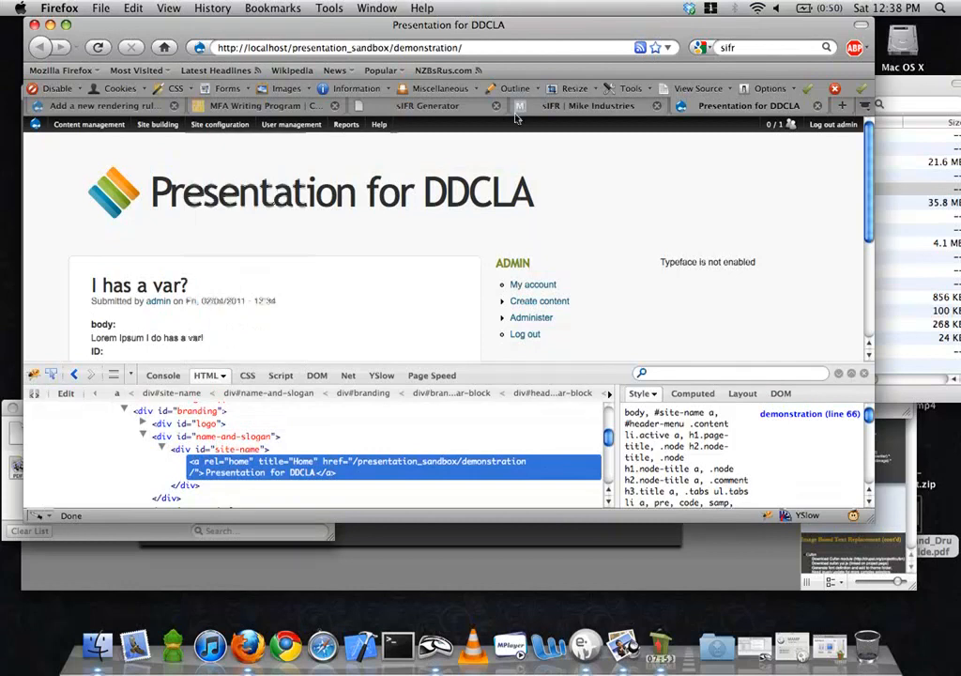
click(601, 105)
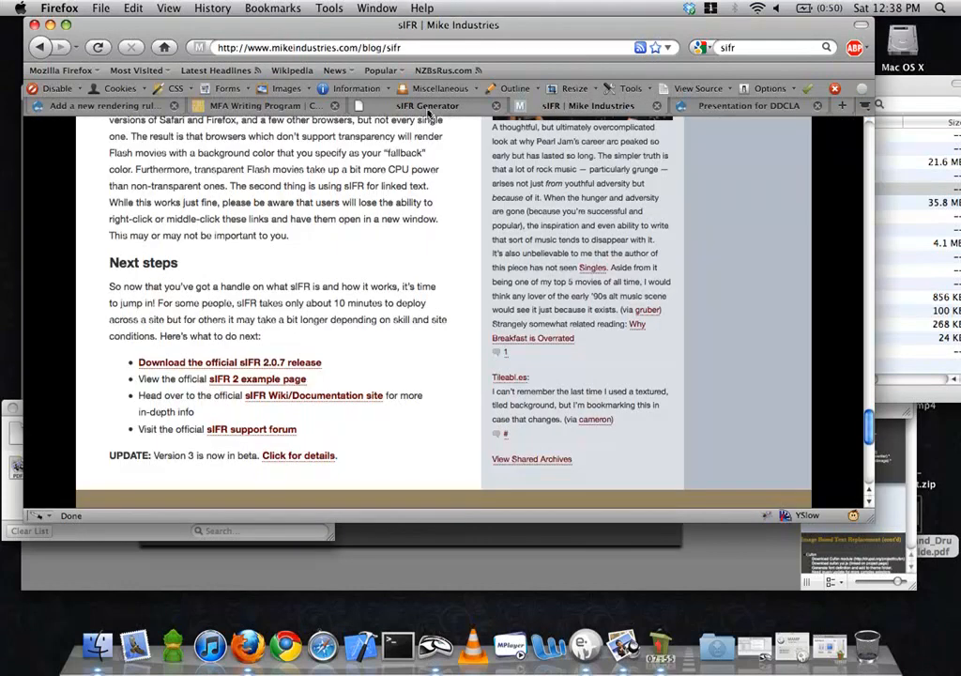
click(253, 105)
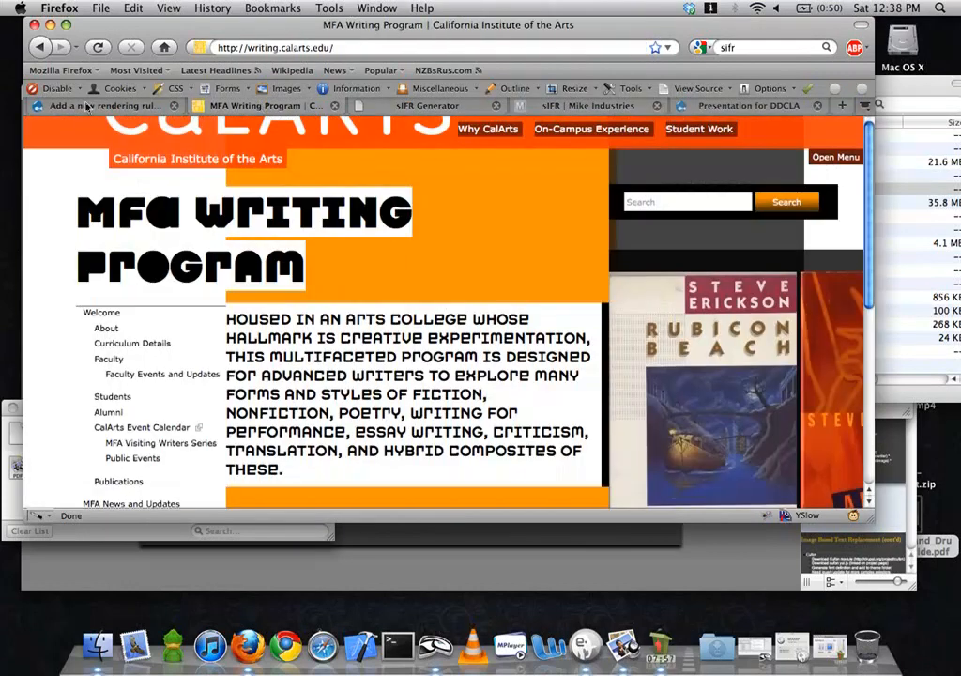
click(103, 105)
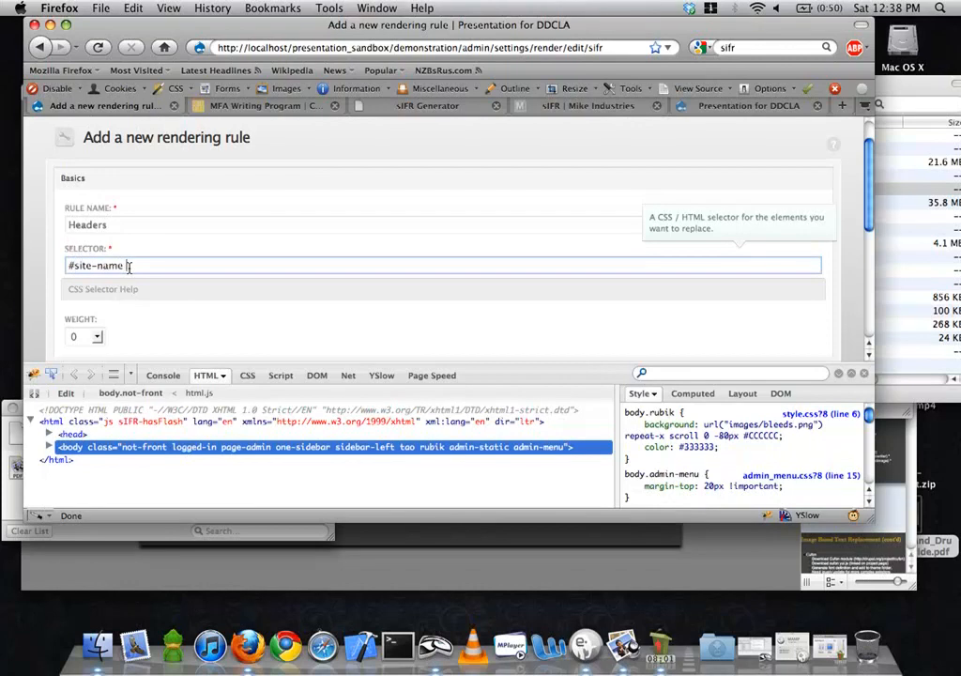
Choose ubuntutitling-bold-webfont, expand the Colors settings, and submit the Headers rule
scroll(down, 3)
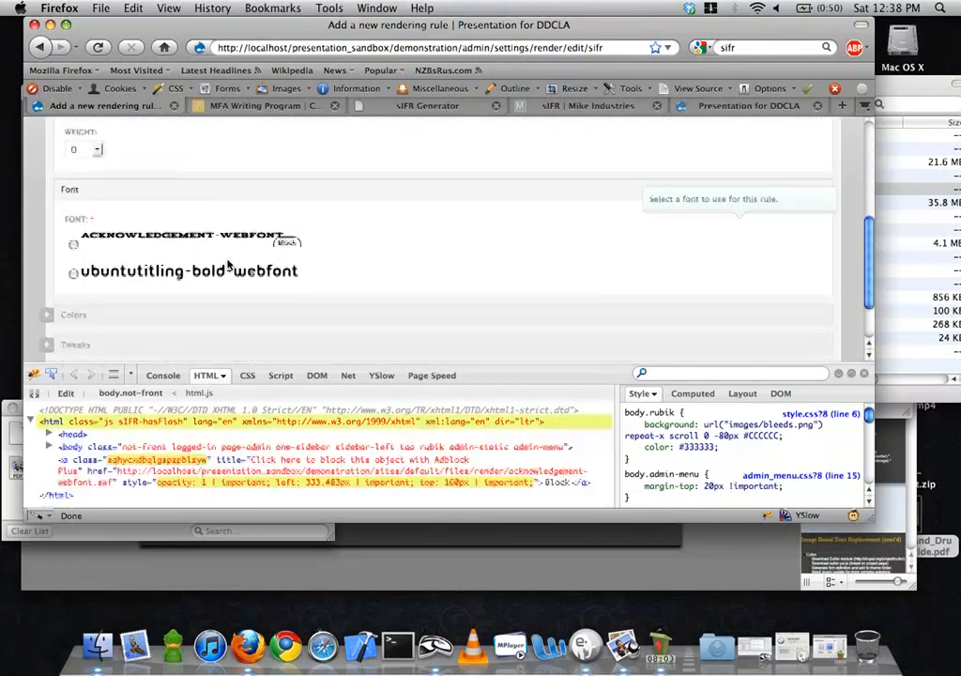
click(74, 264)
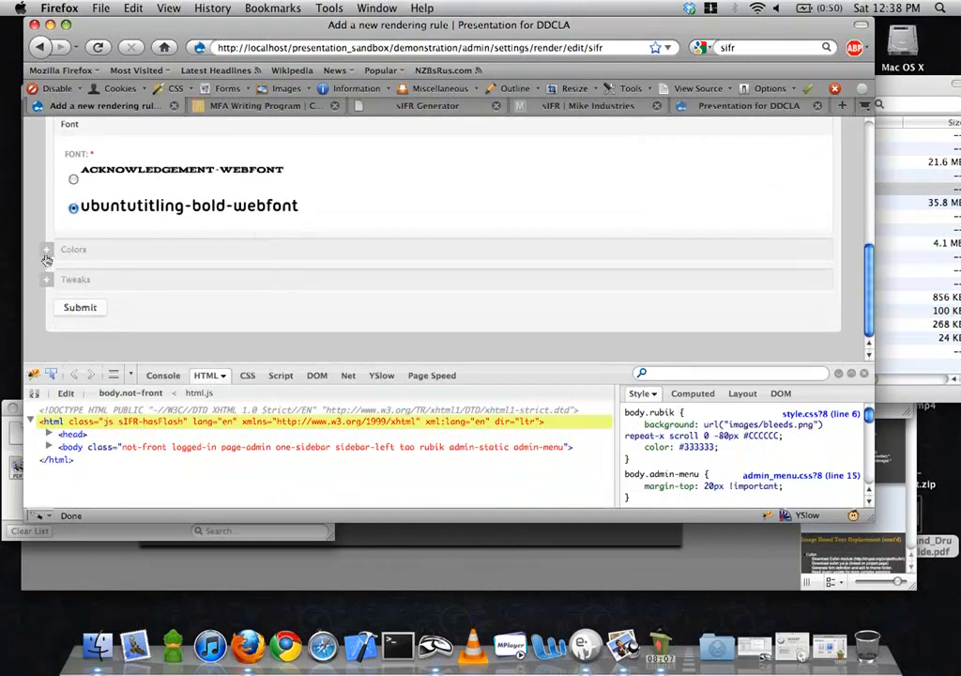
click(73, 249)
text(#ACE)
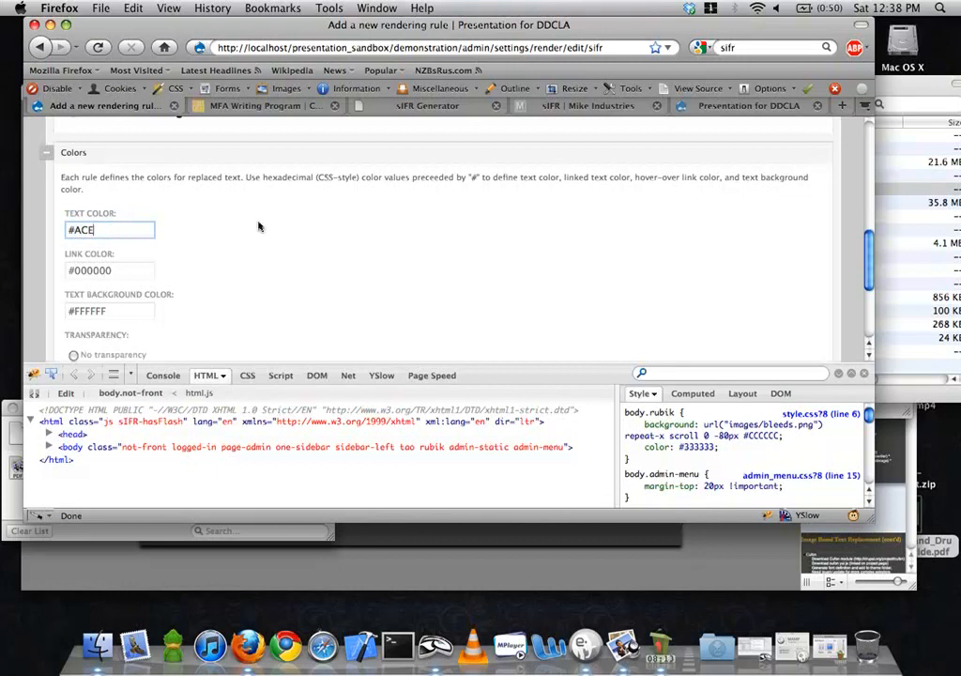
scroll(down, 3)
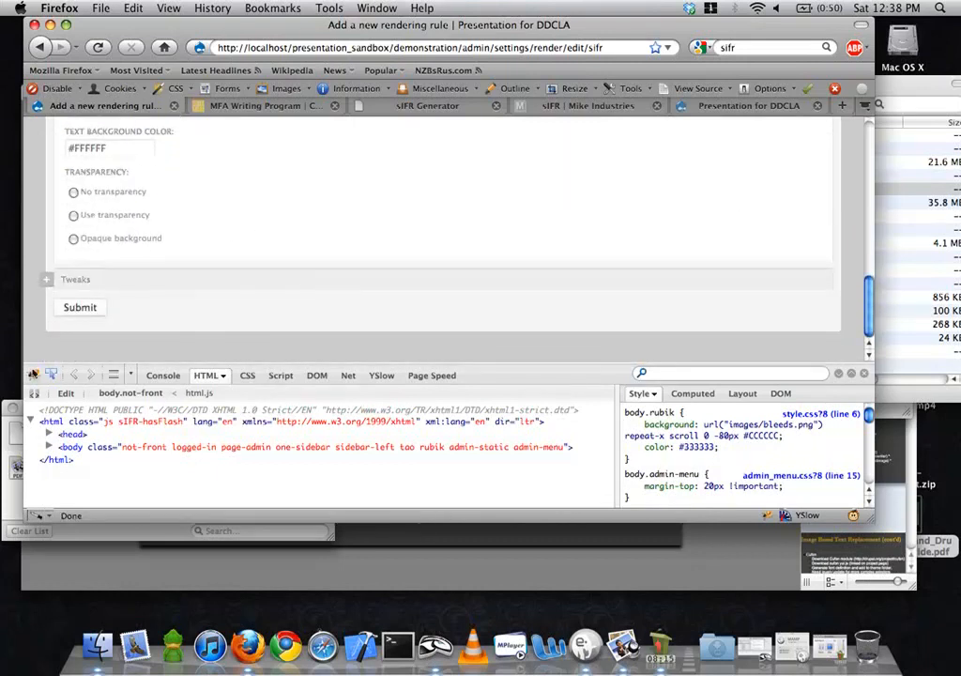
click(80, 307)
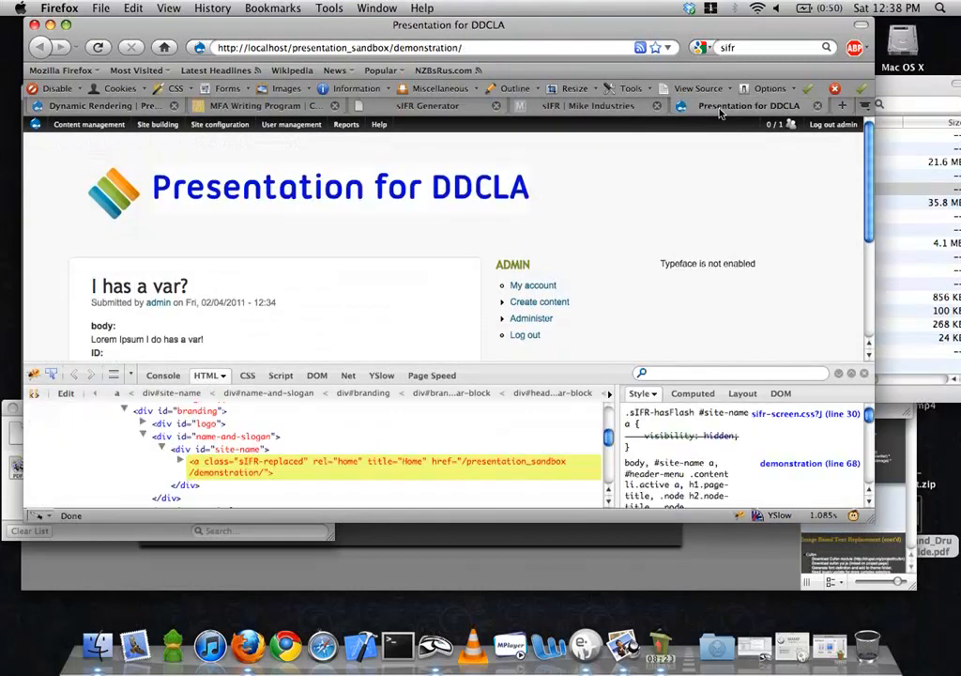
click(375, 467)
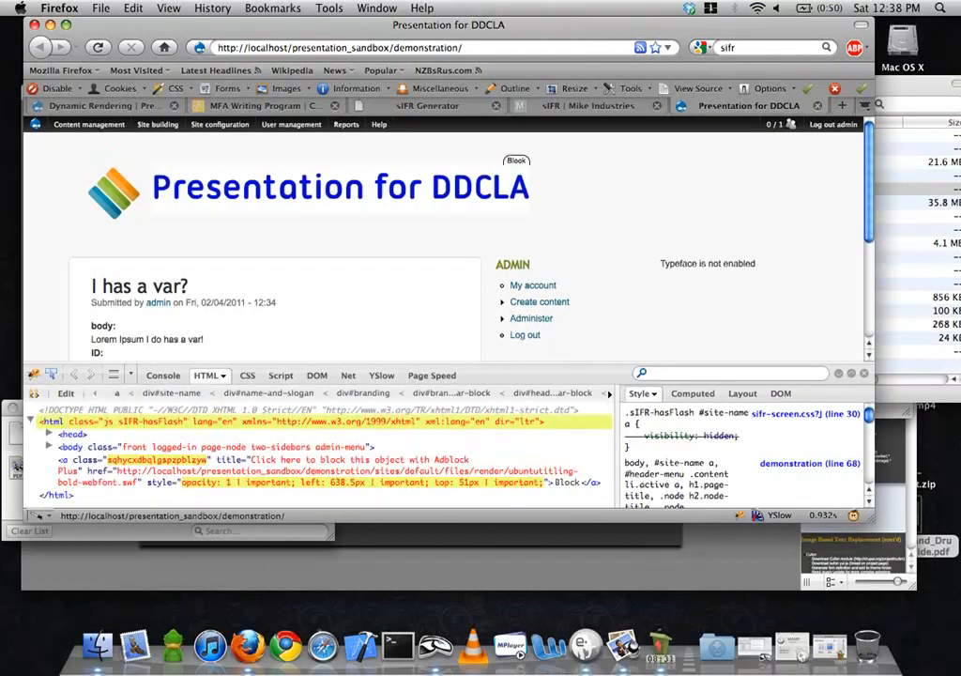
mouse_move(341, 188)
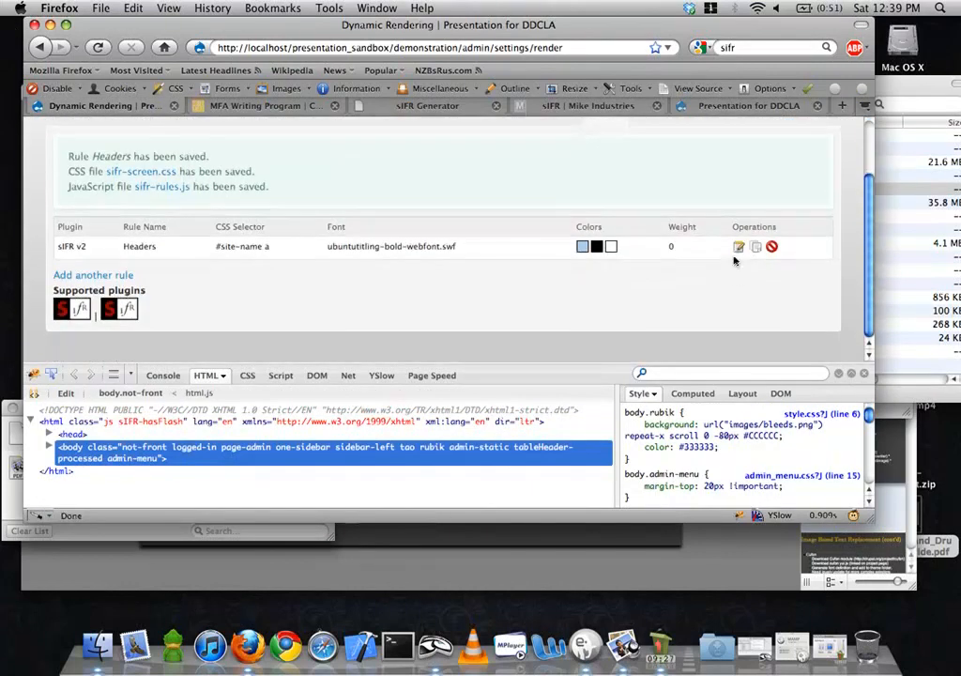
Edit the Headers rule, expand its Tweaks fieldset, and focus the Letter Spacing field
click(738, 246)
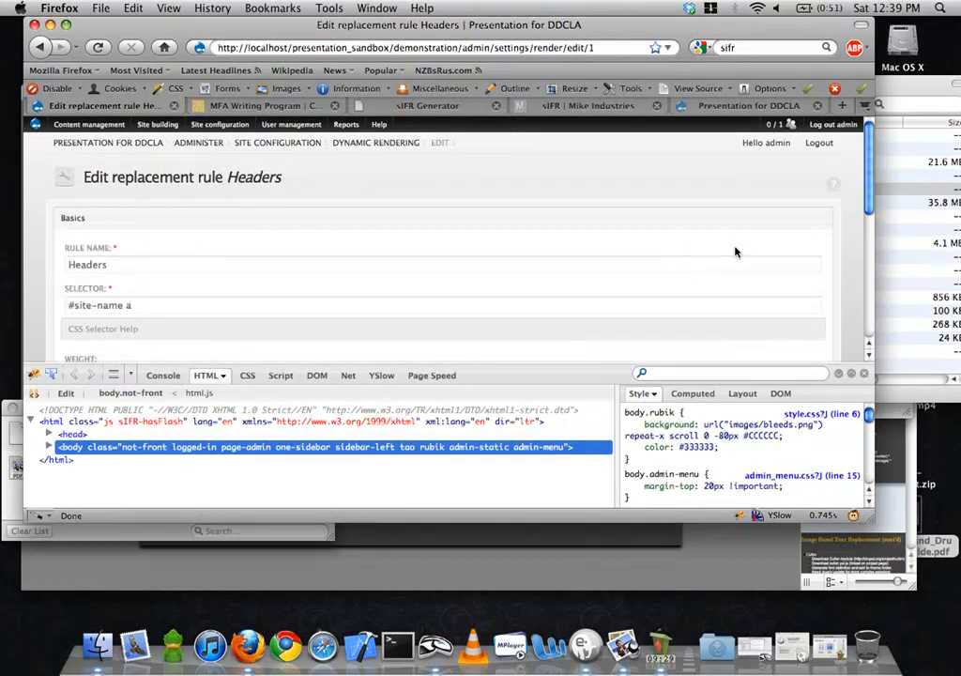
scroll(down, 3)
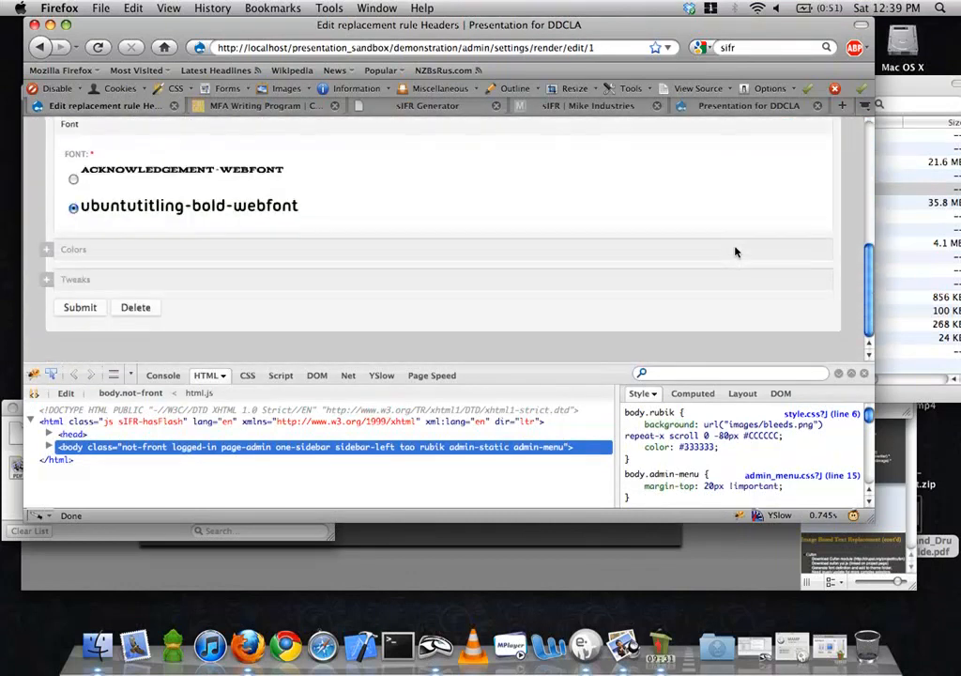
click(76, 279)
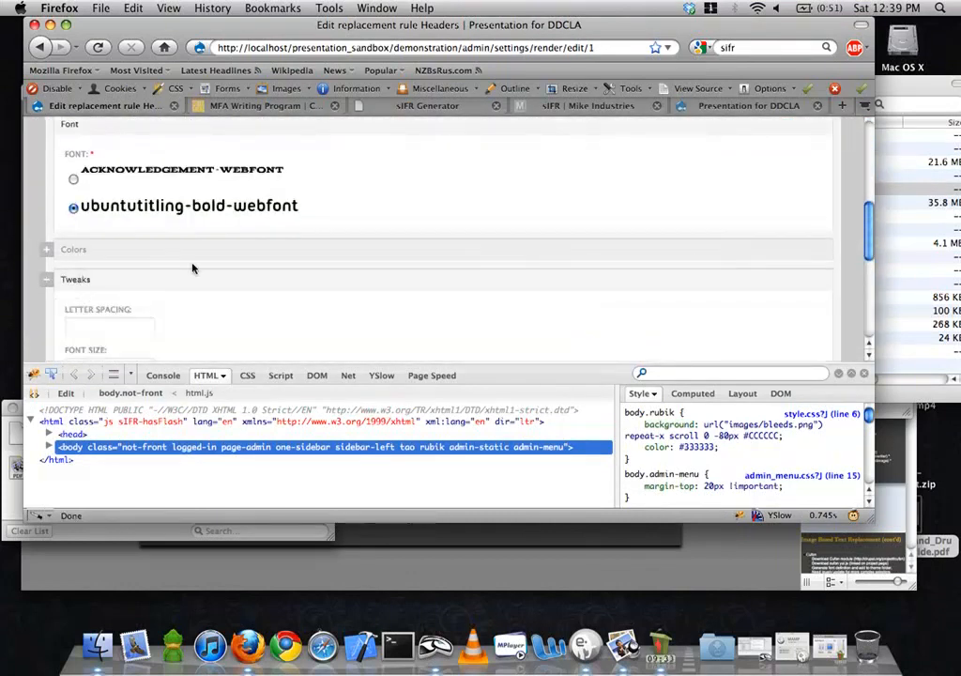
scroll(down, 3)
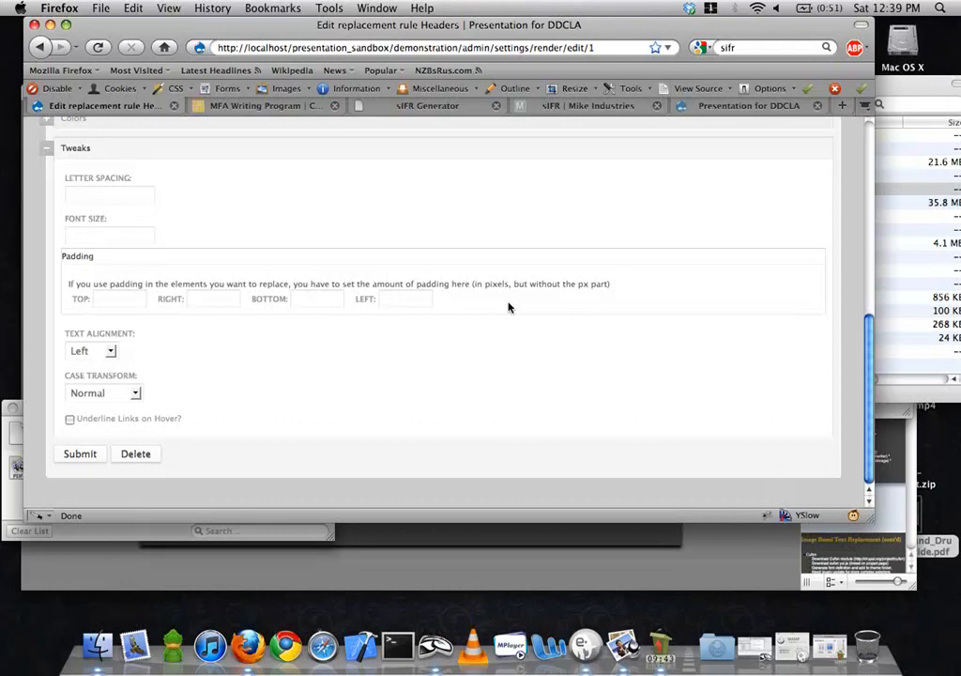
mouse_move(91, 179)
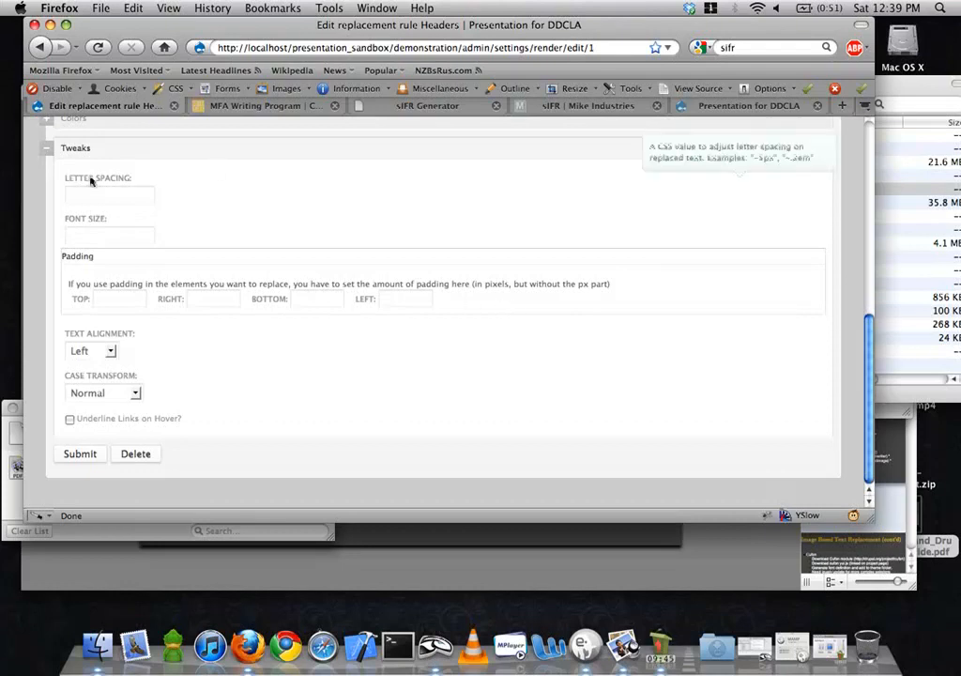
click(109, 194)
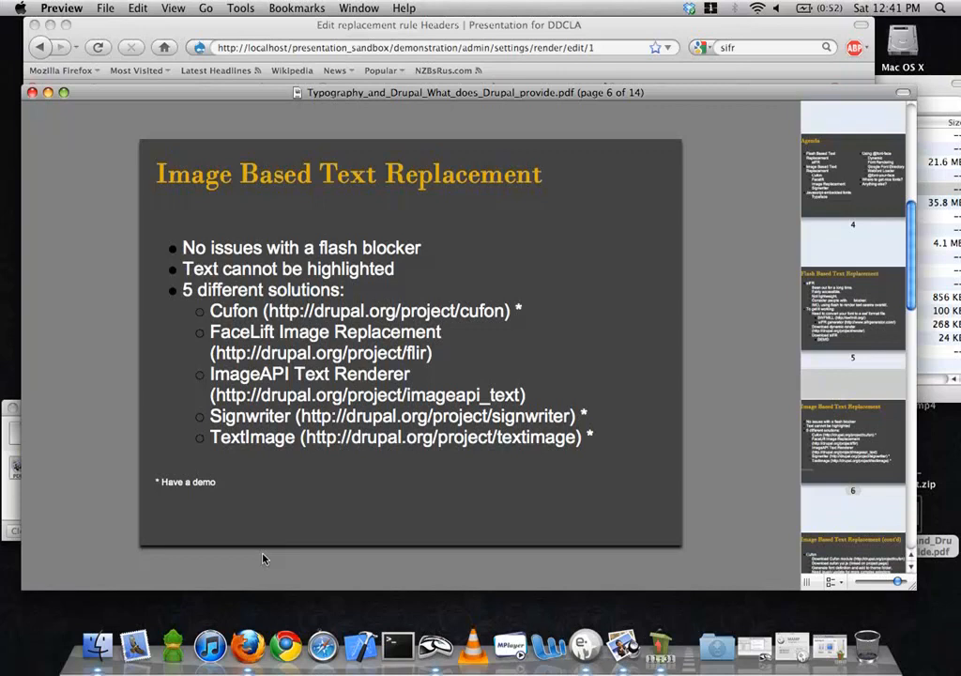
mouse_move(633, 539)
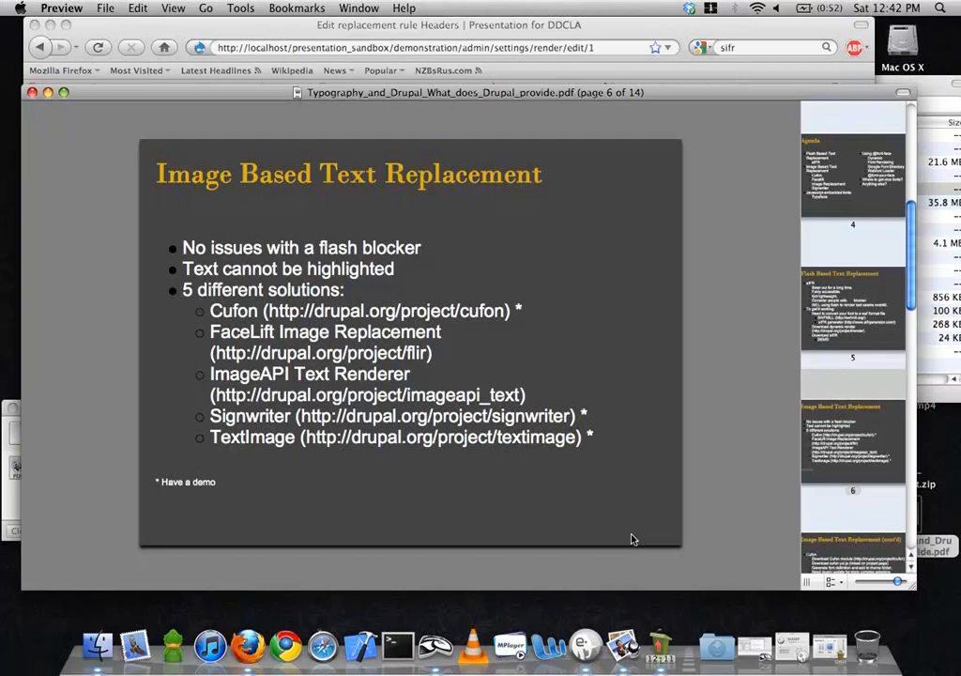
mouse_move(700, 321)
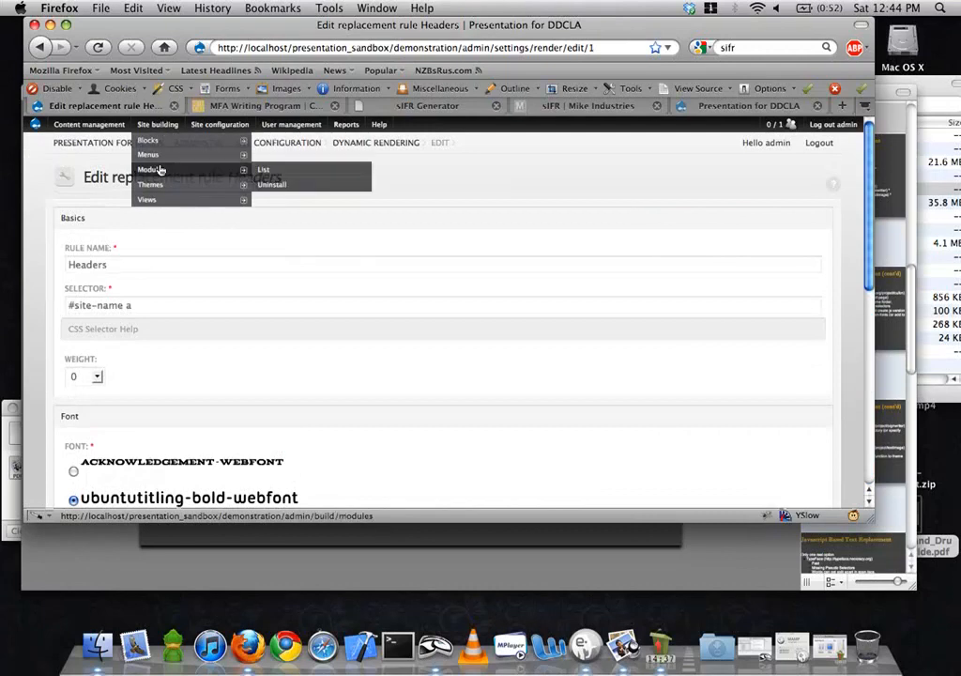
On the Modules page, tick Cufon, untick Dynamic Rendering, and save the configuration
click(264, 170)
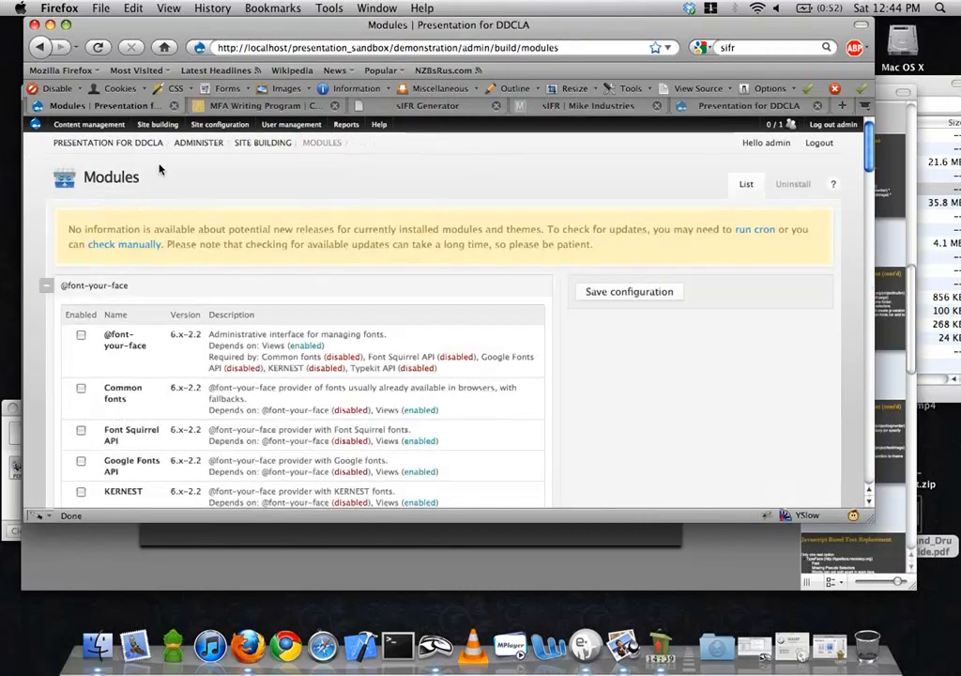
scroll(down, 3)
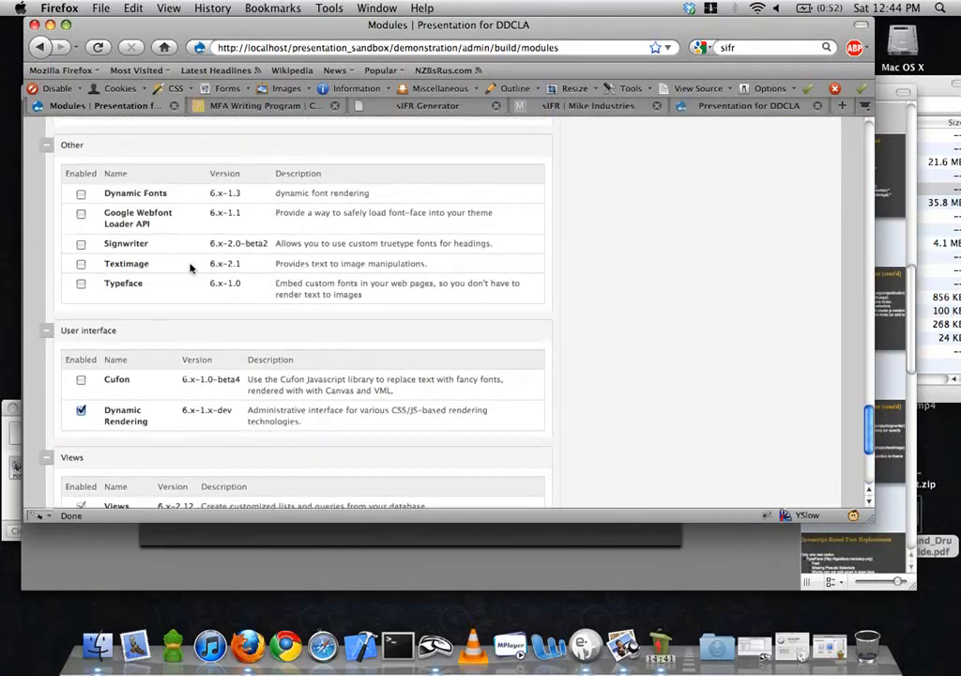
click(80, 379)
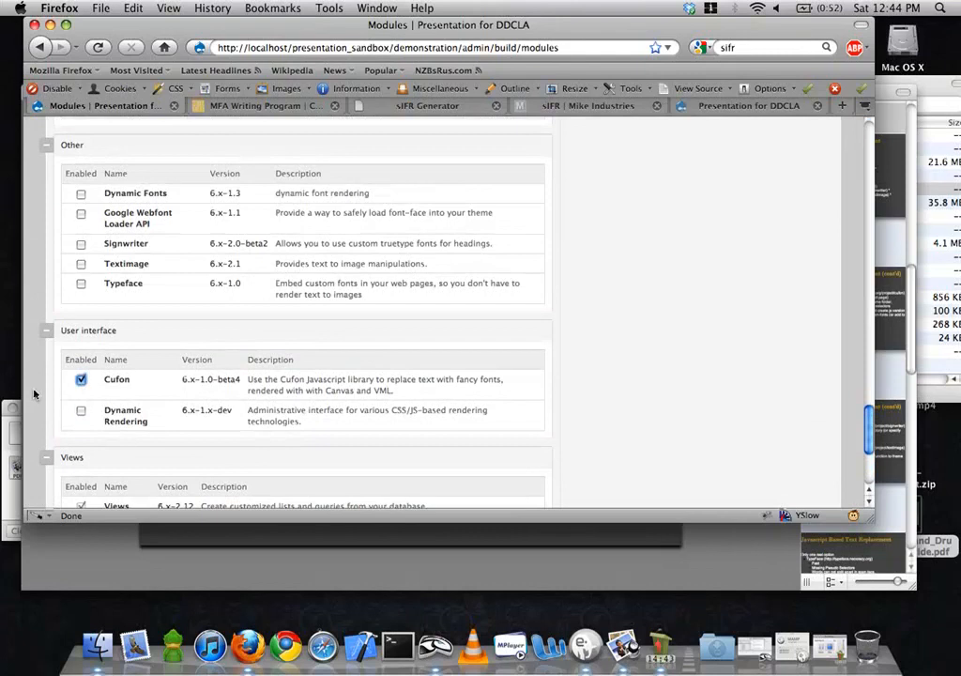
scroll(down, 3)
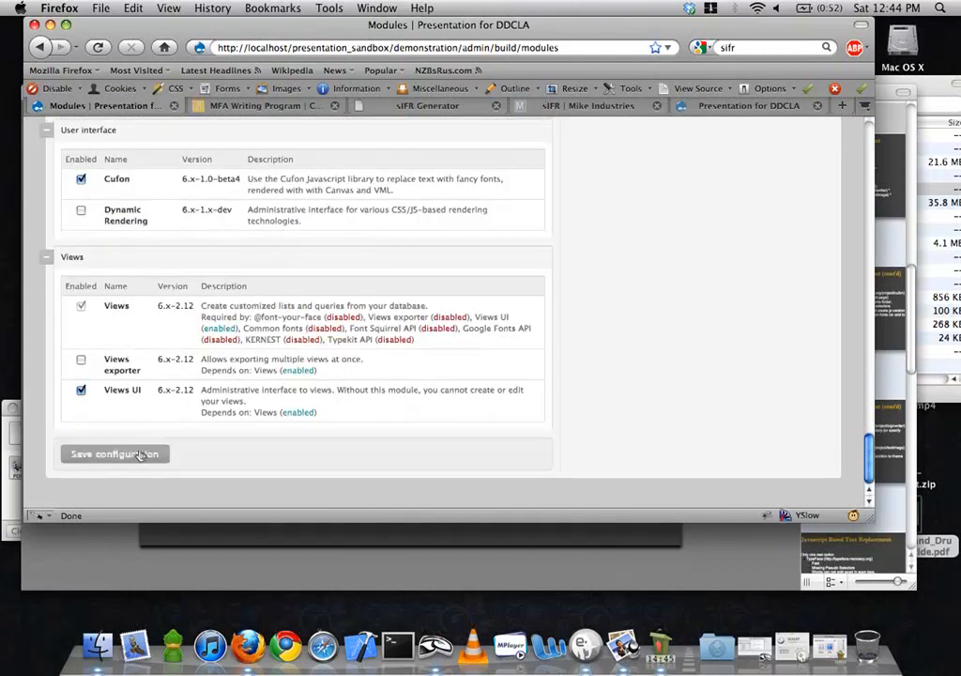
click(114, 453)
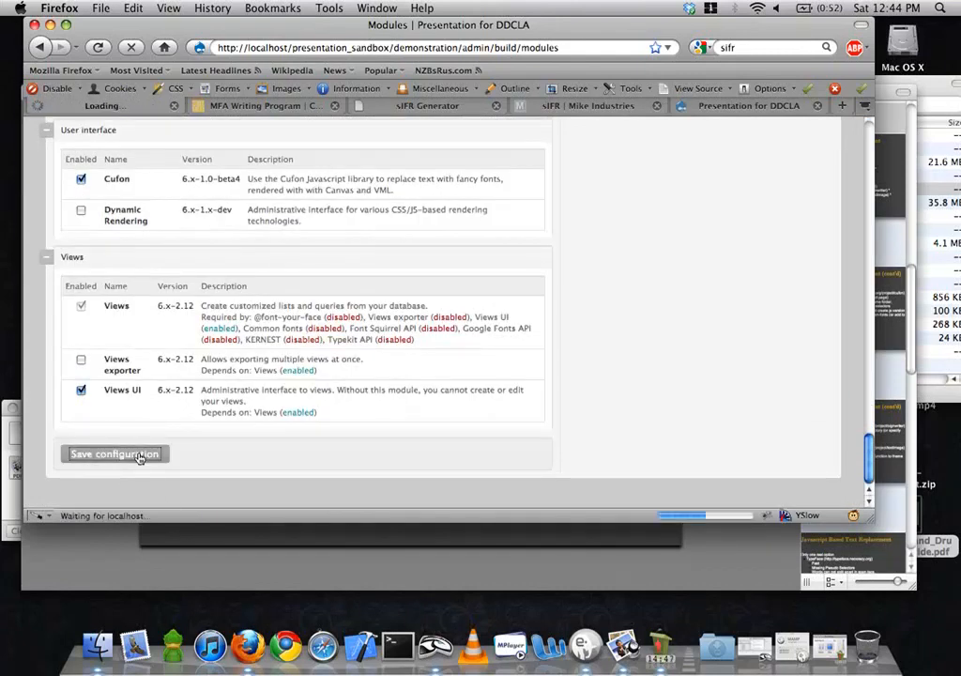
click(114, 453)
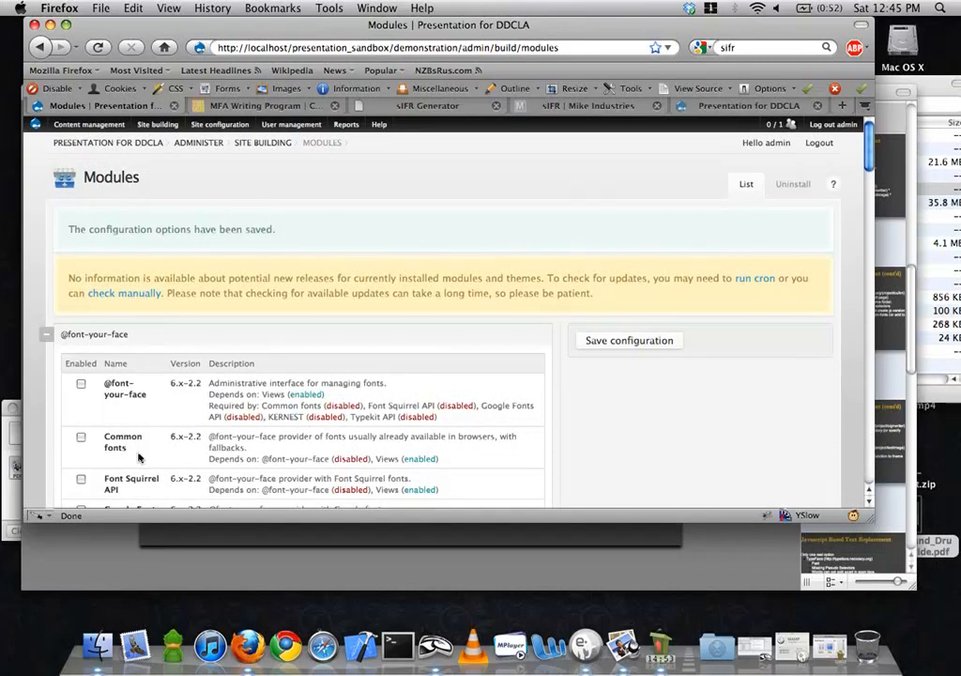
click(157, 124)
text(cufon)
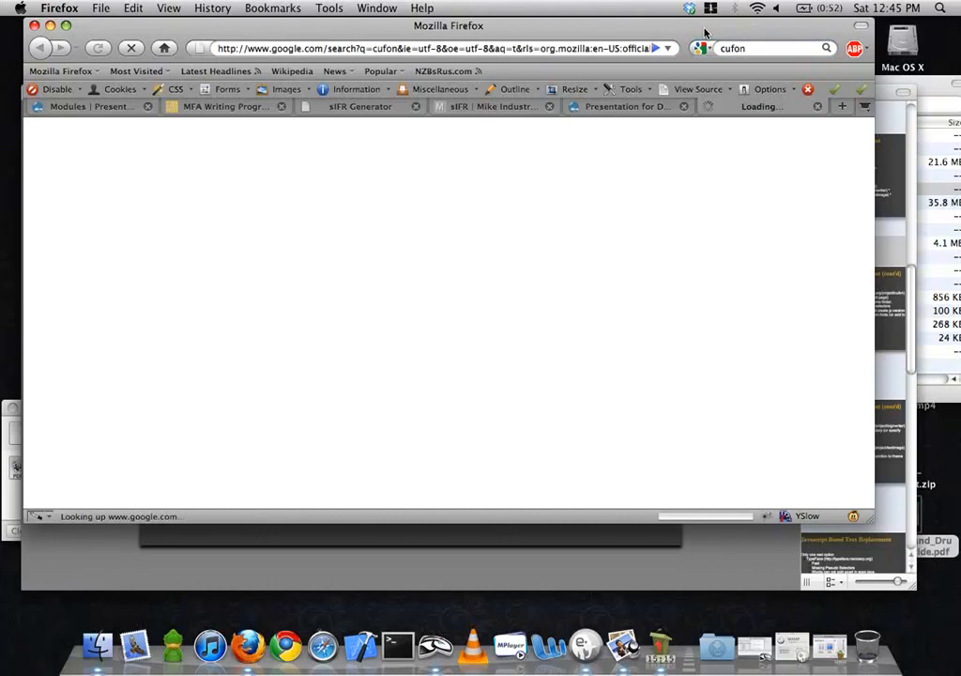
mouse_move(225, 180)
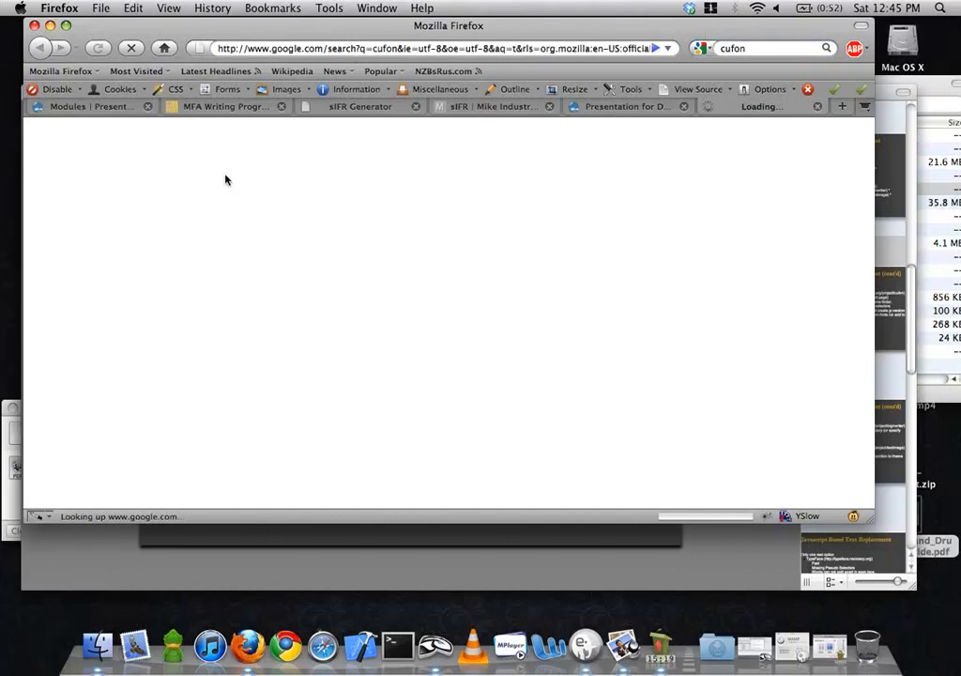
Read the Cufon project's Quick start and Gotchas notes, then follow the Cufón library link
click(422, 48)
text(http://drupal.org/project/cufon)
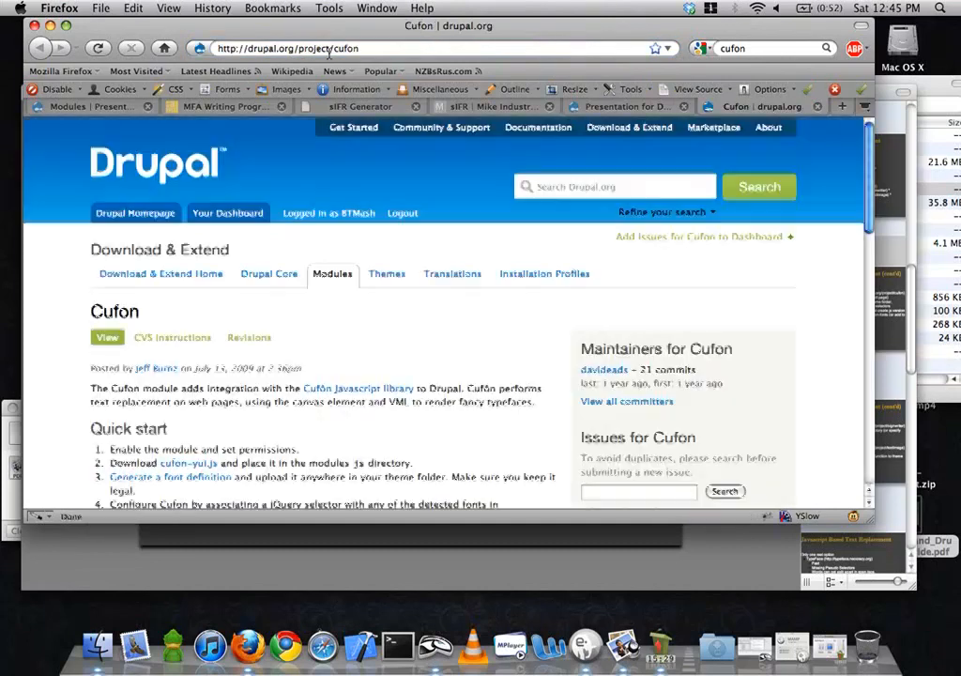
scroll(down, 3)
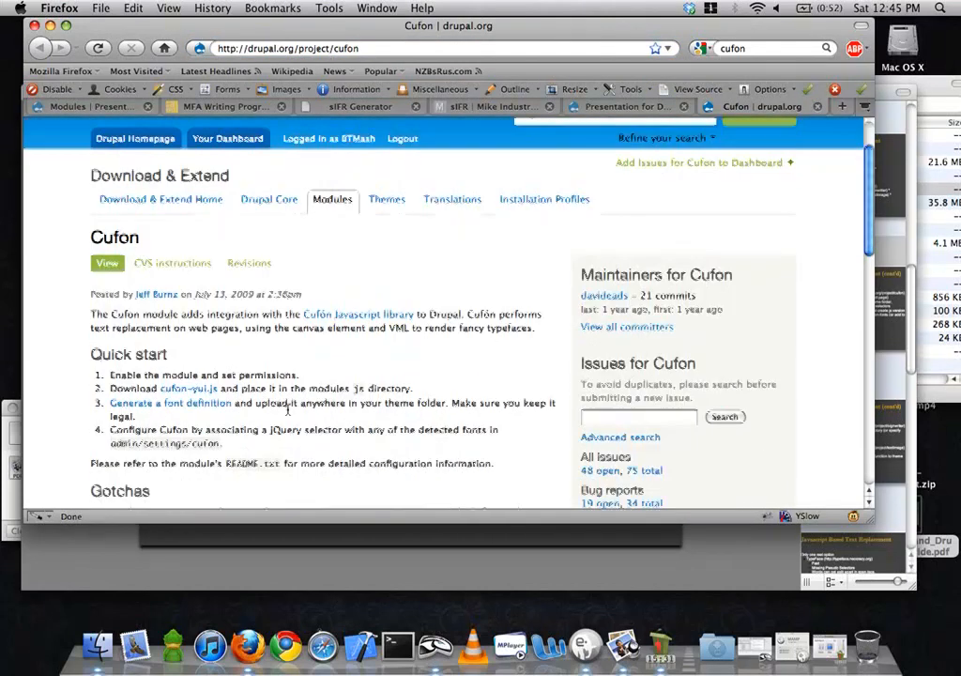
click(187, 388)
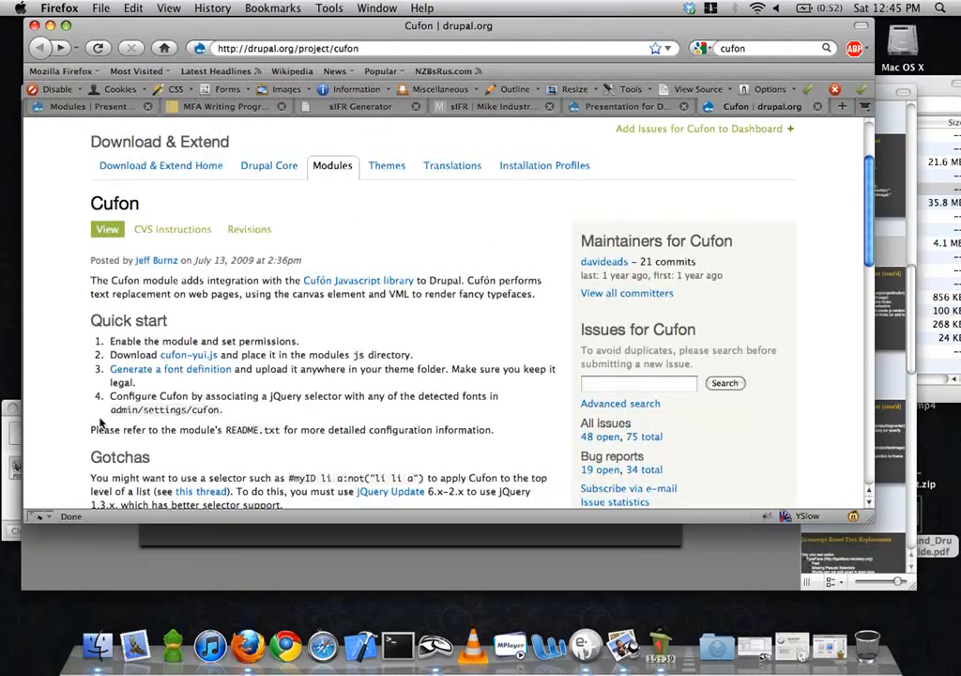
mouse_move(338, 376)
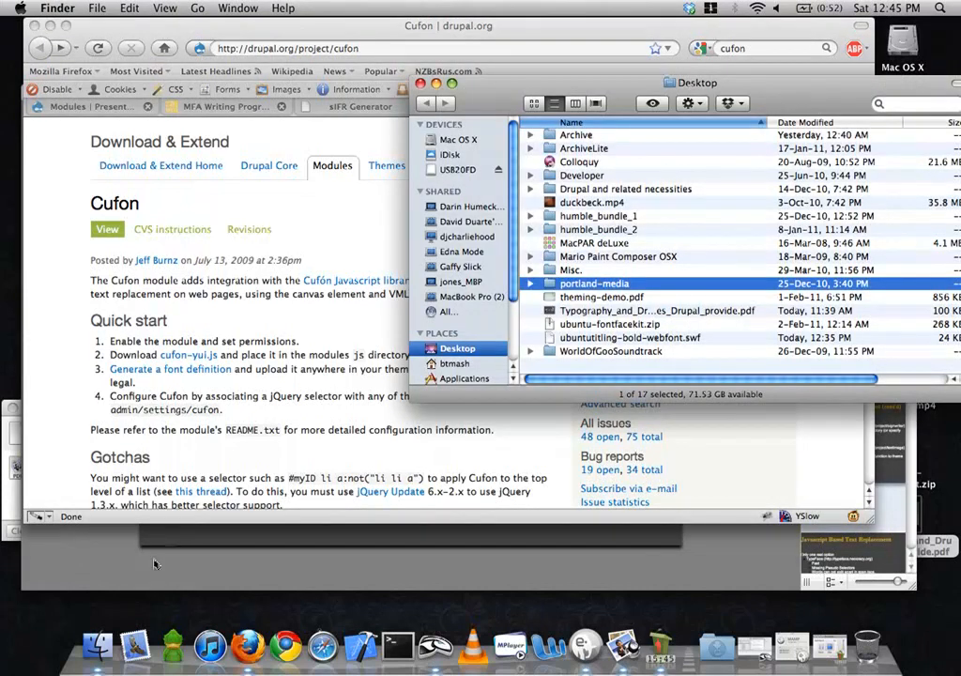
double_click(660, 310)
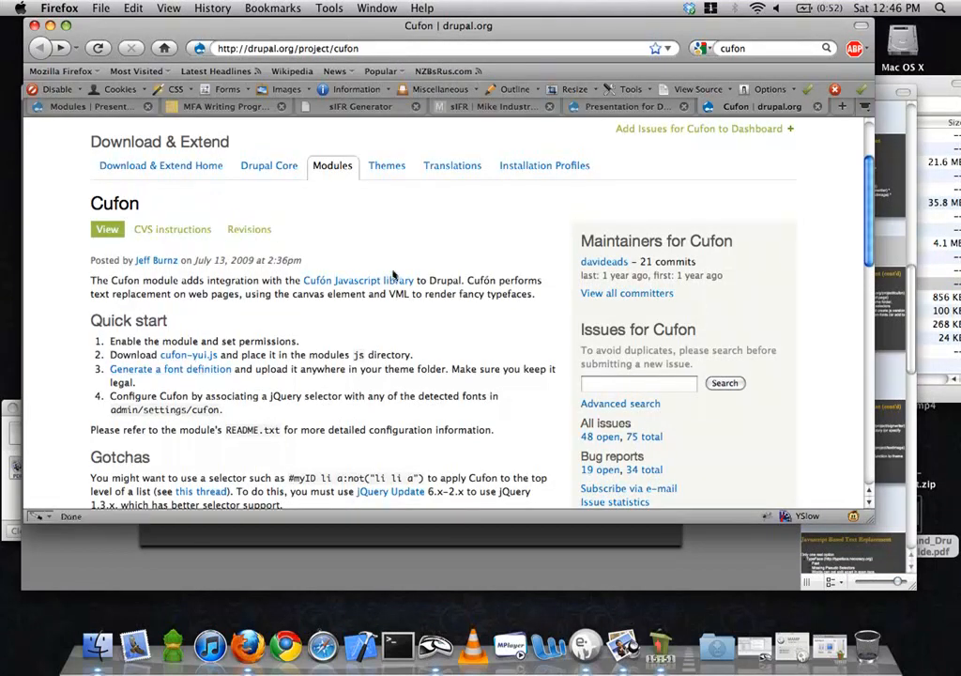
click(357, 280)
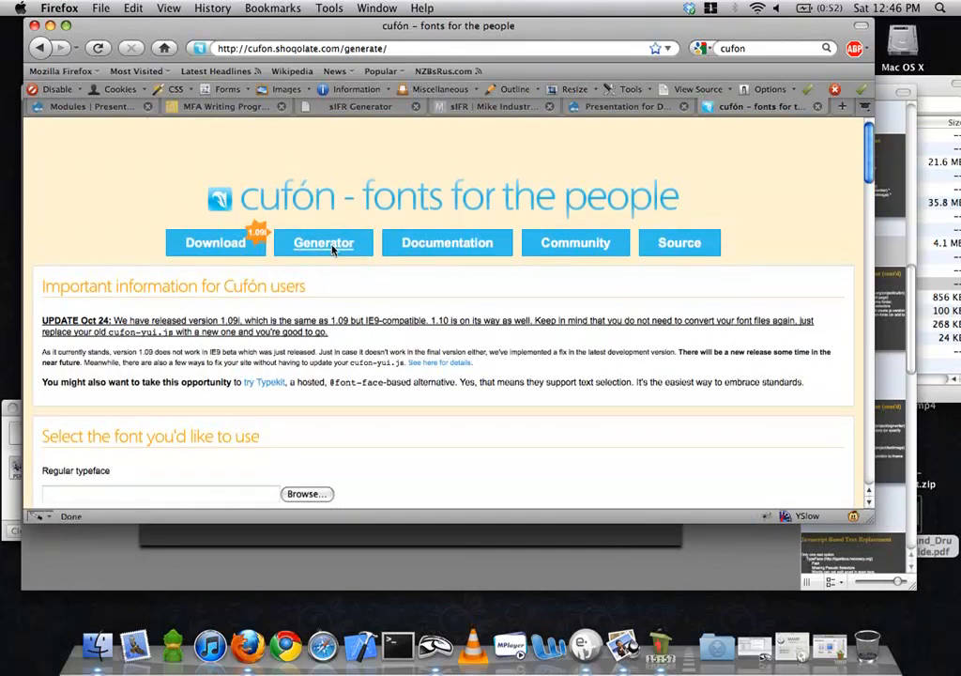
Browse to presentation_sandbox/font-walkway and use a Walkway bold file as the bold typeface
scroll(down, 3)
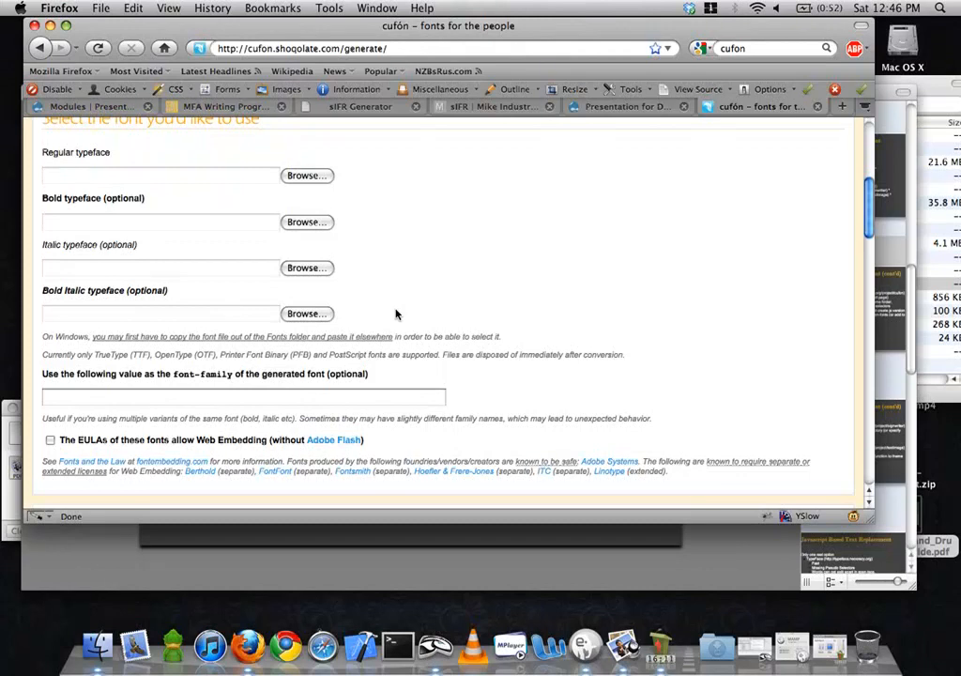
click(306, 175)
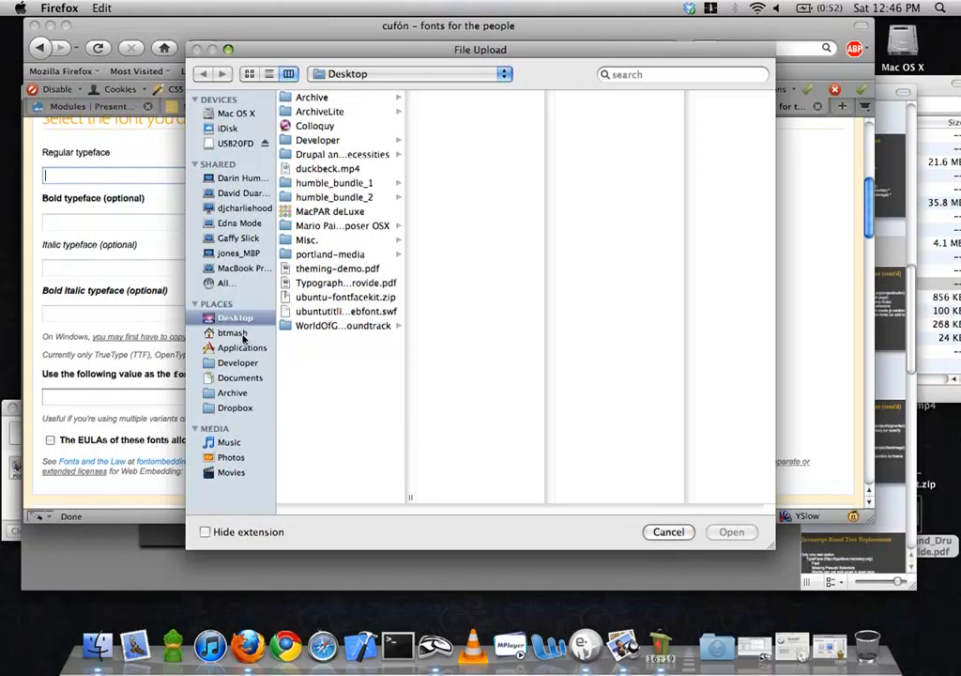
click(233, 332)
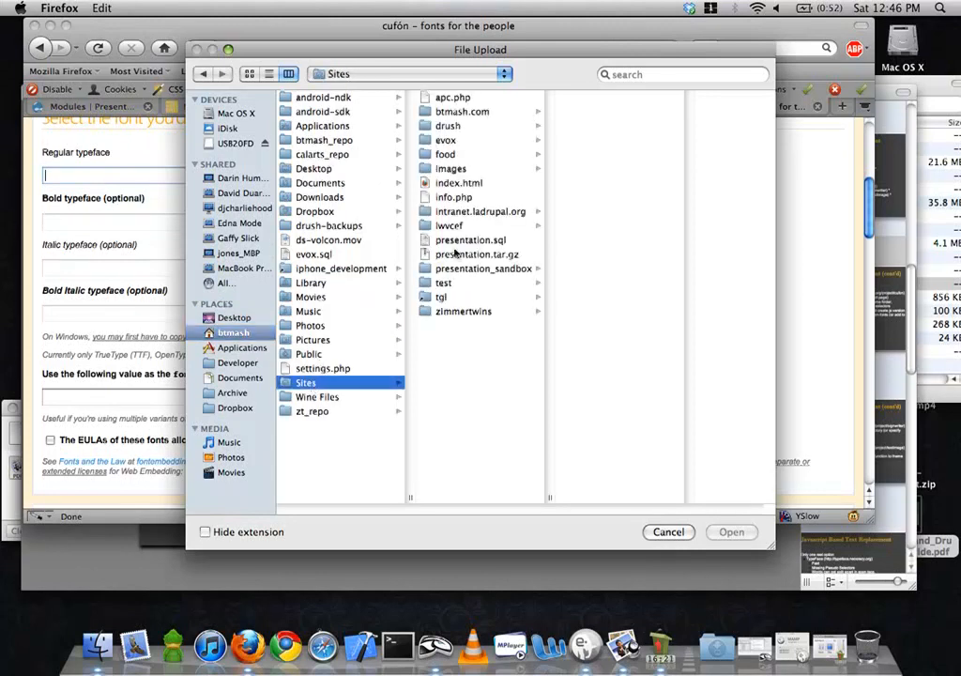
click(483, 268)
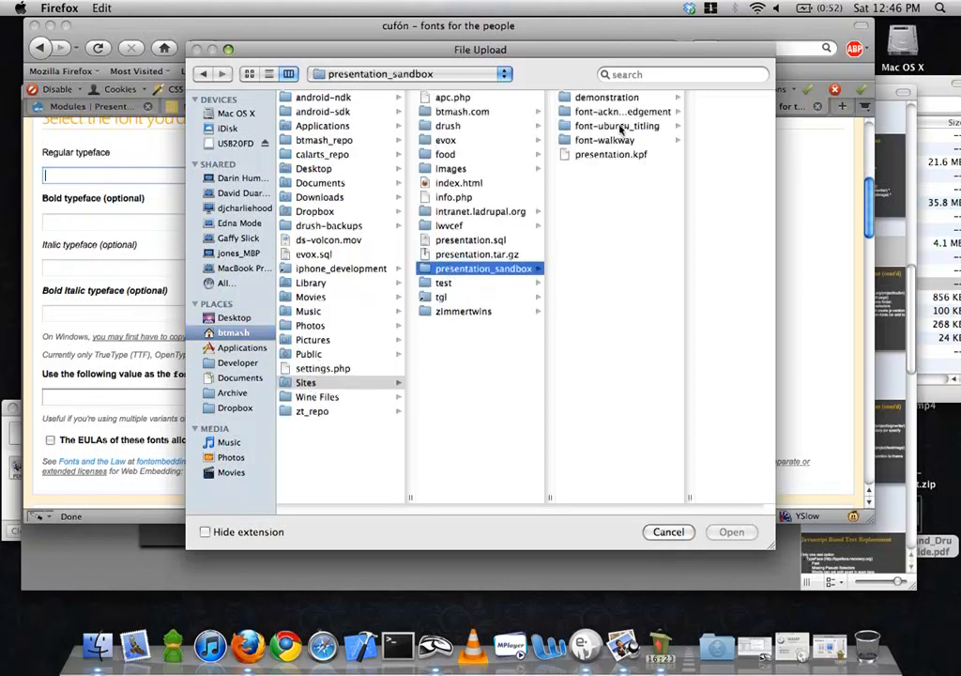
click(605, 138)
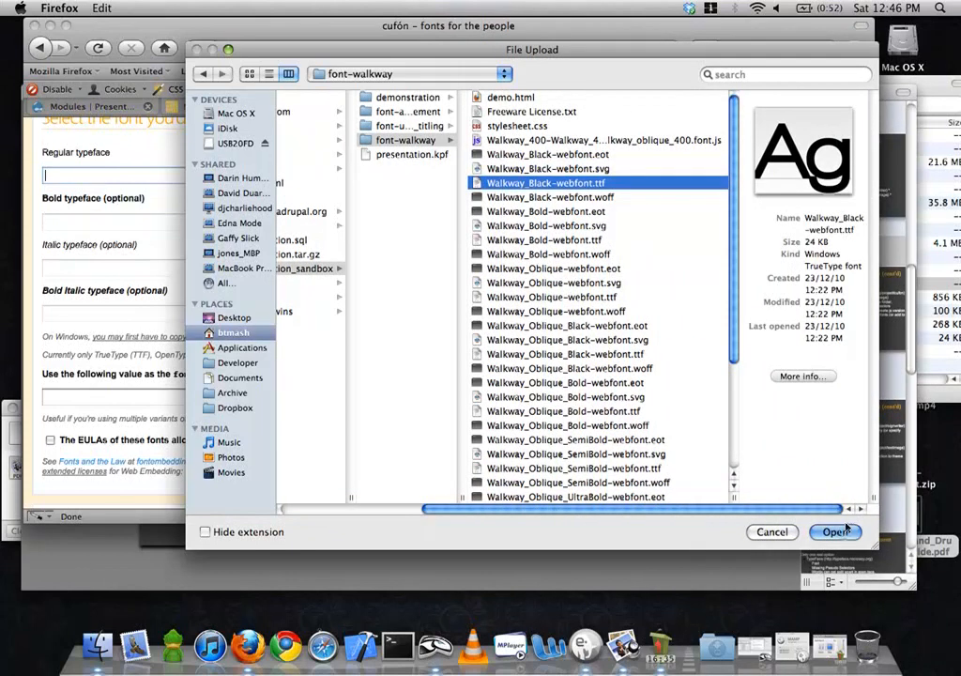
click(835, 531)
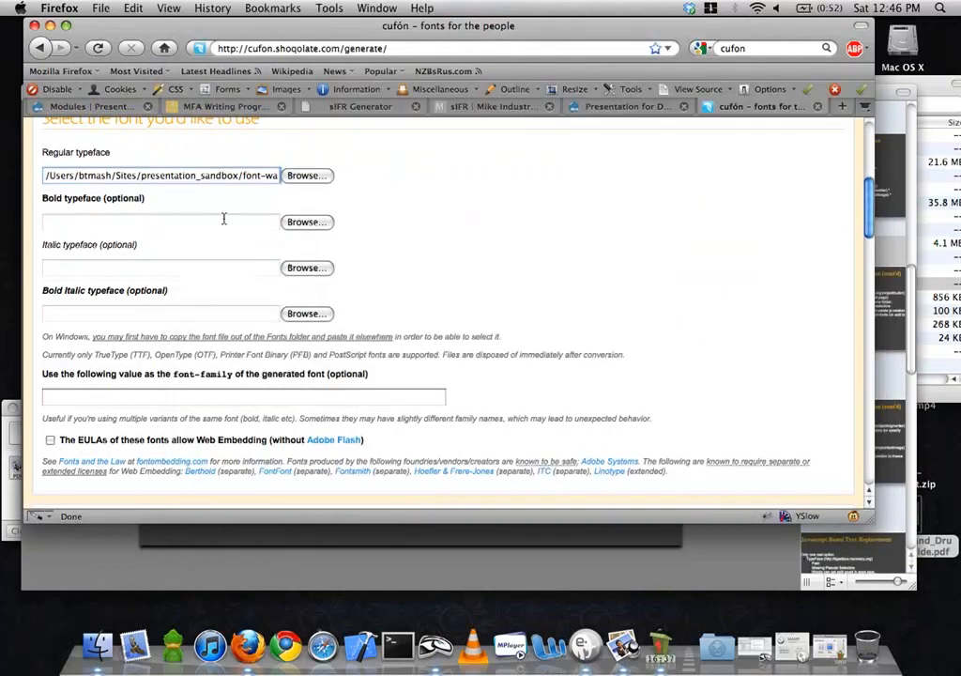
click(307, 221)
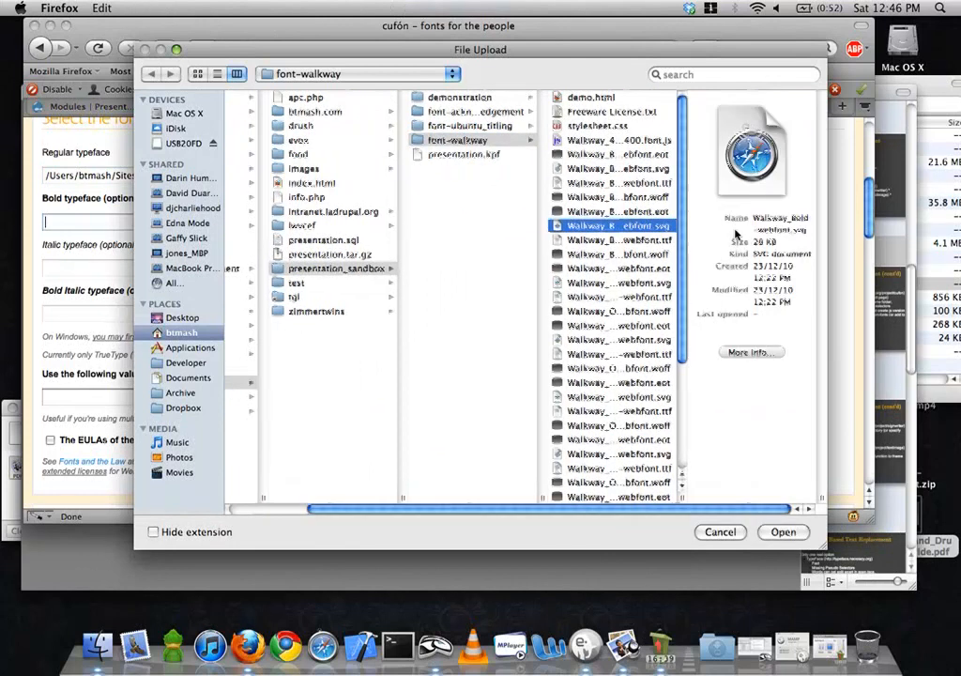
click(618, 240)
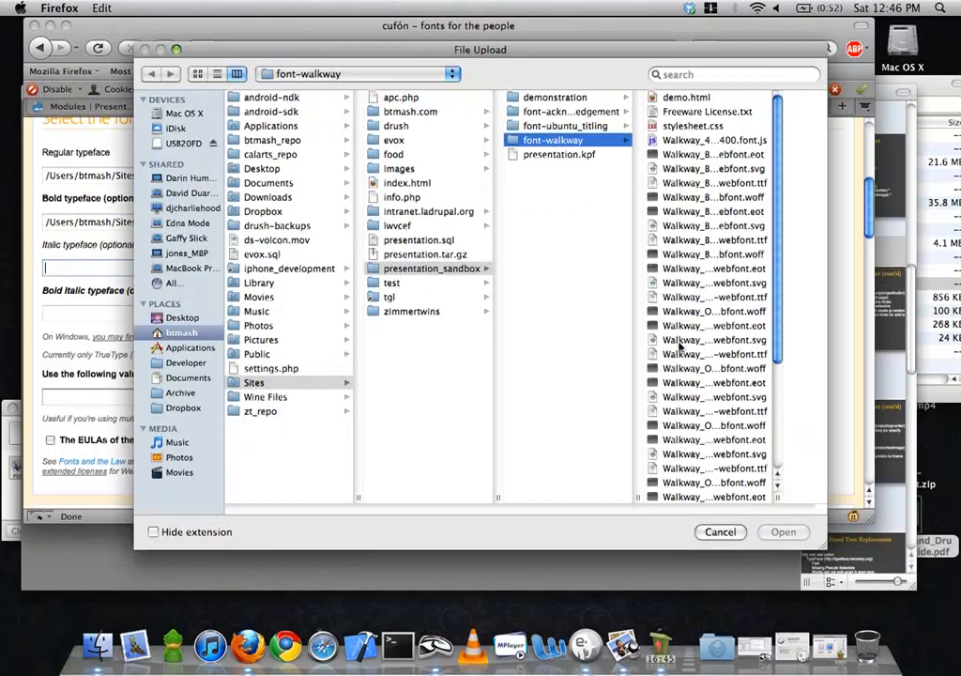
Set Walkway Oblique Bold as italic and Walkway Oblique Black as bold italic
click(610, 410)
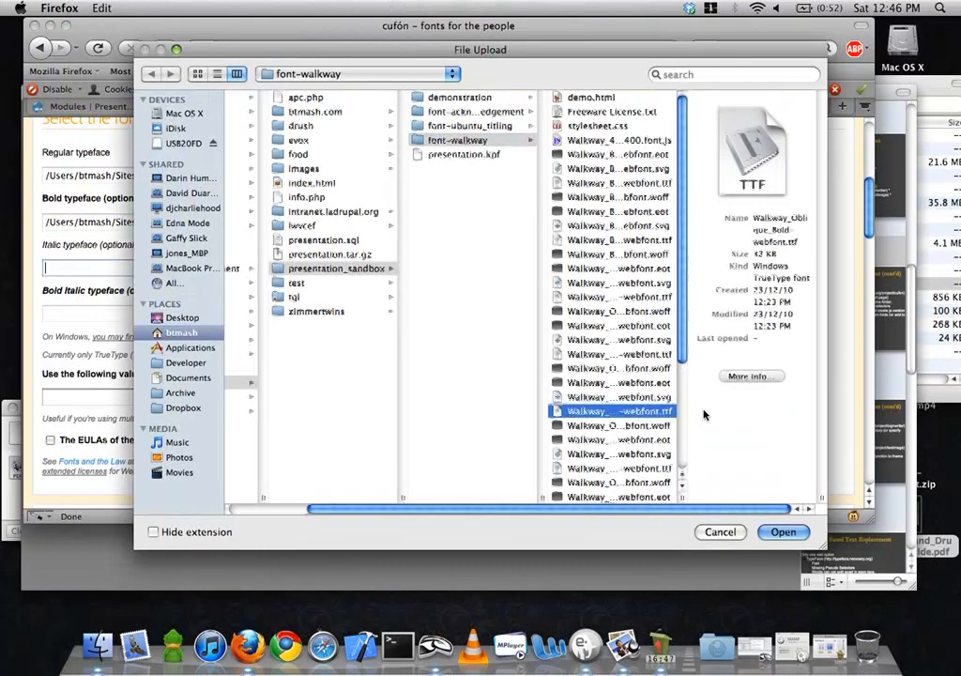
click(783, 531)
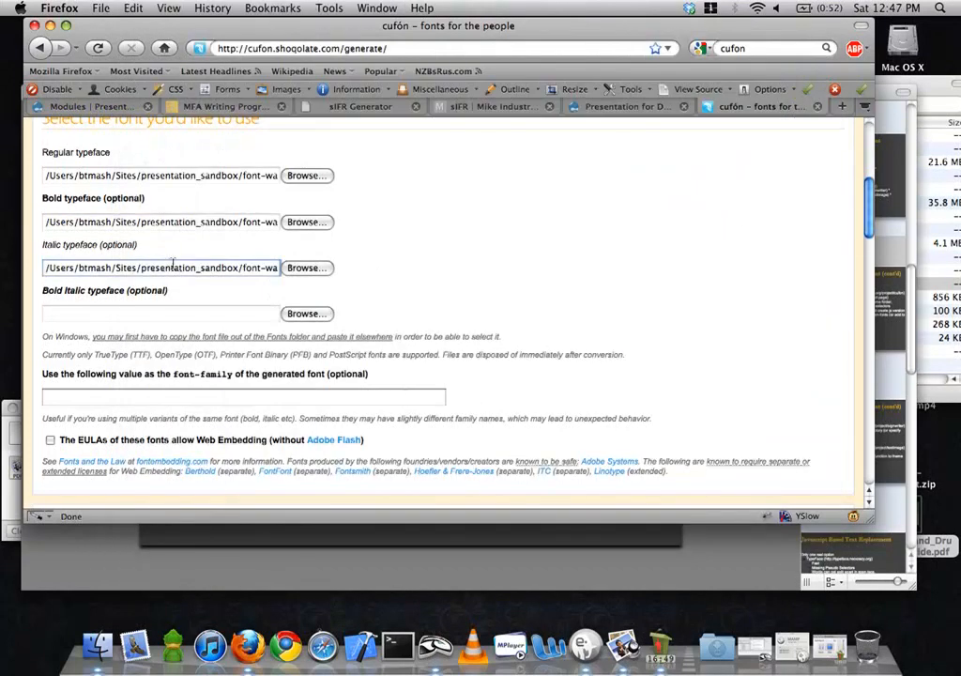
click(307, 313)
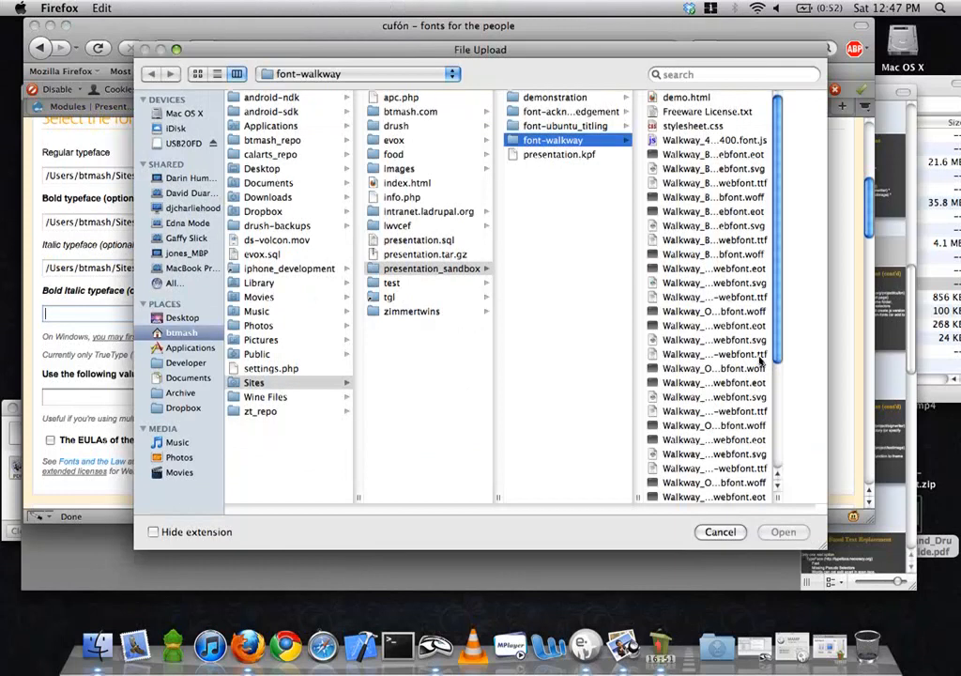
click(620, 418)
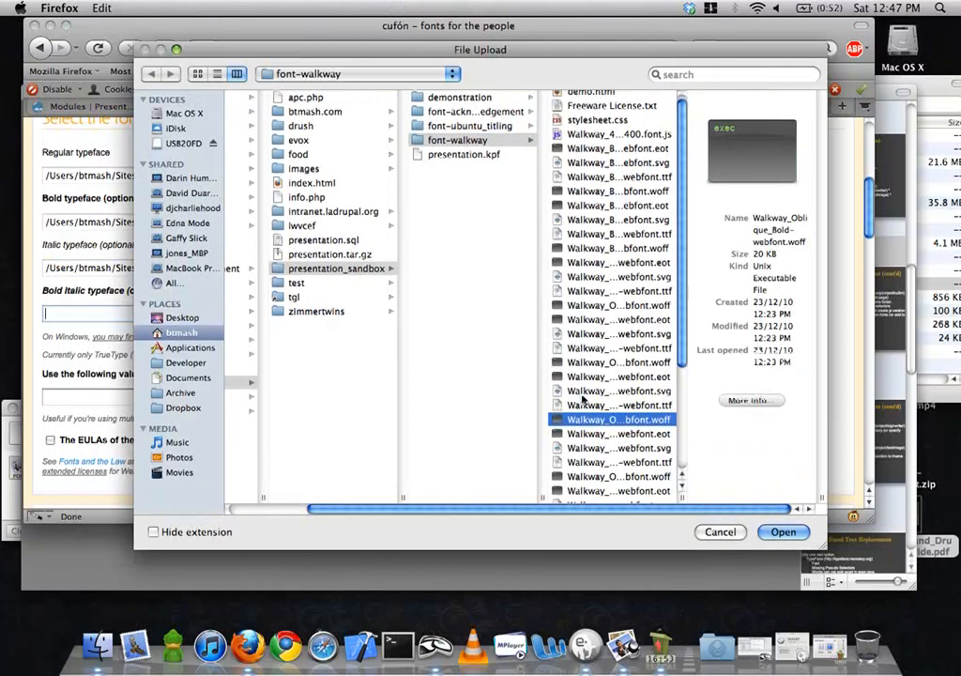
click(610, 405)
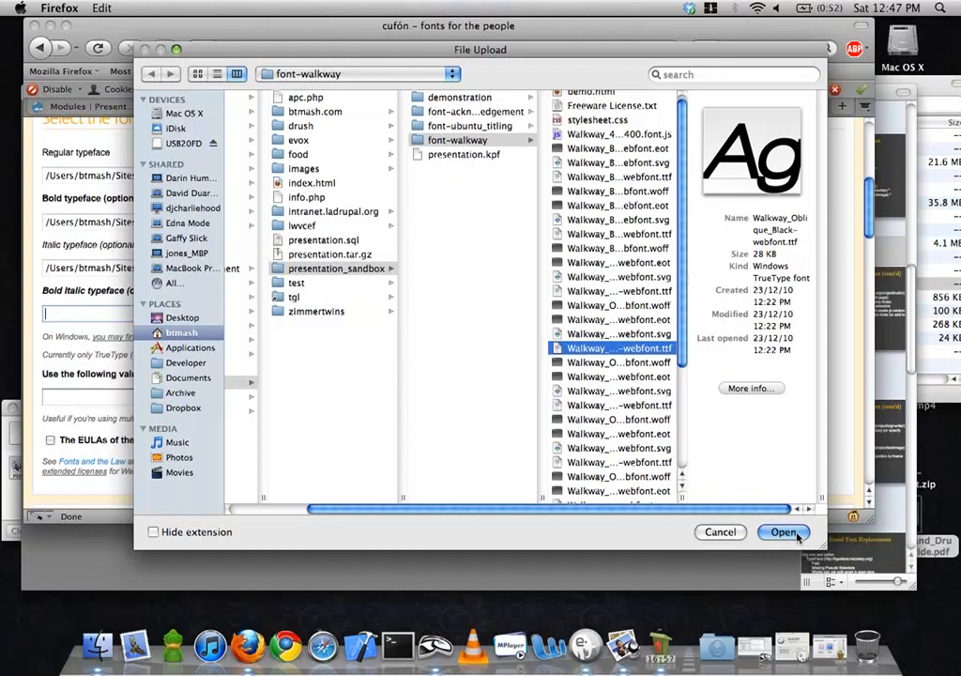
click(782, 532)
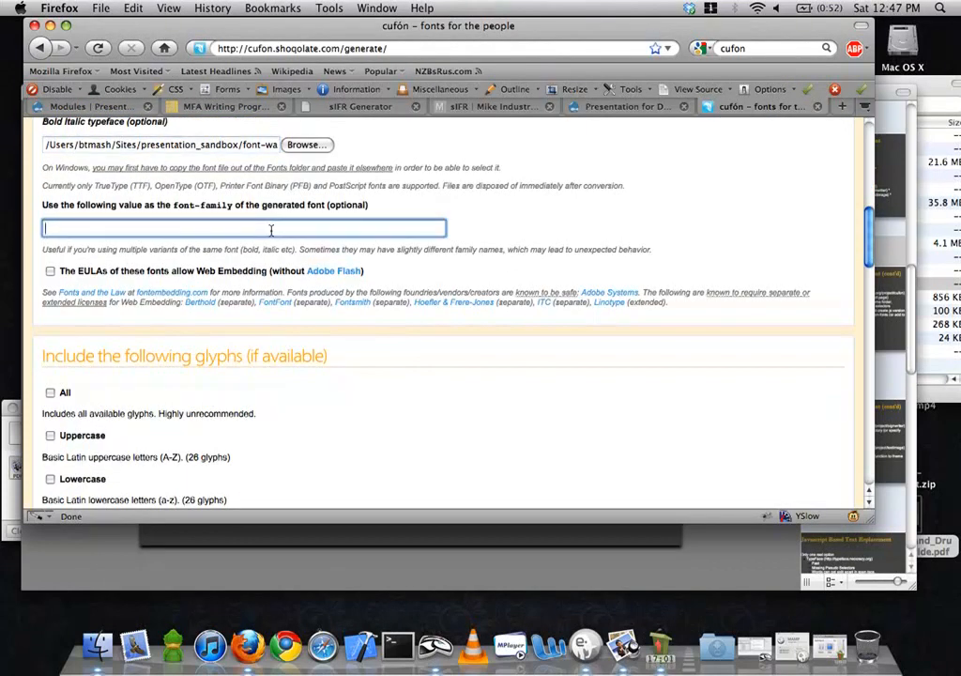
Enter 'walkway' as the font-family and accept the Cufón terms of use
text(walkway)
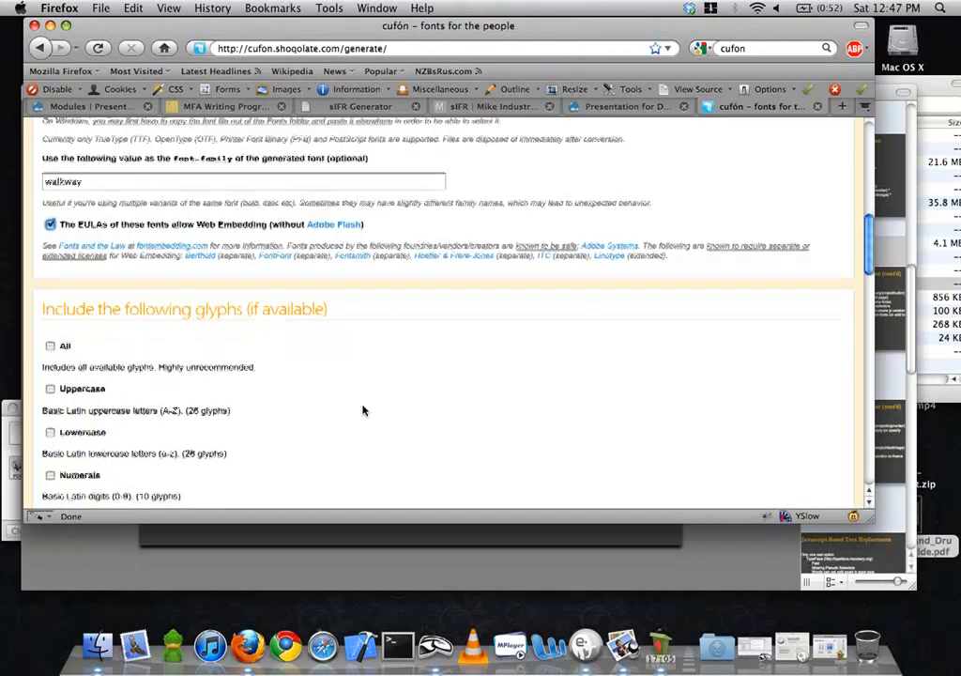
scroll(down, 3)
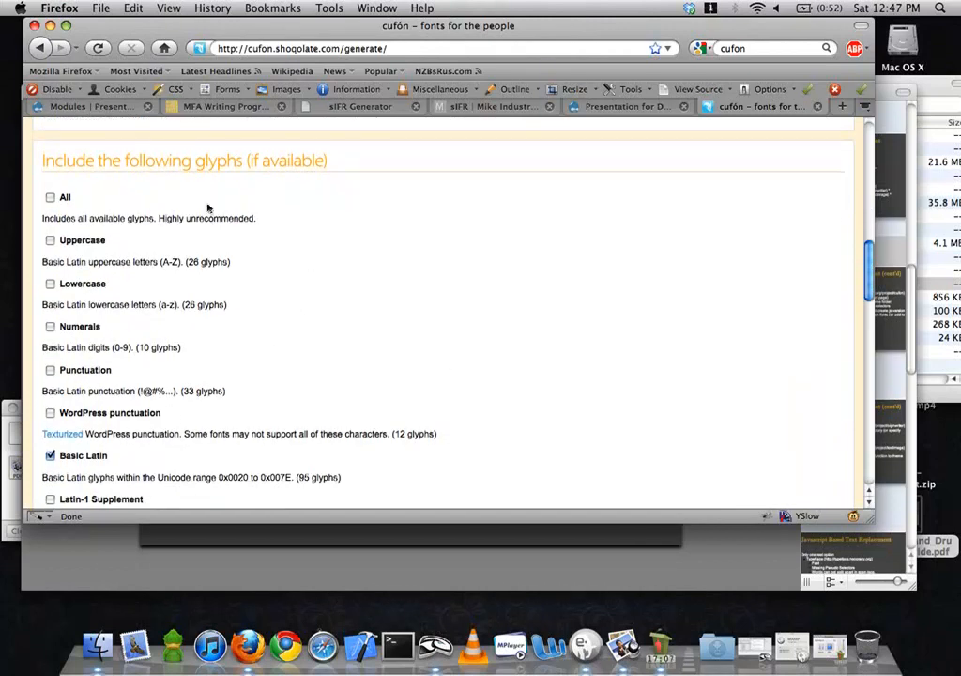
scroll(down, 3)
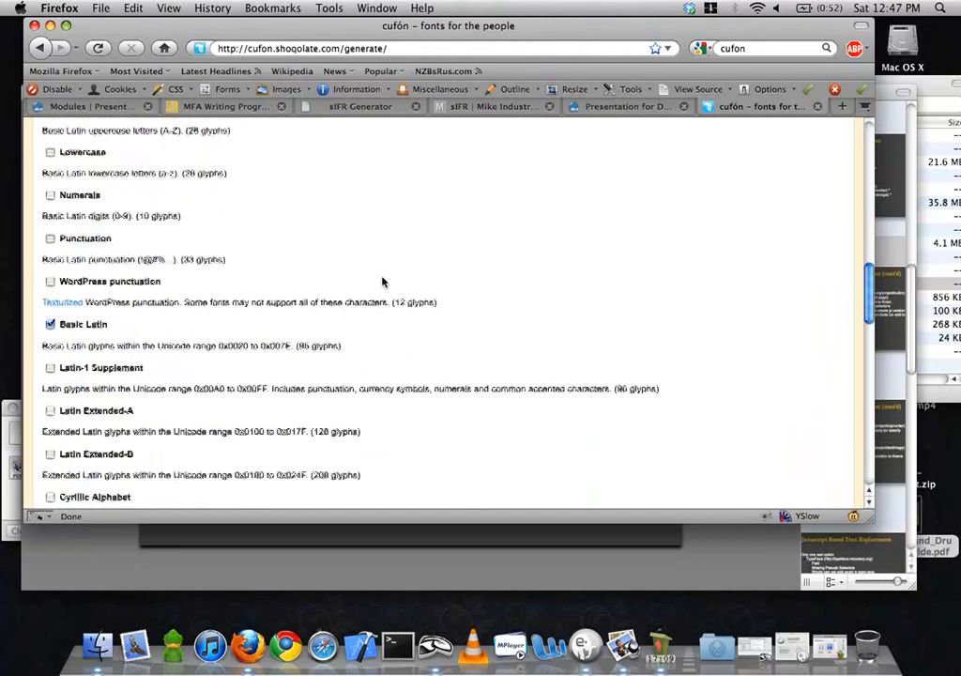
scroll(up, 3)
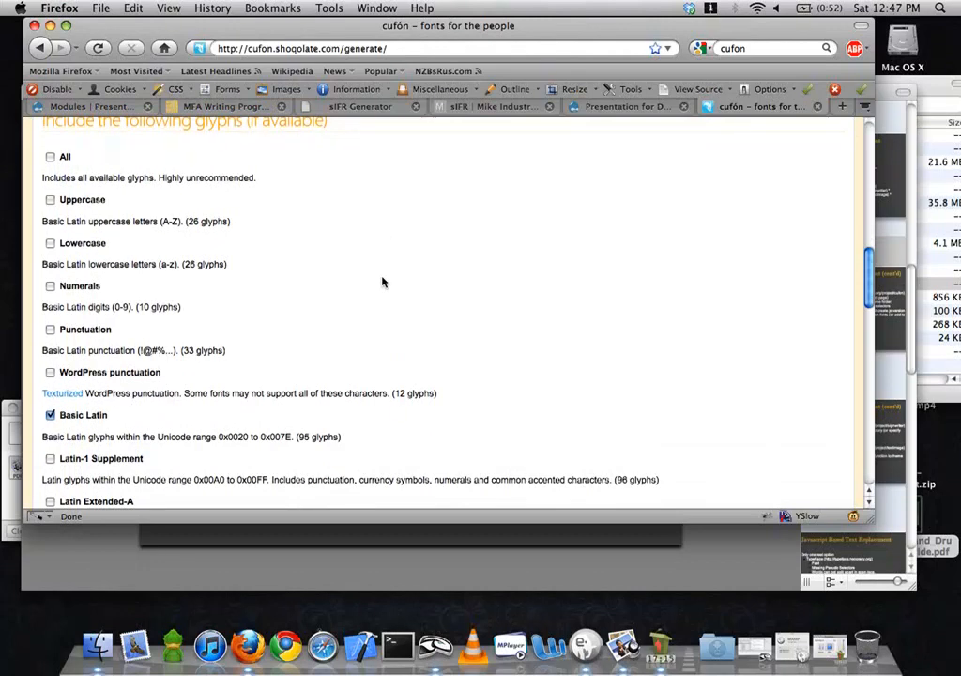
scroll(down, 3)
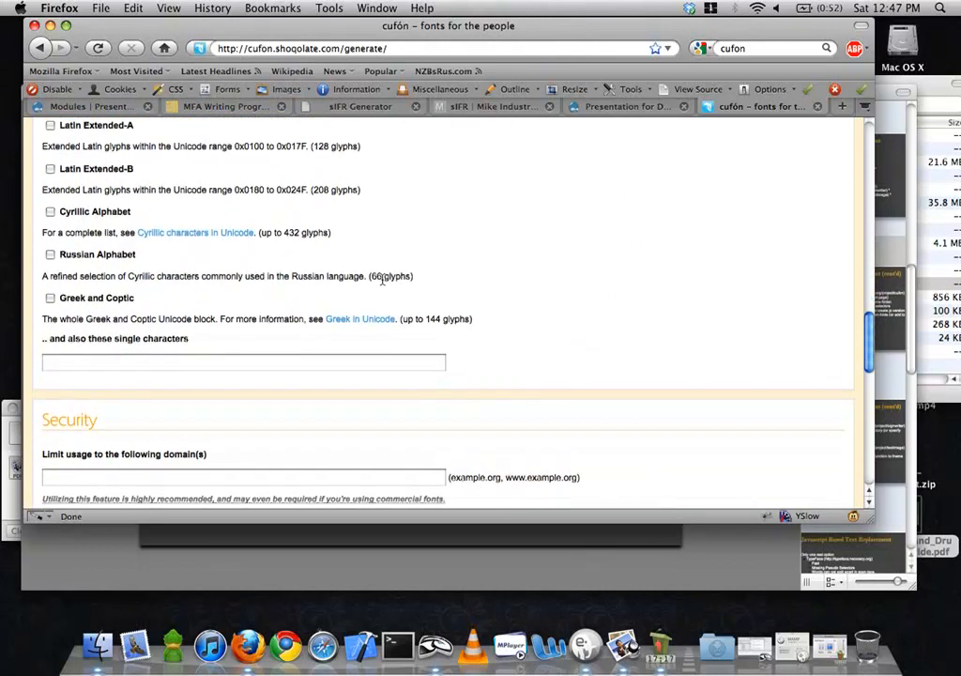
scroll(down, 3)
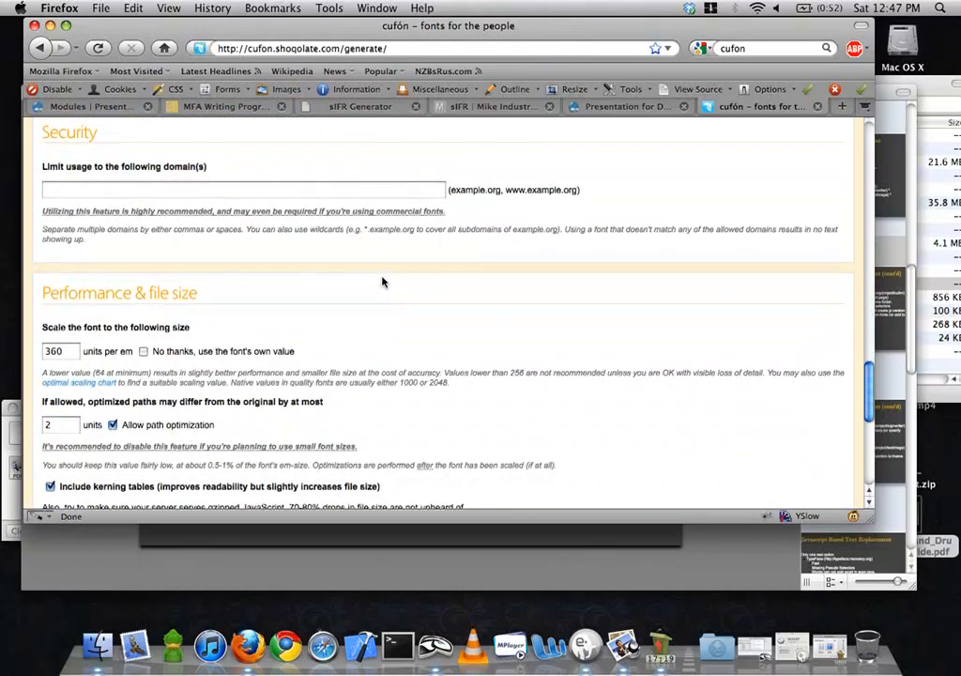
scroll(up, 3)
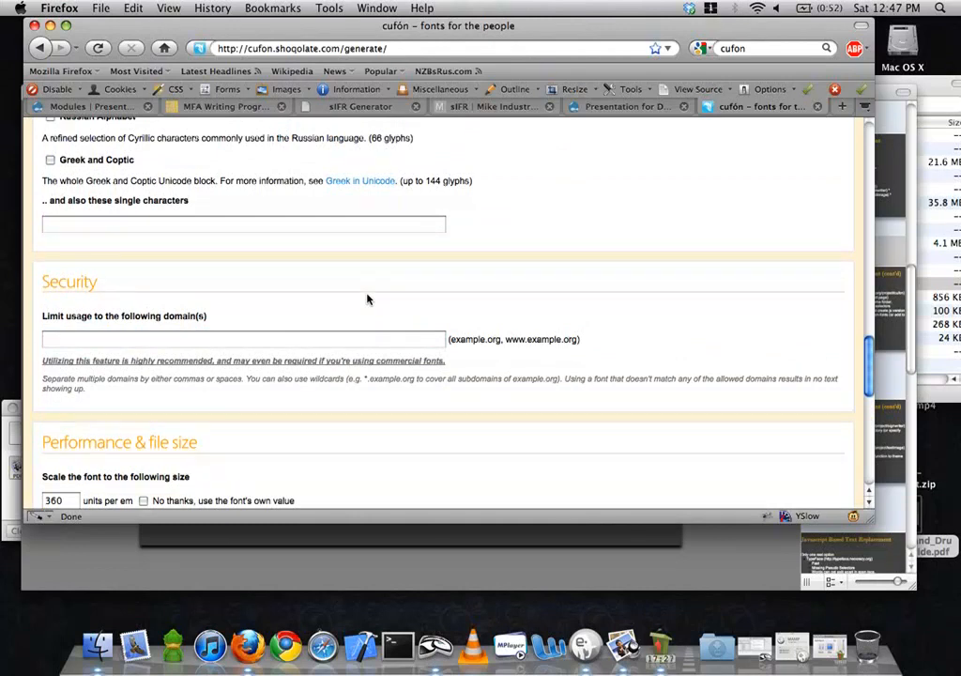
scroll(down, 3)
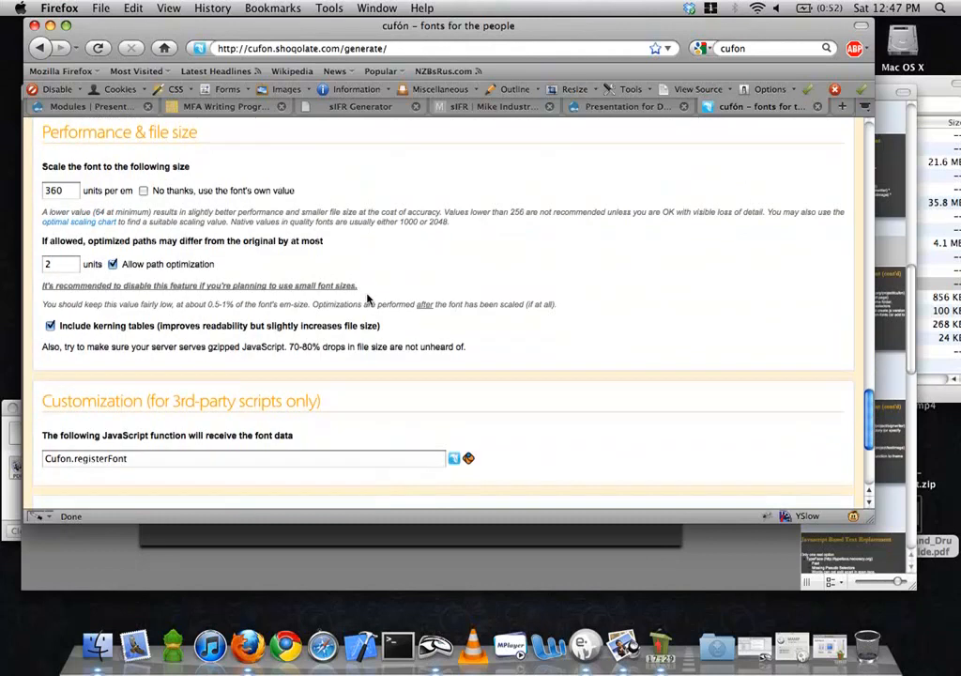
scroll(down, 3)
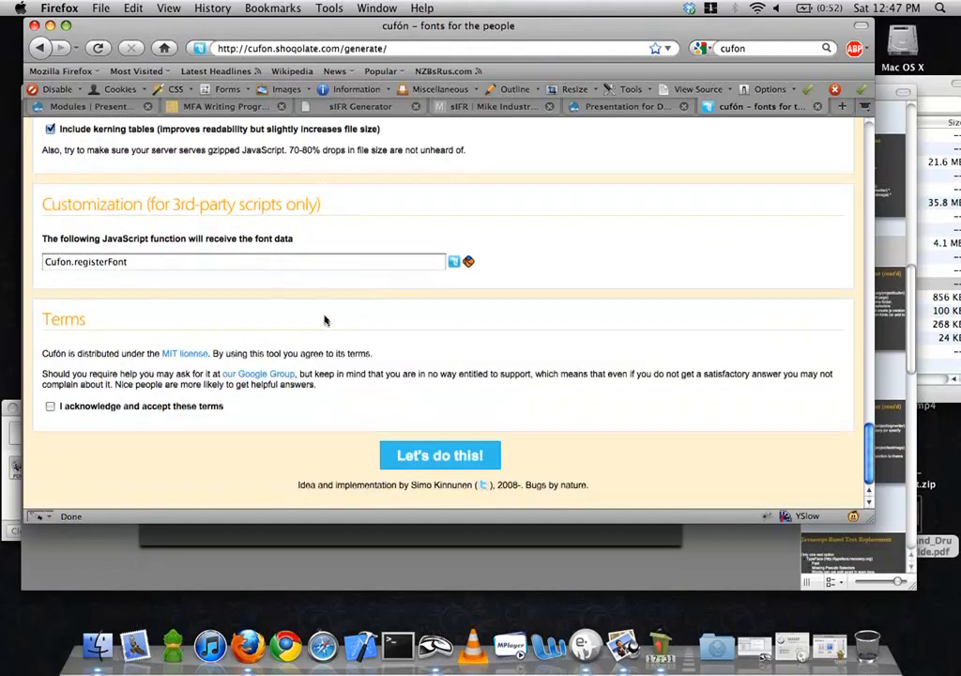
click(50, 406)
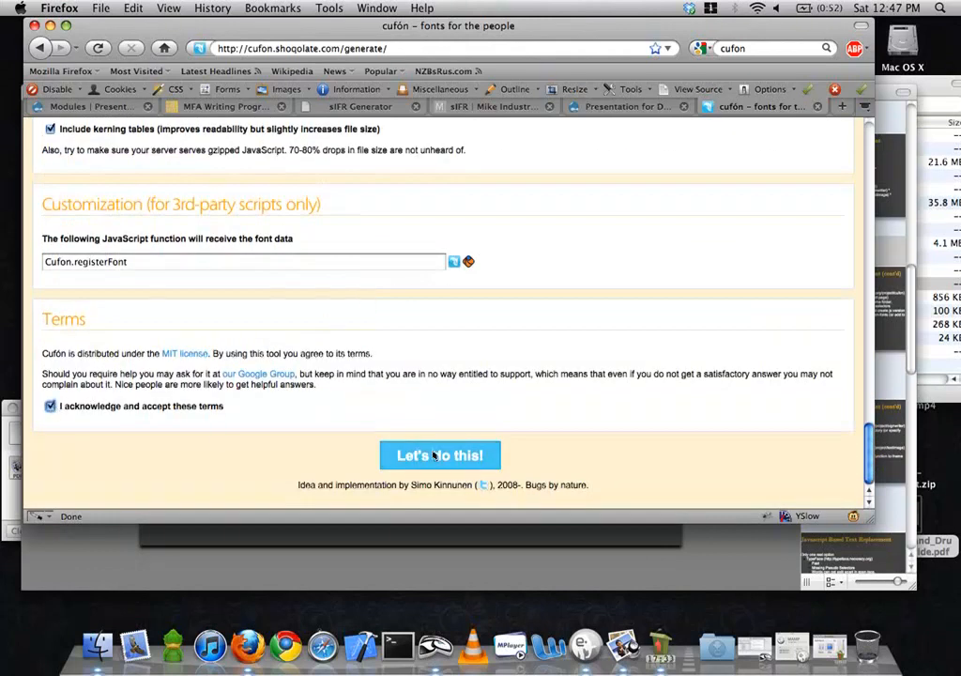
Generate the Walkway .font.js file, save it to Downloads, close the PDF, return to Drupal
click(440, 455)
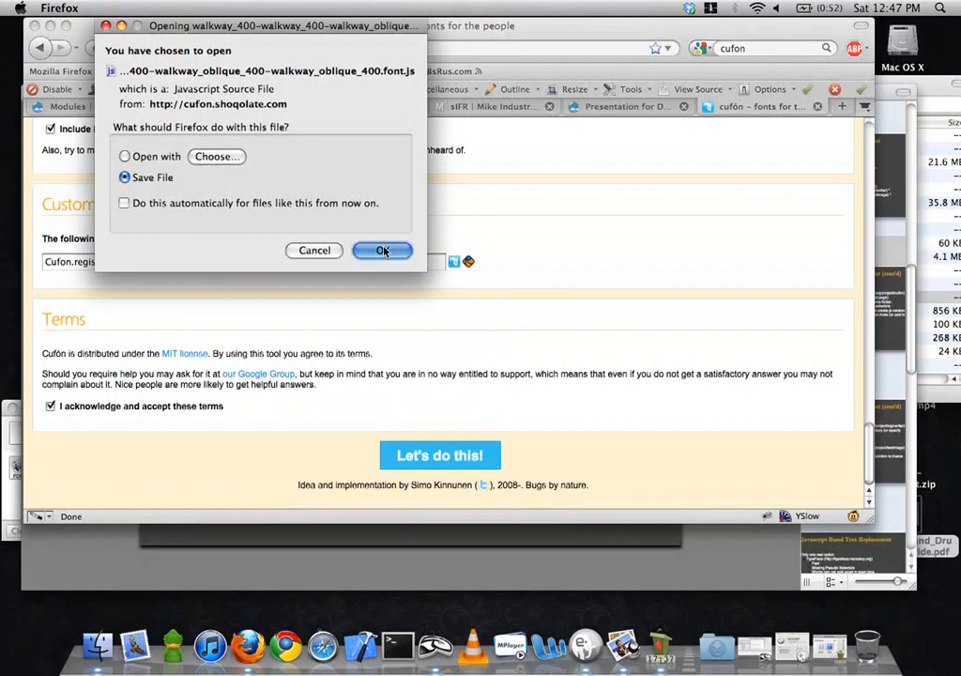
click(382, 251)
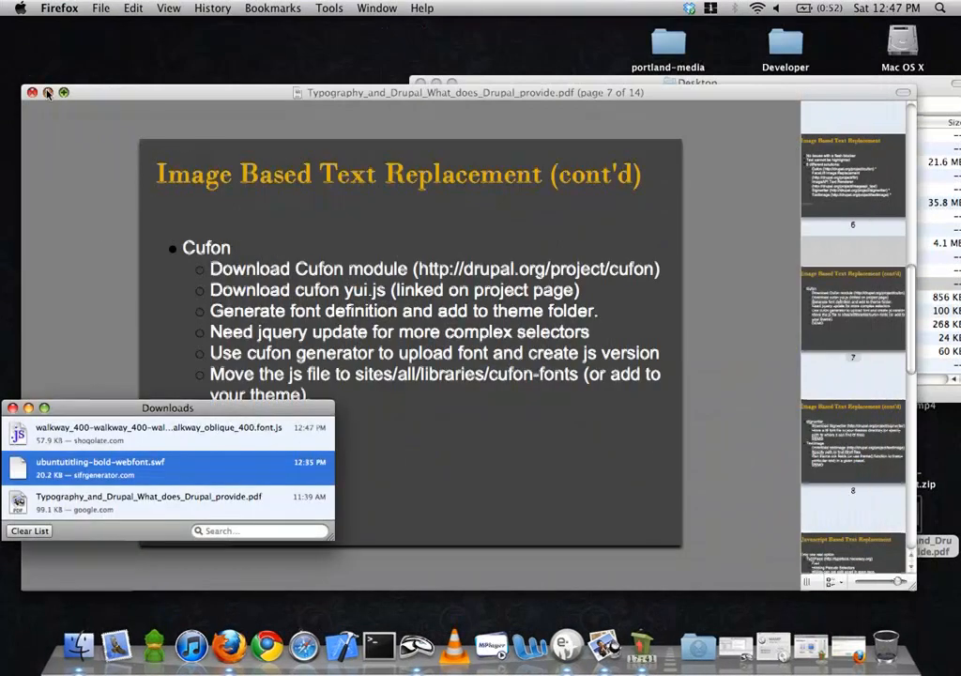
click(30, 92)
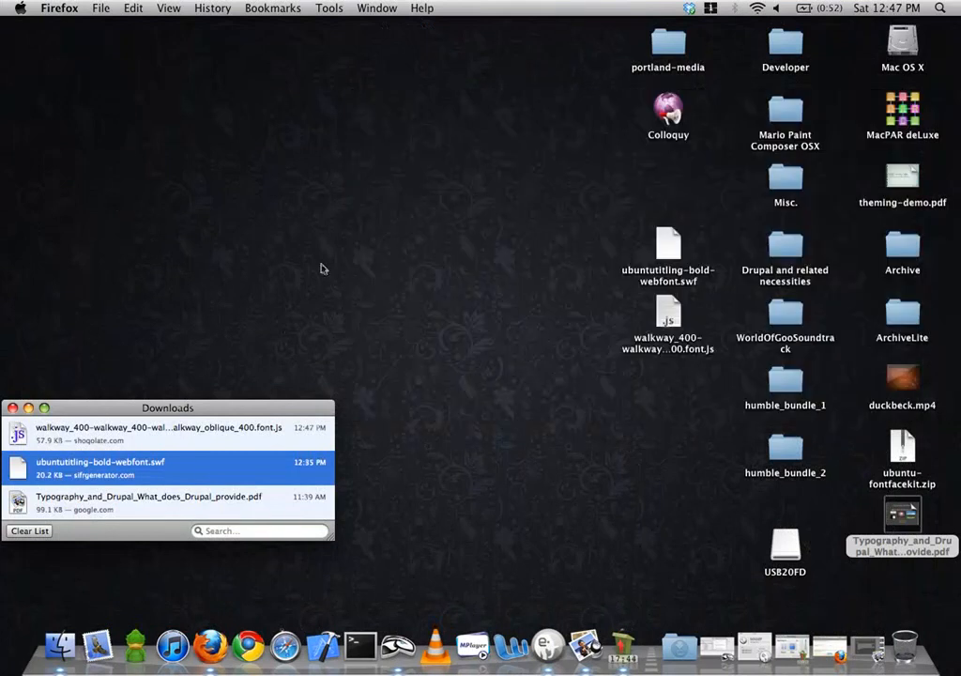
click(669, 328)
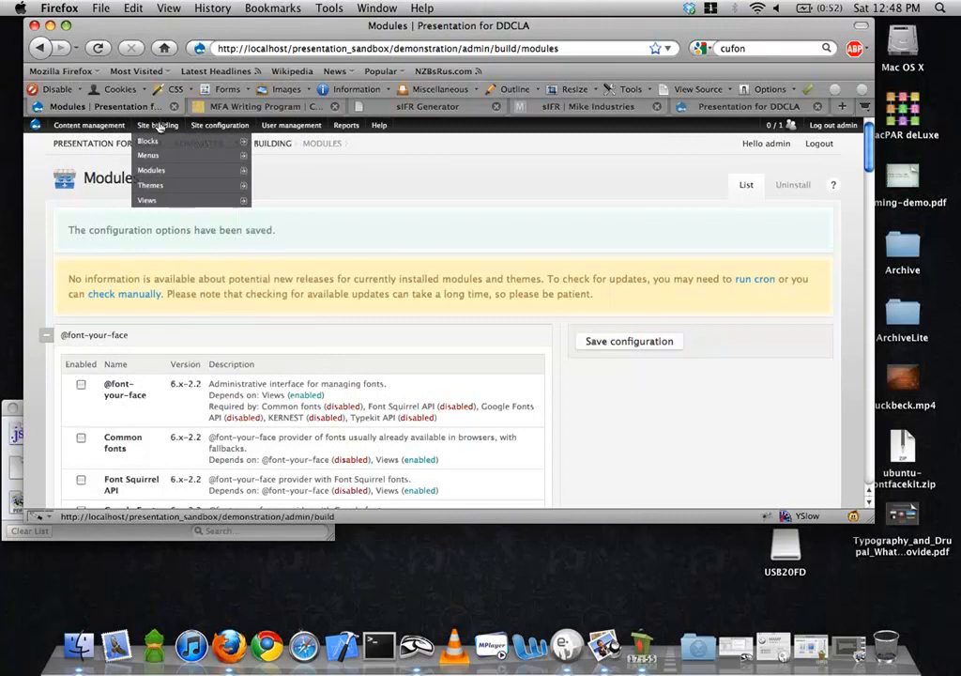
On Cufón settings, enter '#site-name a' in the first selector, briefly checking the demo page
click(214, 215)
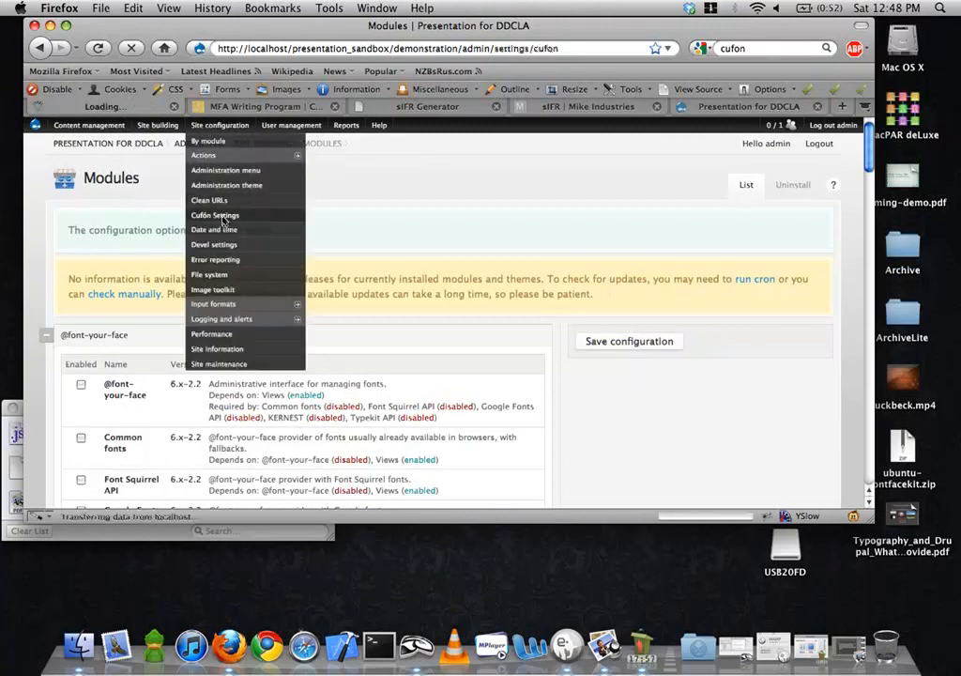
click(214, 214)
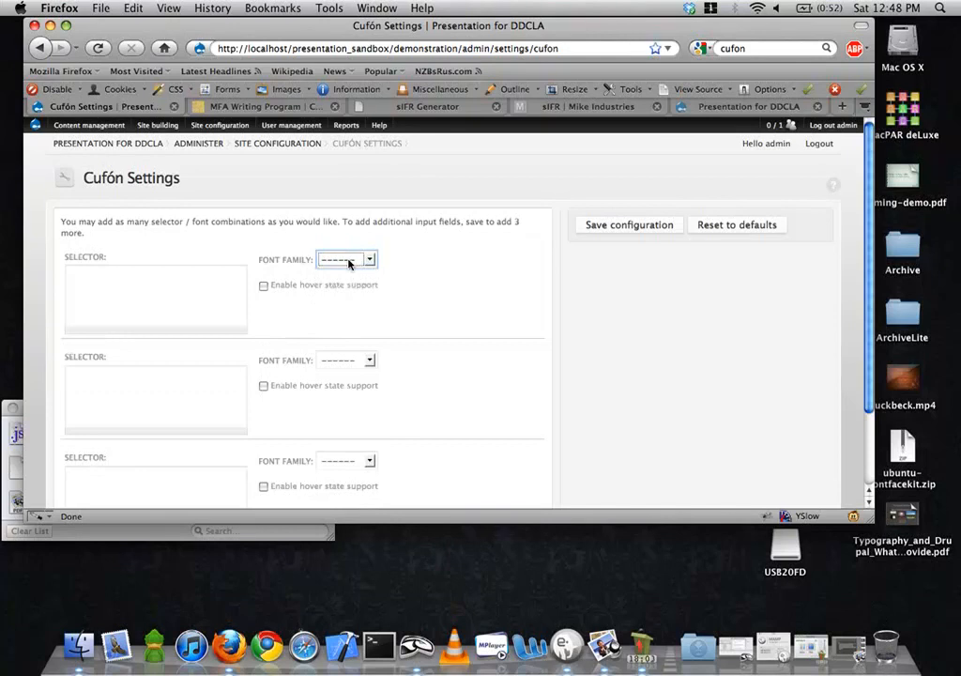
click(369, 259)
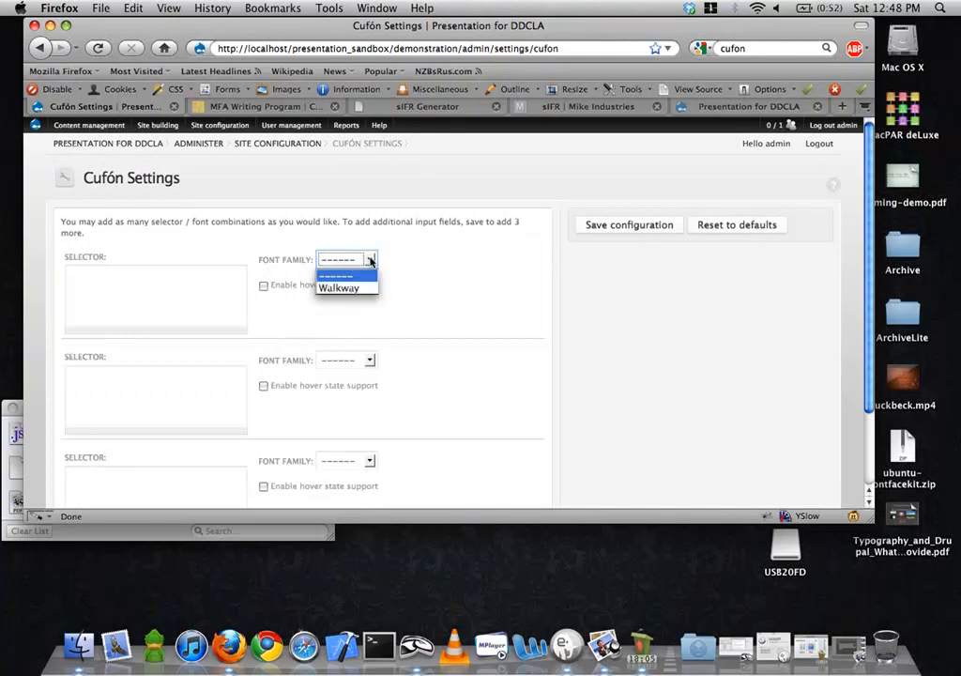
mouse_move(409, 254)
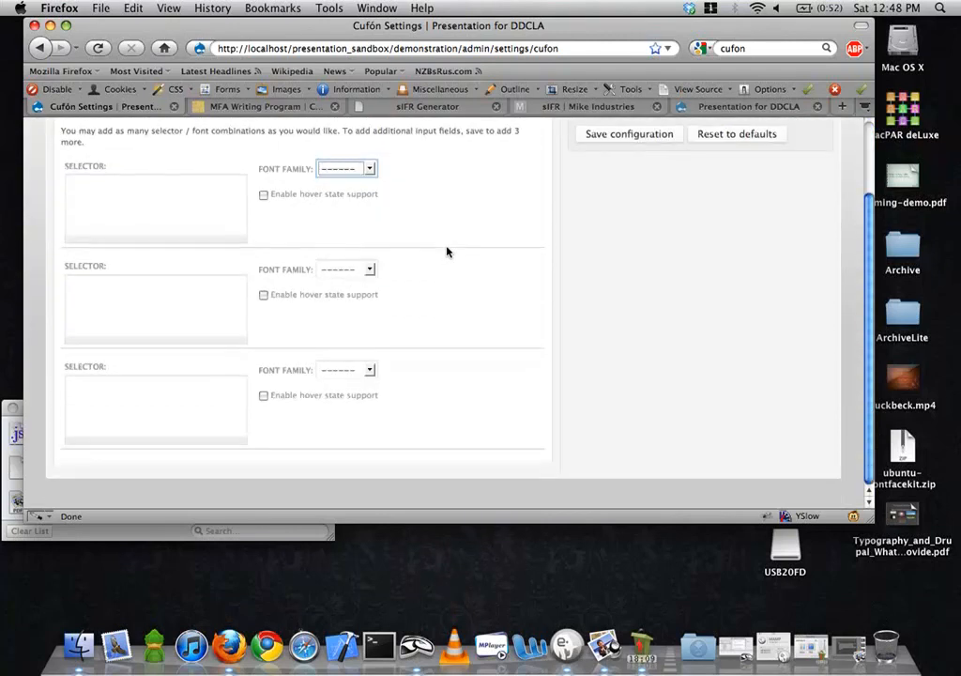
mouse_move(326, 254)
text(#)
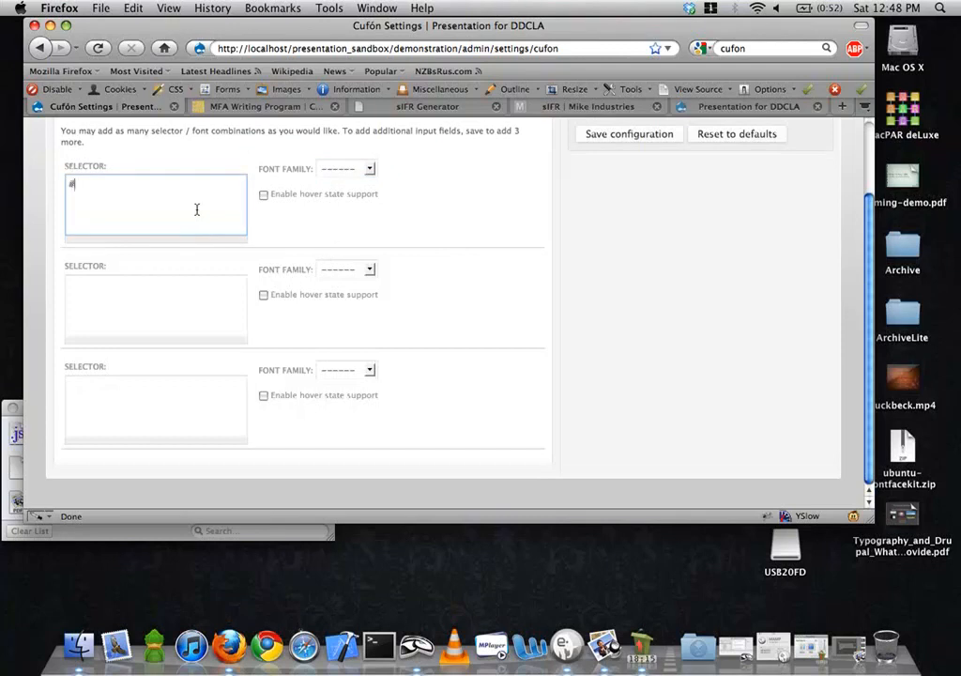
text(site-)
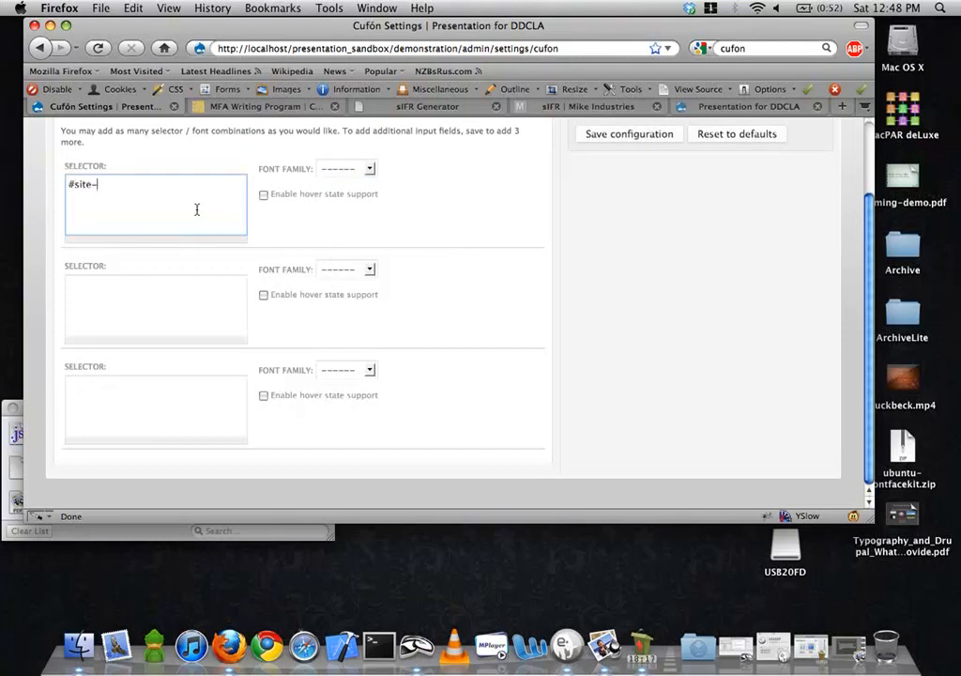
text(name a)
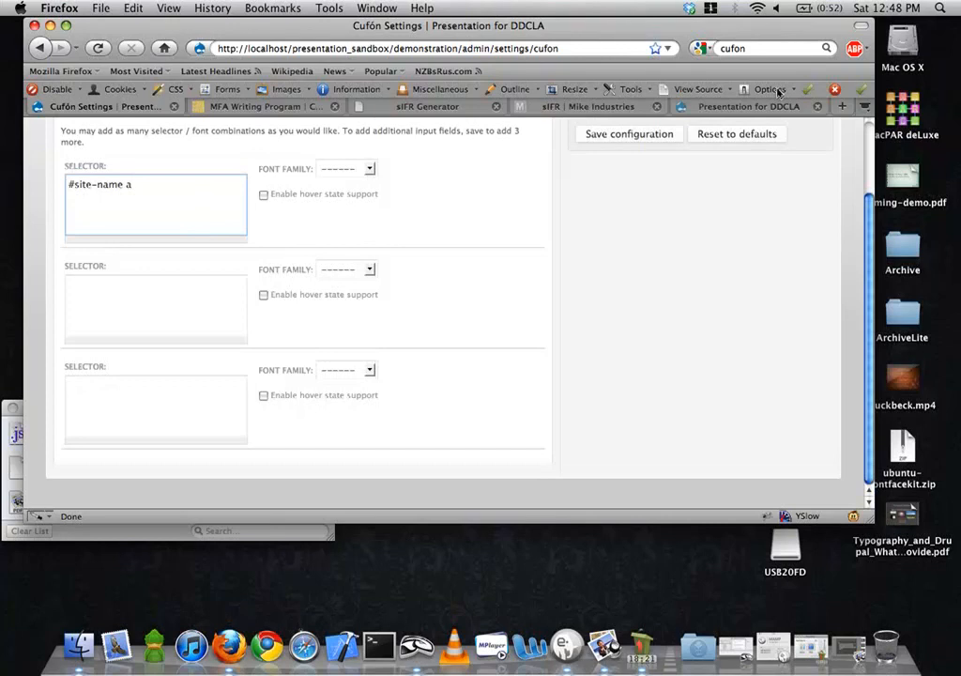
click(746, 106)
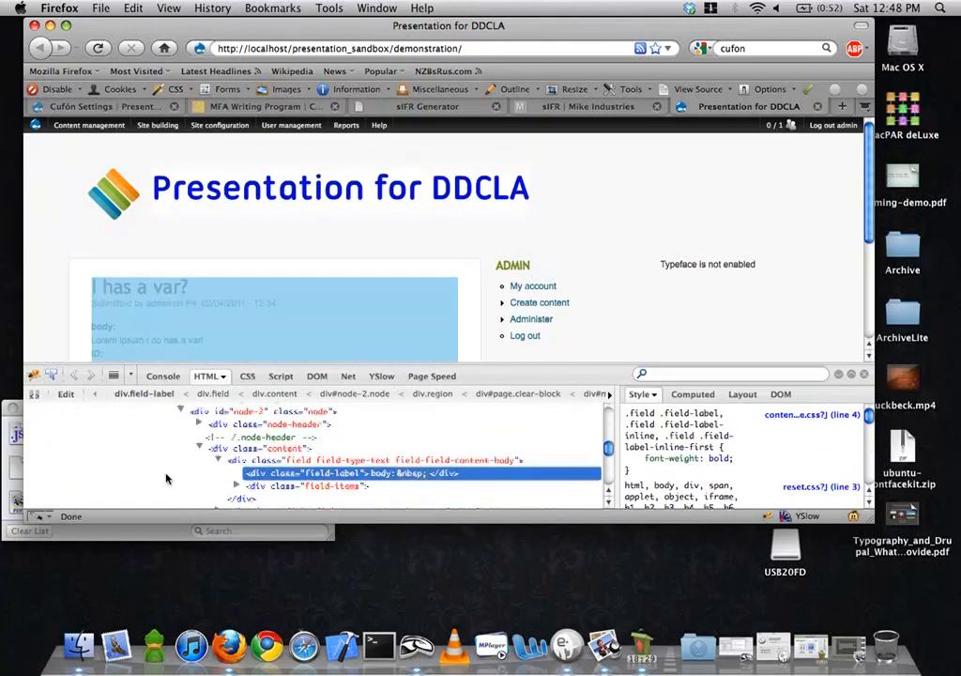
click(291, 125)
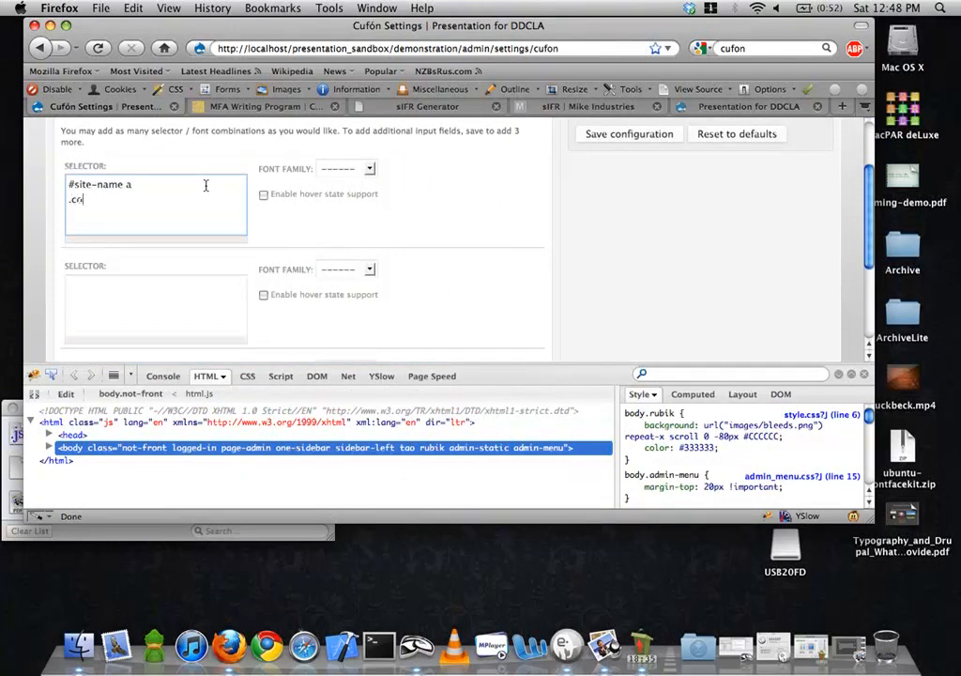
Add '.content' to that selector, enable hover support, choose Walkway, and save
text(ntent)
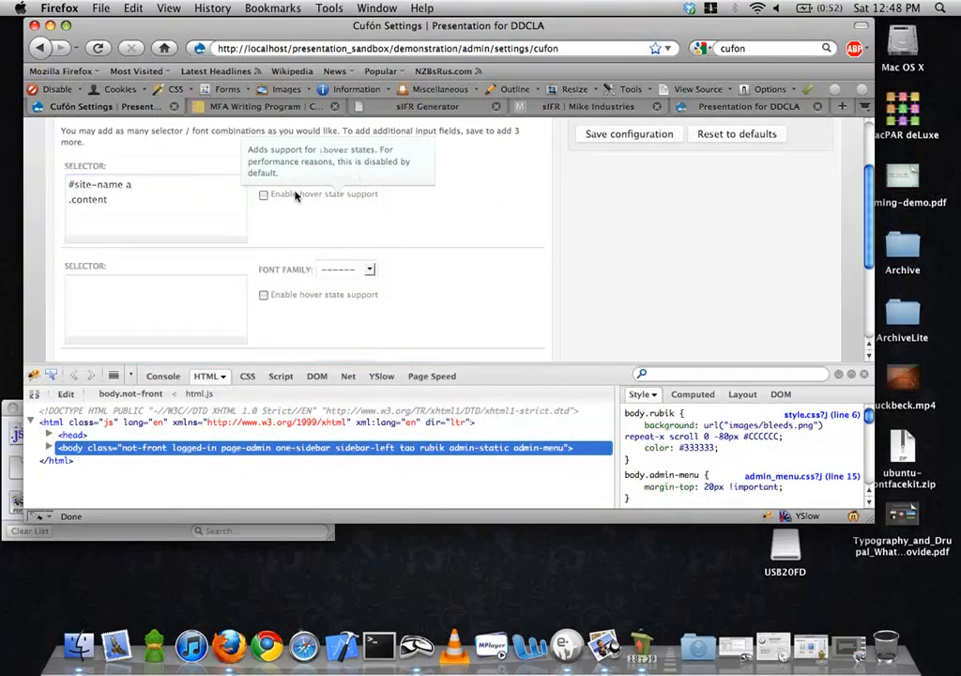
click(264, 193)
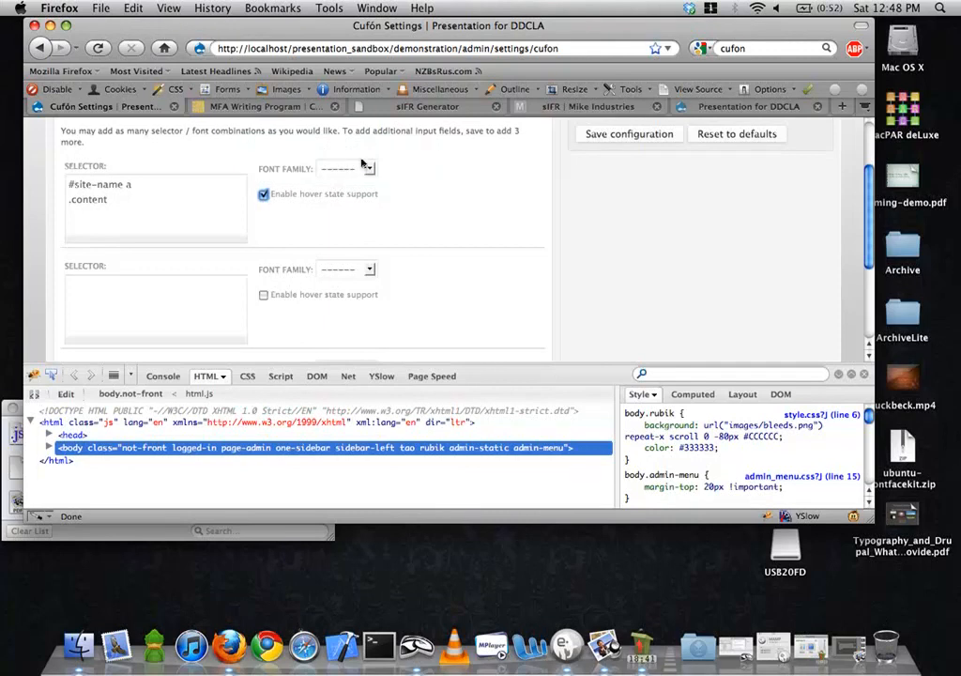
click(347, 168)
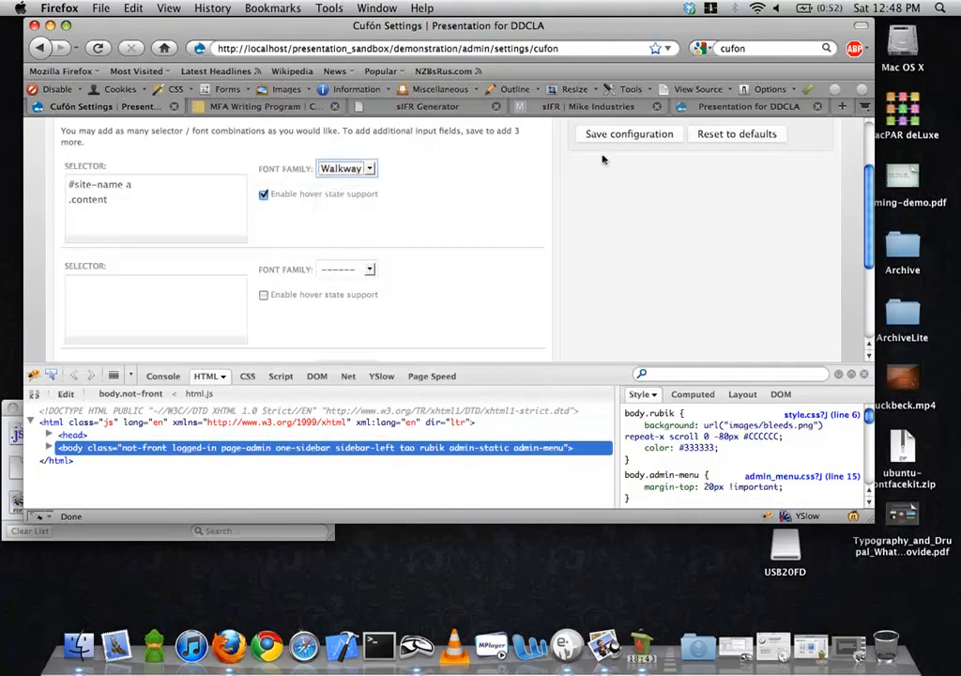
click(628, 133)
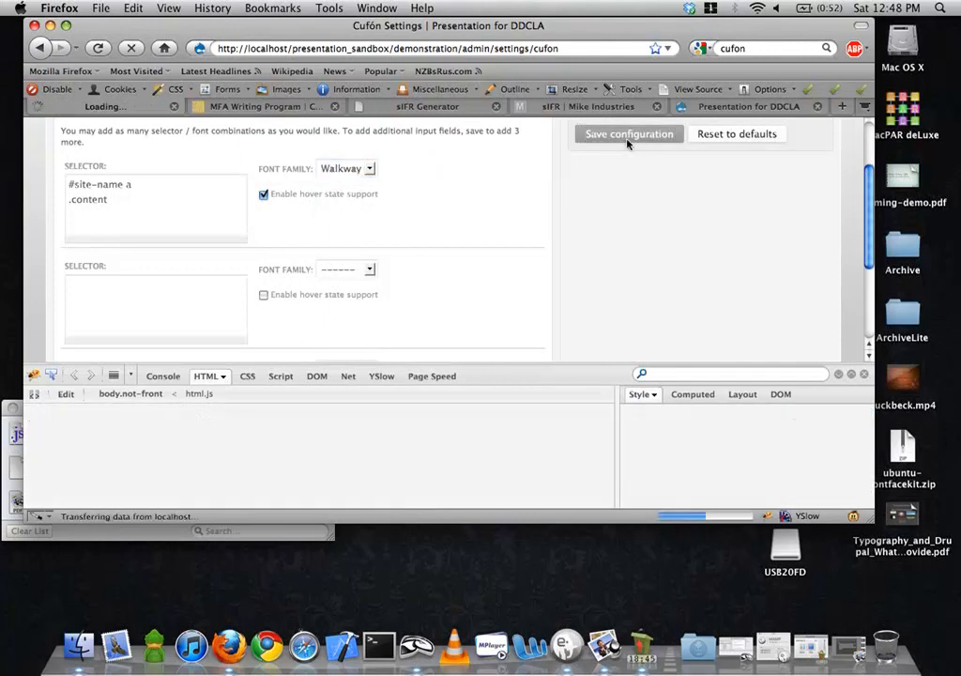
click(628, 133)
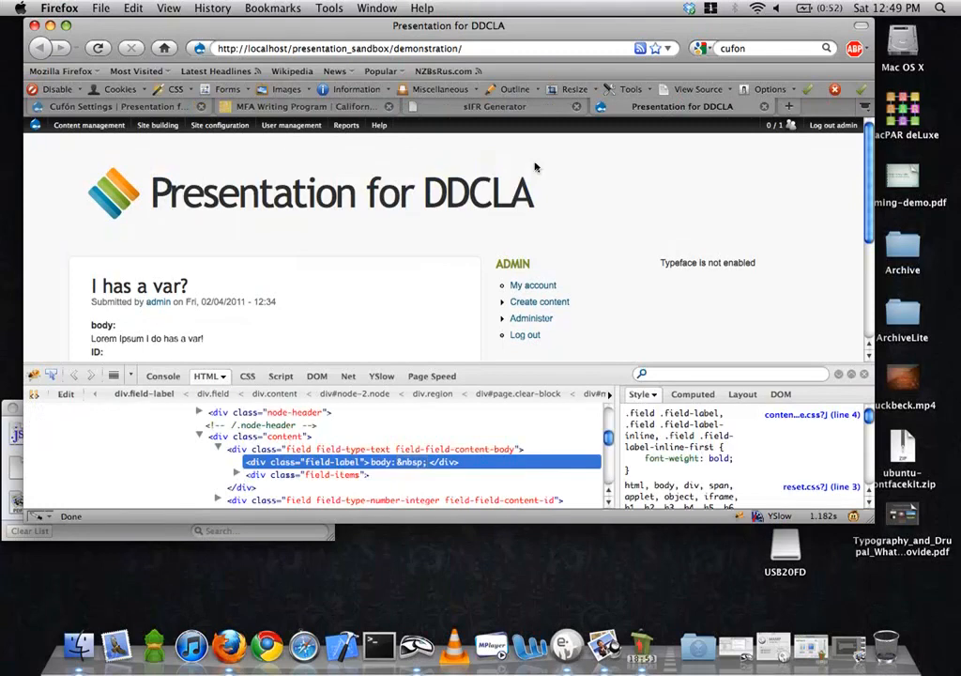
Flush all caches from the demo page's admin menu, then go back to Cufón settings
scroll(down, 3)
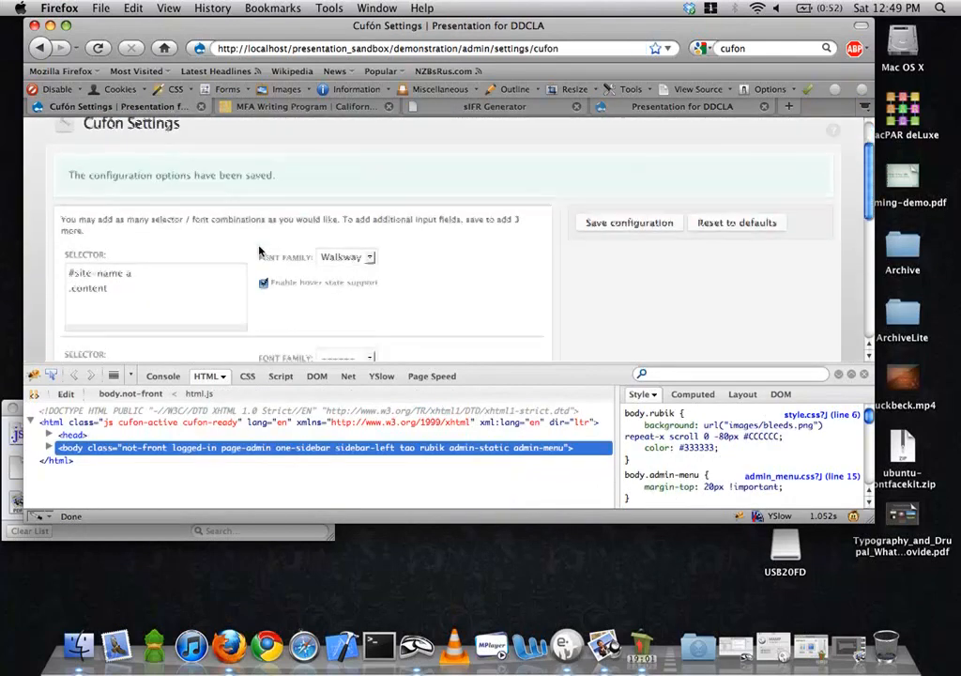
scroll(down, 3)
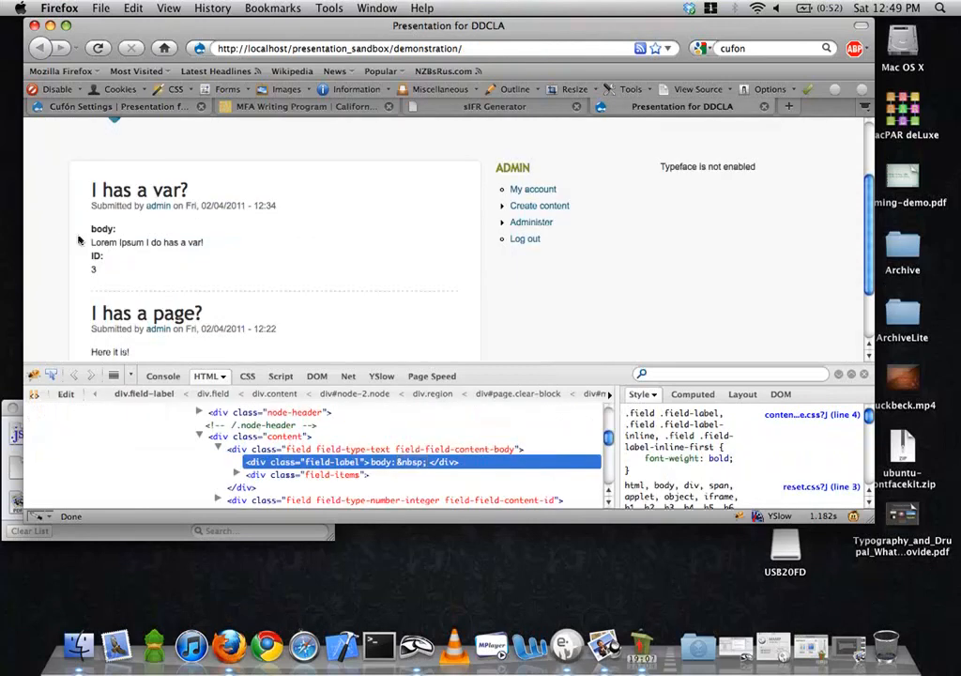
click(53, 125)
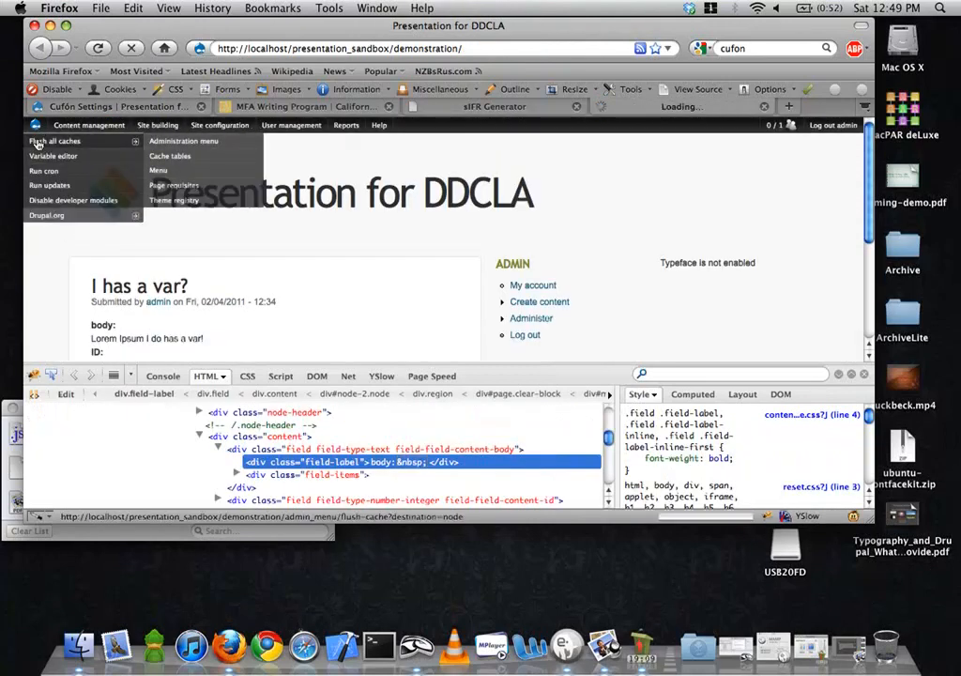
click(55, 141)
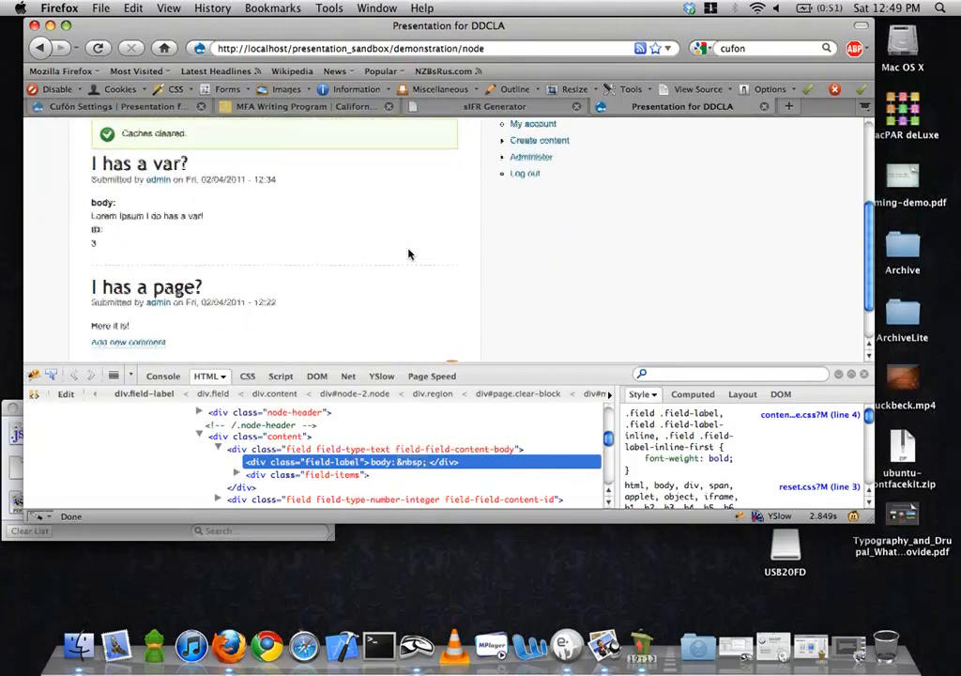
scroll(up, 3)
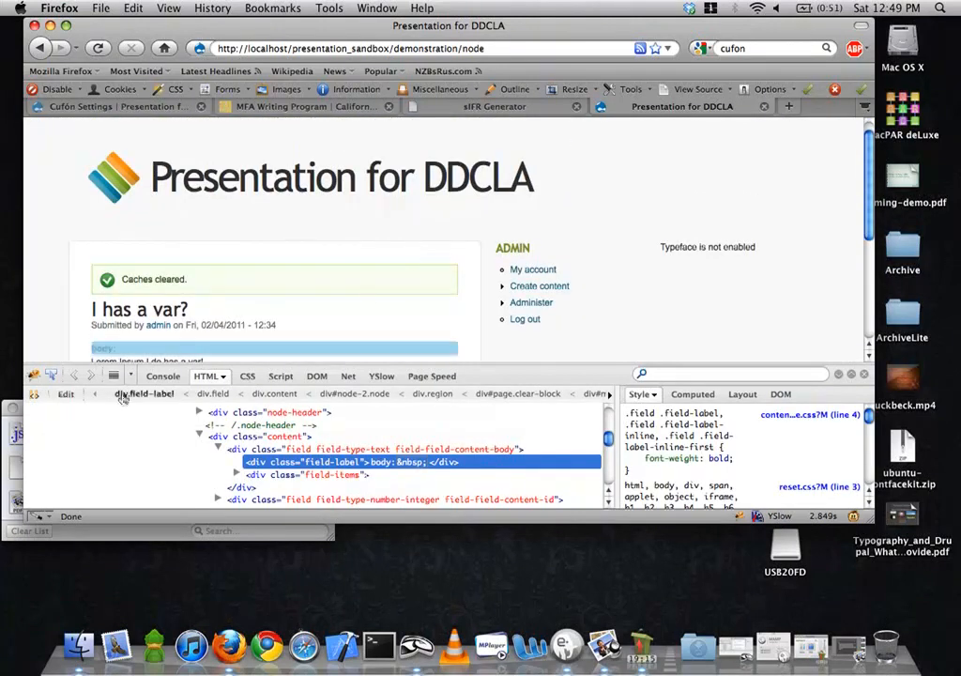
click(80, 107)
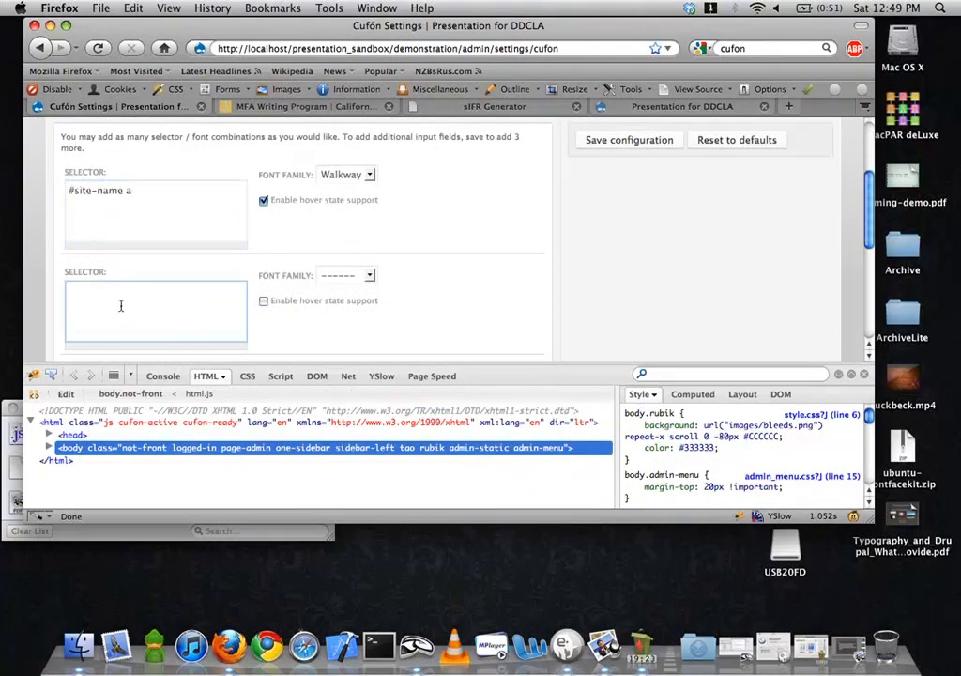
Add a second '.content' selector in Walkway, save, and view the demo site
text(.content)
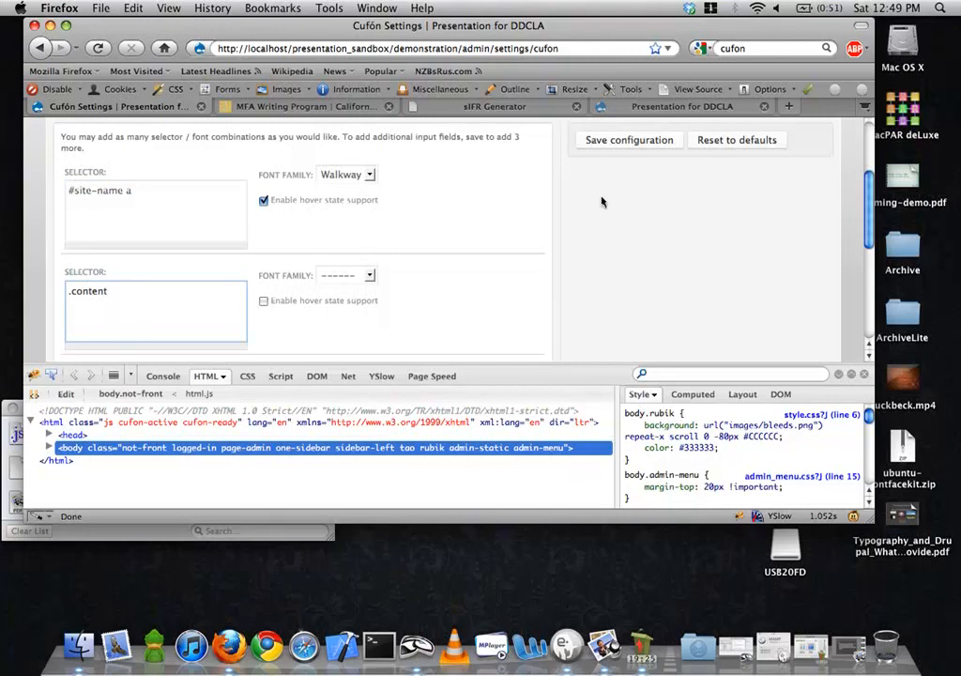
click(346, 275)
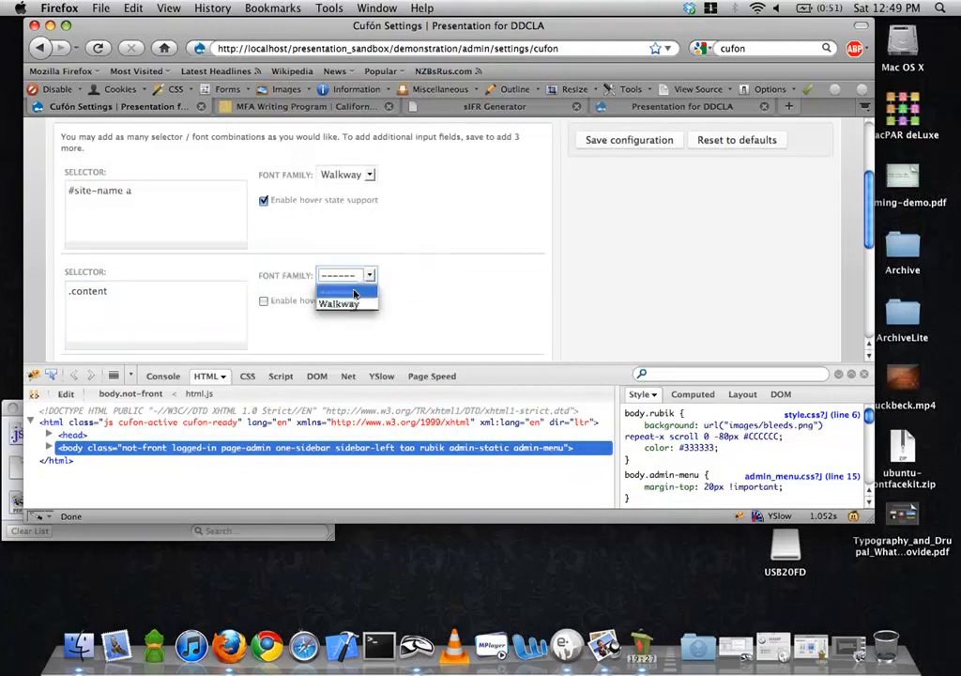
click(338, 302)
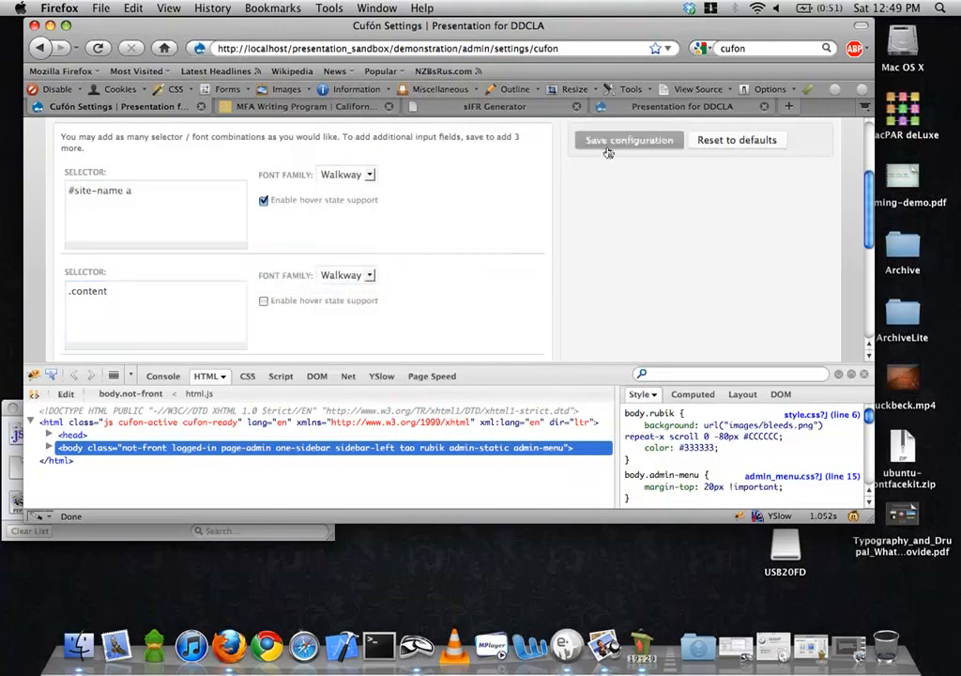
click(629, 139)
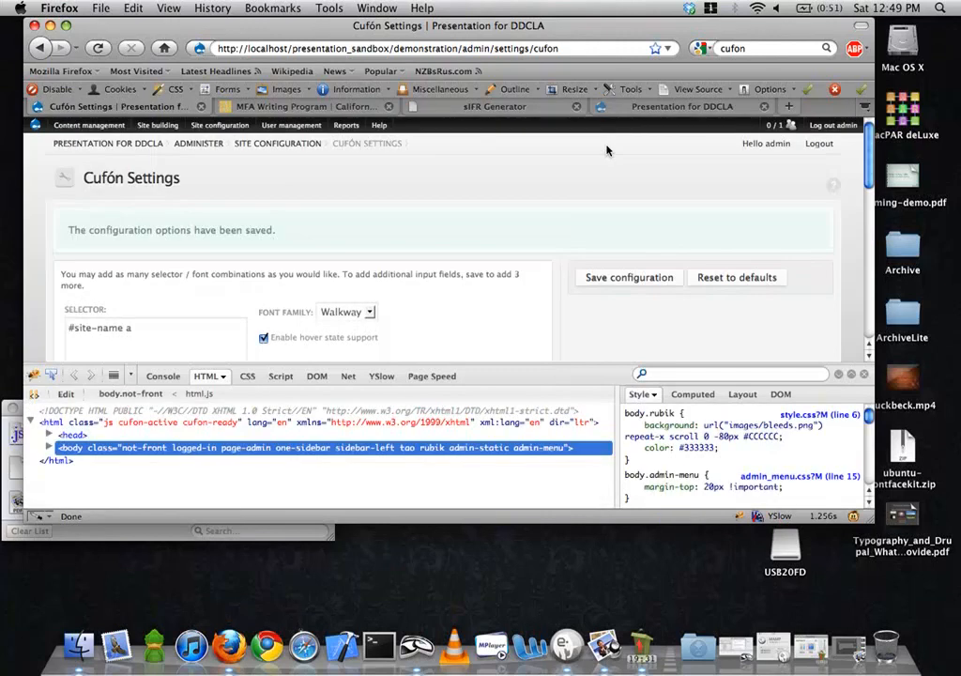
click(681, 106)
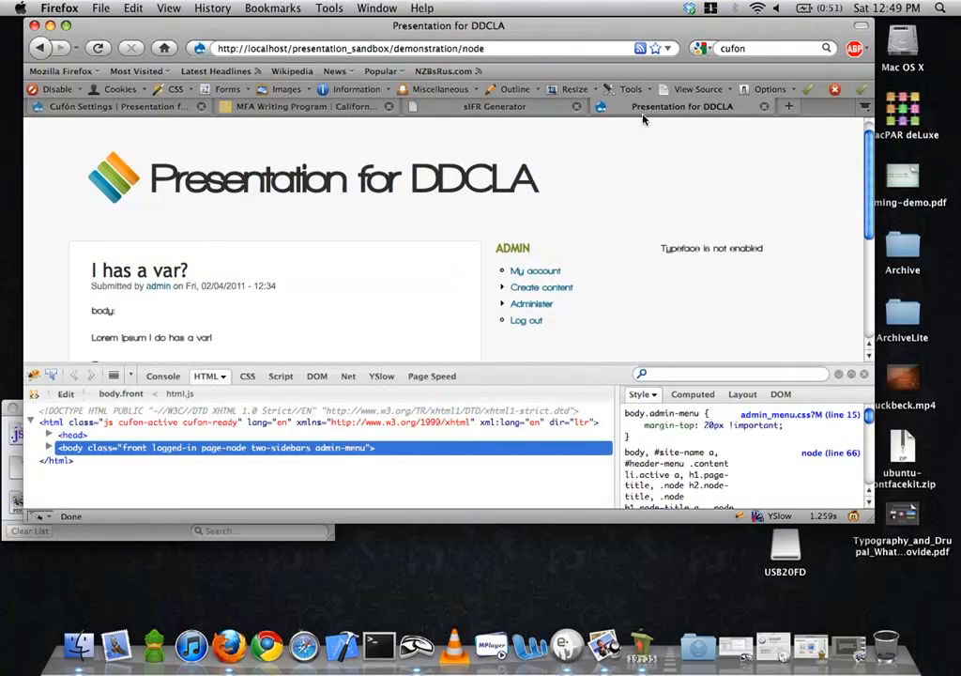
mouse_move(319, 271)
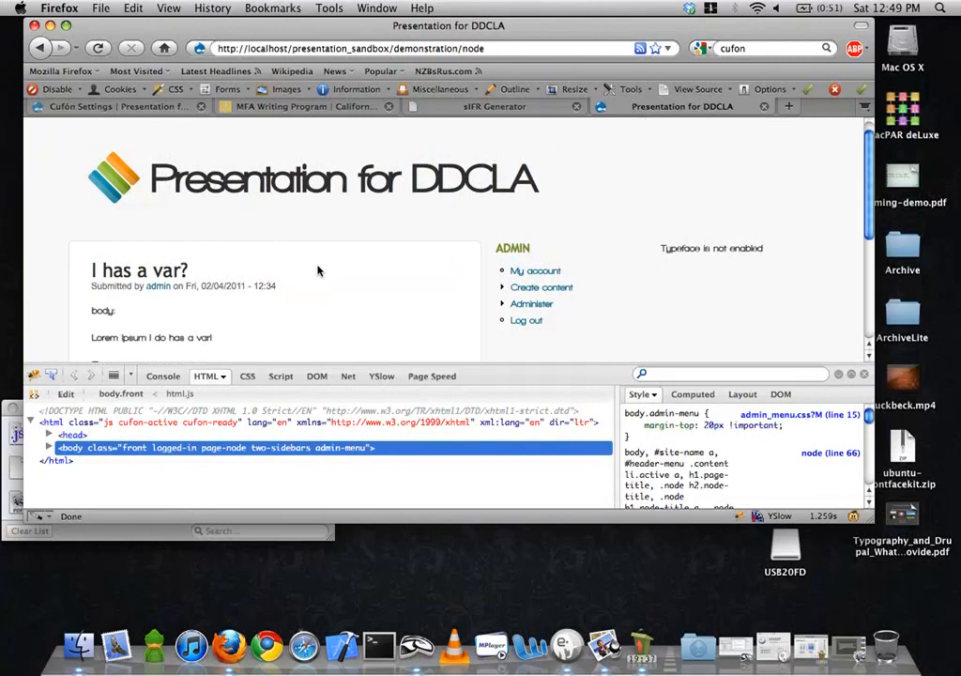
Scroll through the saved Cufón selector rules, then switch to the sIFR Generator download page
click(82, 105)
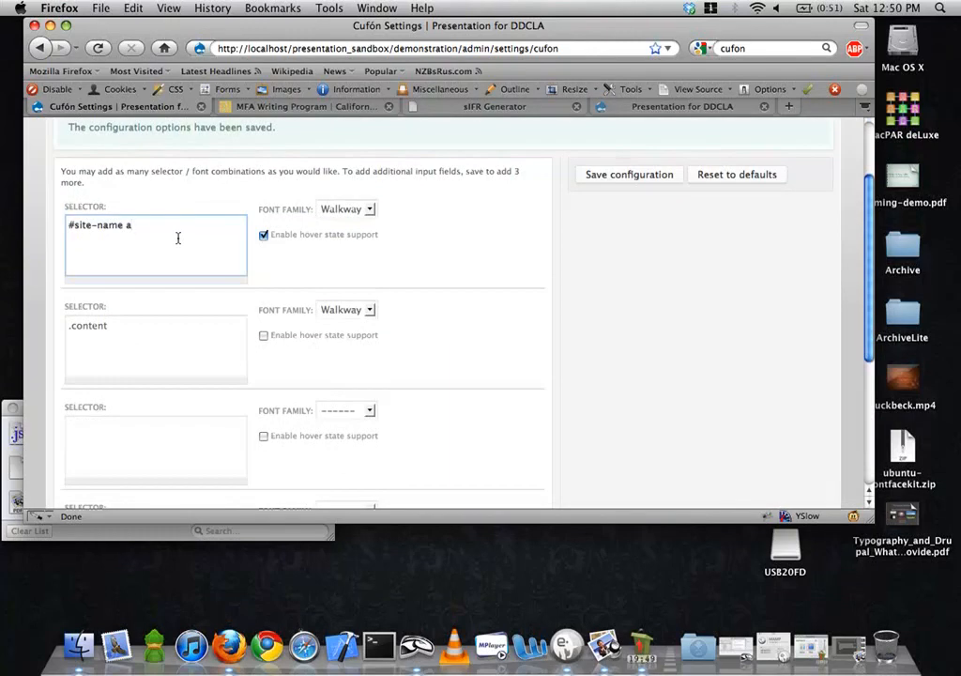
scroll(down, 3)
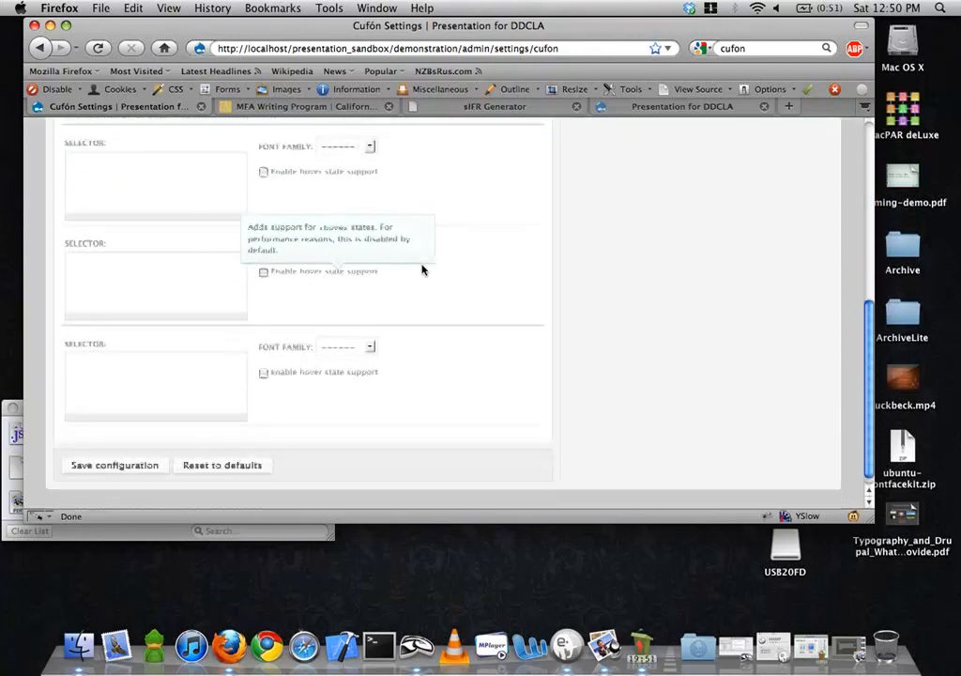
click(115, 465)
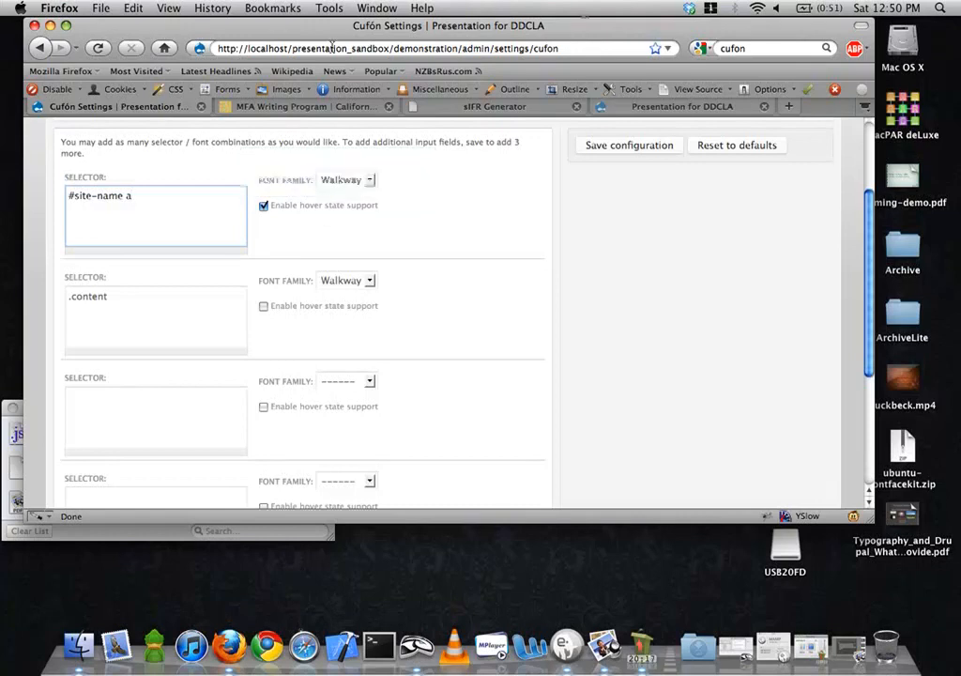
click(495, 106)
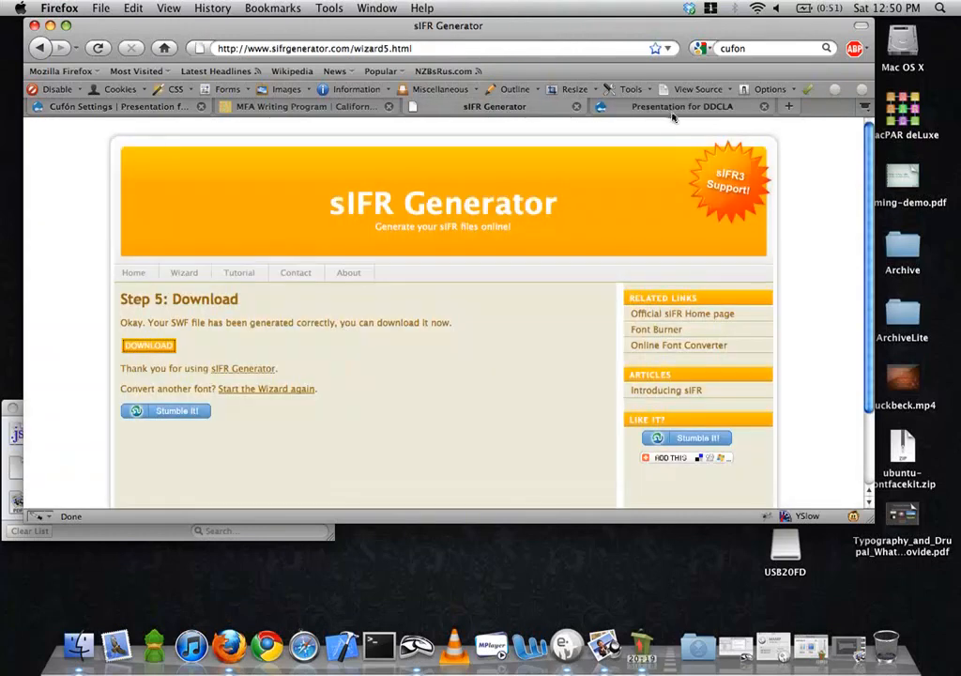
click(681, 106)
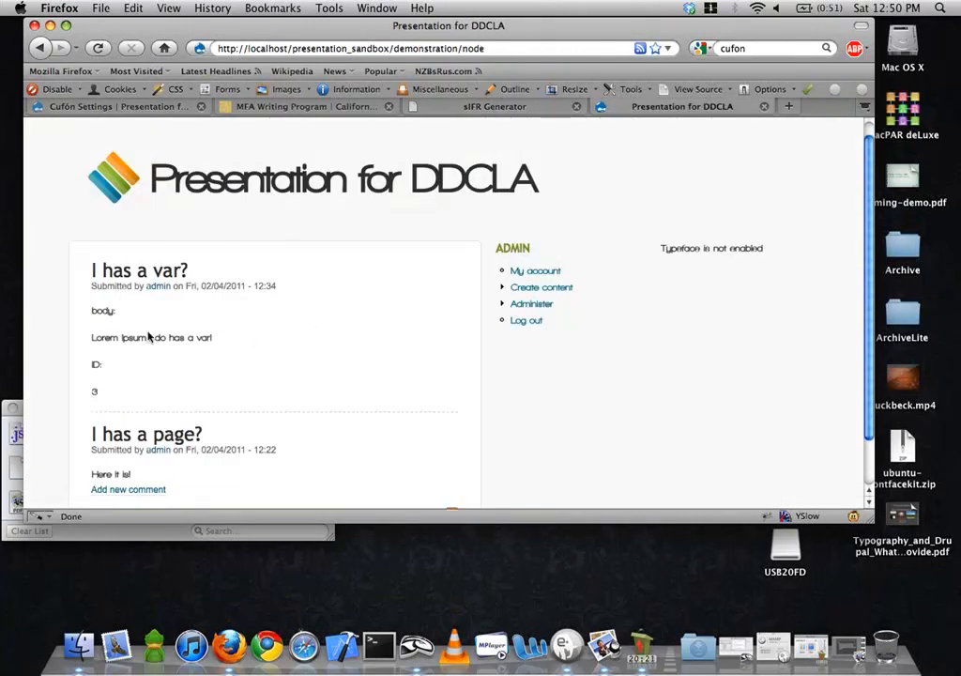
mouse_move(262, 341)
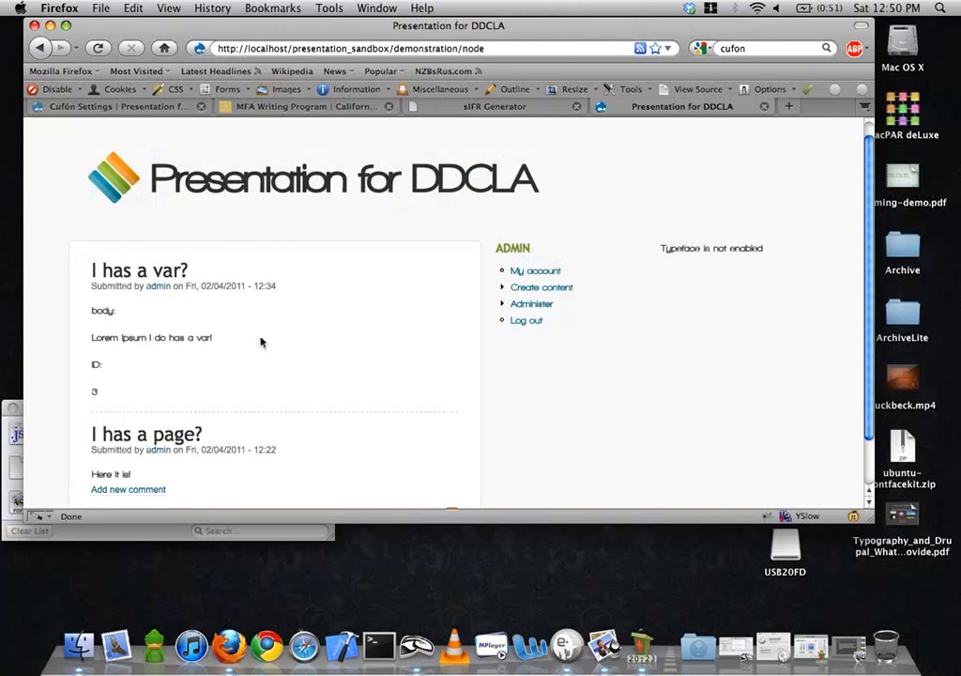
mouse_move(214, 240)
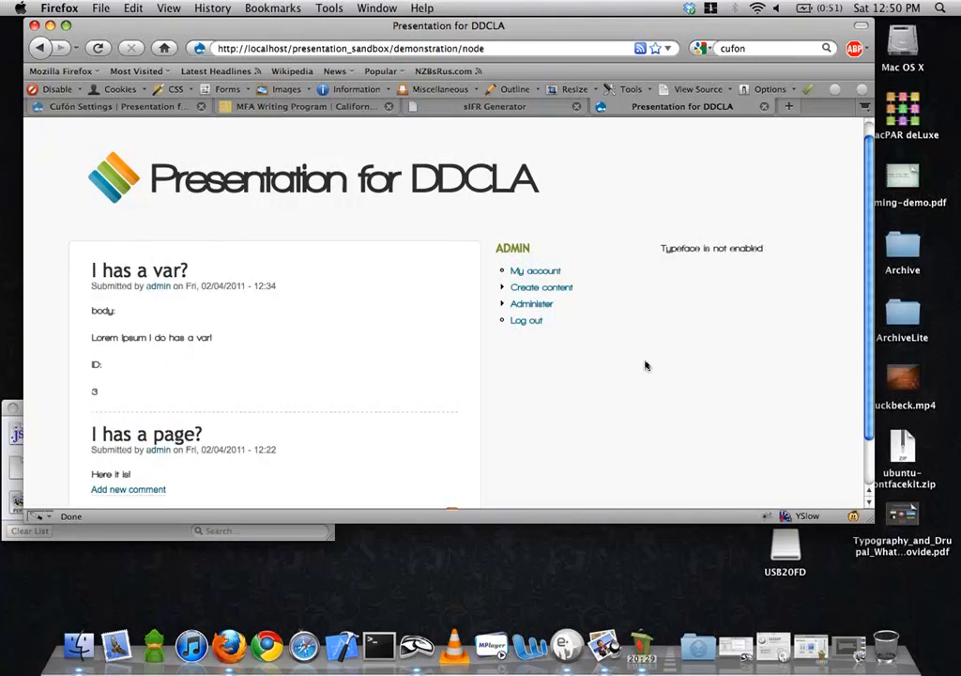
mouse_move(593, 376)
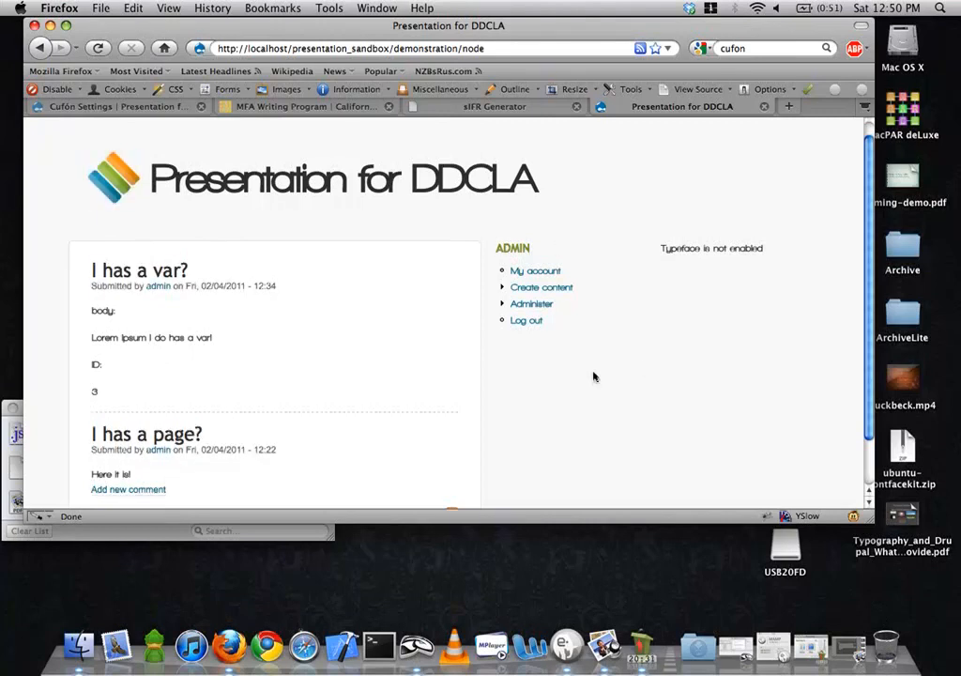
mouse_move(536, 270)
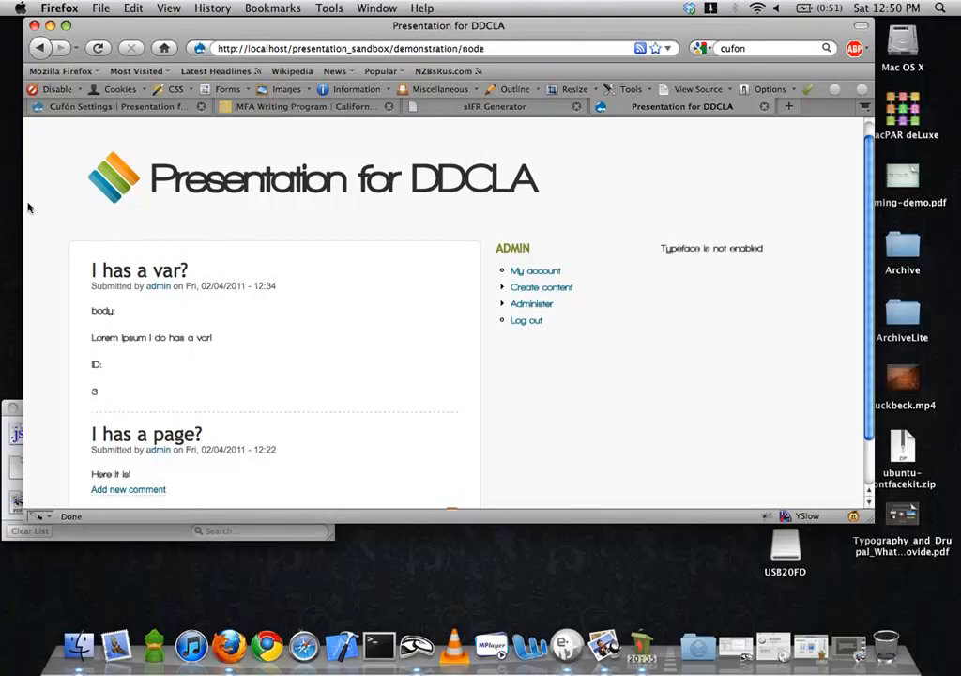
mouse_move(117, 106)
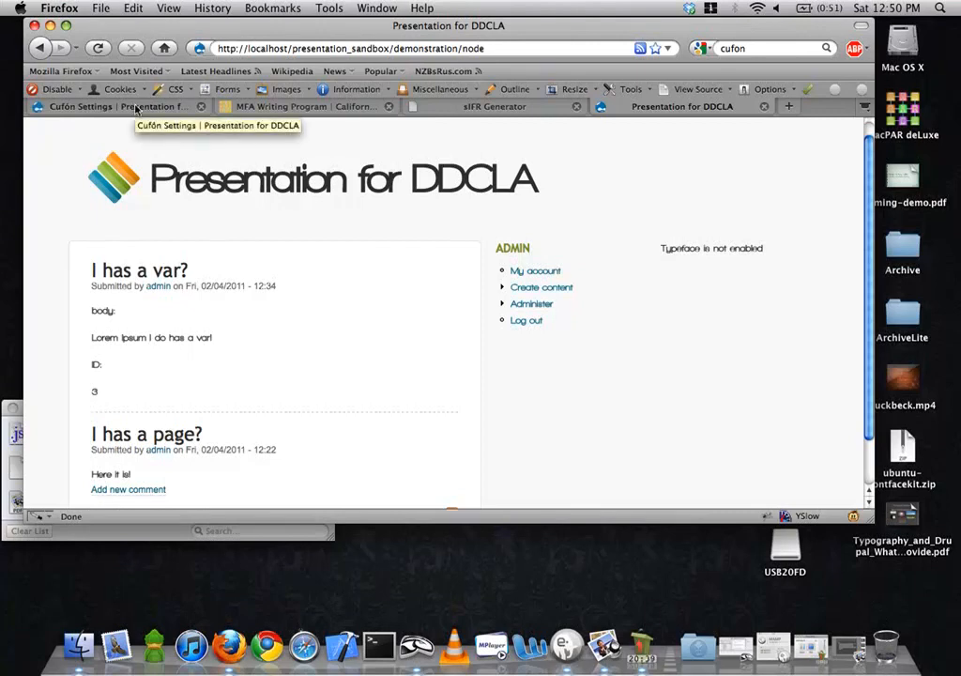
Uncheck the Cufon module in Site building > Modules and save the configuration
click(80, 107)
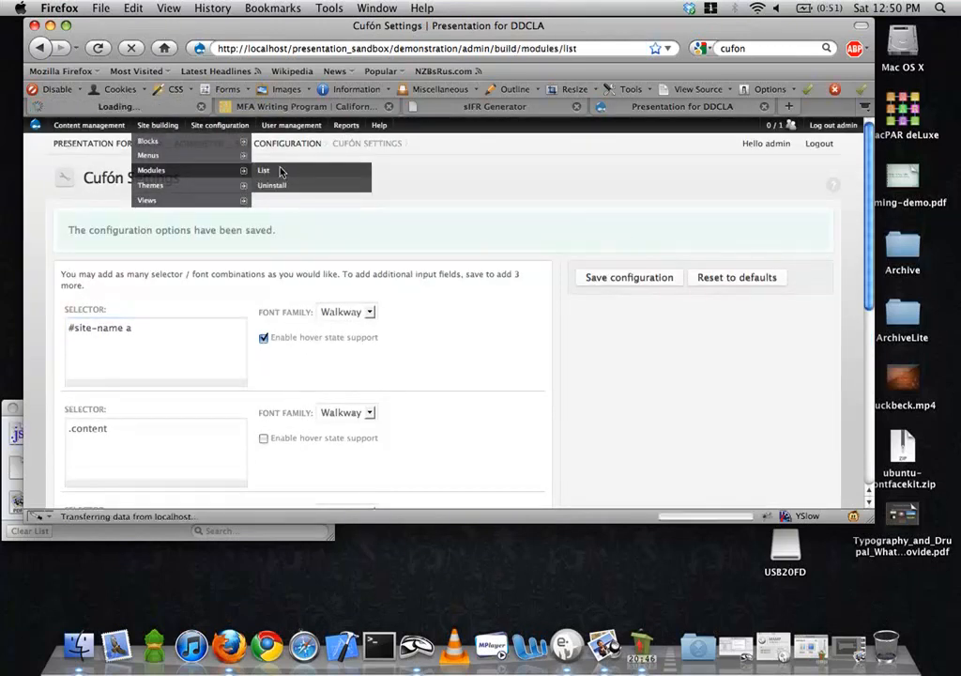
click(264, 169)
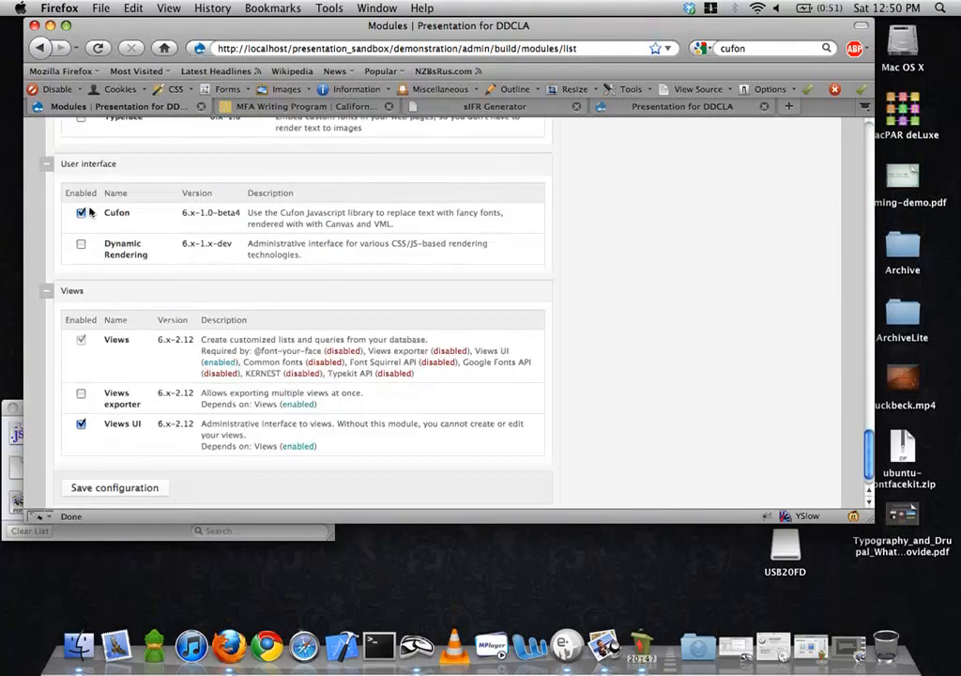
click(80, 212)
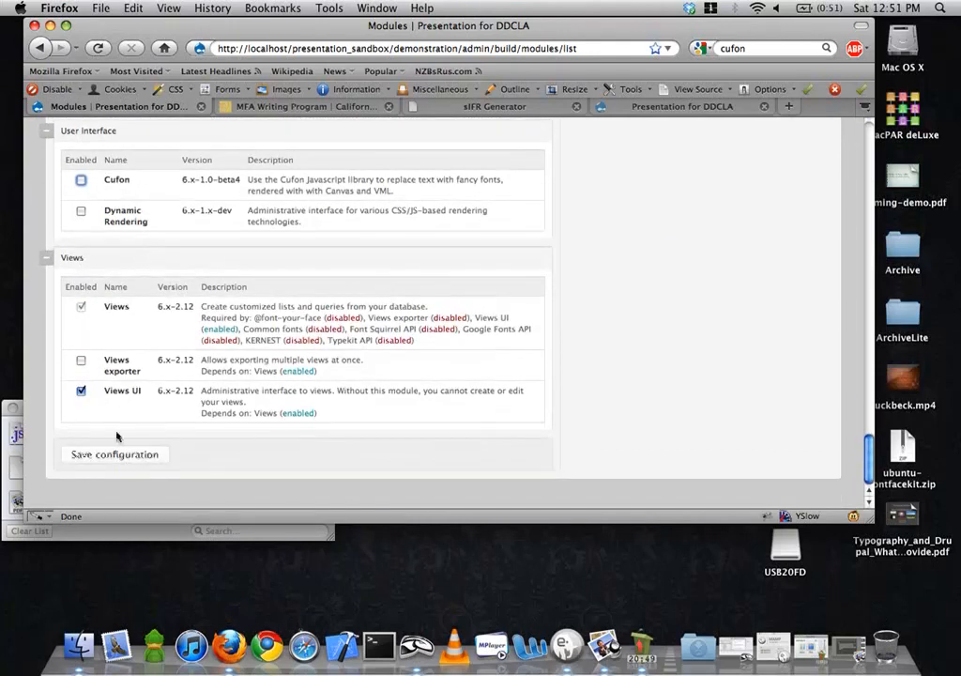
click(114, 454)
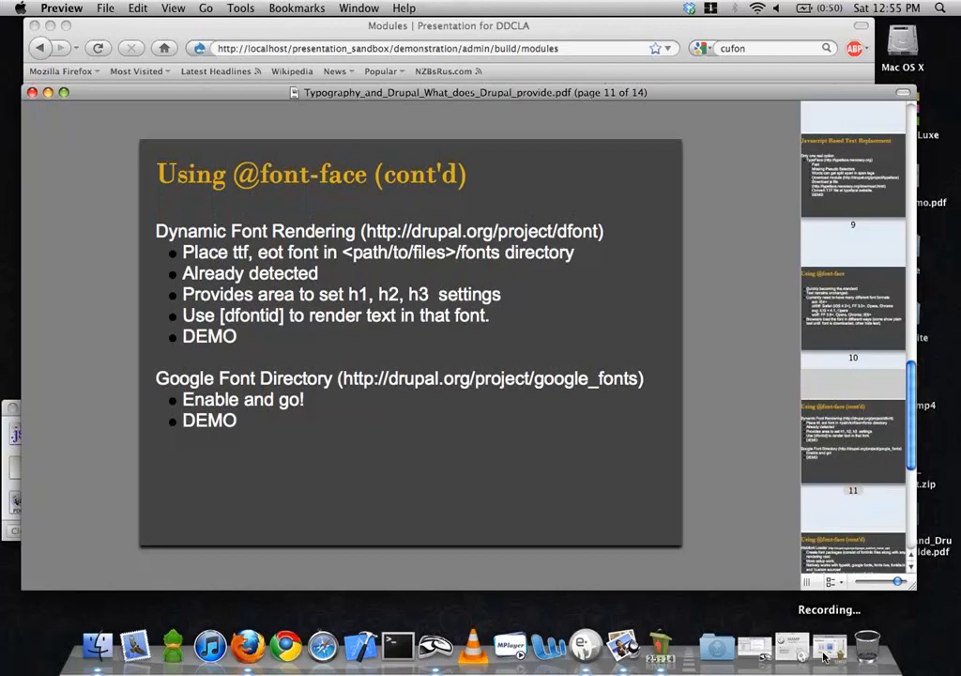
mouse_move(766, 340)
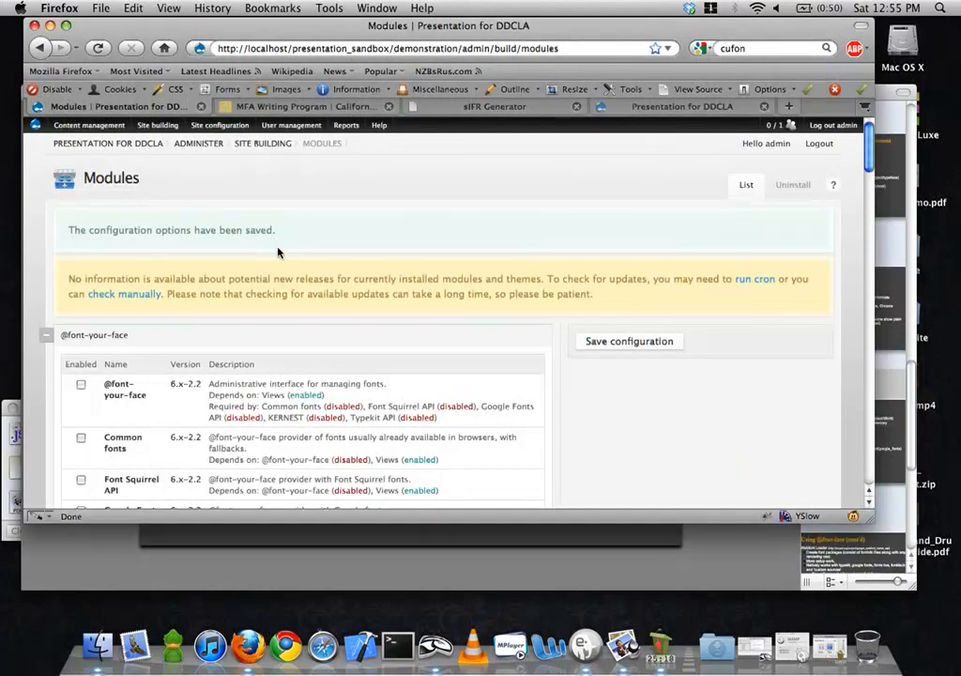
Swap Google Webfont Loader API for the Google Fonts and Google Fonts Ui modules, and save
scroll(down, 3)
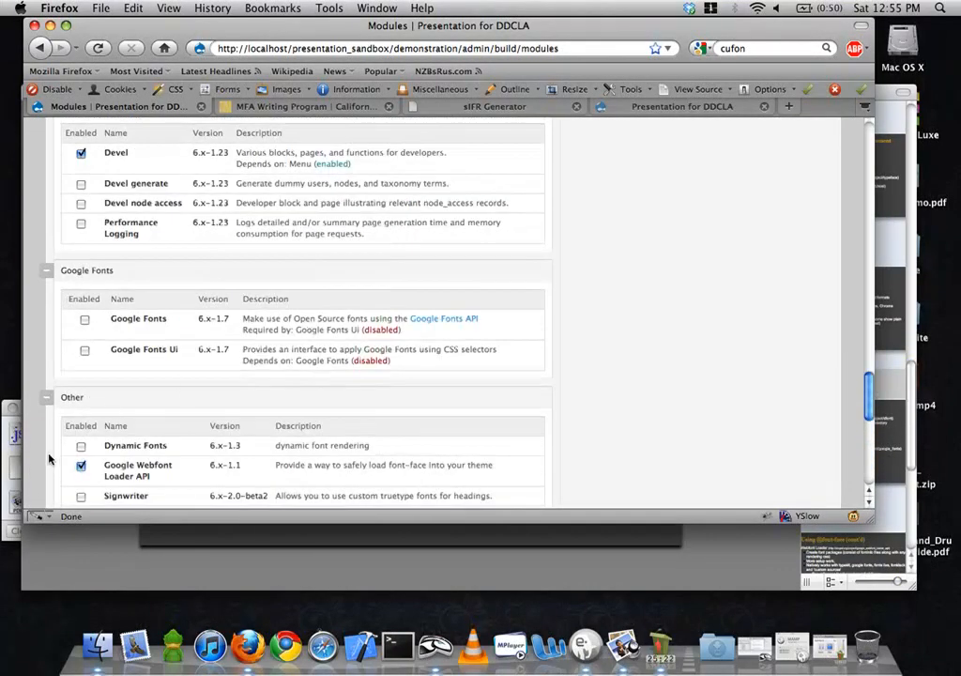
scroll(down, 3)
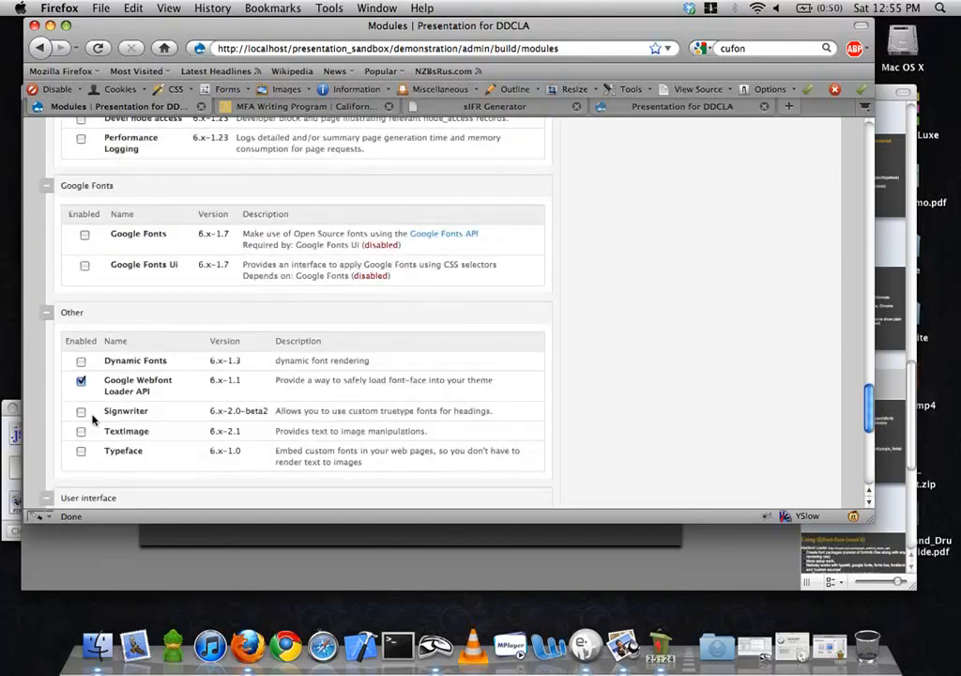
click(81, 382)
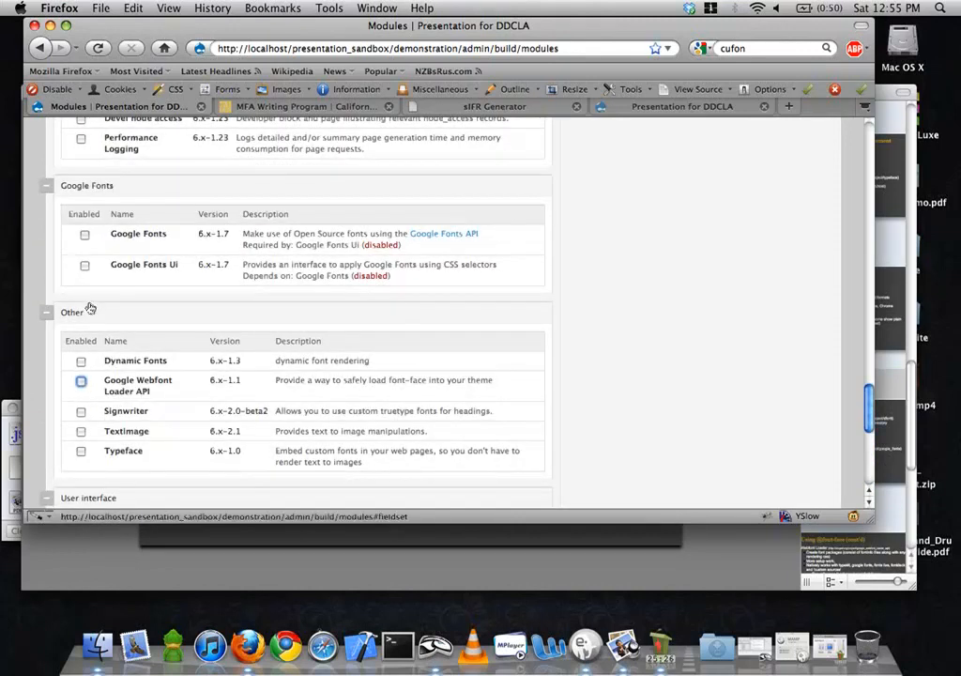
click(85, 234)
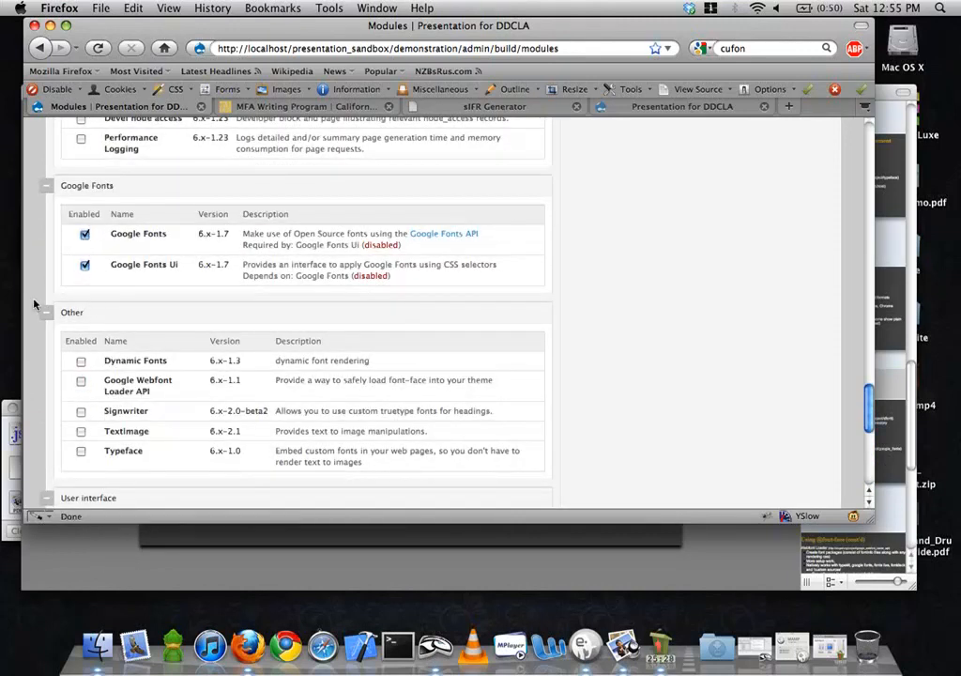
click(115, 455)
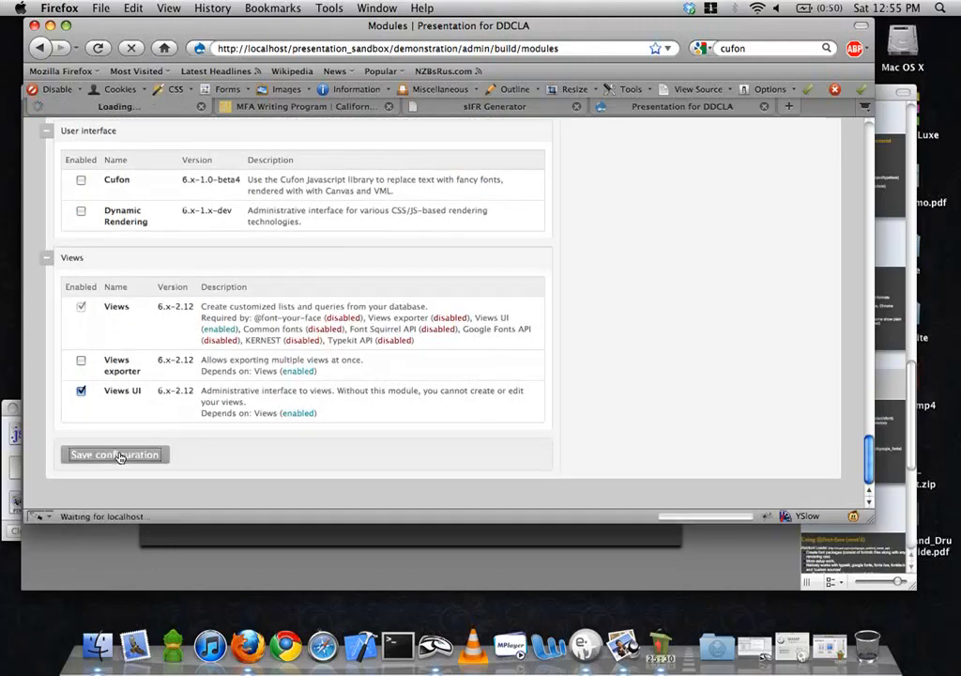
click(114, 455)
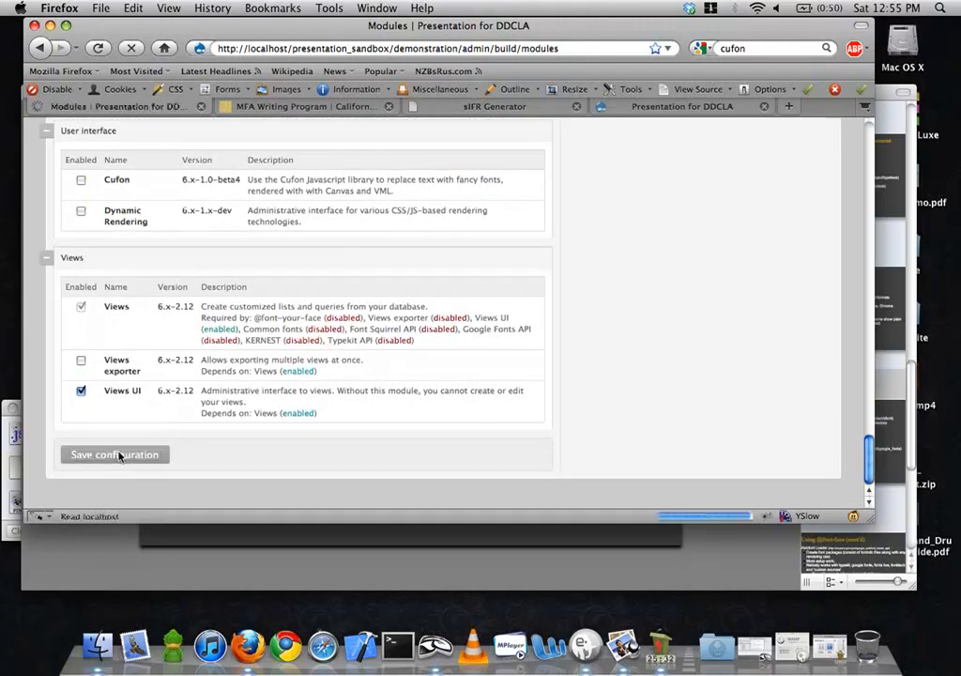
click(219, 125)
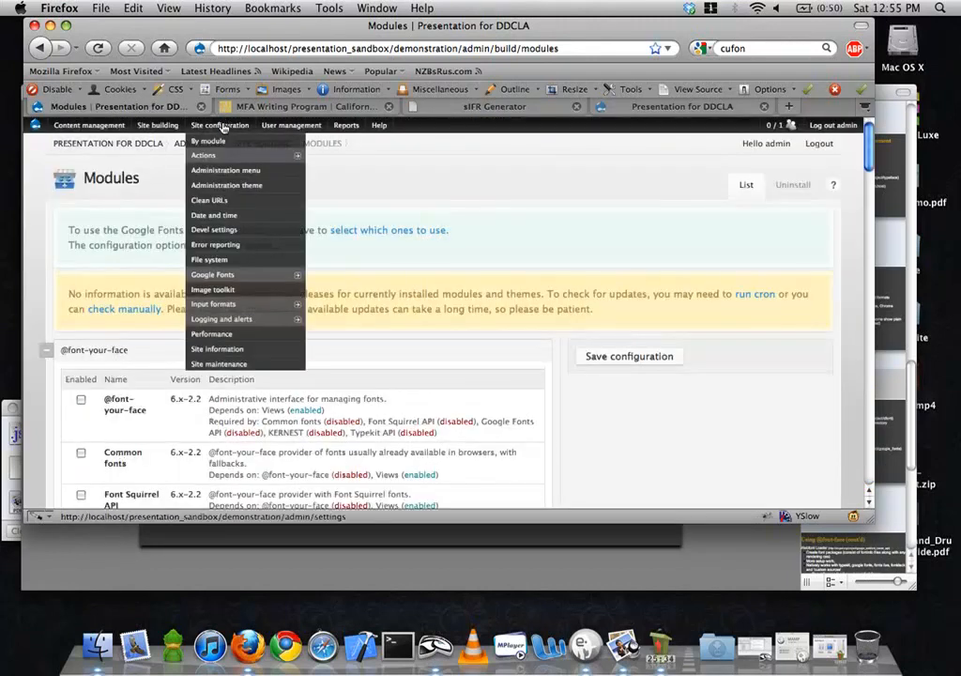
mouse_move(213, 274)
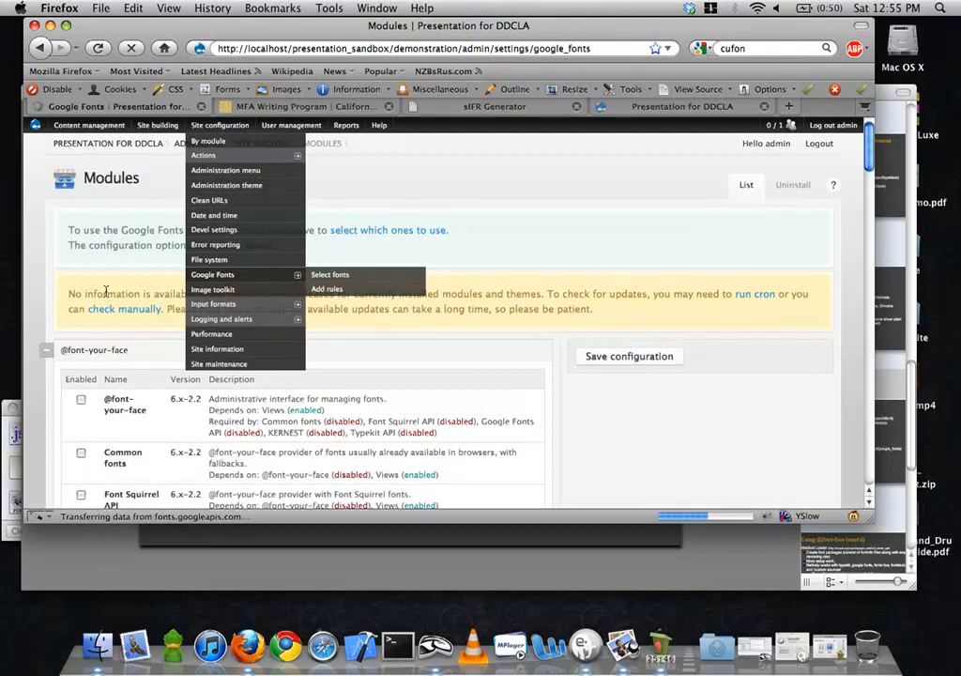
Tick Arvo and Arimo bold on the Google Fonts selection page and save
click(329, 274)
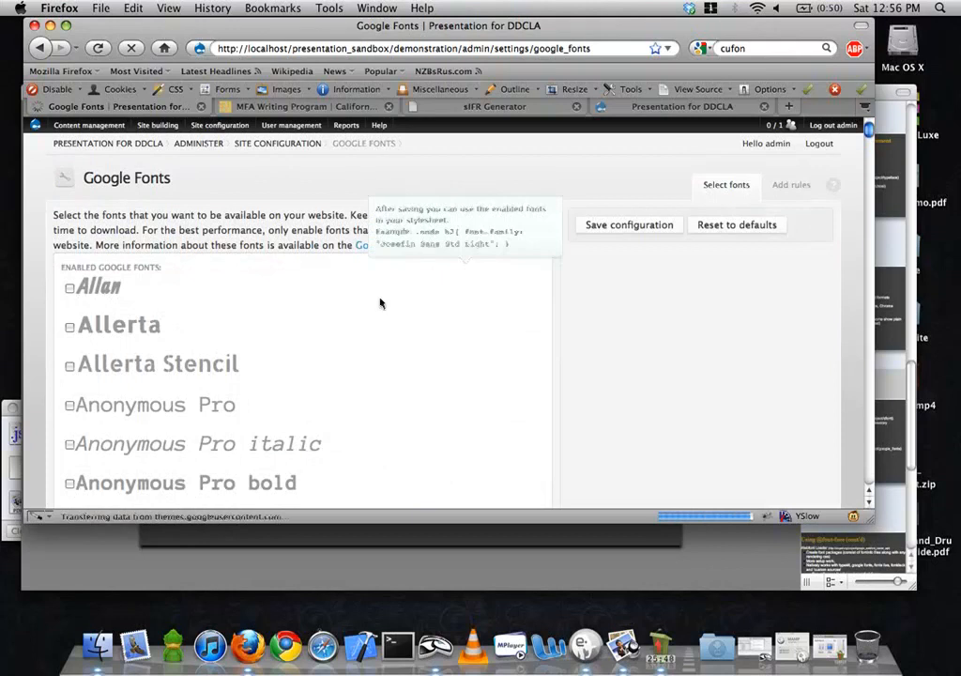
scroll(down, 3)
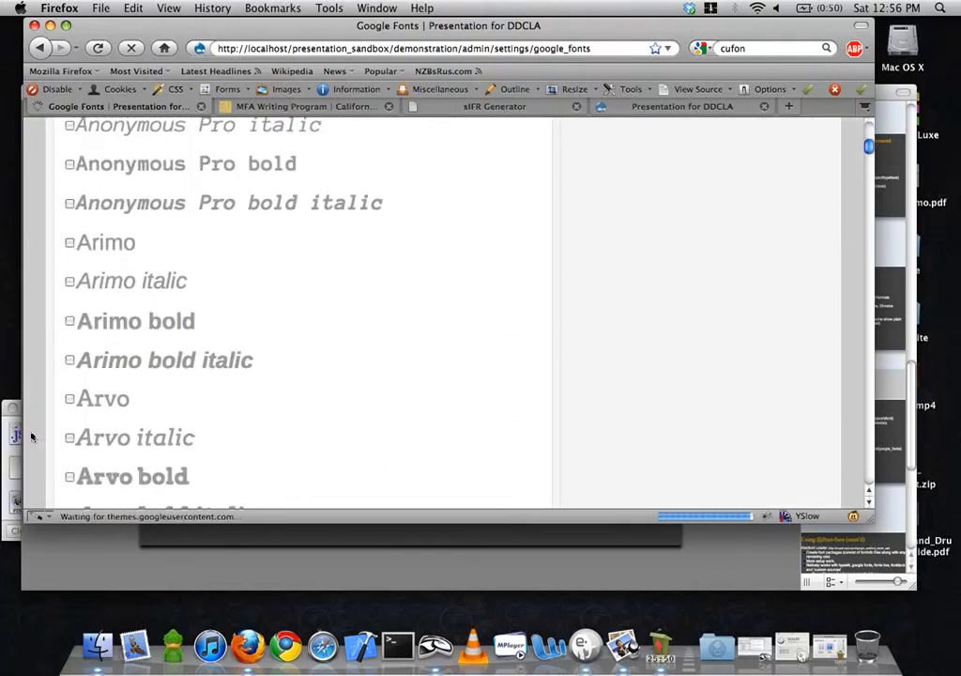
click(69, 398)
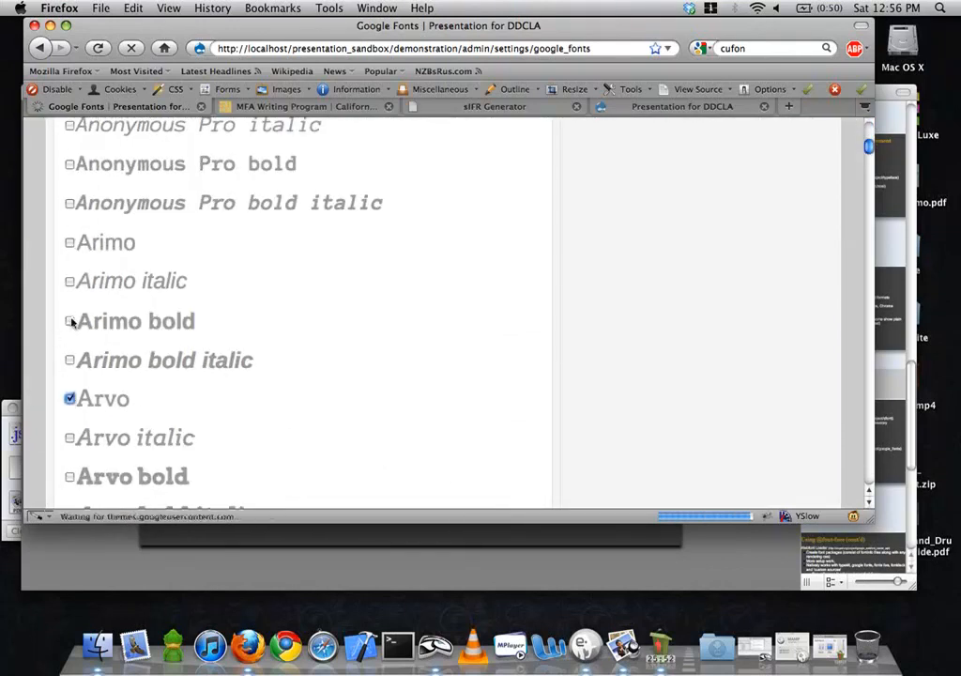
click(69, 321)
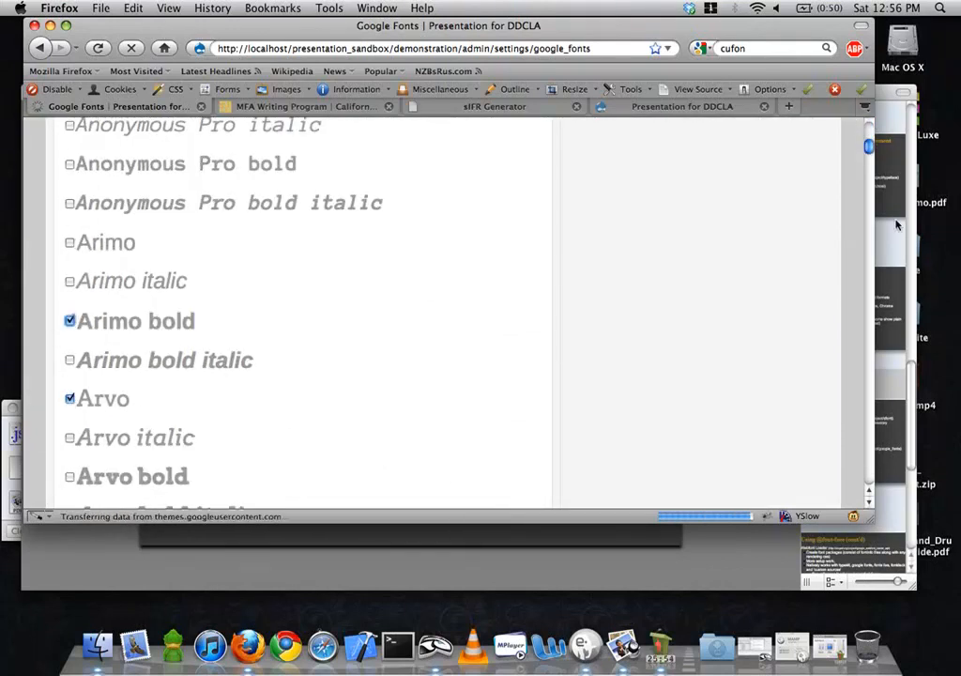
scroll(up, 3)
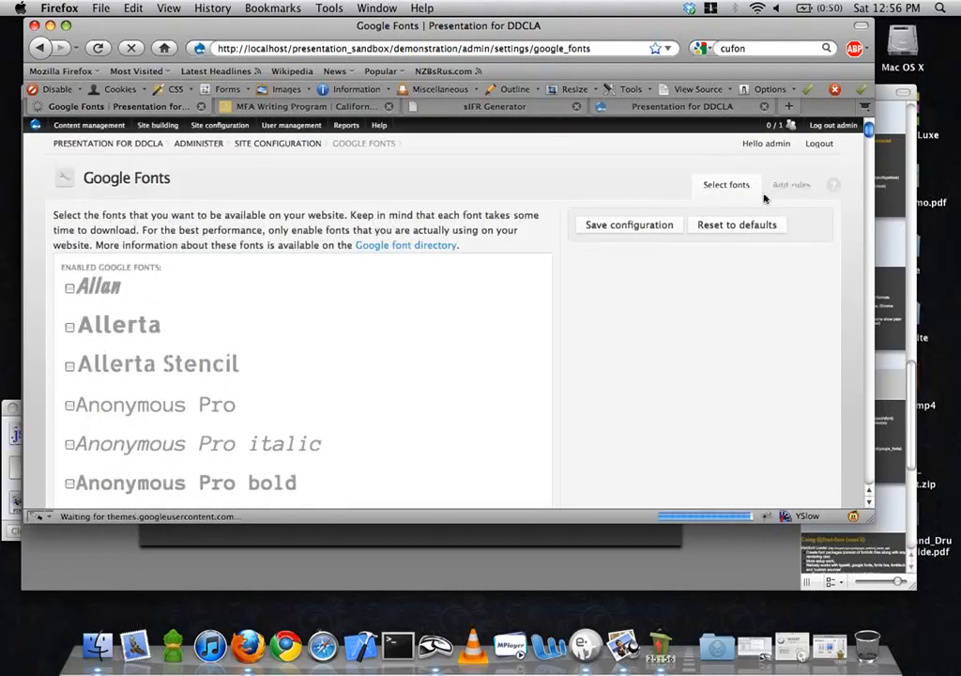
click(628, 225)
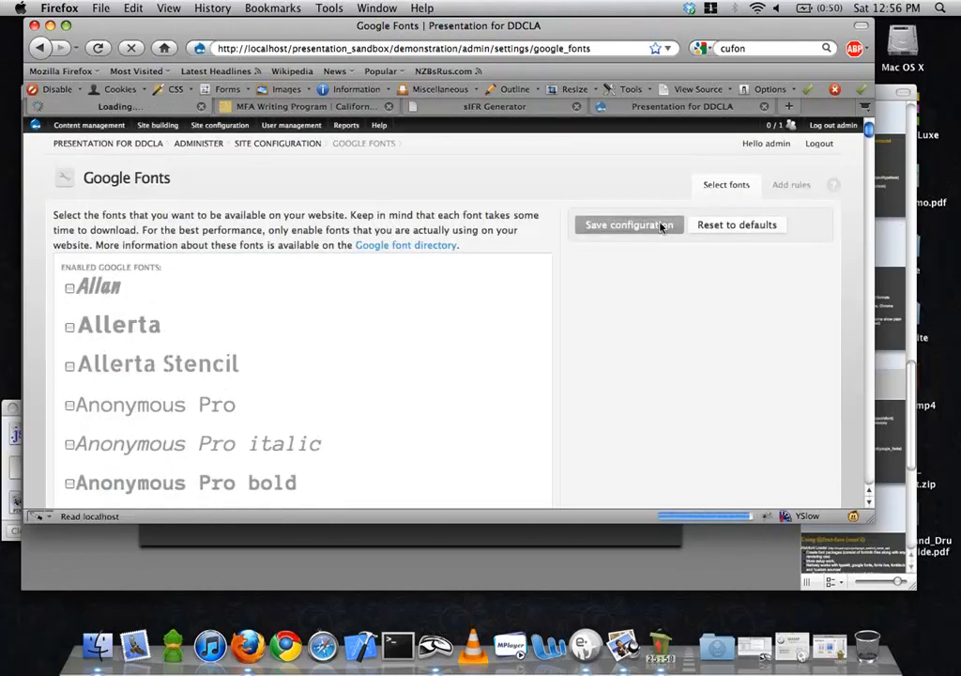
Finish saving the Arvo and Arimo bold selection, then go to the Add rules page
click(628, 225)
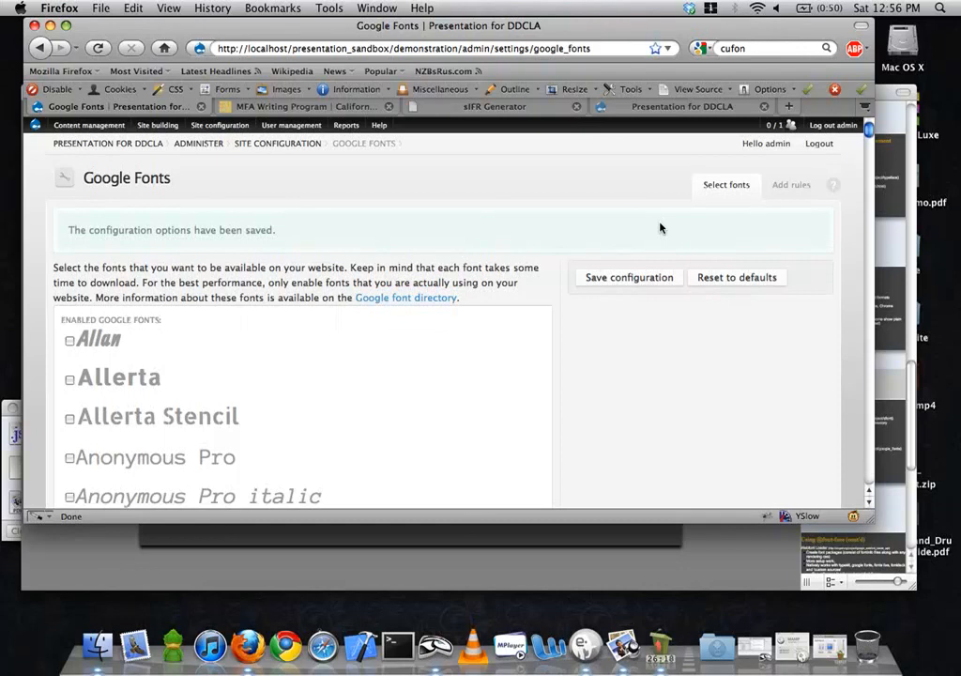
click(791, 185)
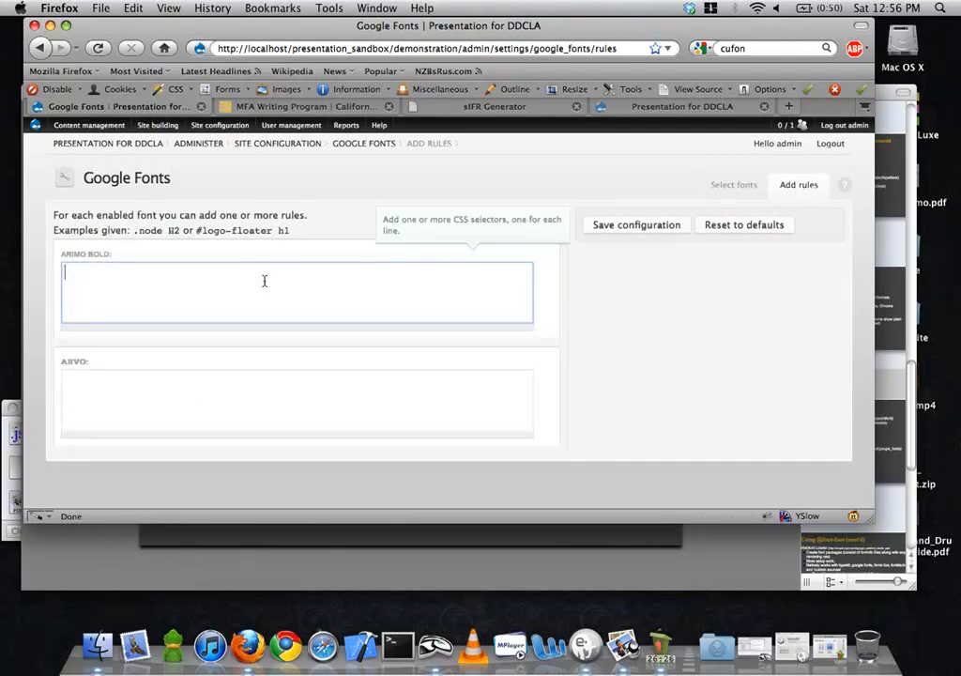
mouse_move(187, 284)
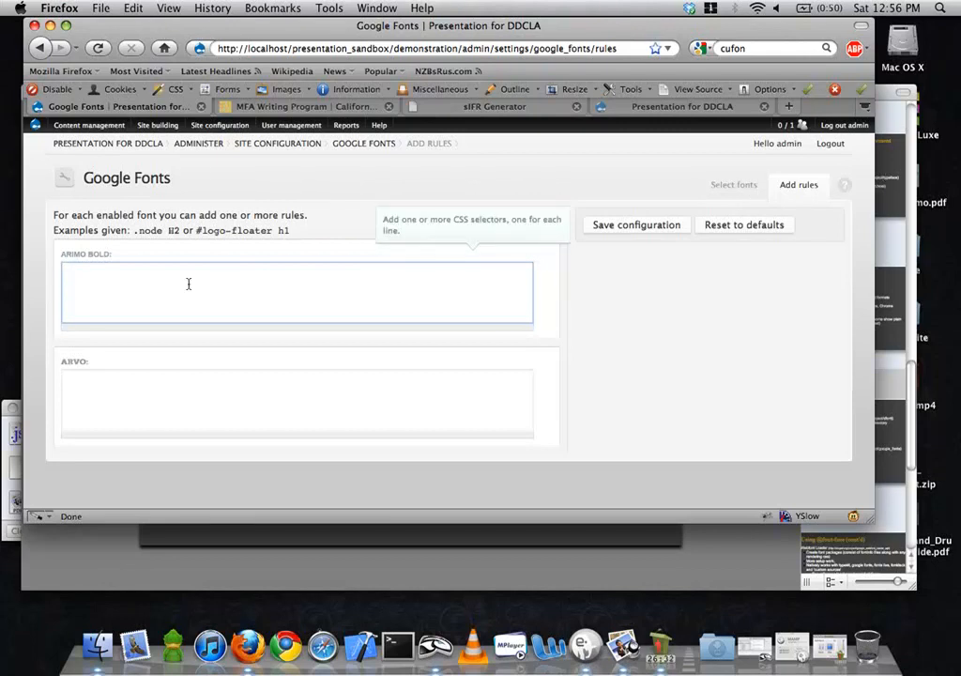
Assign '#site-name a' to Arimo bold and '.content' to Arvo, and save the rules
text(#site-)
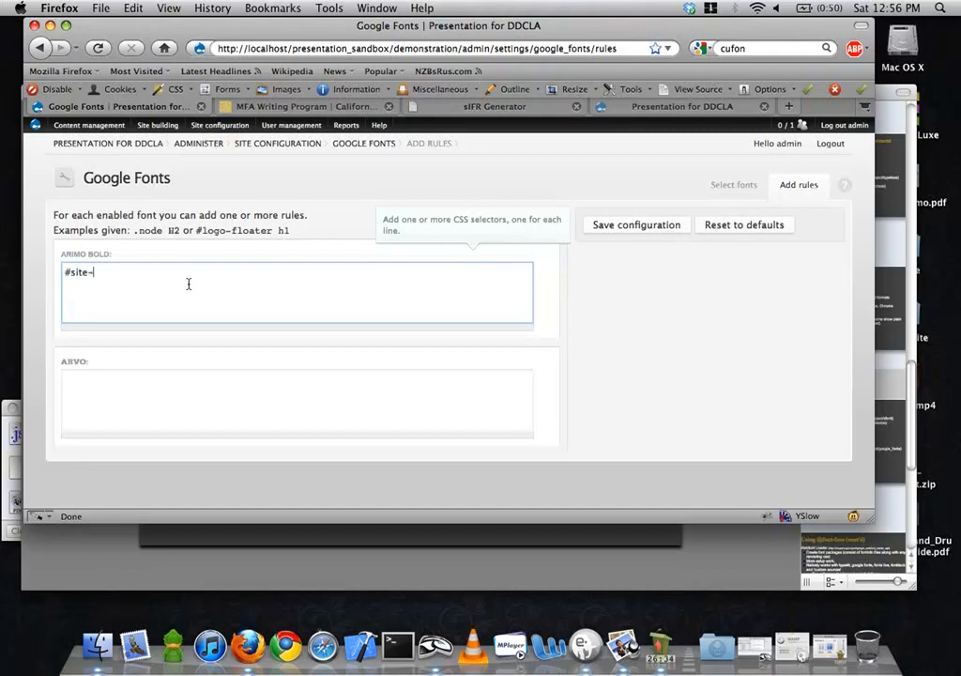
click(151, 393)
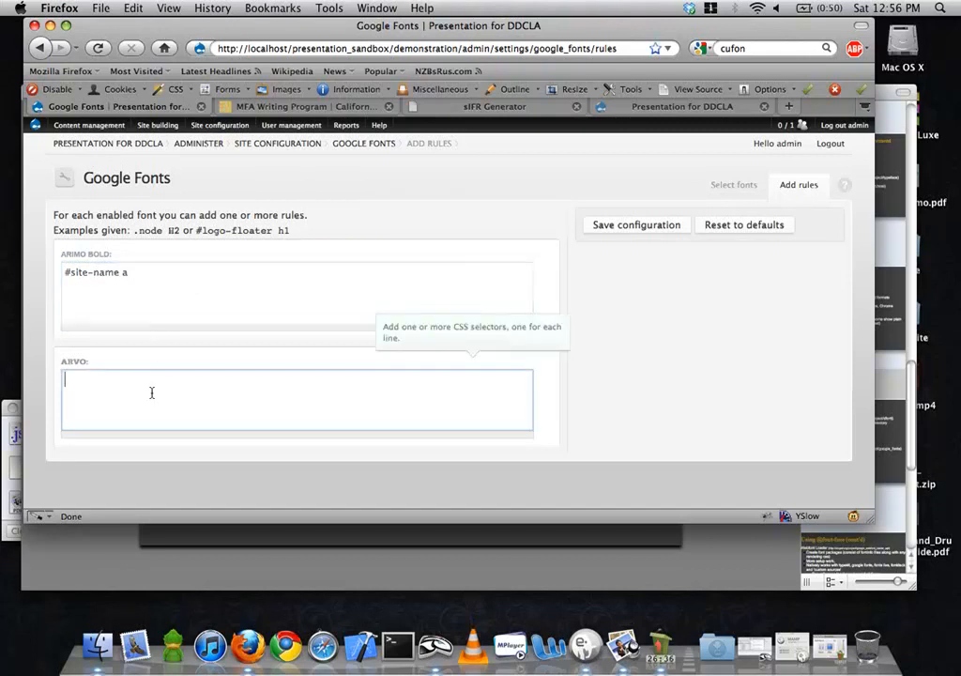
text(.conte)
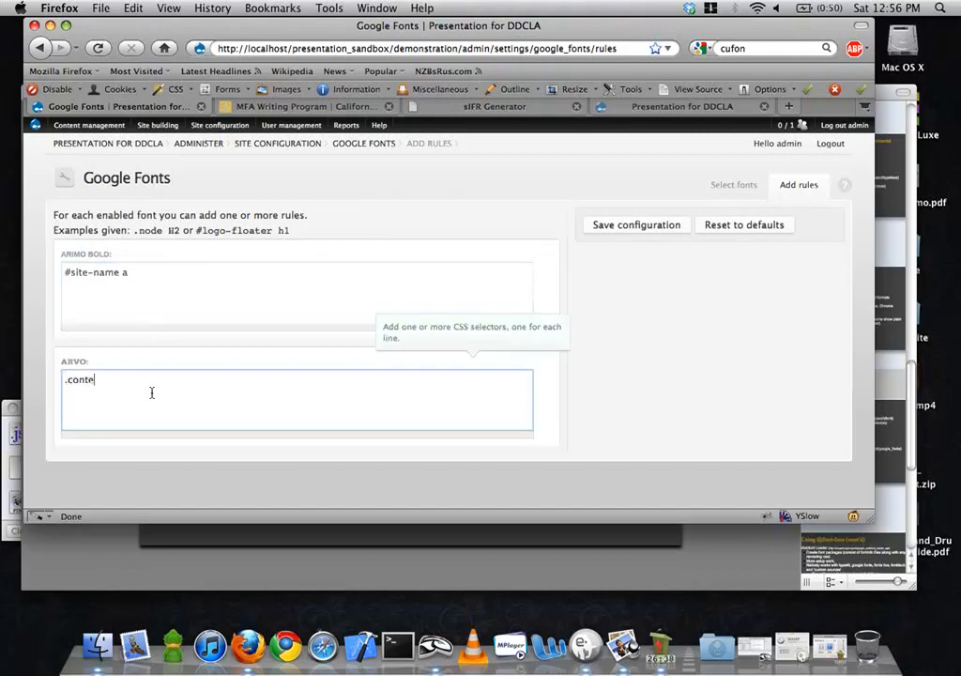
text(nt)
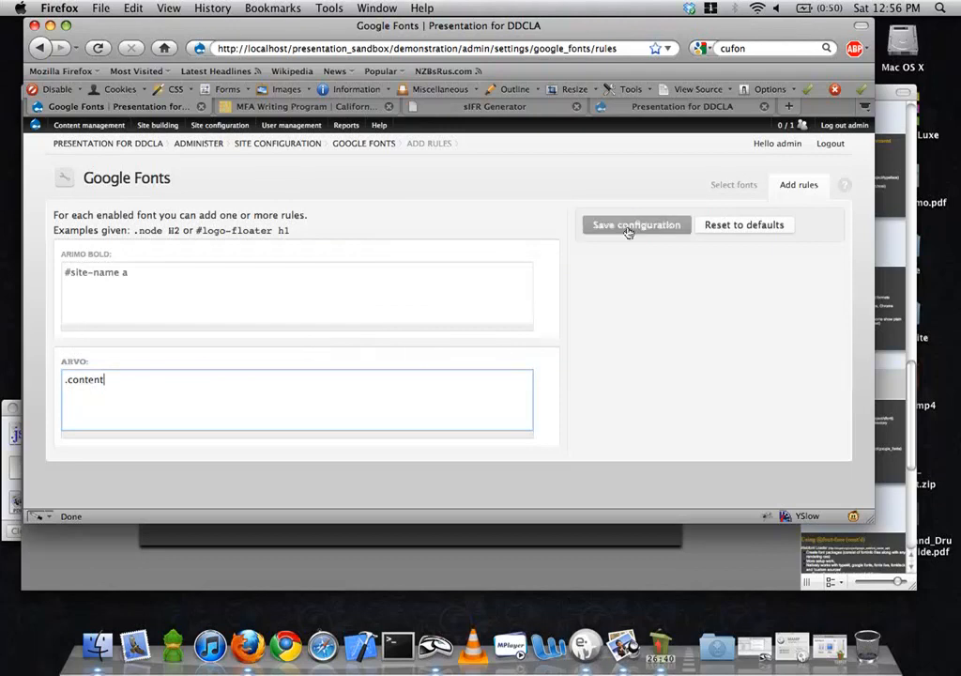
click(637, 225)
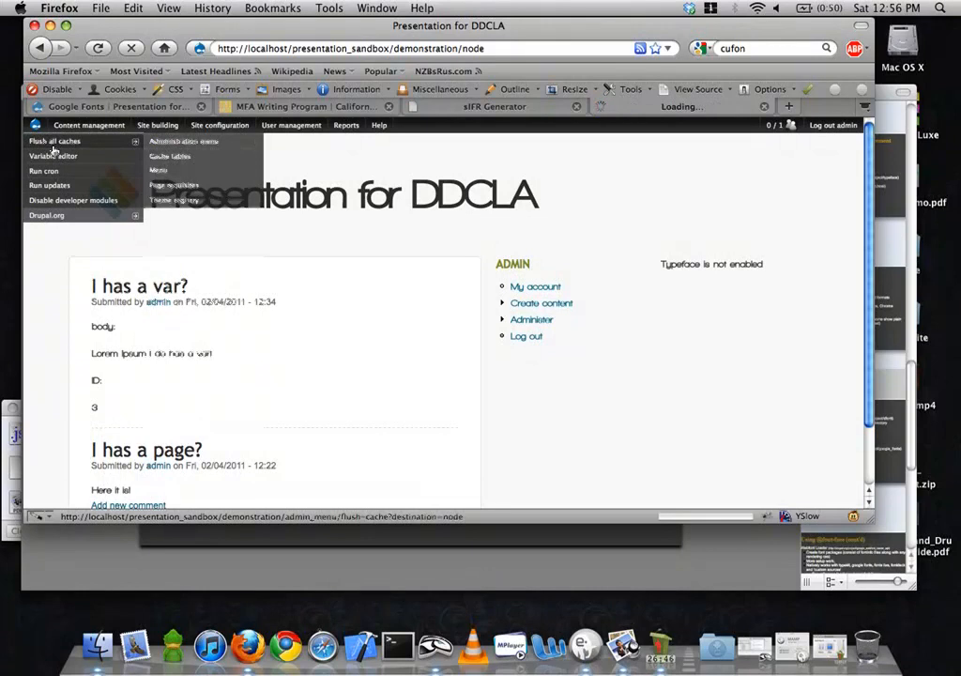
Flush all caches and review the front page restyled in Arimo bold and Arvo
click(54, 141)
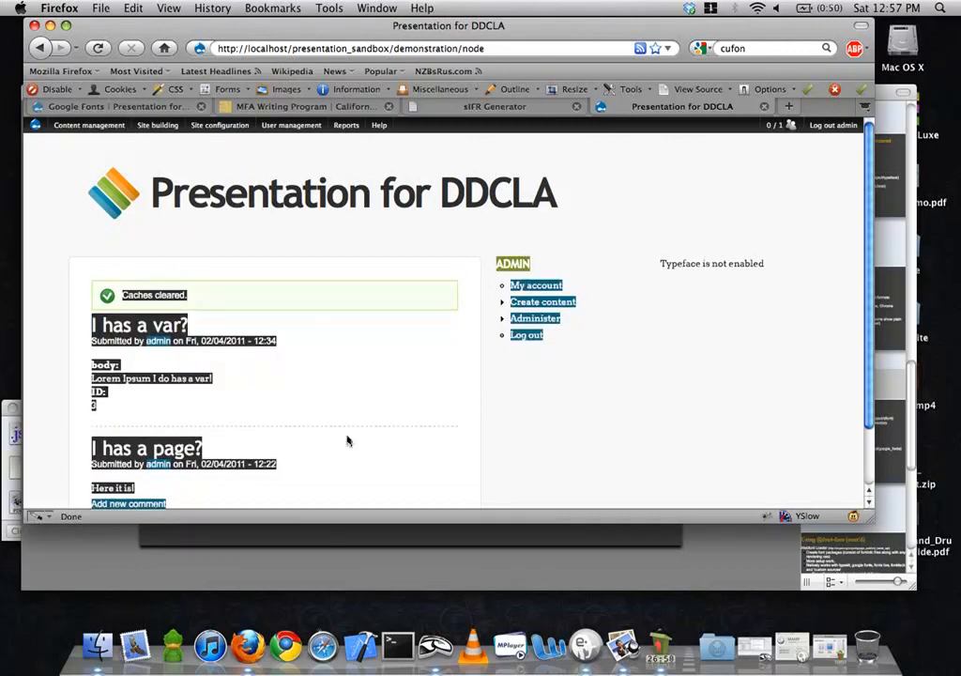
mouse_move(260, 573)
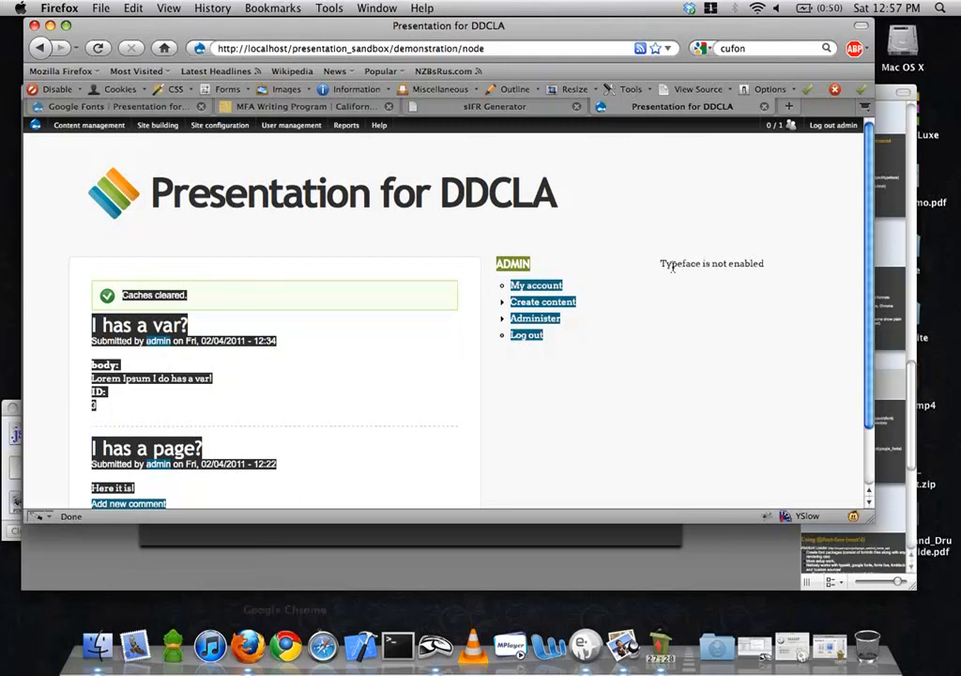
click(574, 430)
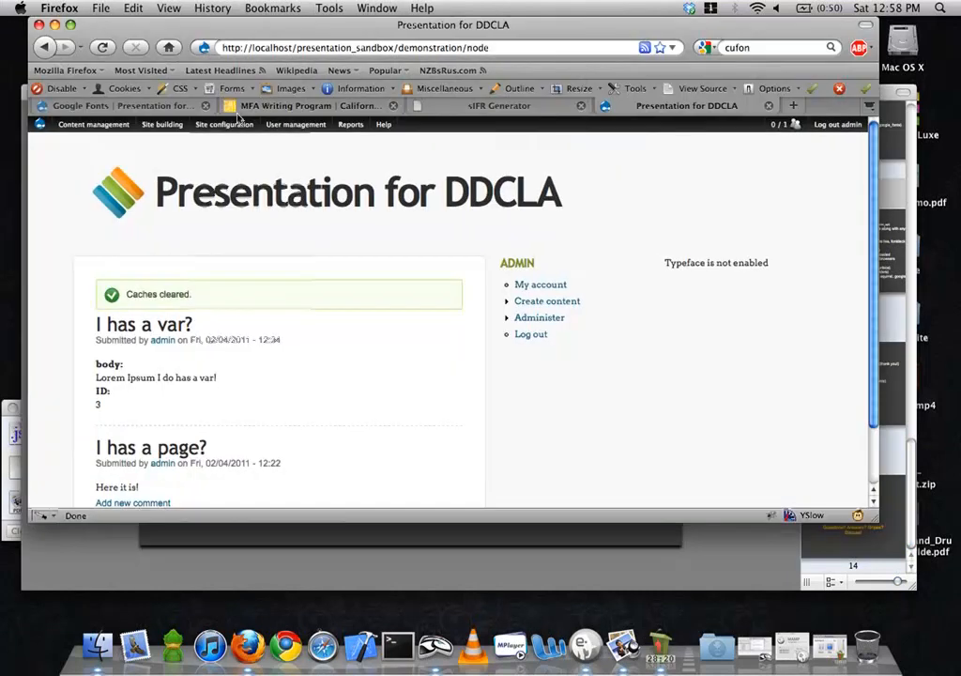
click(162, 124)
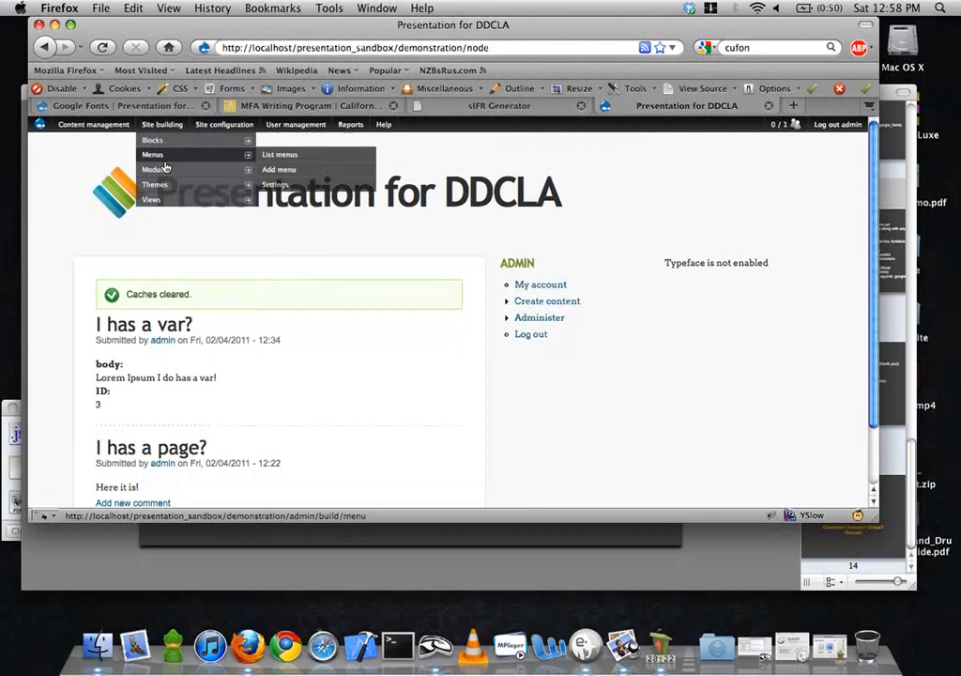
click(153, 169)
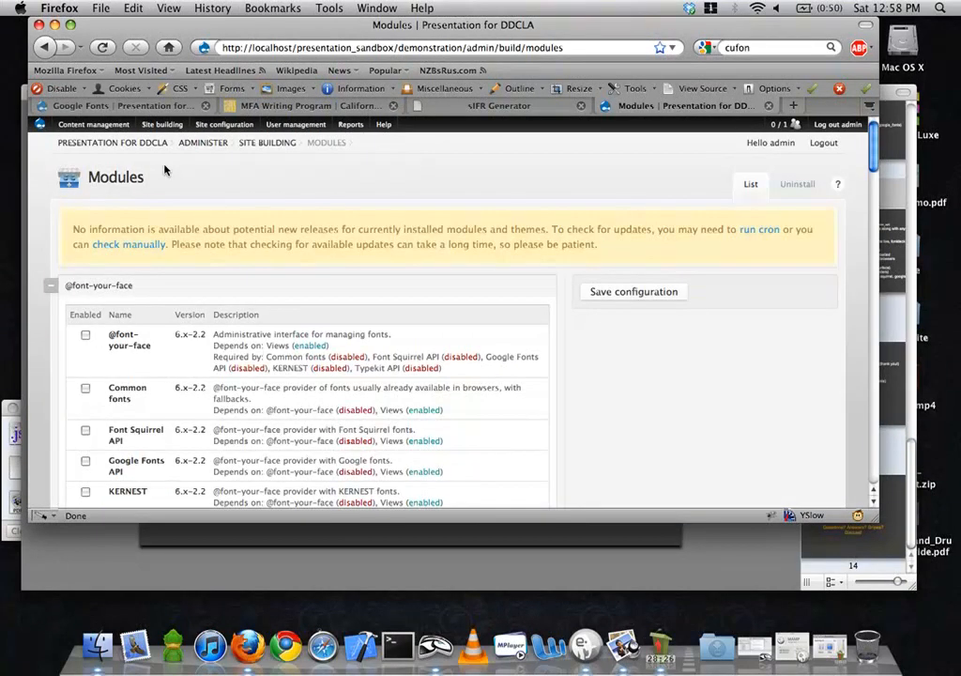
scroll(down, 3)
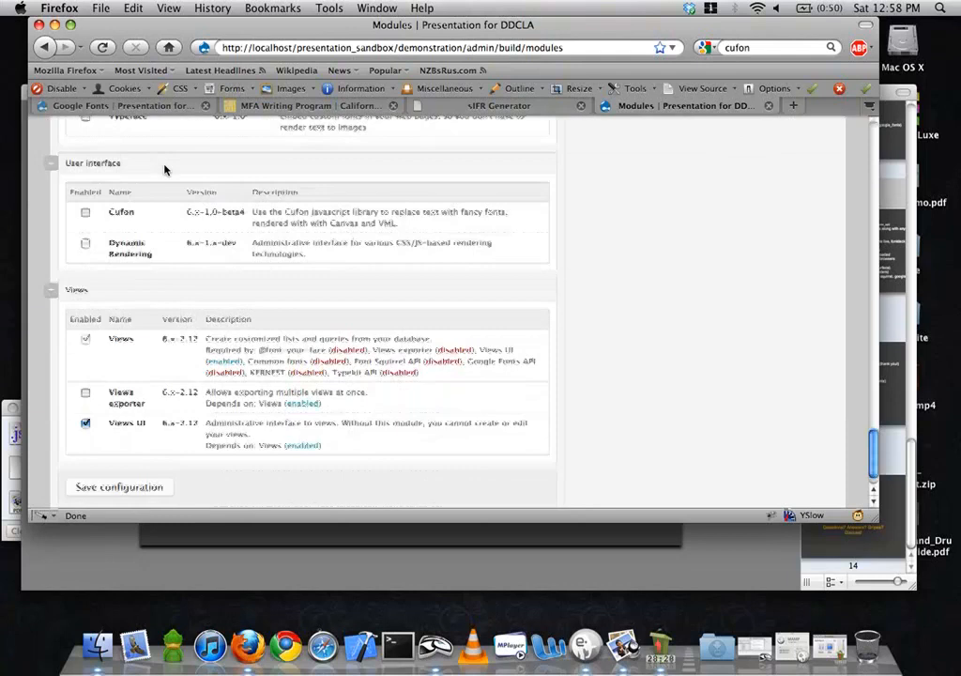
scroll(up, 3)
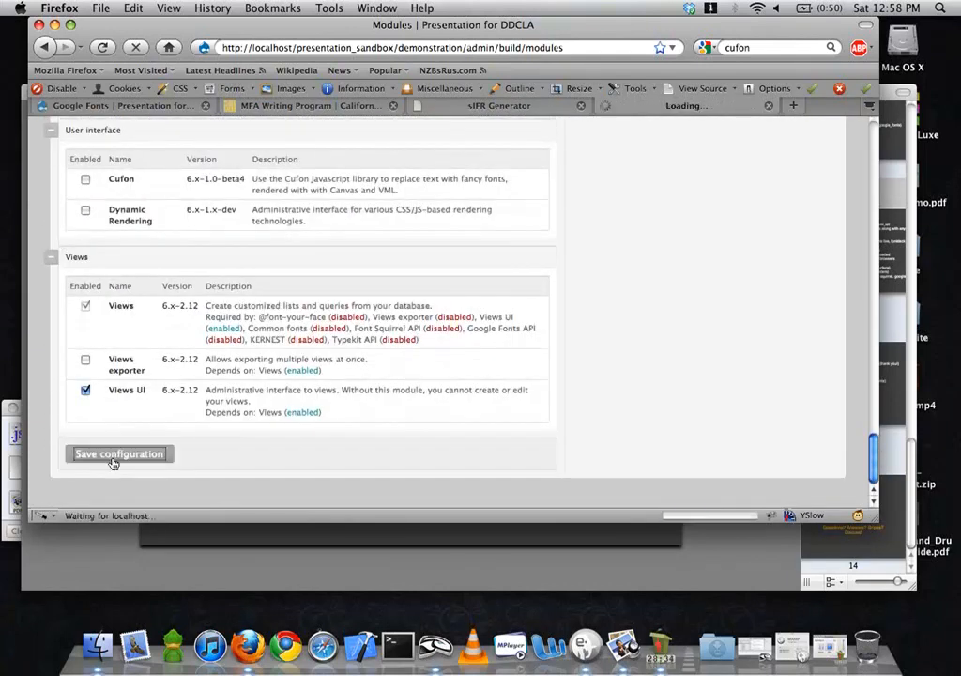
click(118, 454)
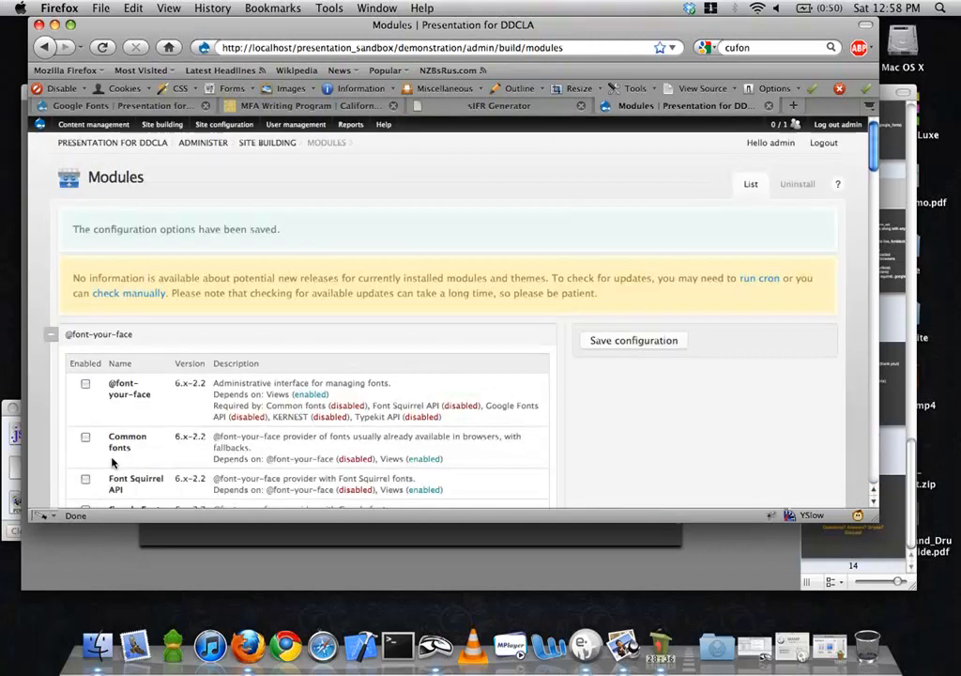
scroll(down, 3)
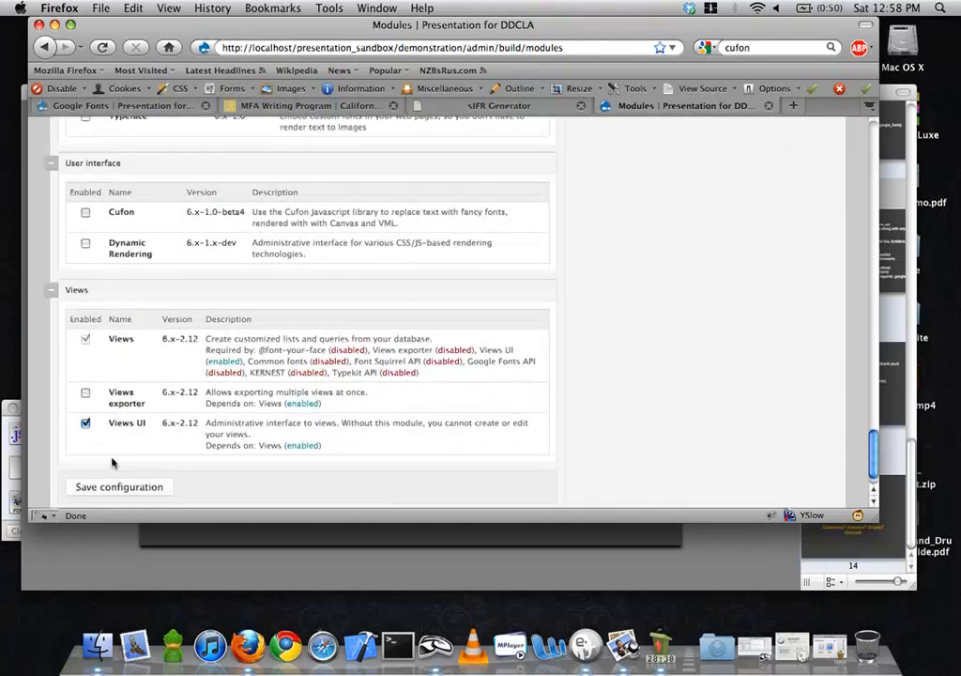
scroll(up, 3)
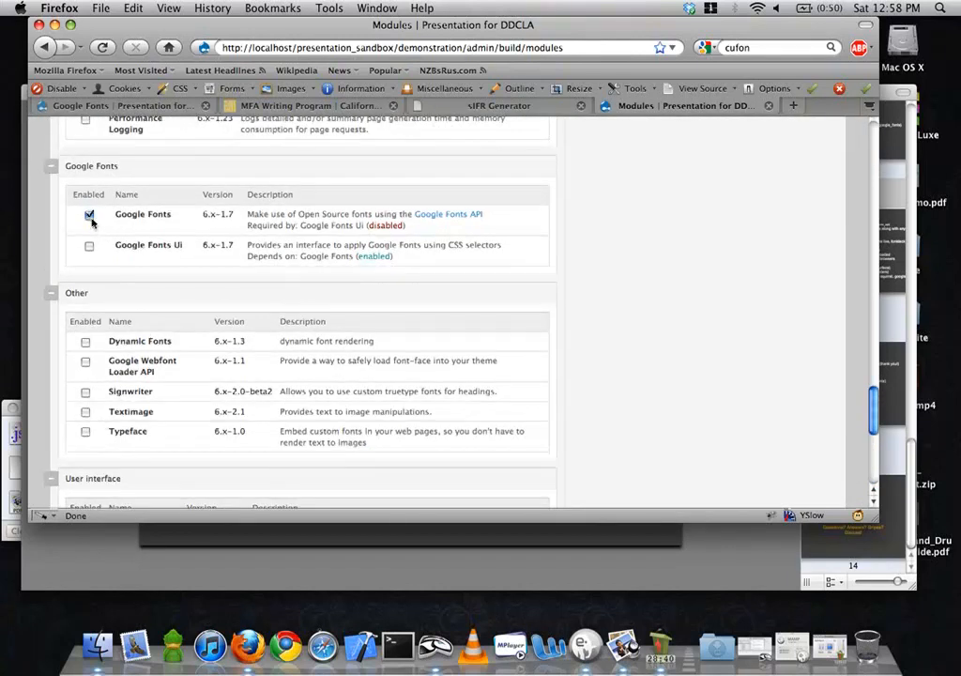
scroll(down, 3)
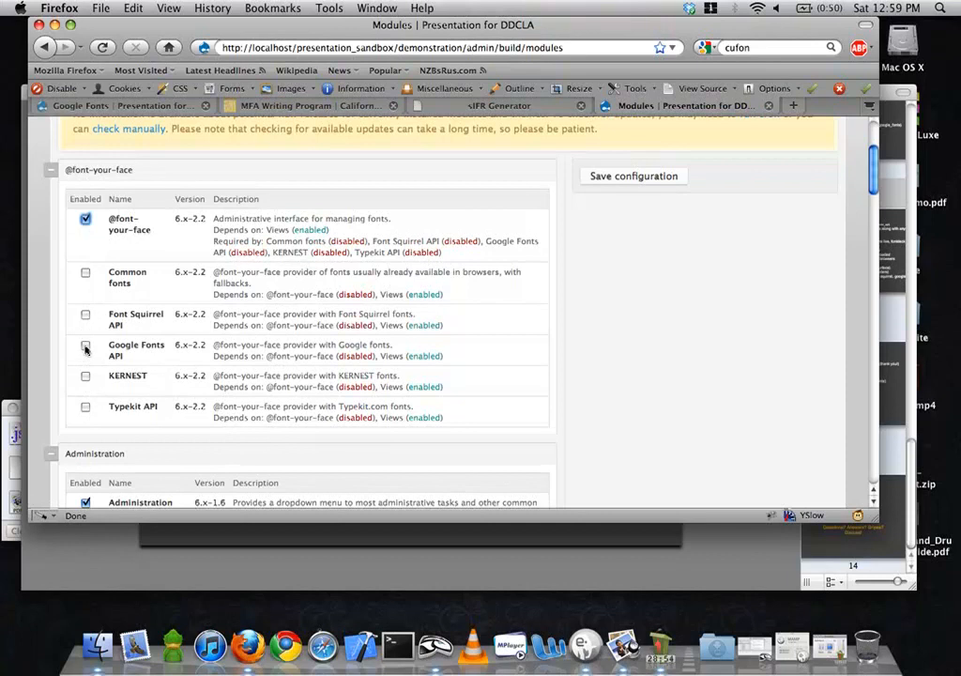
click(85, 345)
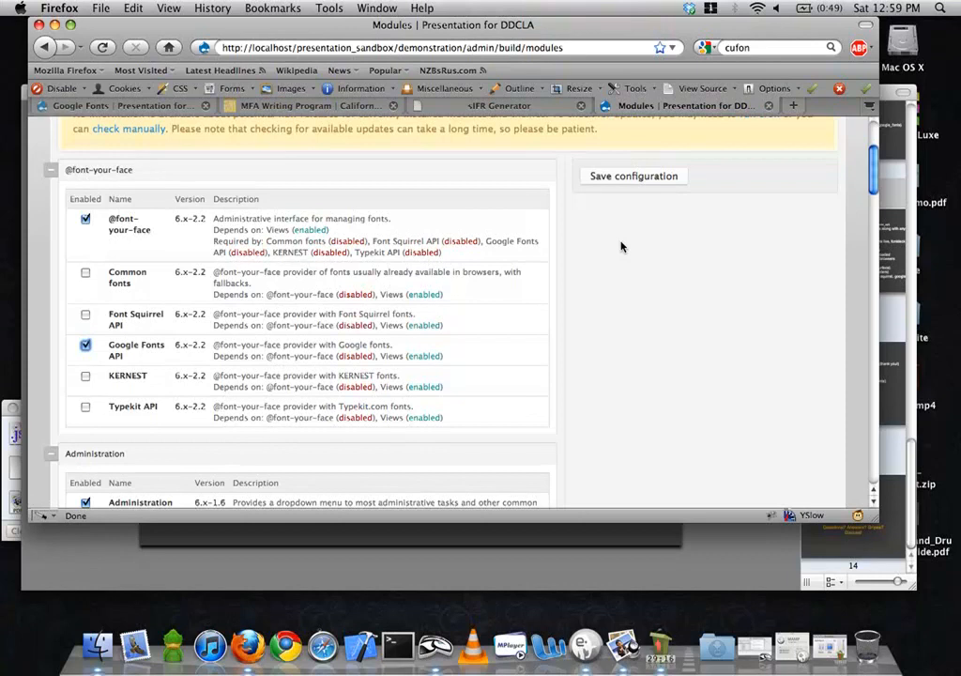
mouse_move(644, 205)
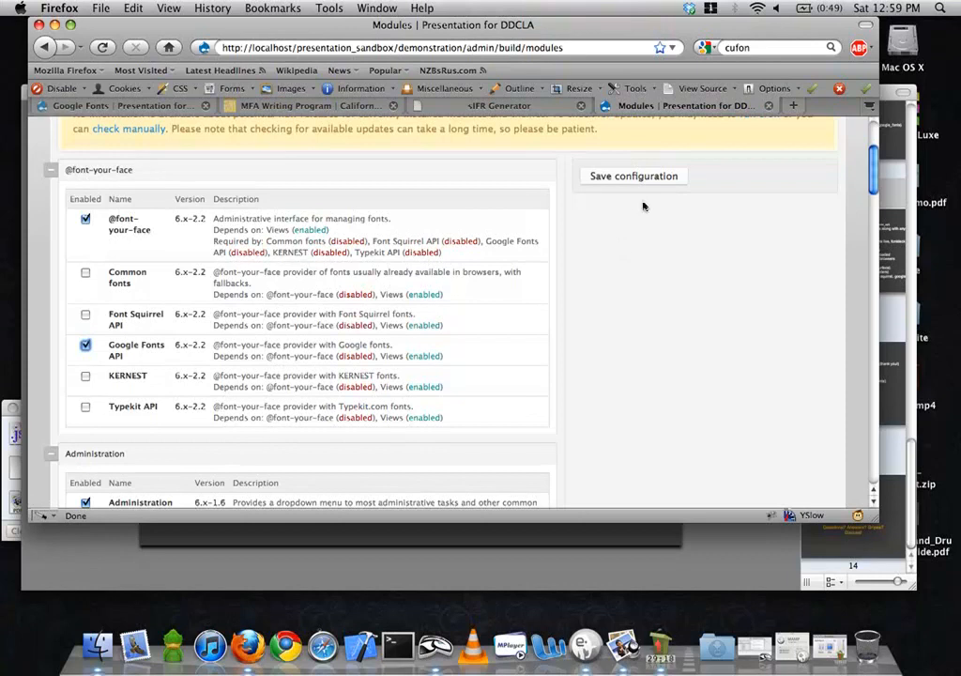
click(633, 176)
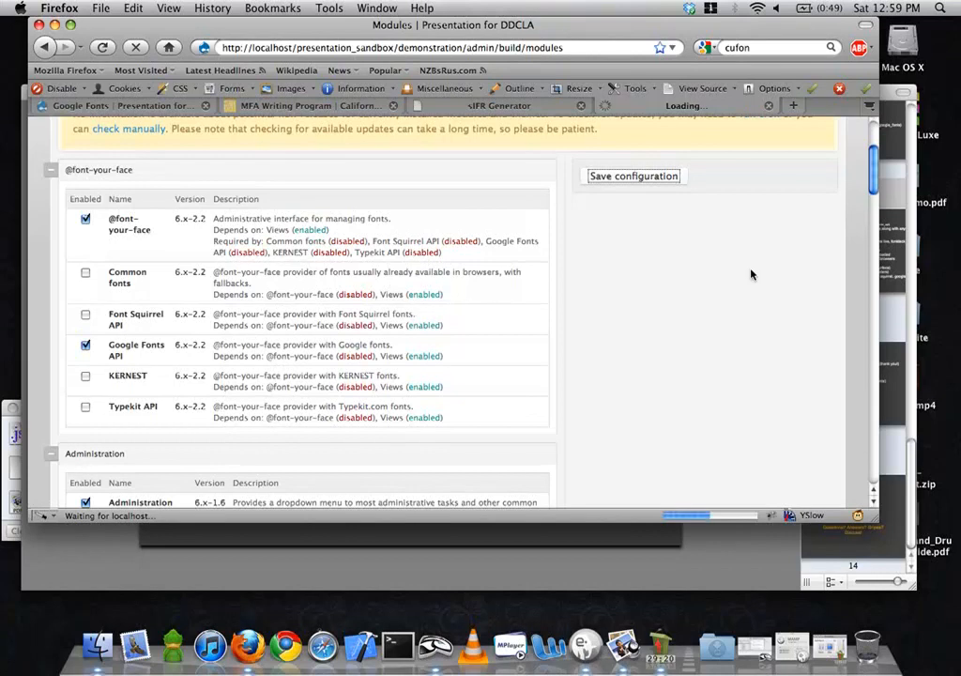
click(633, 175)
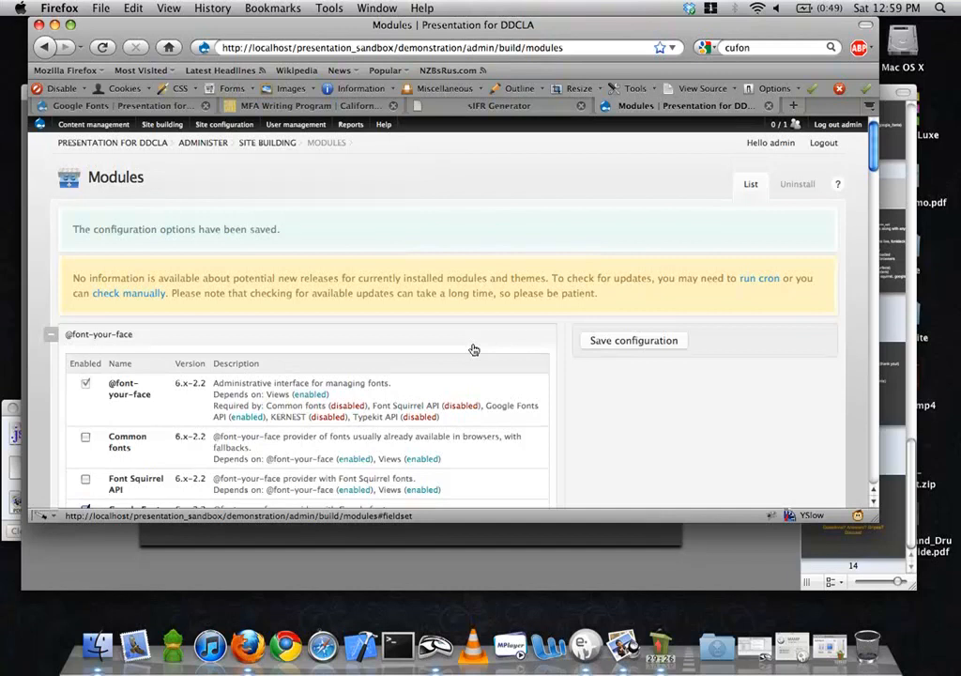
click(161, 124)
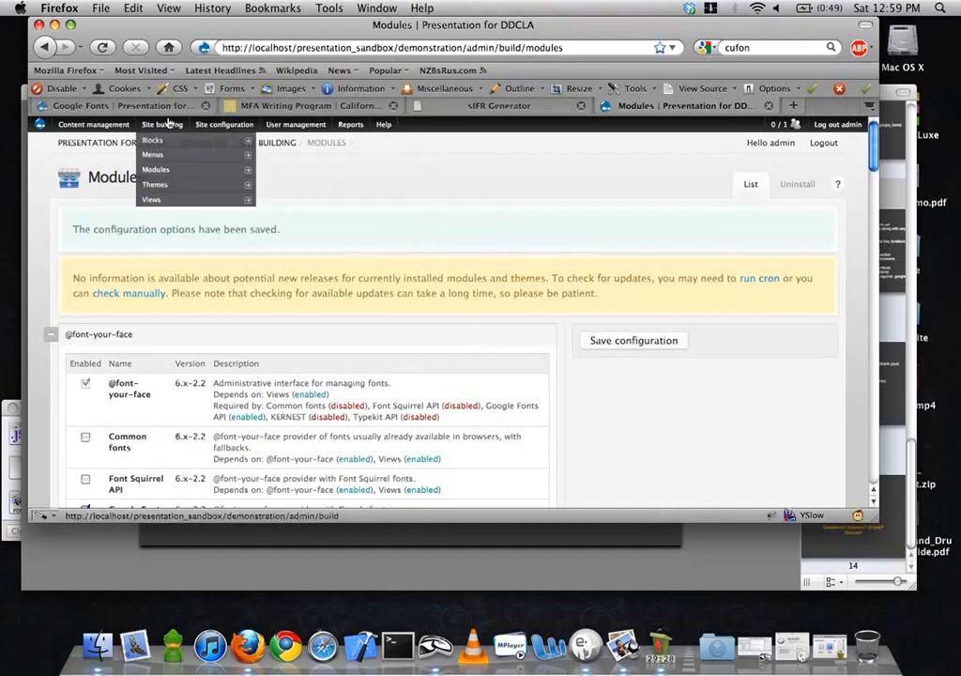
click(223, 124)
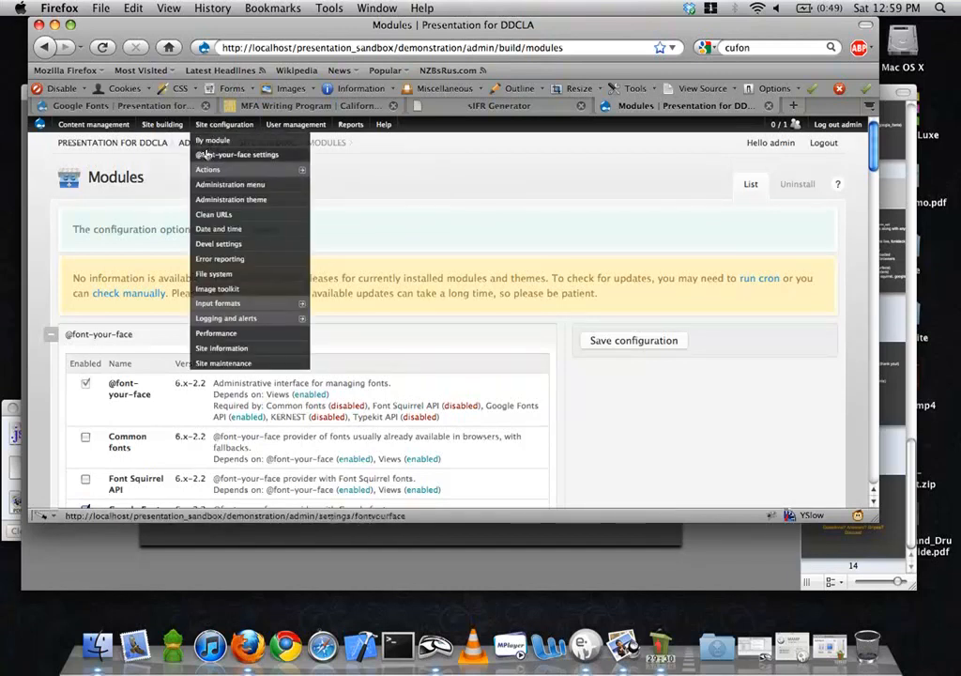
click(238, 154)
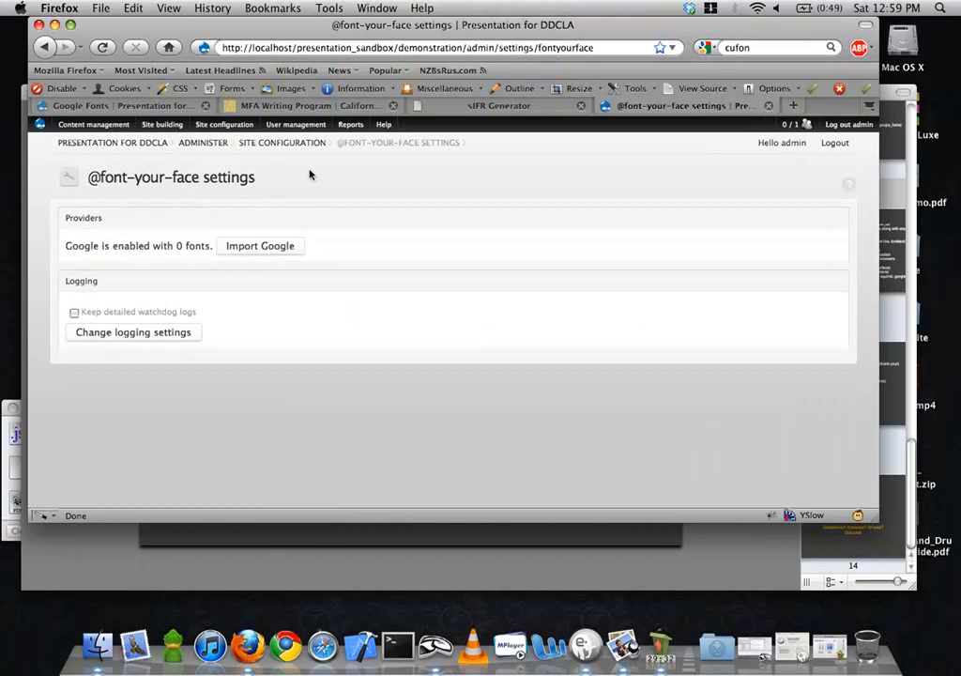
click(161, 123)
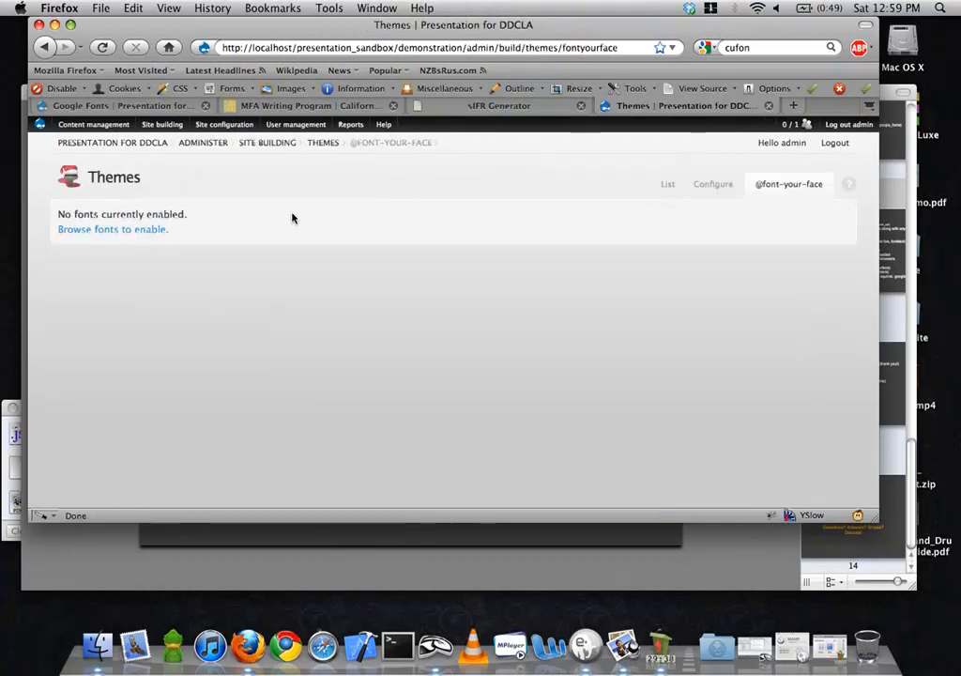
click(112, 229)
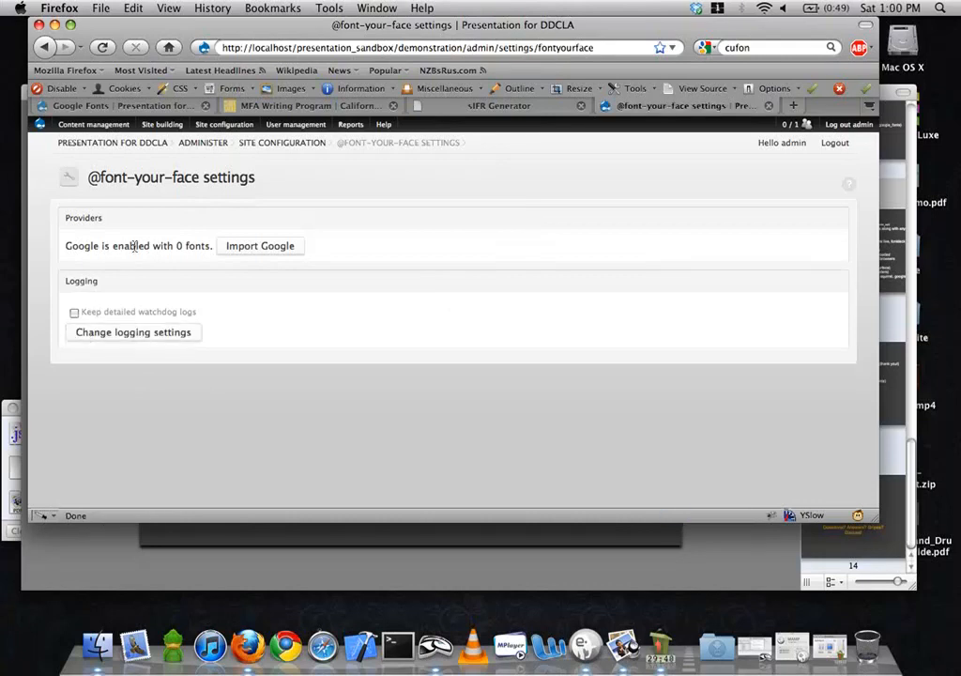
click(260, 245)
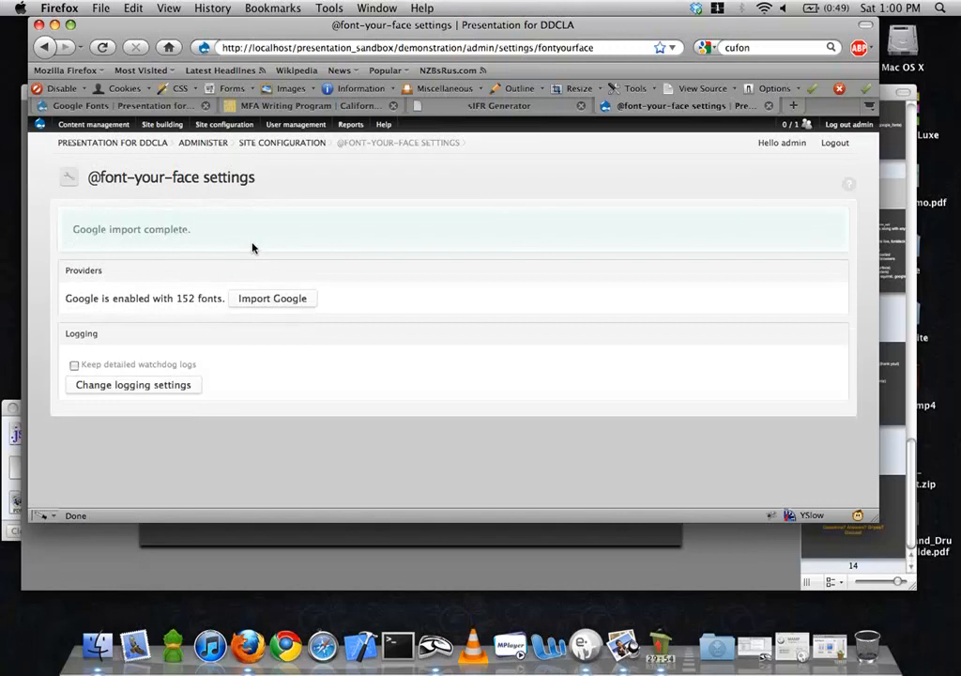
mouse_move(432, 304)
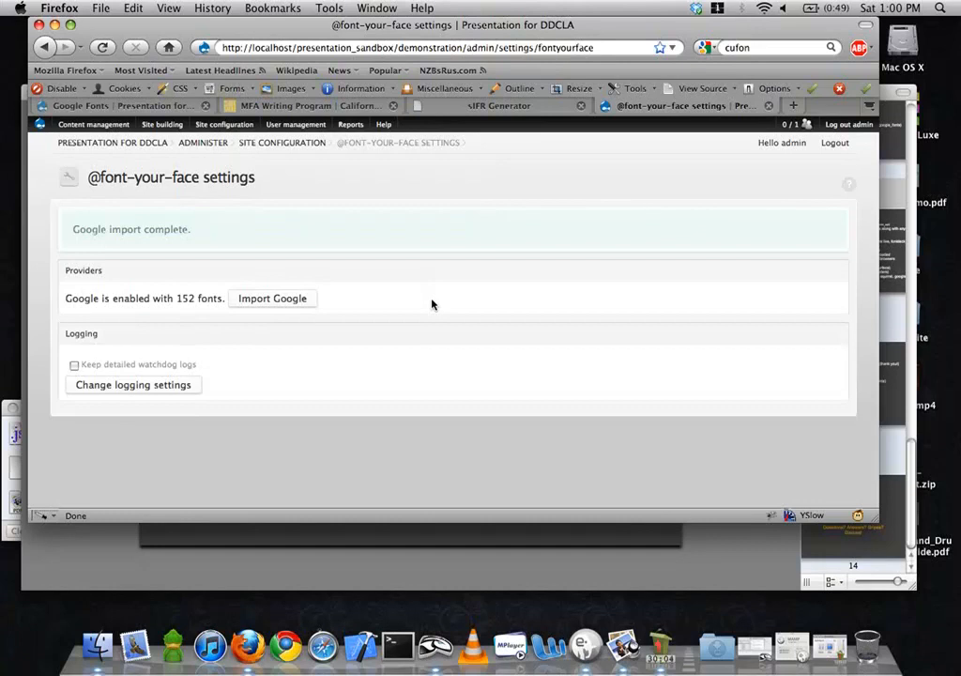
click(161, 124)
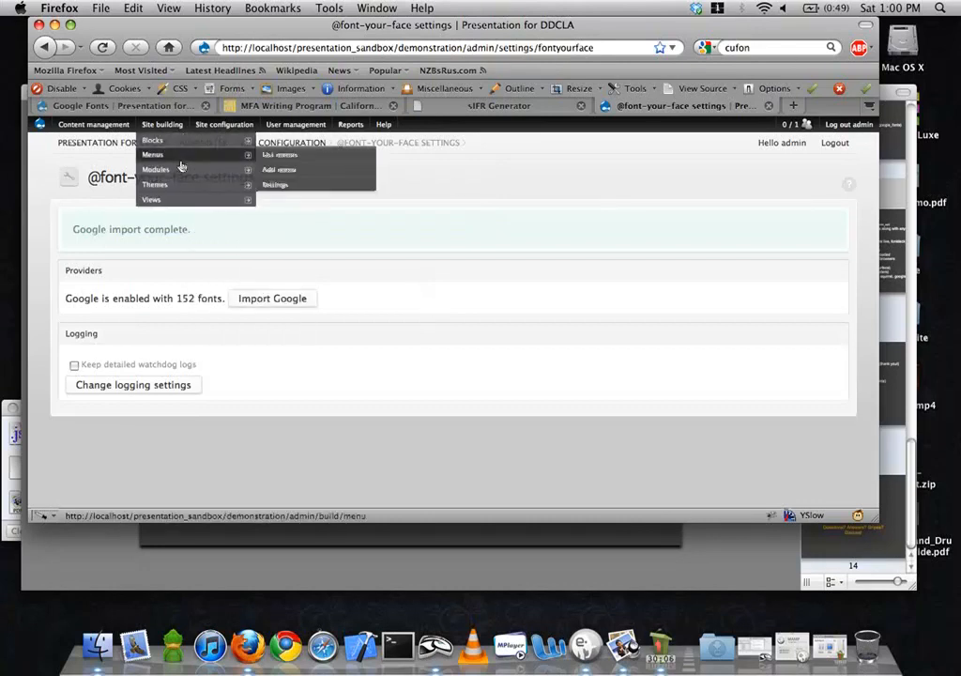
click(154, 184)
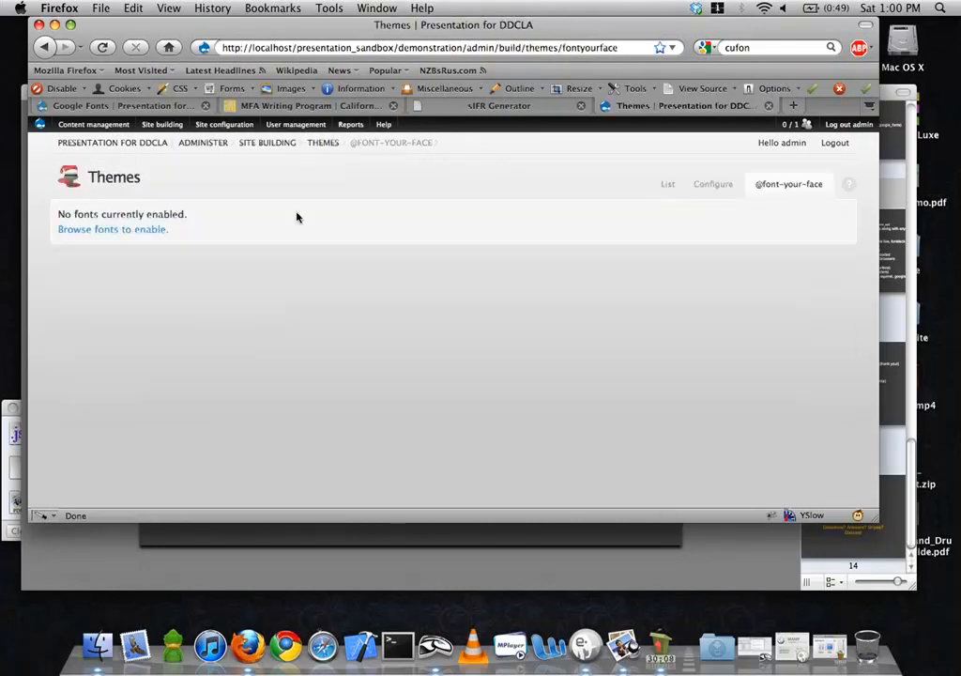
click(112, 229)
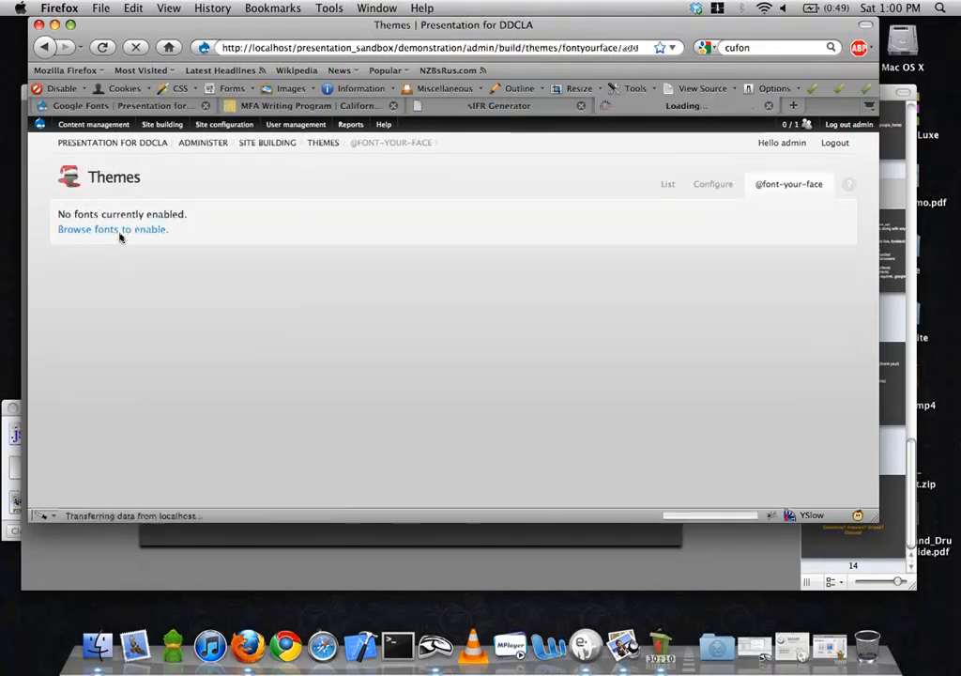
click(112, 229)
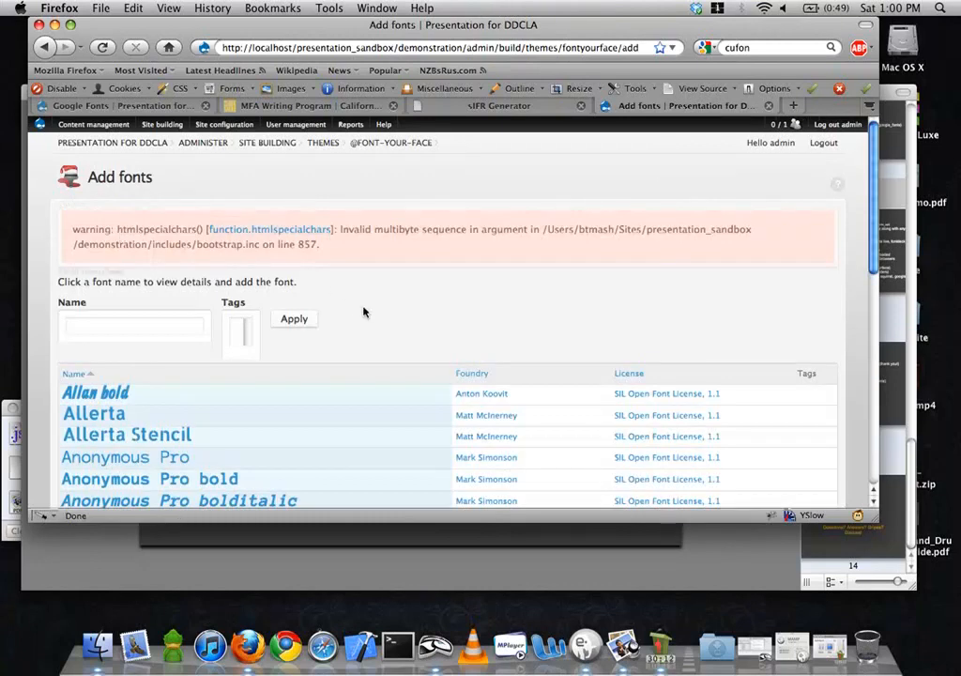
scroll(down, 3)
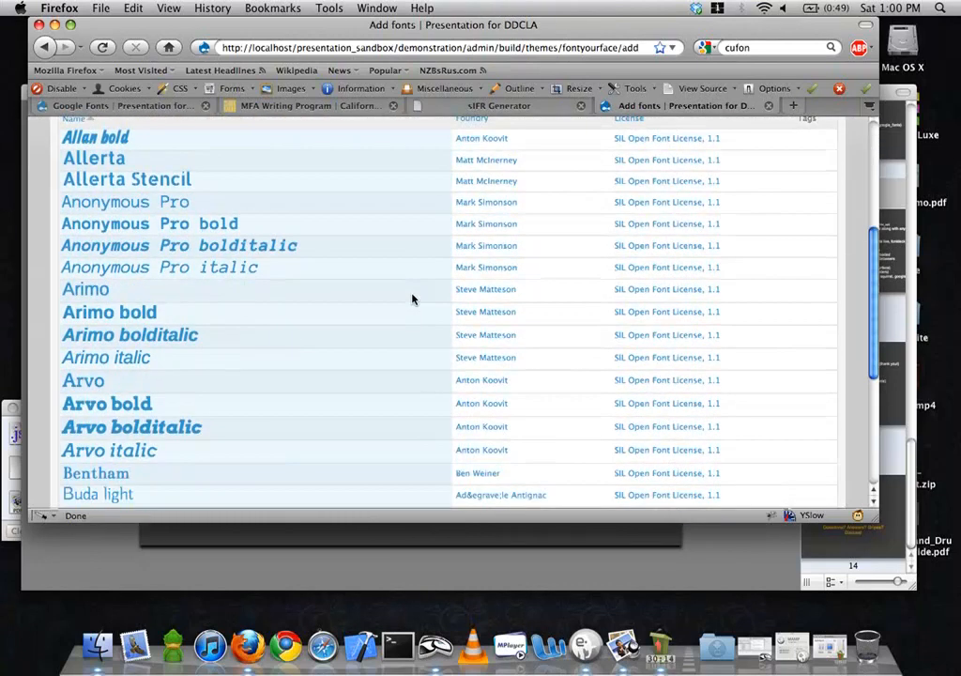
scroll(up, 3)
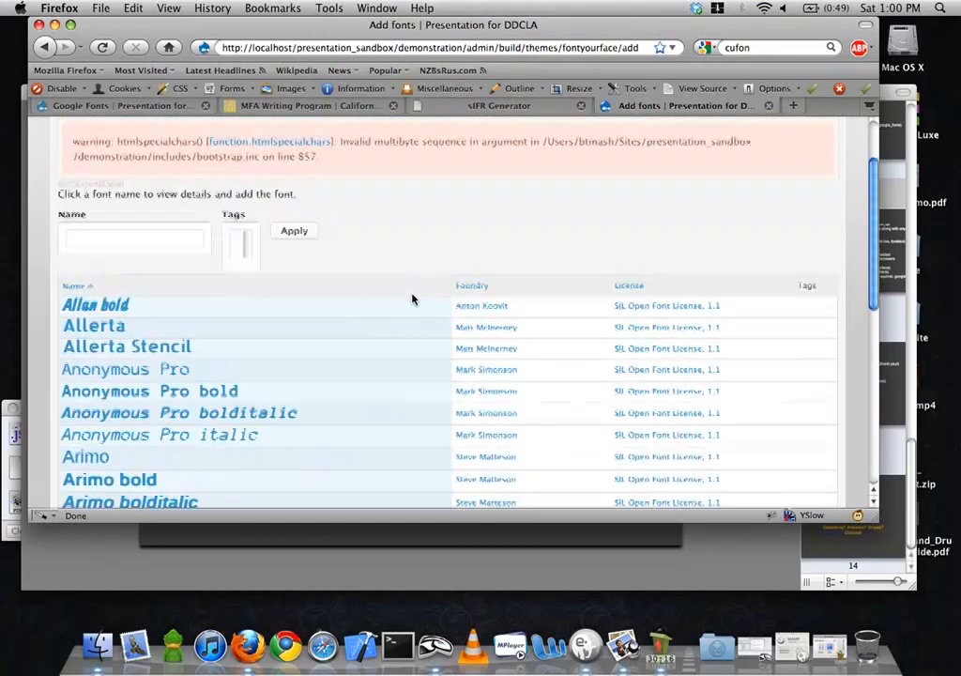
scroll(up, 3)
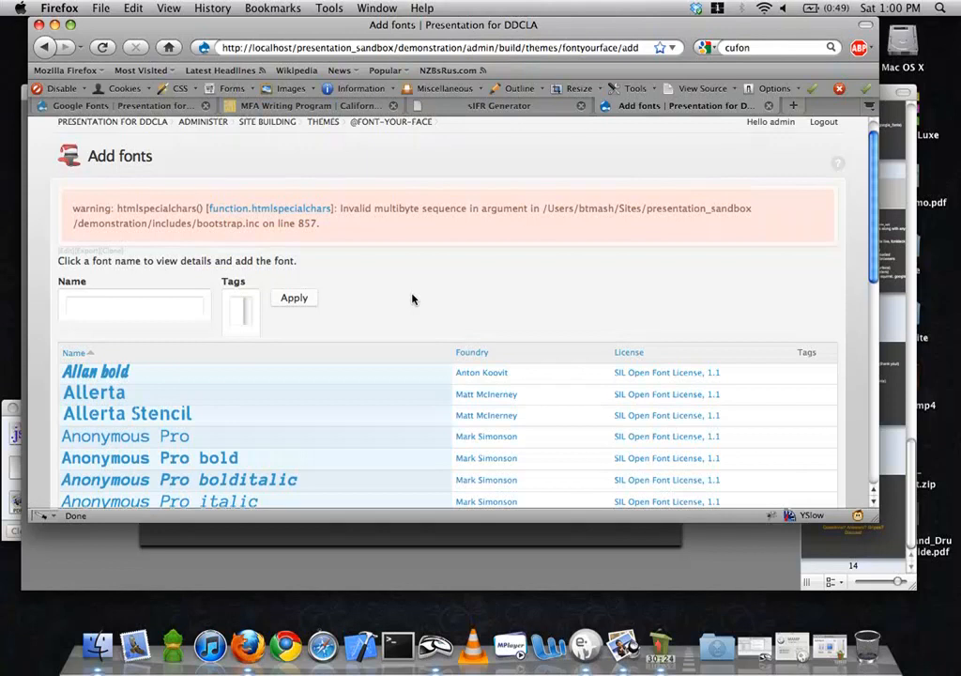
scroll(down, 3)
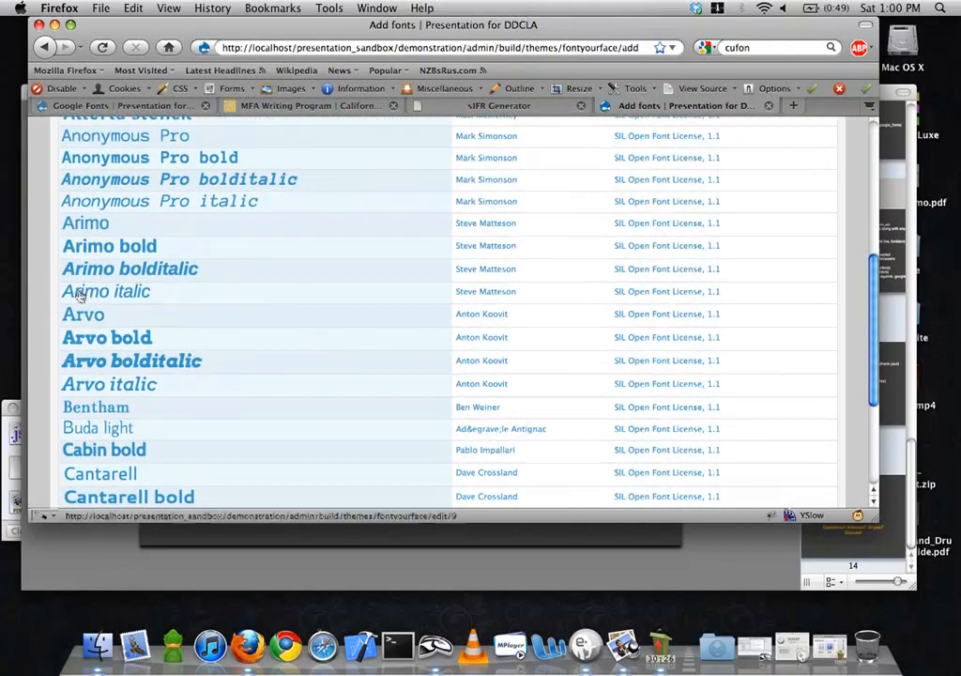
Give Arvo the CSS selector '#site-name a', enable it, and save the font
click(83, 315)
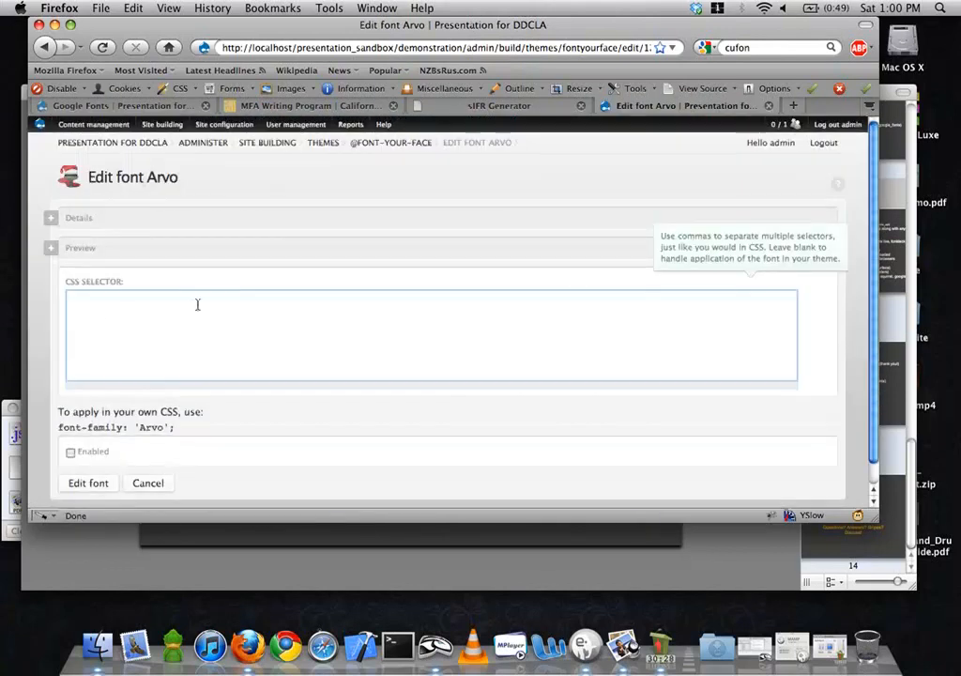
click(197, 310)
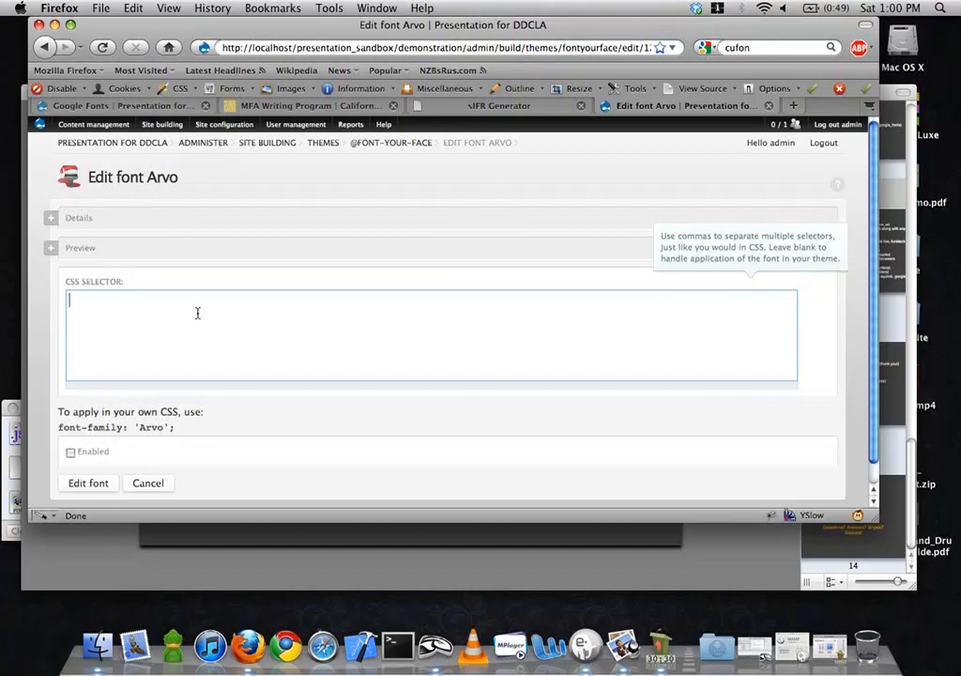
text(#site-)
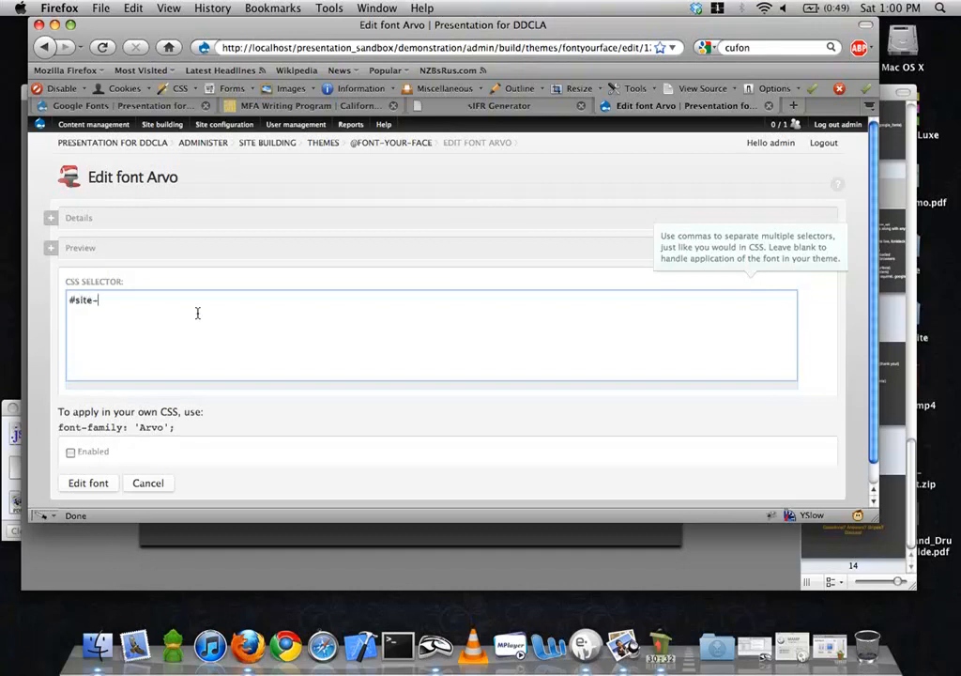
text(name a)
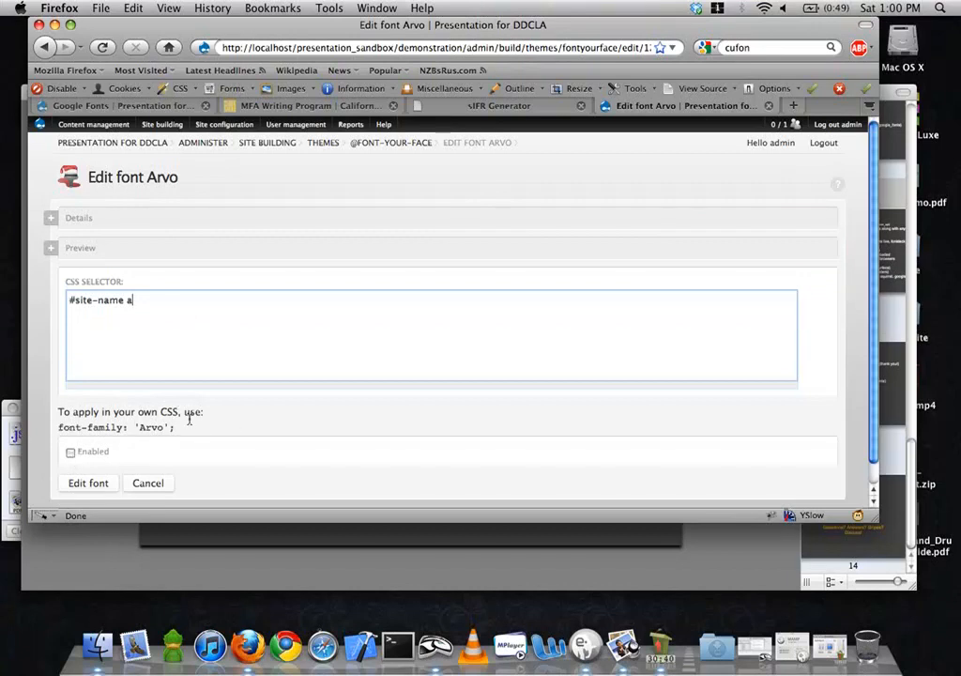
mouse_move(234, 422)
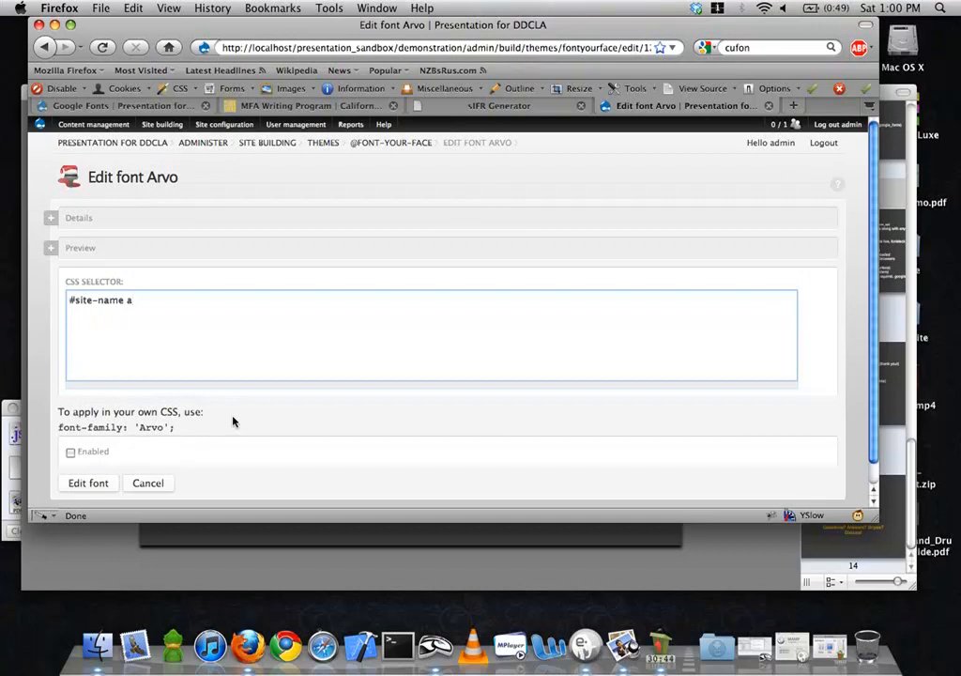
mouse_move(88, 483)
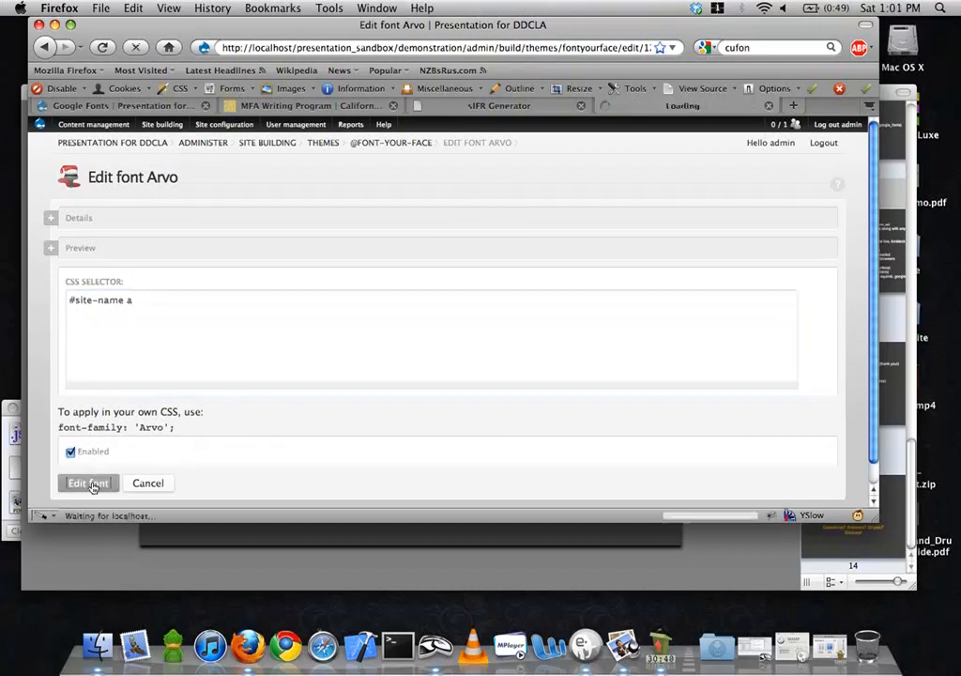
click(88, 482)
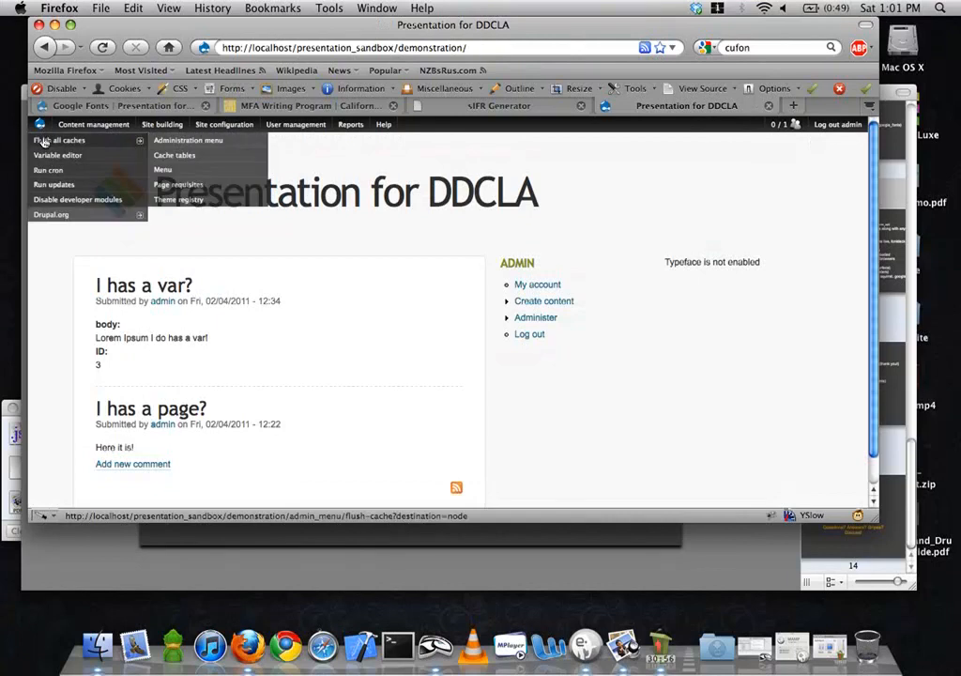
Flush all of the Drupal demo site's caches from the admin menu
click(59, 140)
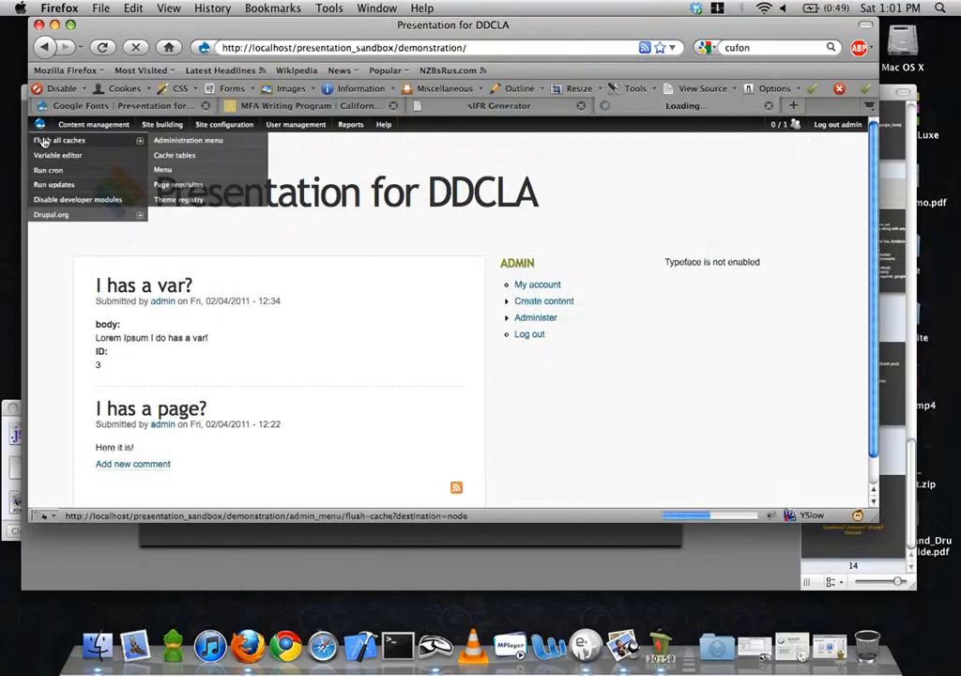
click(58, 139)
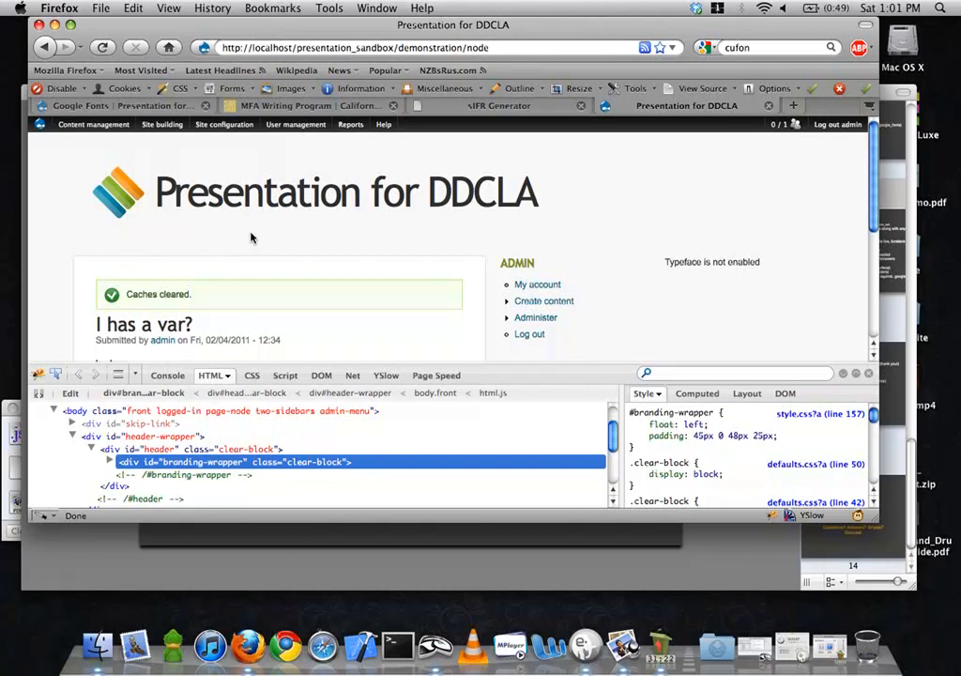
click(224, 124)
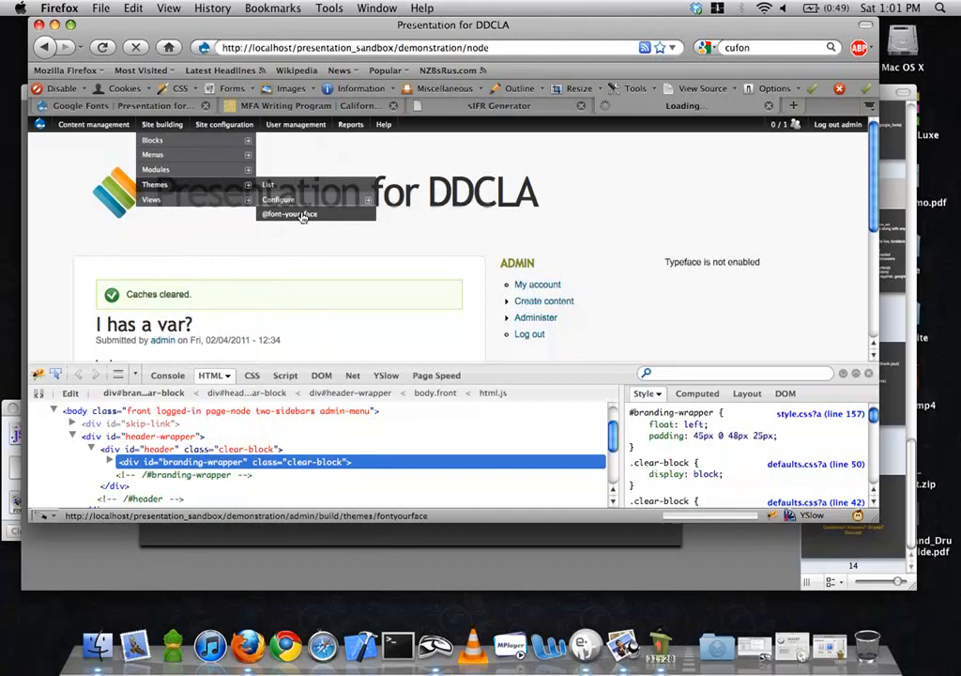
click(288, 214)
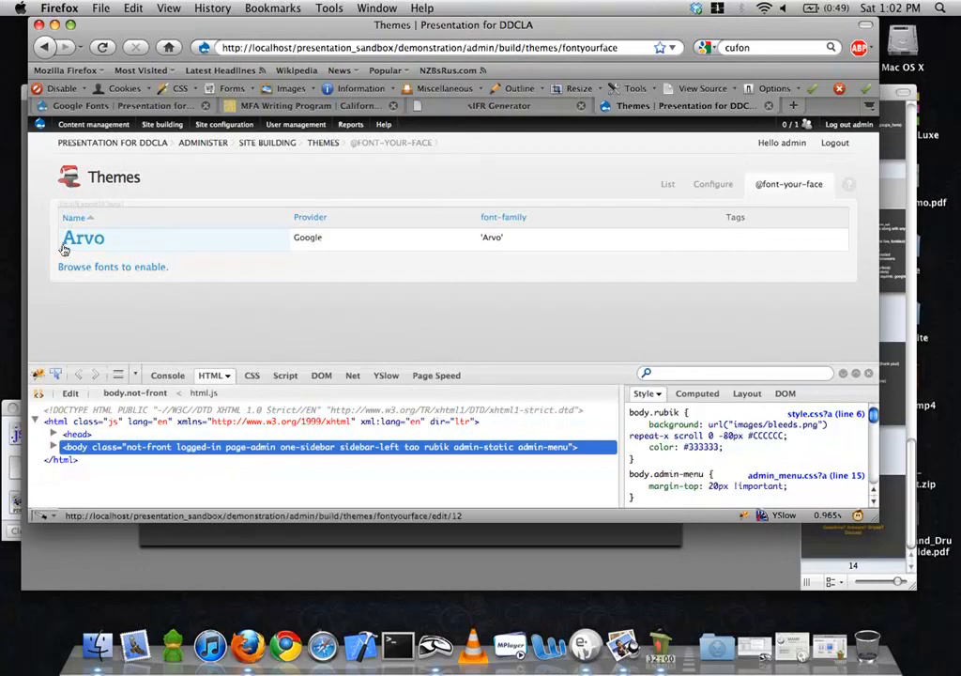
click(84, 238)
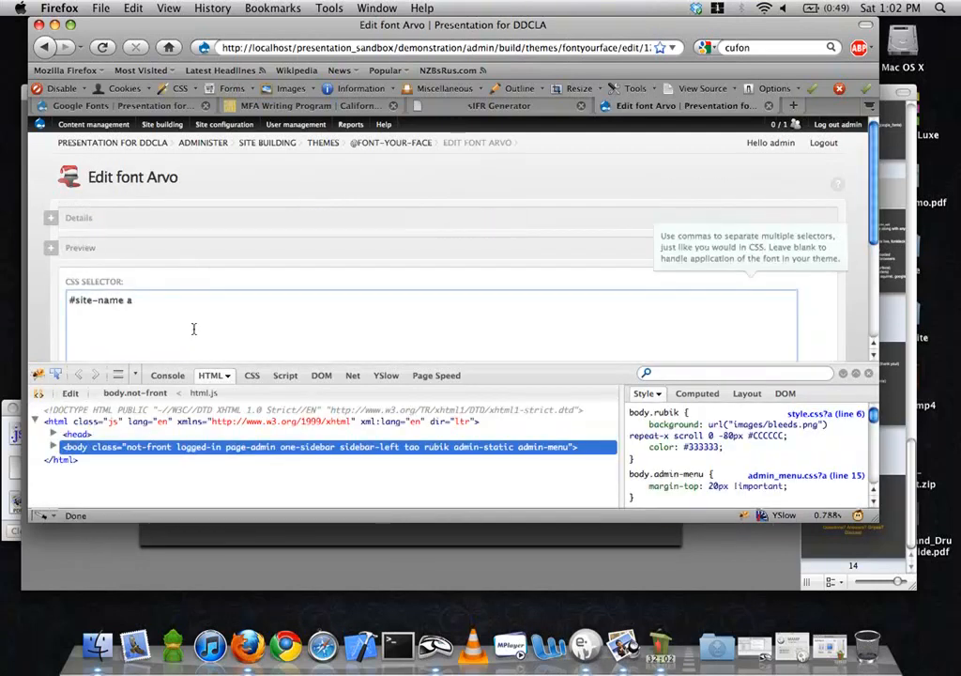
text(.)
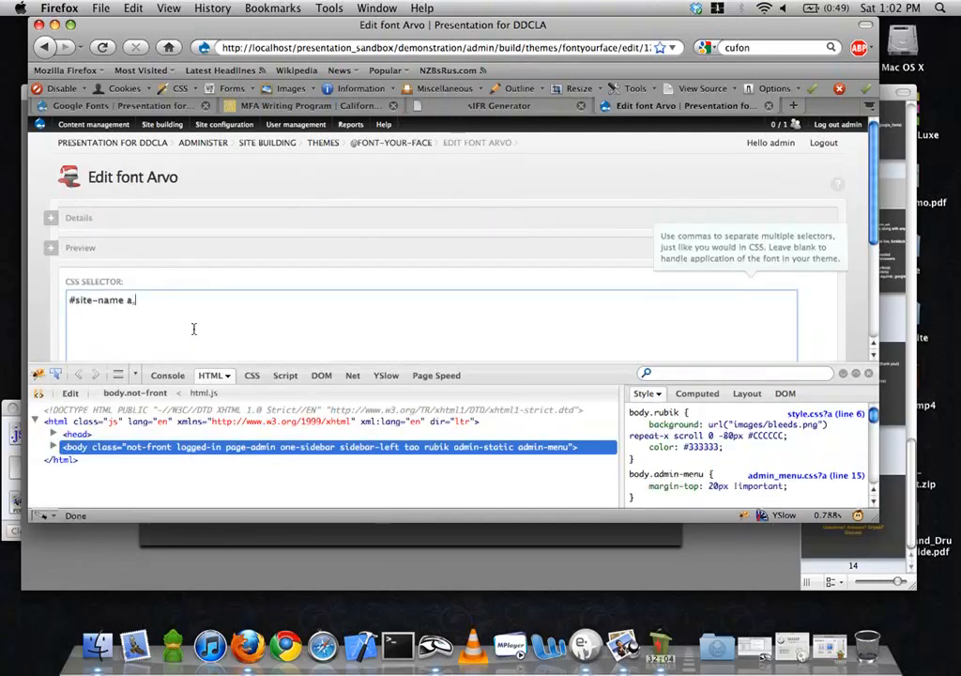
text(, .content)
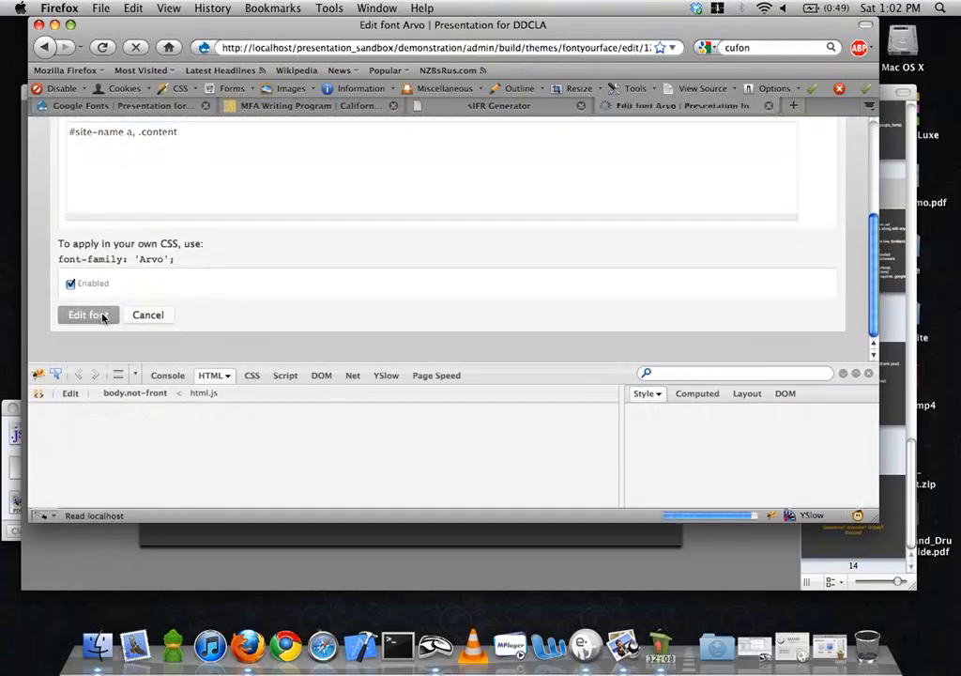
click(88, 314)
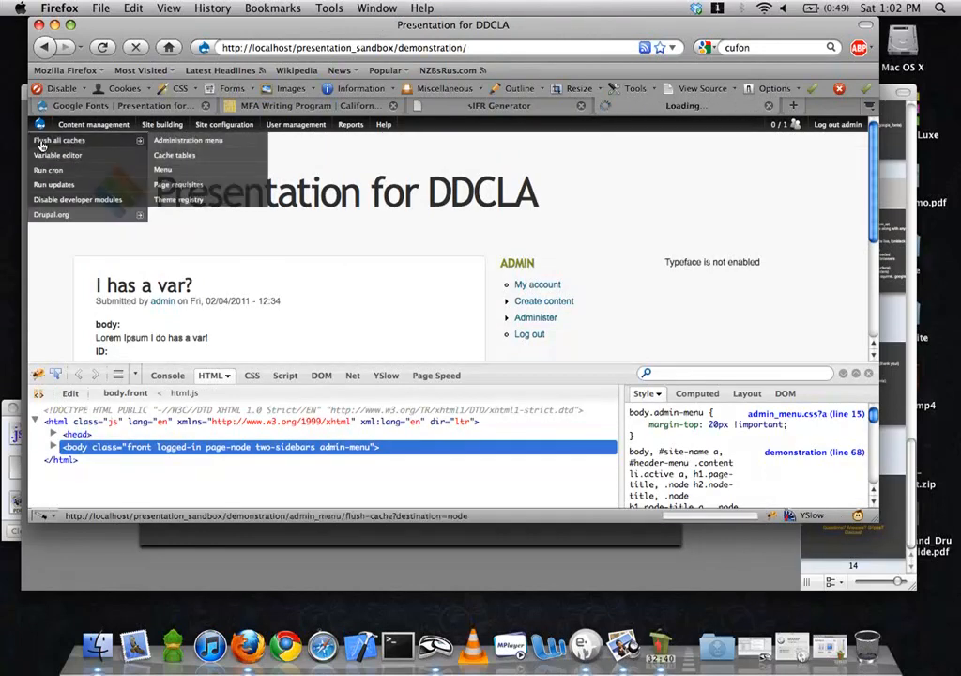
Flush all caches again so the Arvo selector change takes effect
click(59, 140)
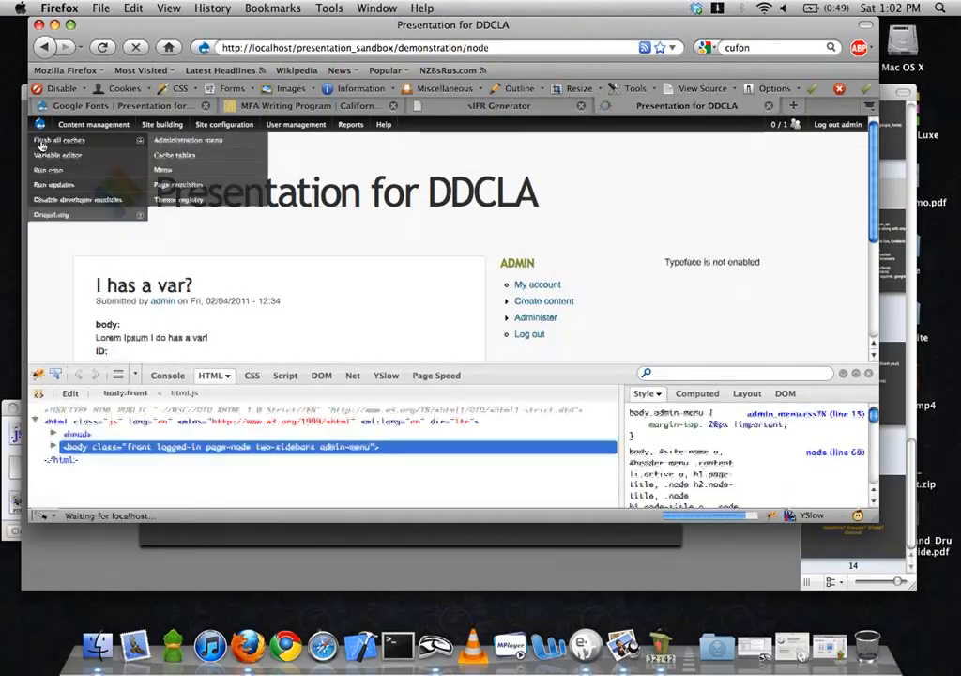
click(53, 139)
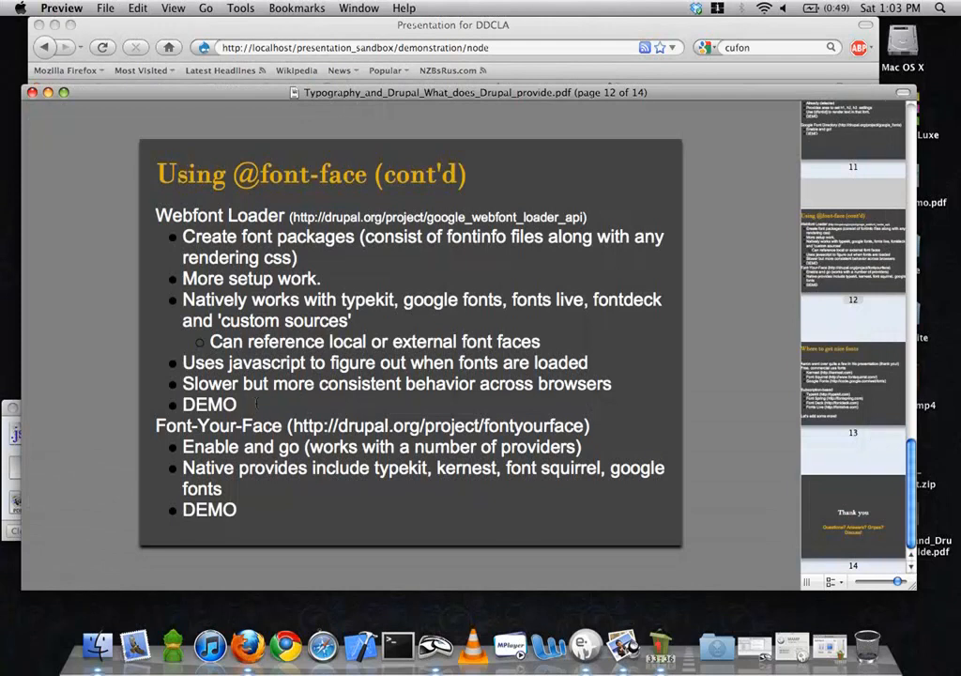
mouse_move(152, 429)
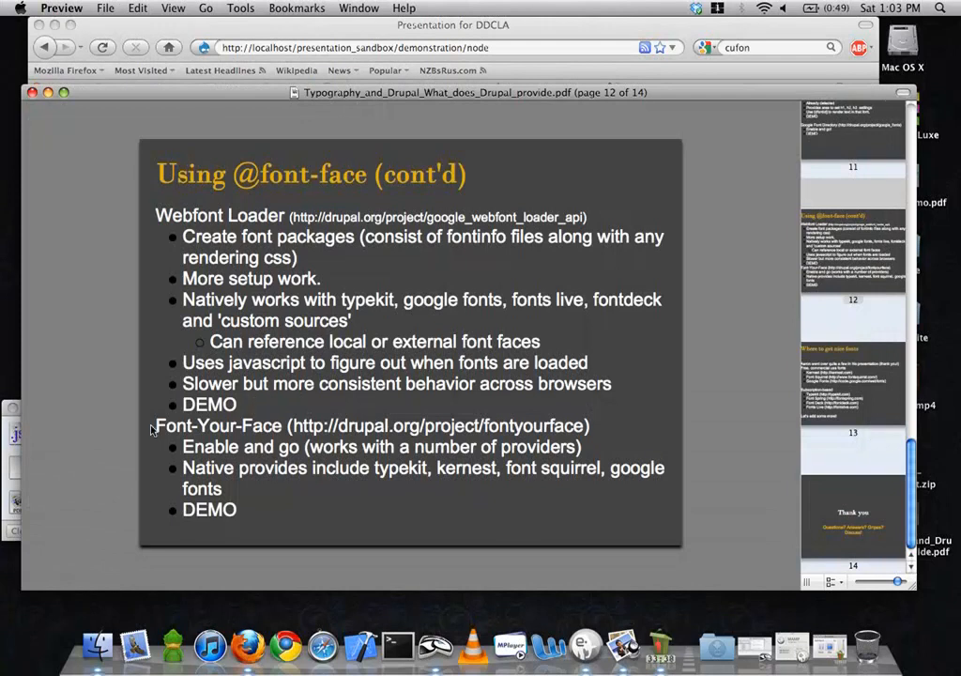
mouse_move(155, 214)
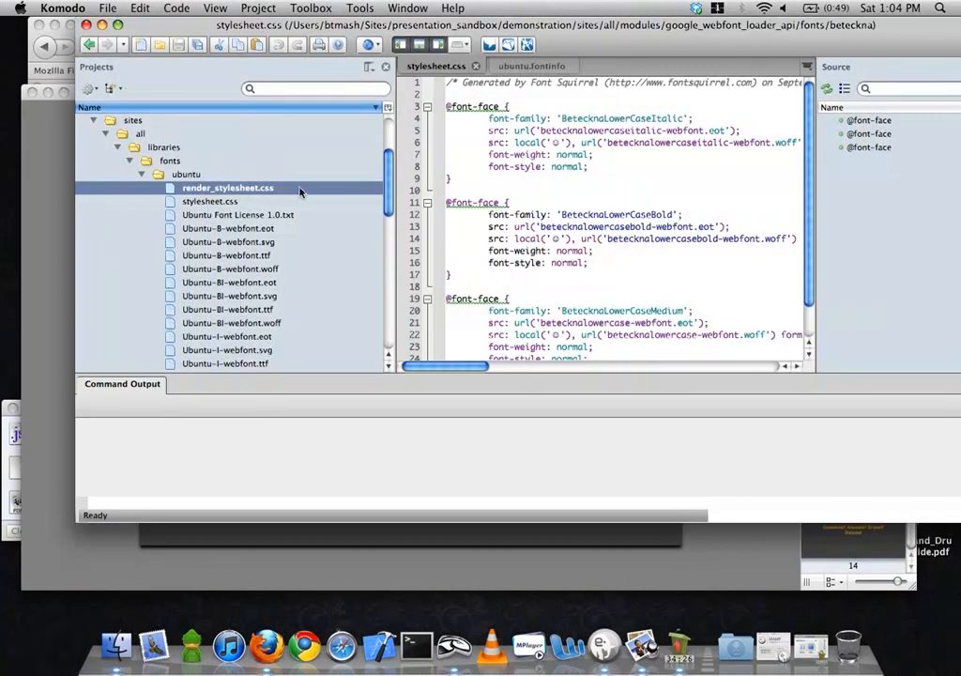
Open ubuntu.fontinfo from libraries/fonts/ubuntu in Komodo next to stylesheet.css
scroll(down, 3)
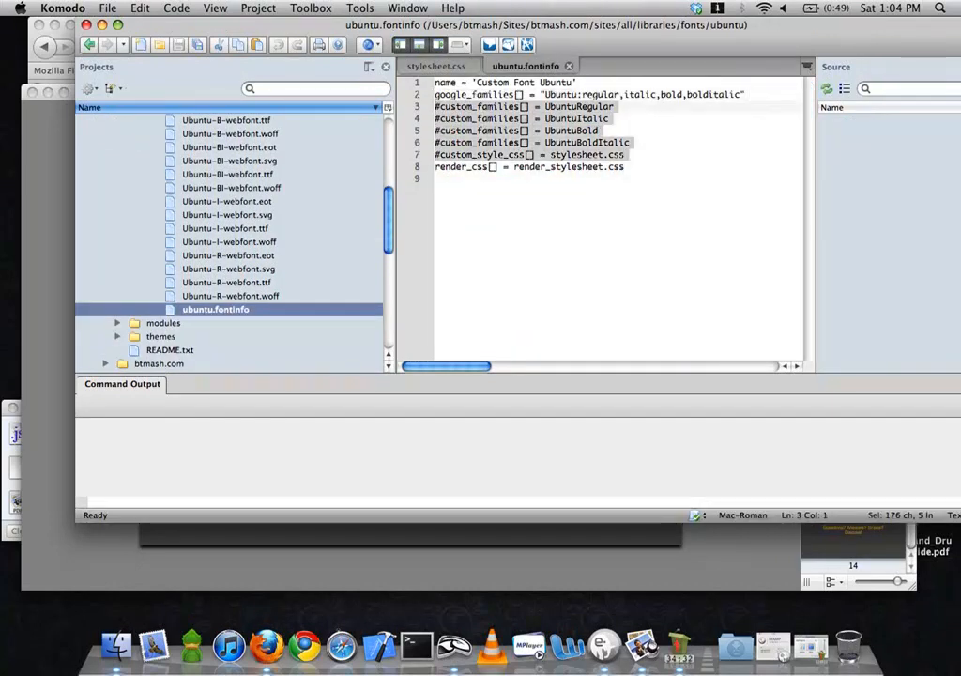
key(Delete)
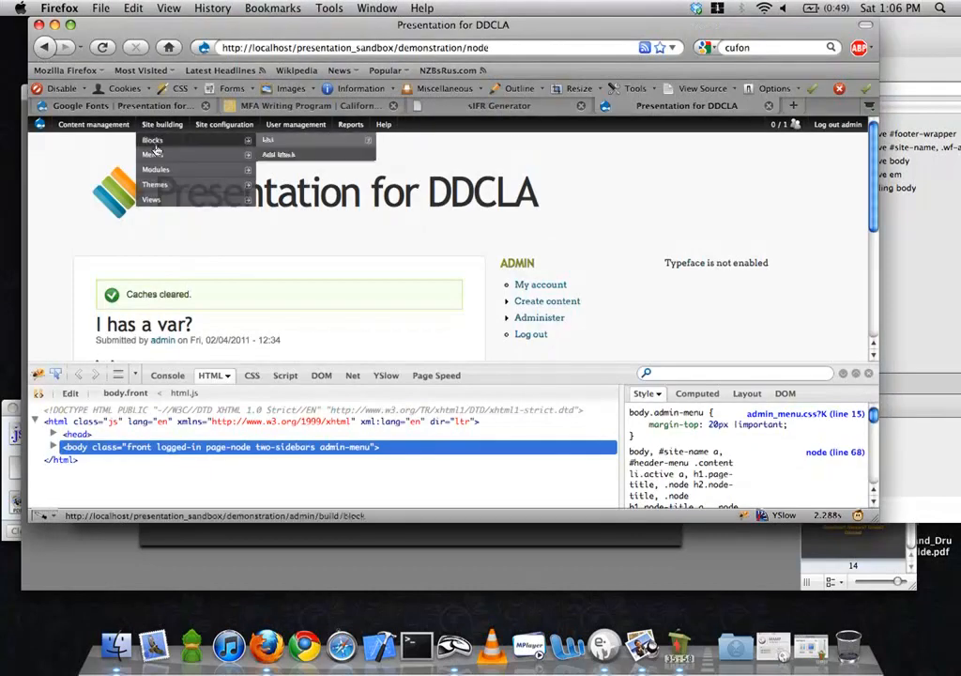
Uncheck the Google Fonts API module and save the module configuration
click(155, 170)
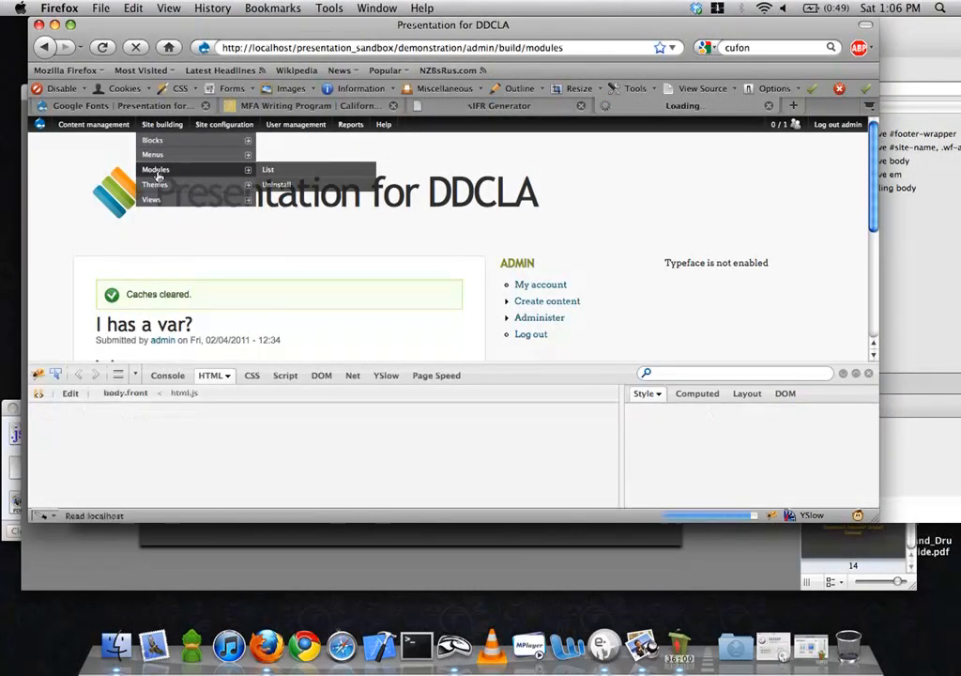
click(268, 169)
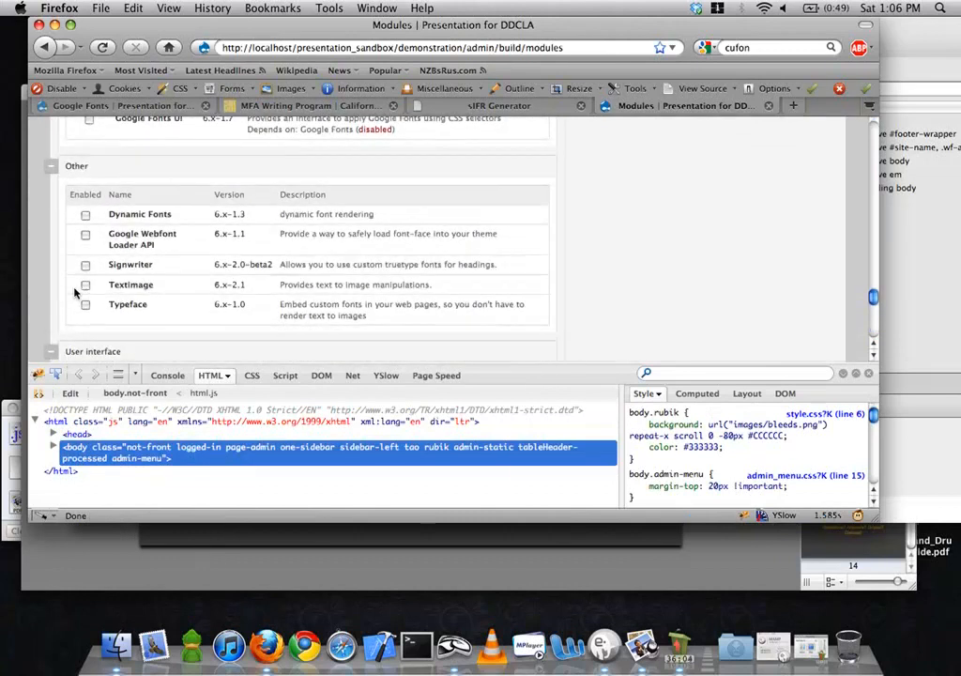
scroll(down, 3)
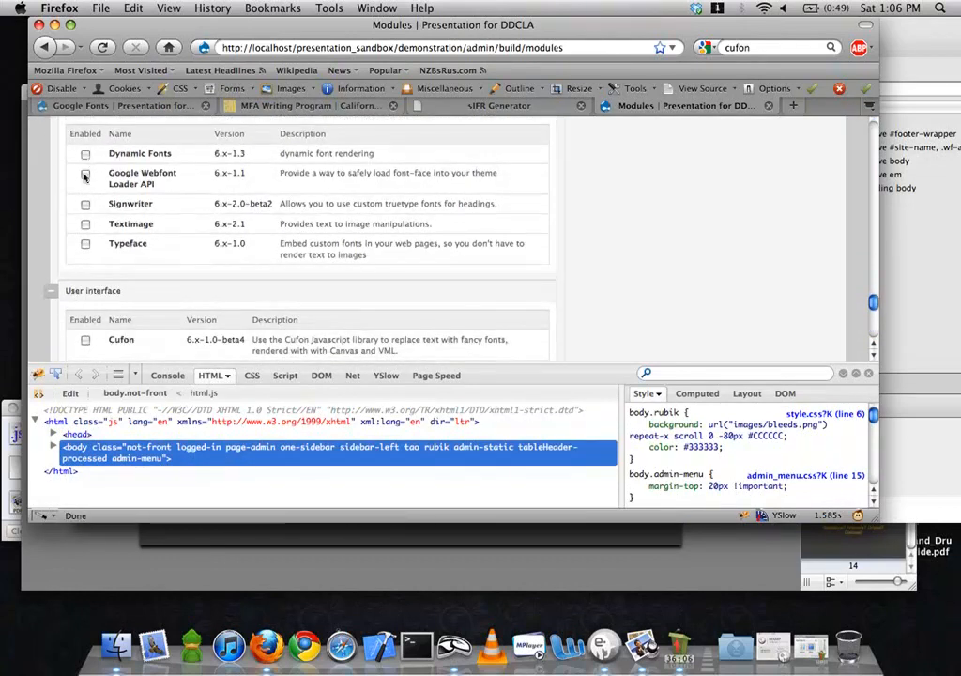
scroll(down, 3)
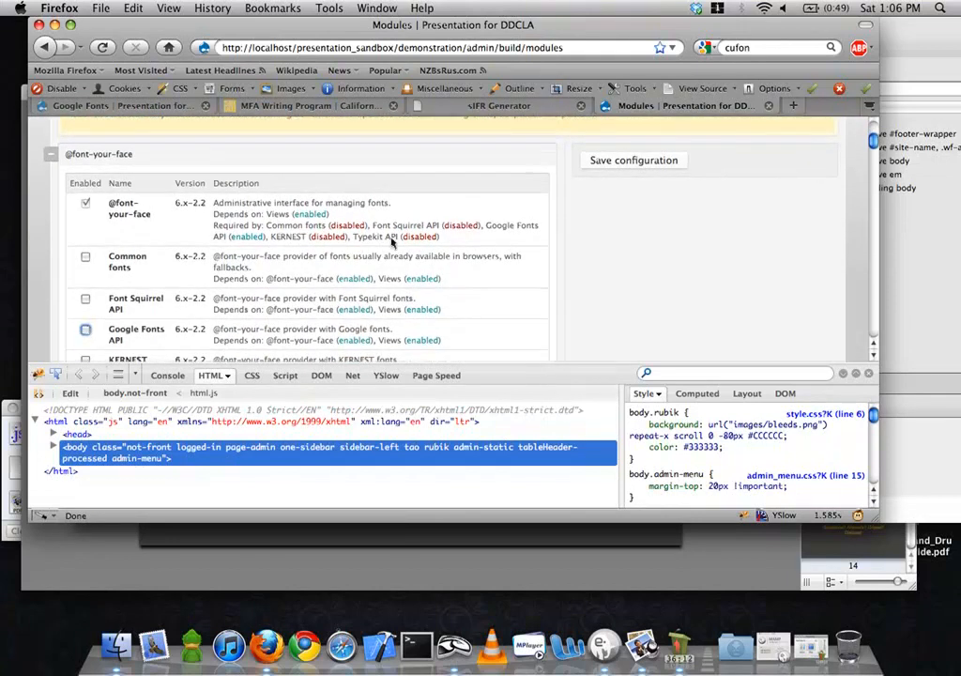
click(633, 159)
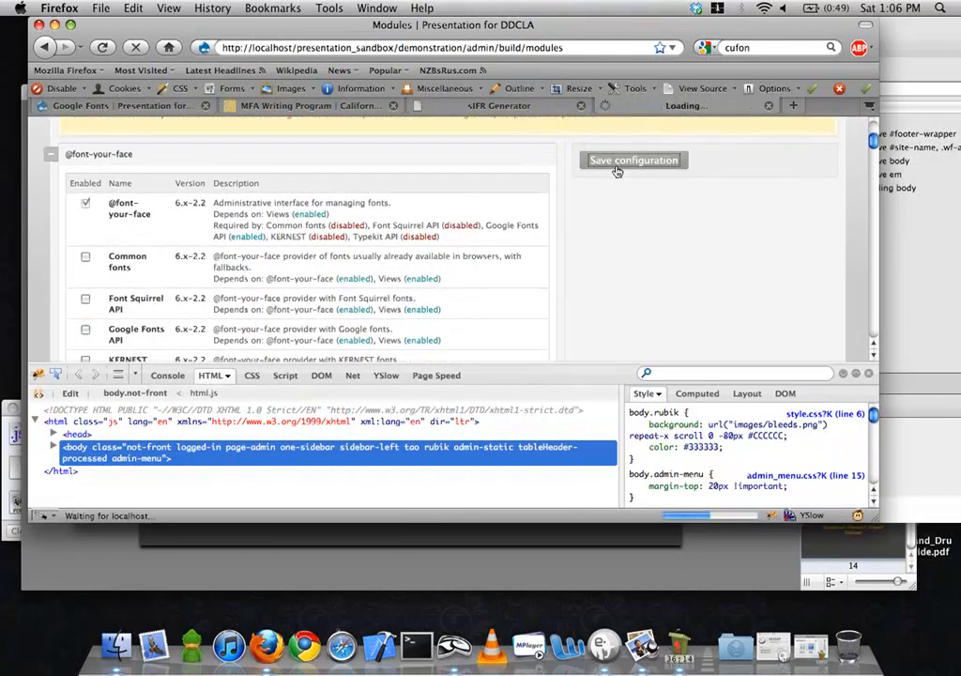
click(634, 160)
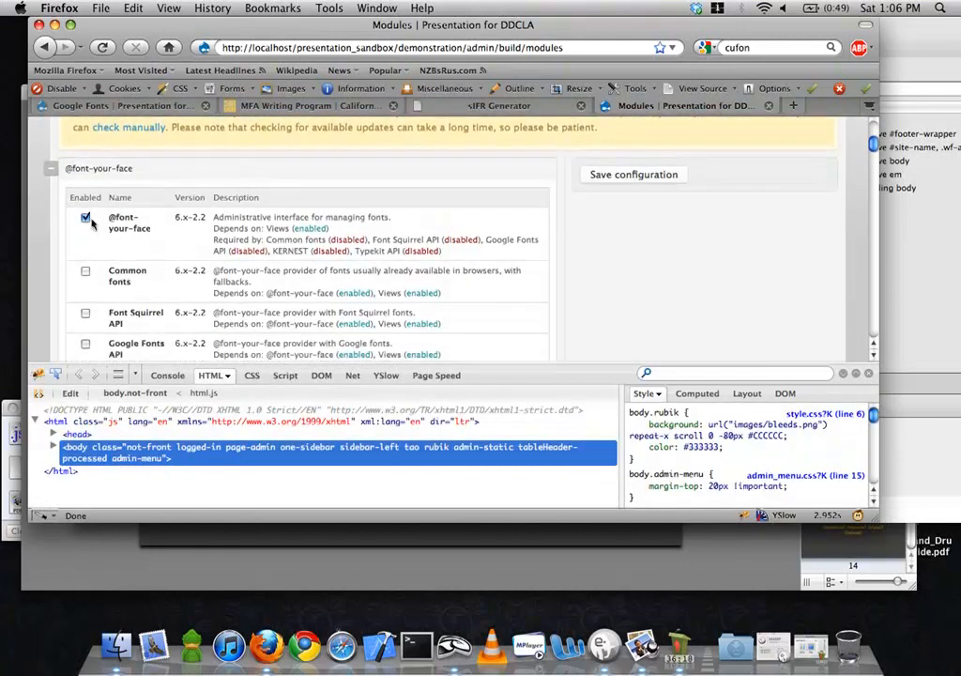
click(633, 174)
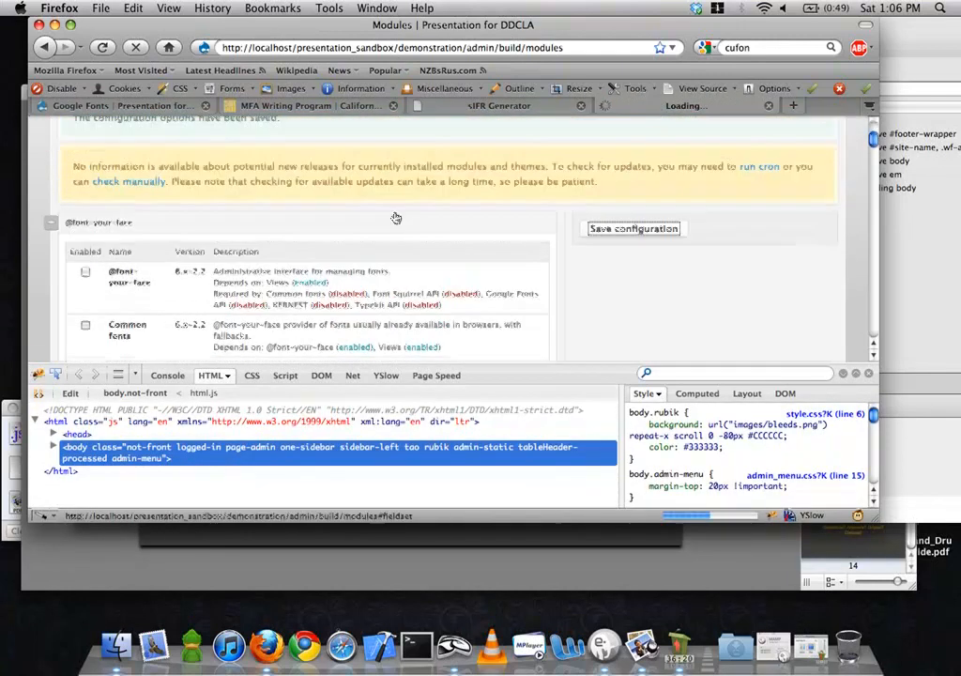
click(162, 124)
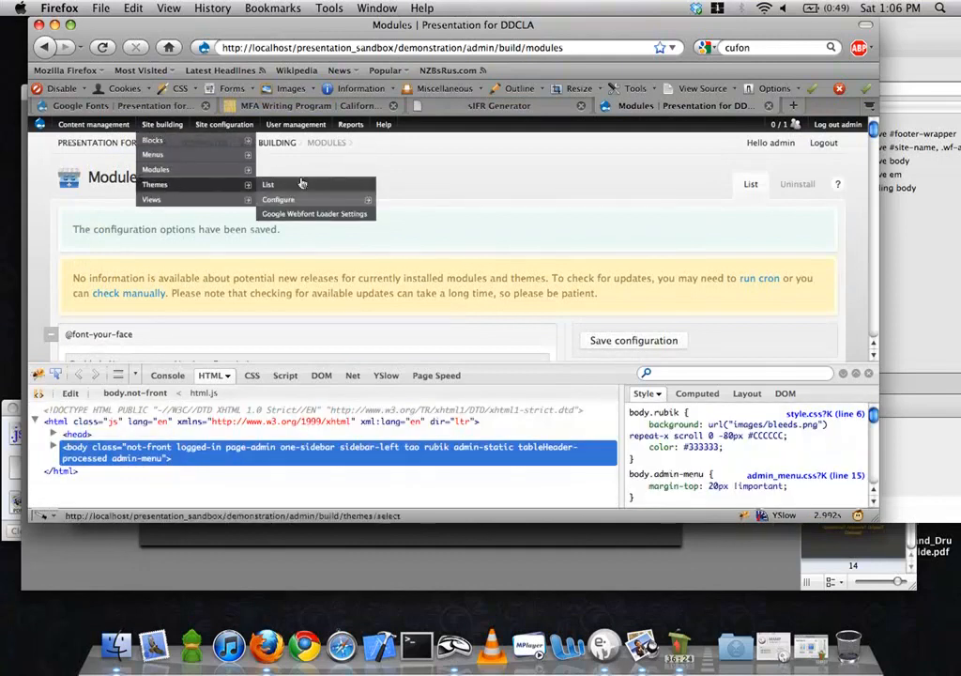
click(315, 213)
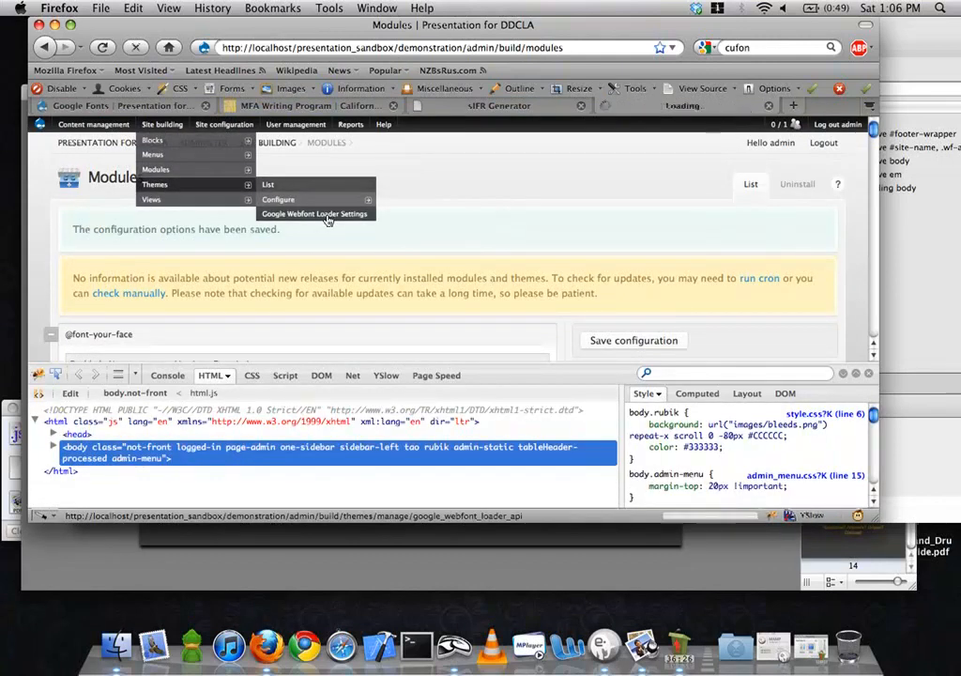
click(314, 213)
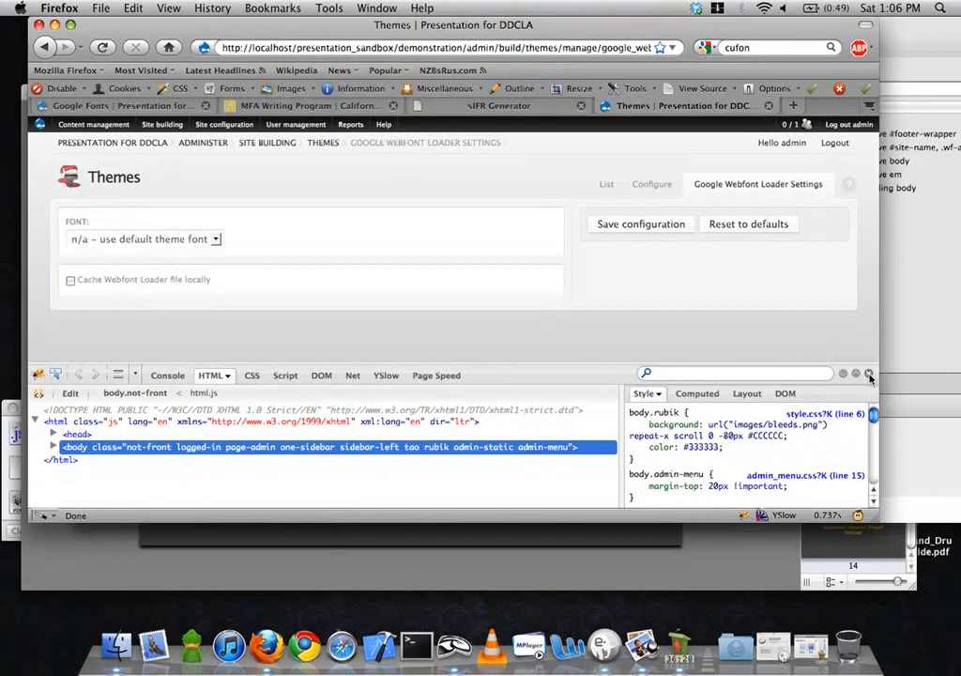
Close Firebug, pick Beteckna as the font, and enable local Webfont Loader file caching
click(143, 239)
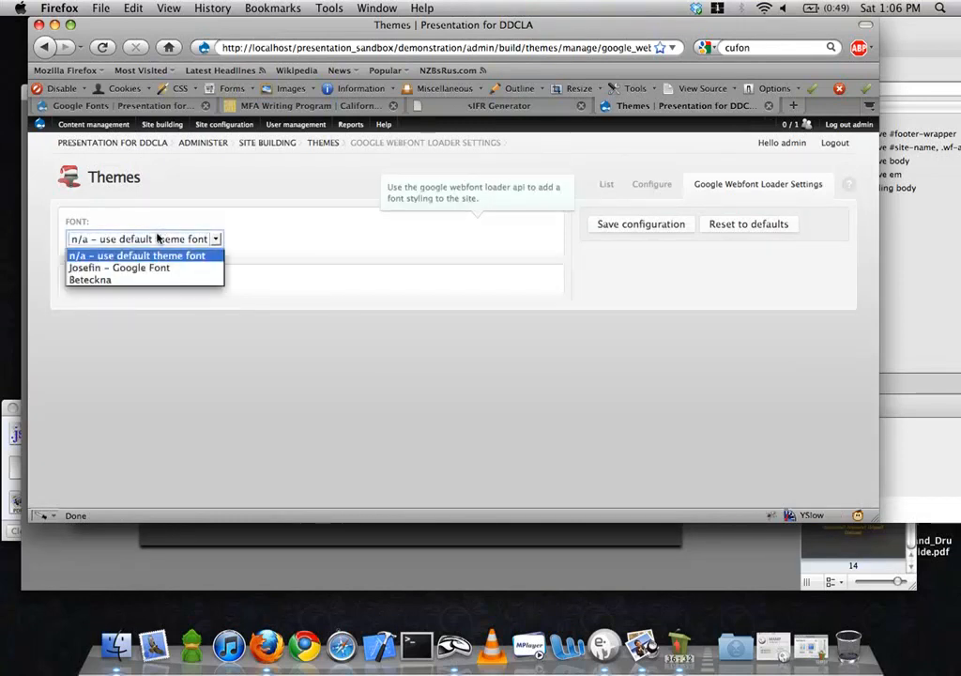
mouse_move(119, 267)
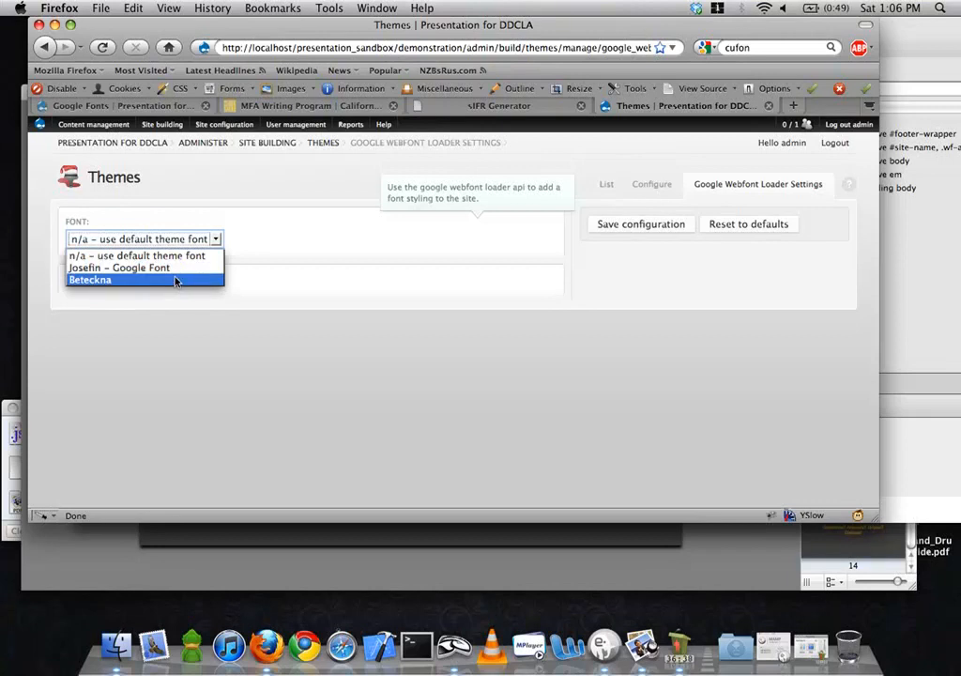
click(90, 279)
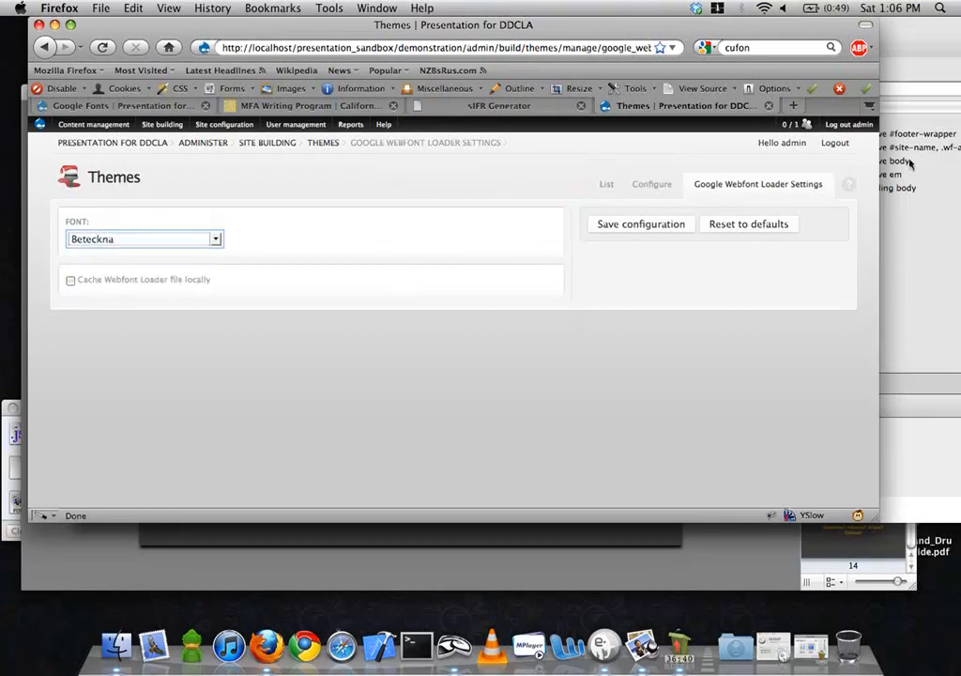
mouse_move(167, 283)
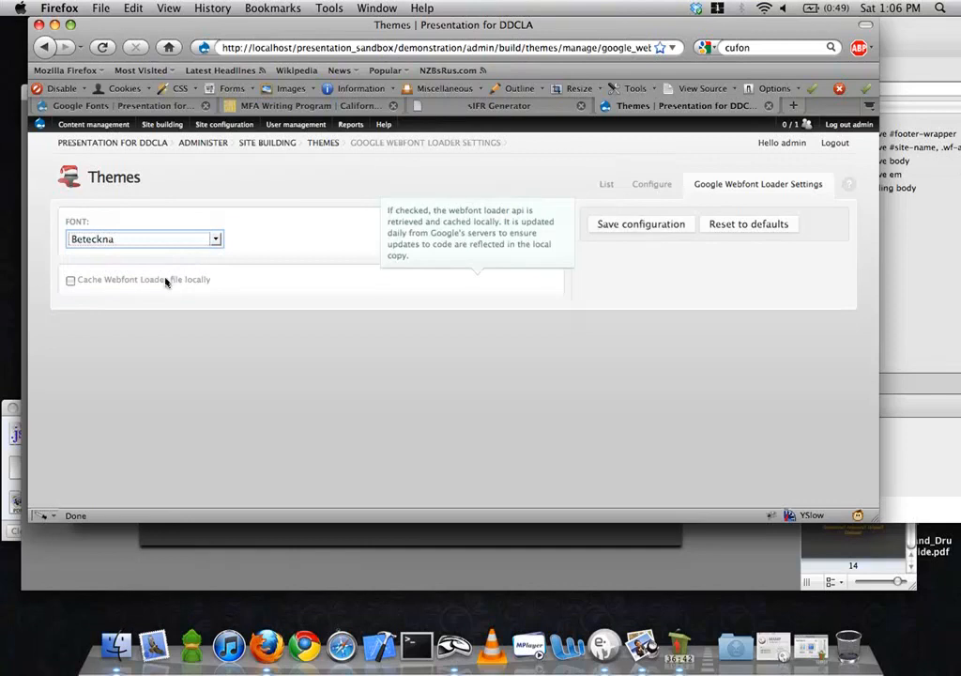
mouse_move(233, 286)
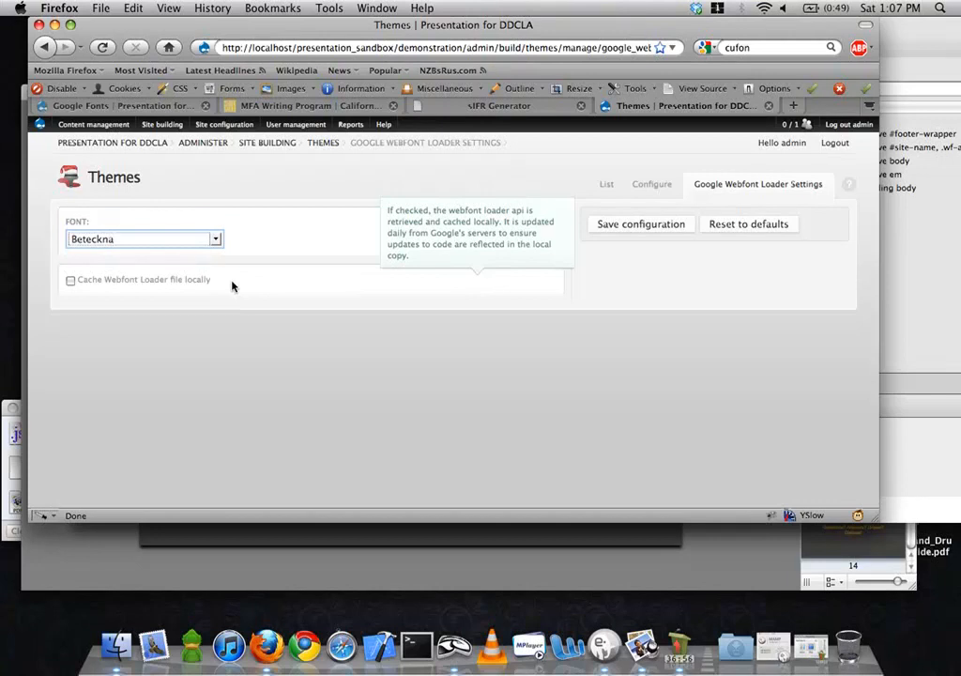
click(70, 280)
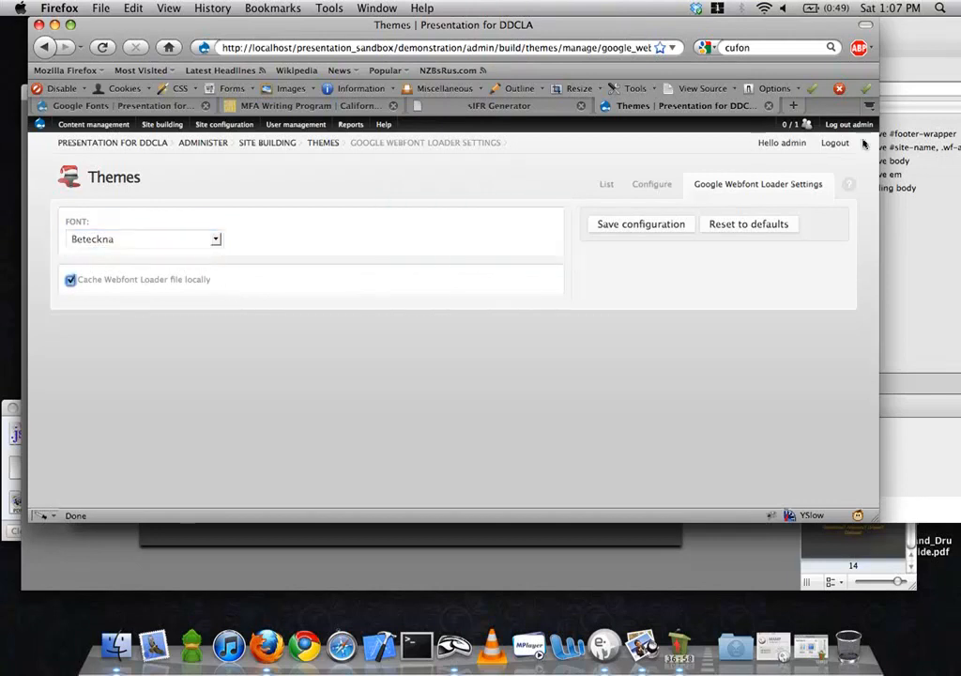
click(640, 223)
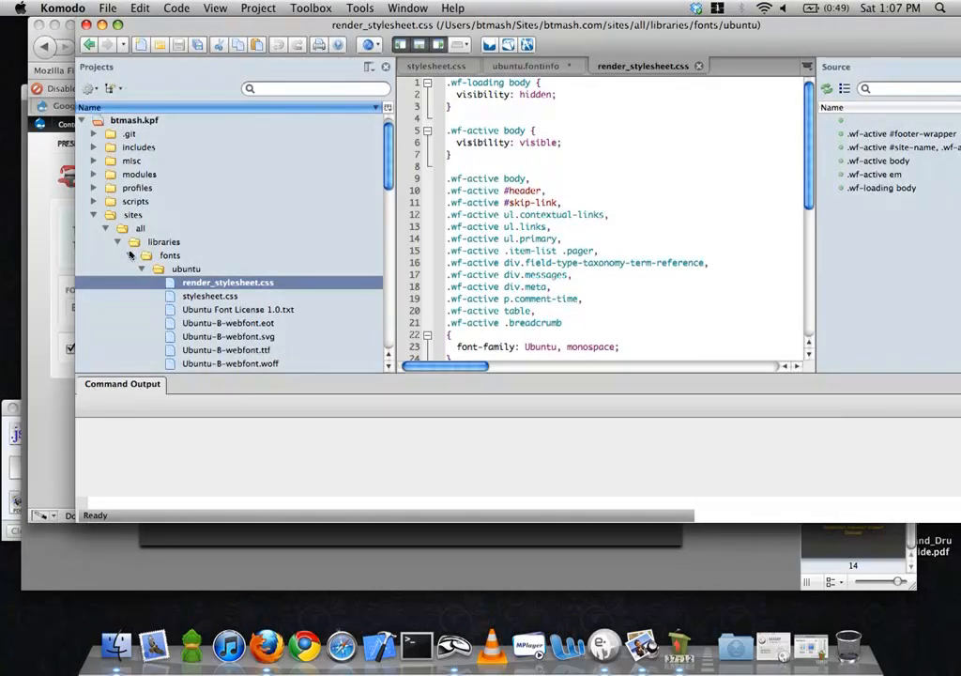
Open beteckna.fontinfo under google_webfont_loader_api/fonts, then show Firefox's Google Fonts rules page
scroll(down, 3)
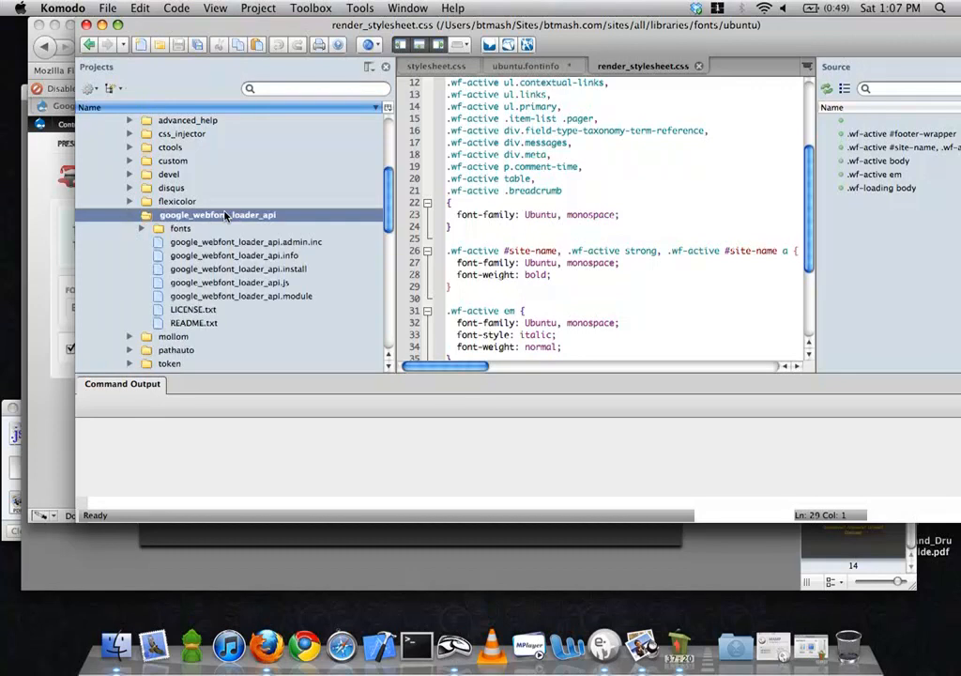
click(142, 228)
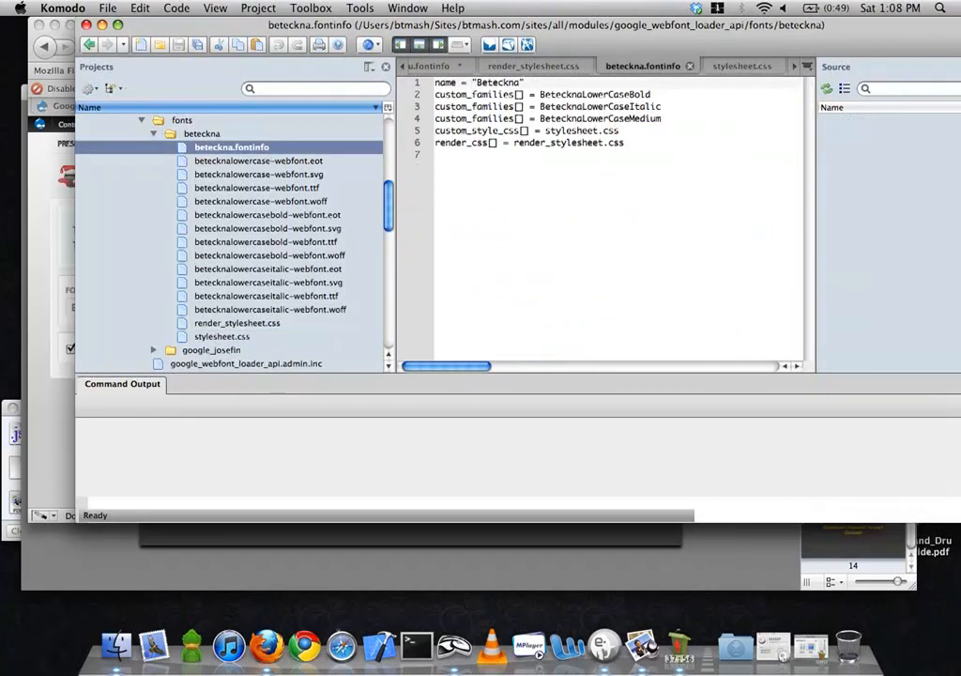
click(624, 142)
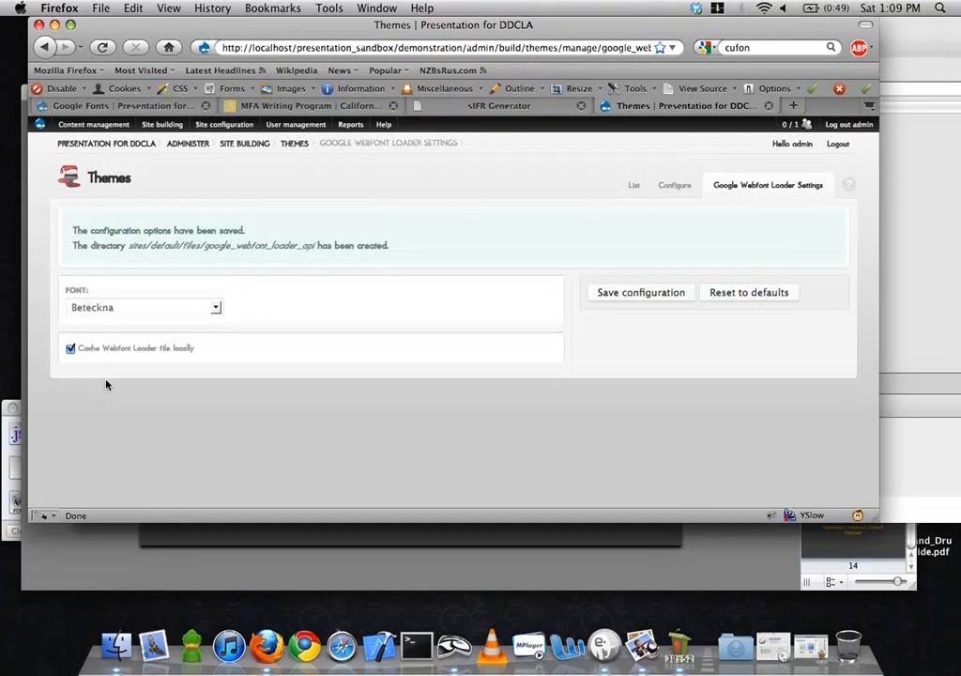
click(93, 124)
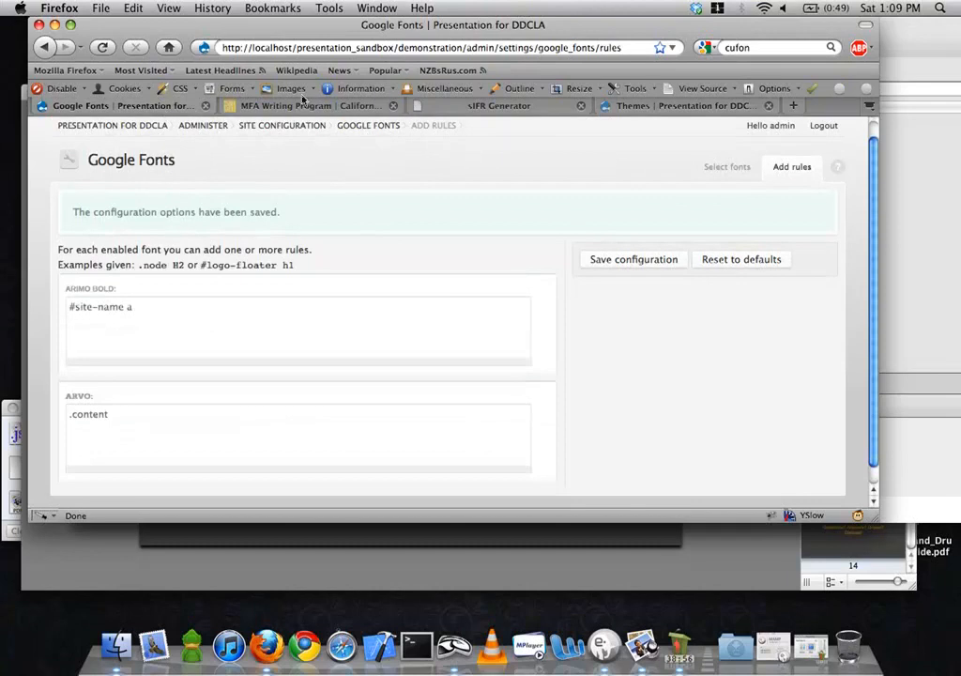
Switch to the 'MFA Writing Program | California…' tab in Firefox
click(286, 105)
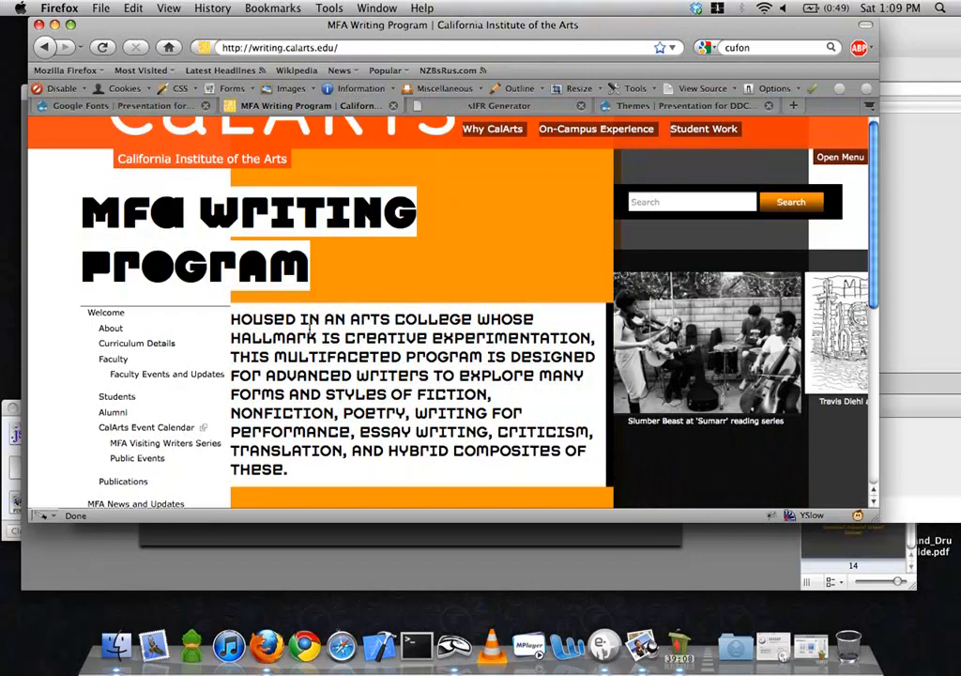
click(309, 105)
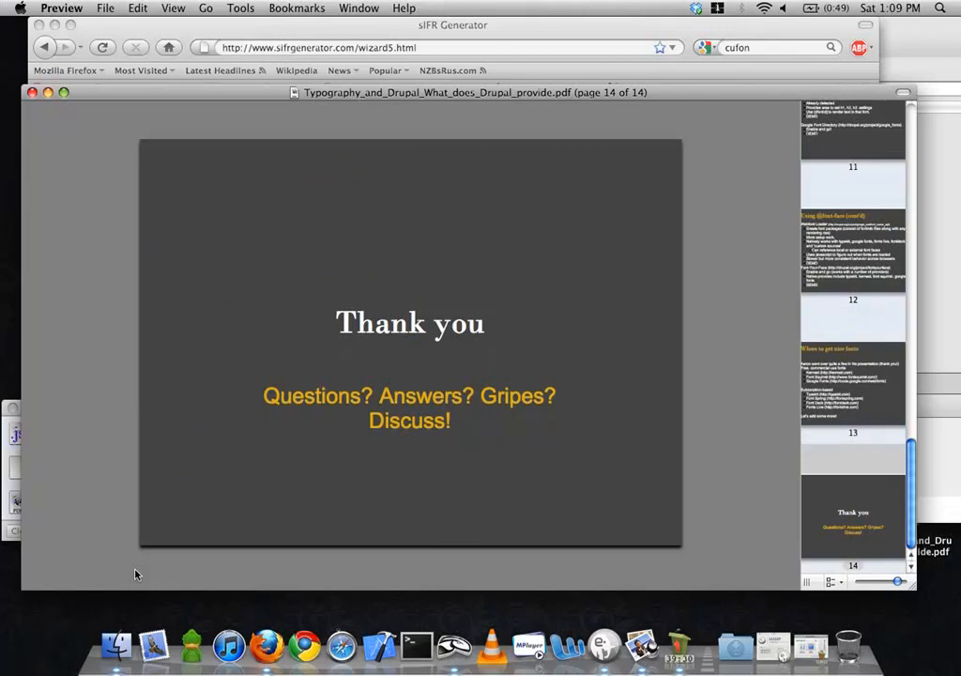
mouse_move(5, 501)
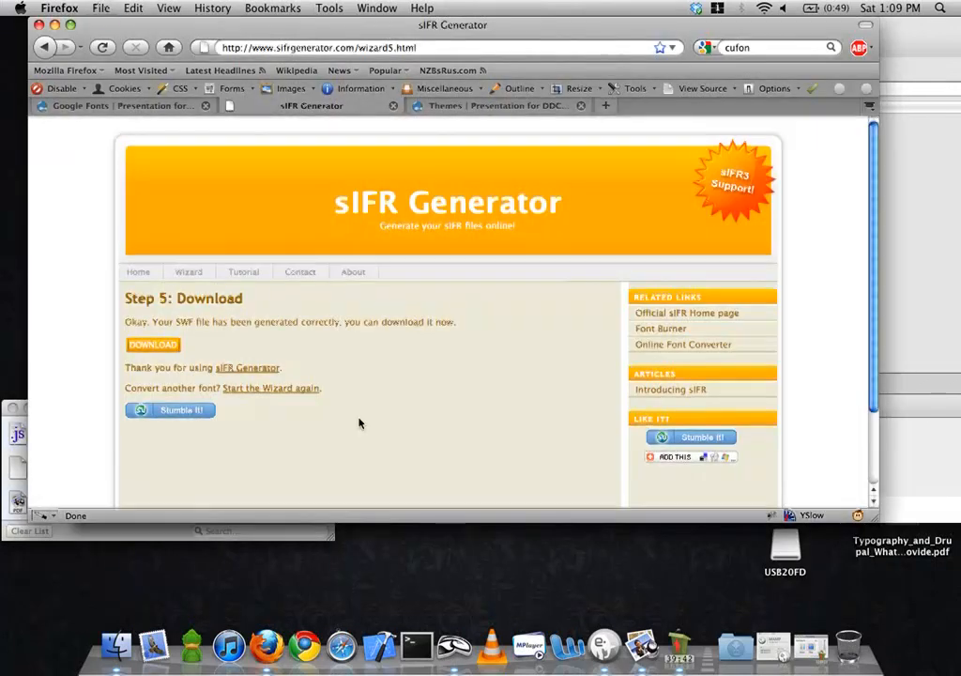
Close the MFA Writing Program tab
click(122, 105)
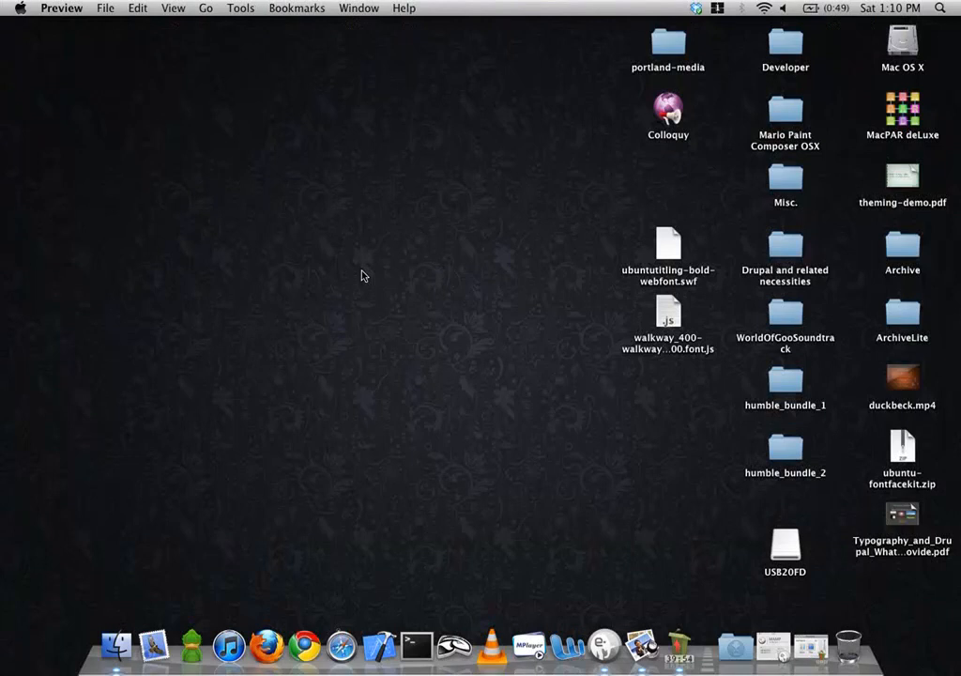
mouse_move(622, 540)
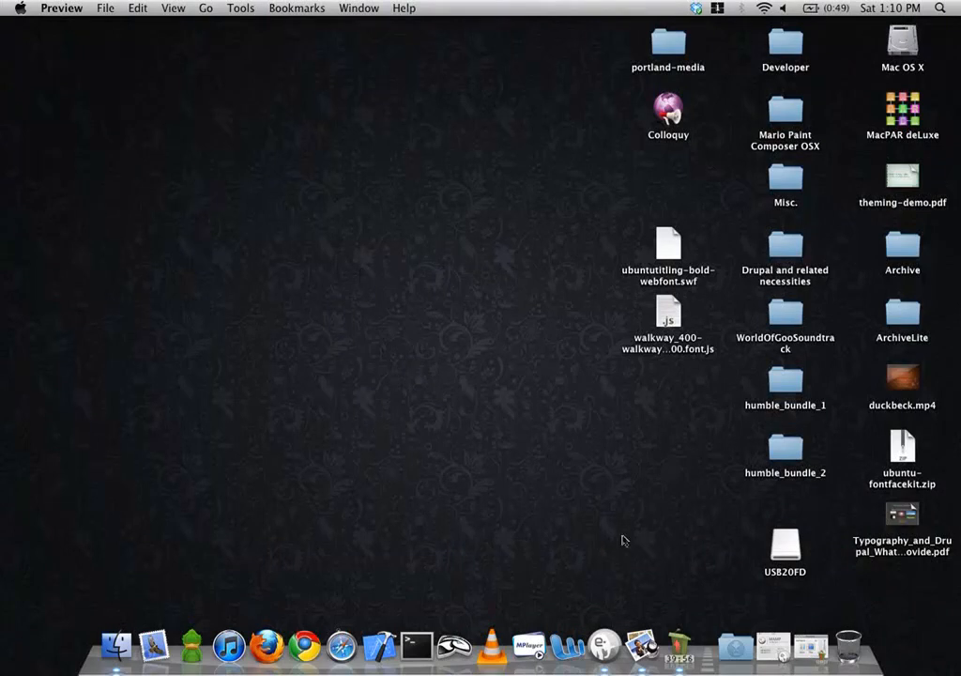